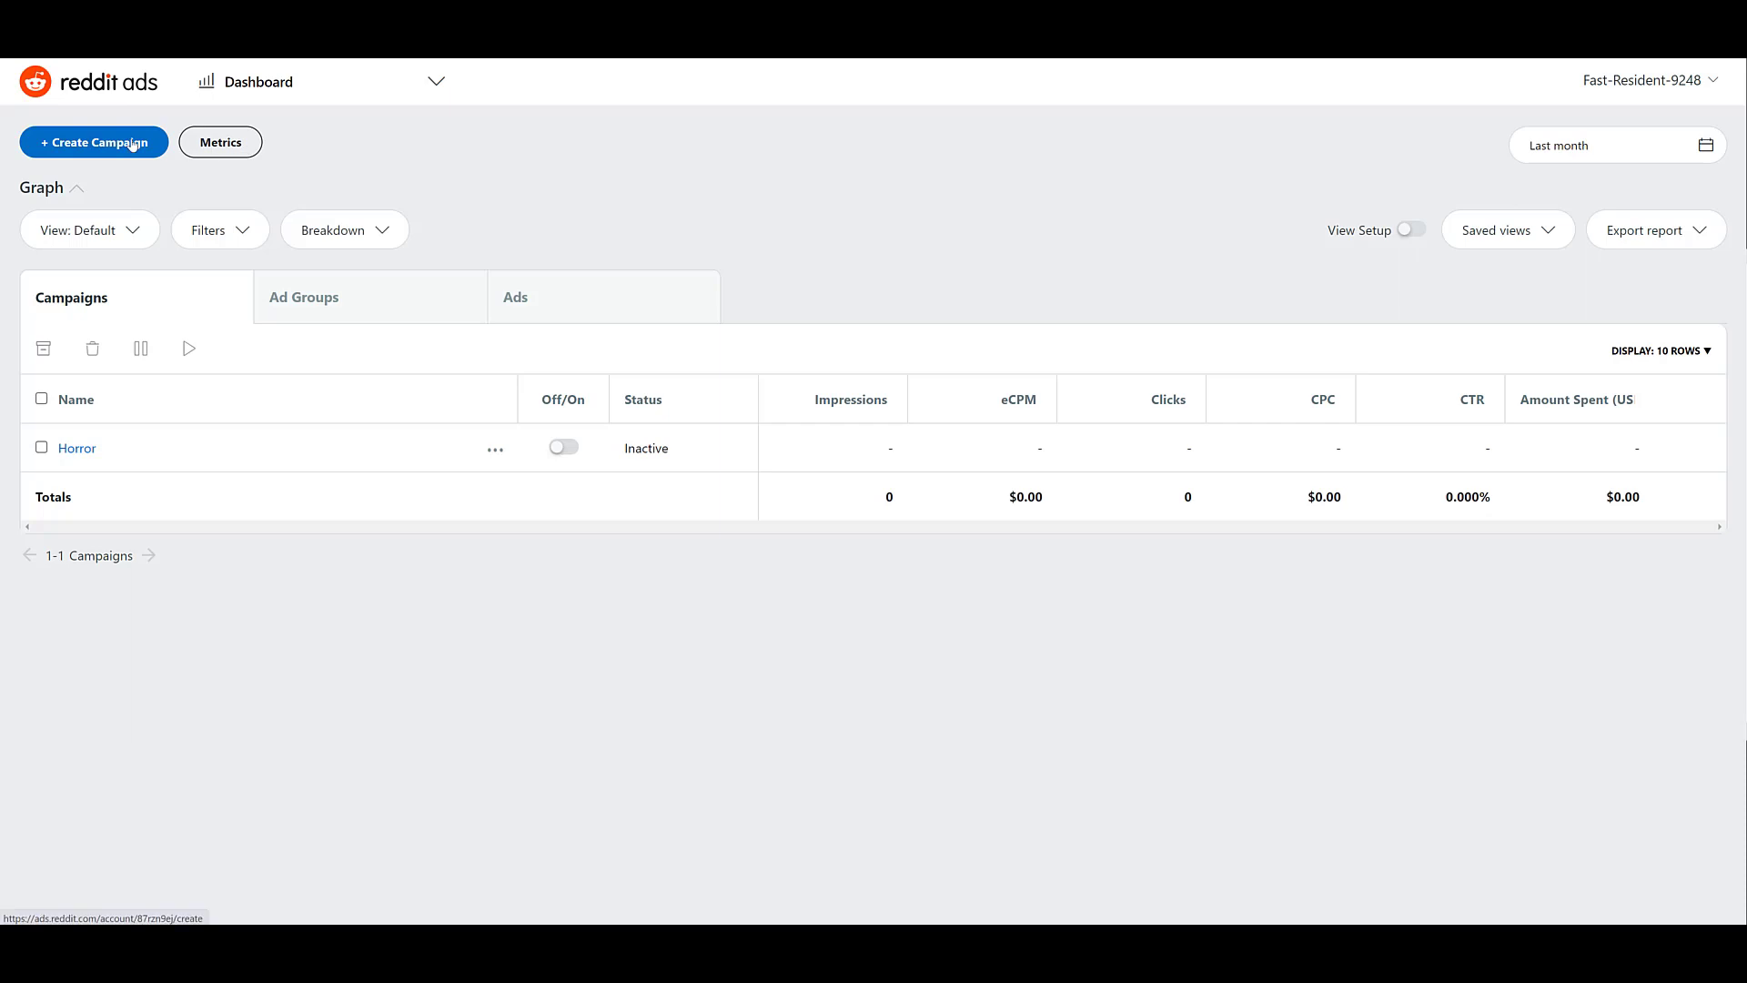
# - Create a campaign named Demo with the Brand Awareness and Reach objective and continue
pyautogui.click(94, 142)
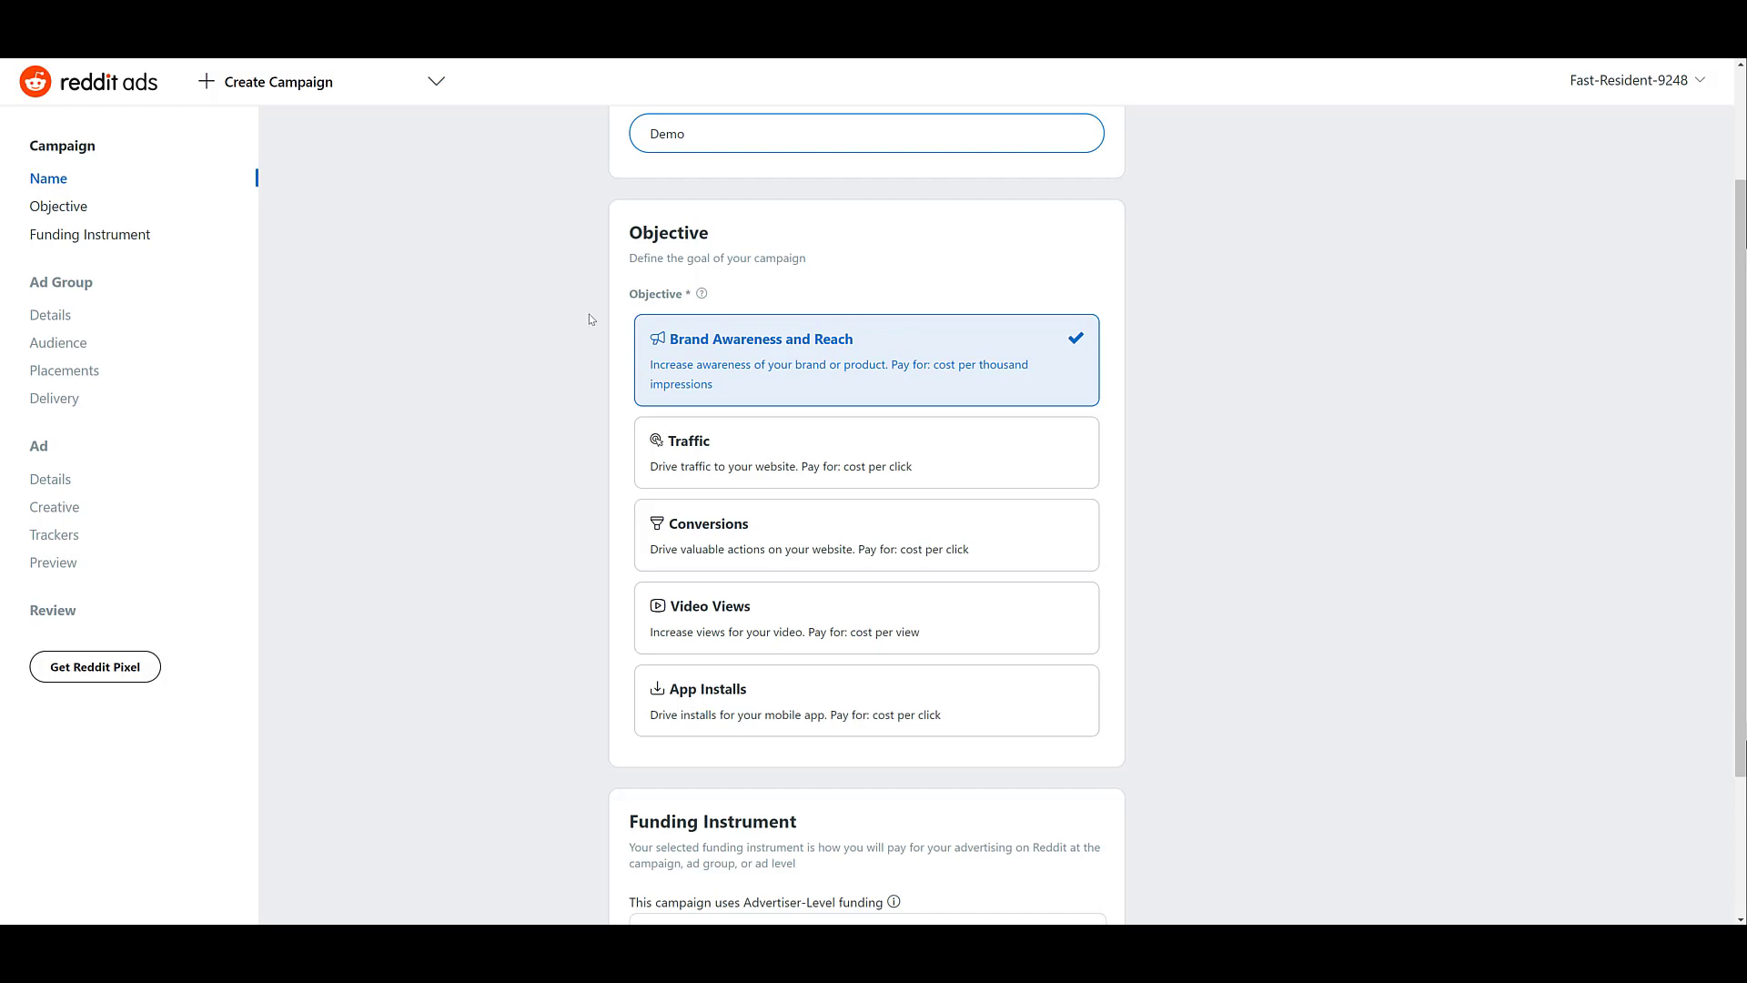
pyautogui.click(867, 133)
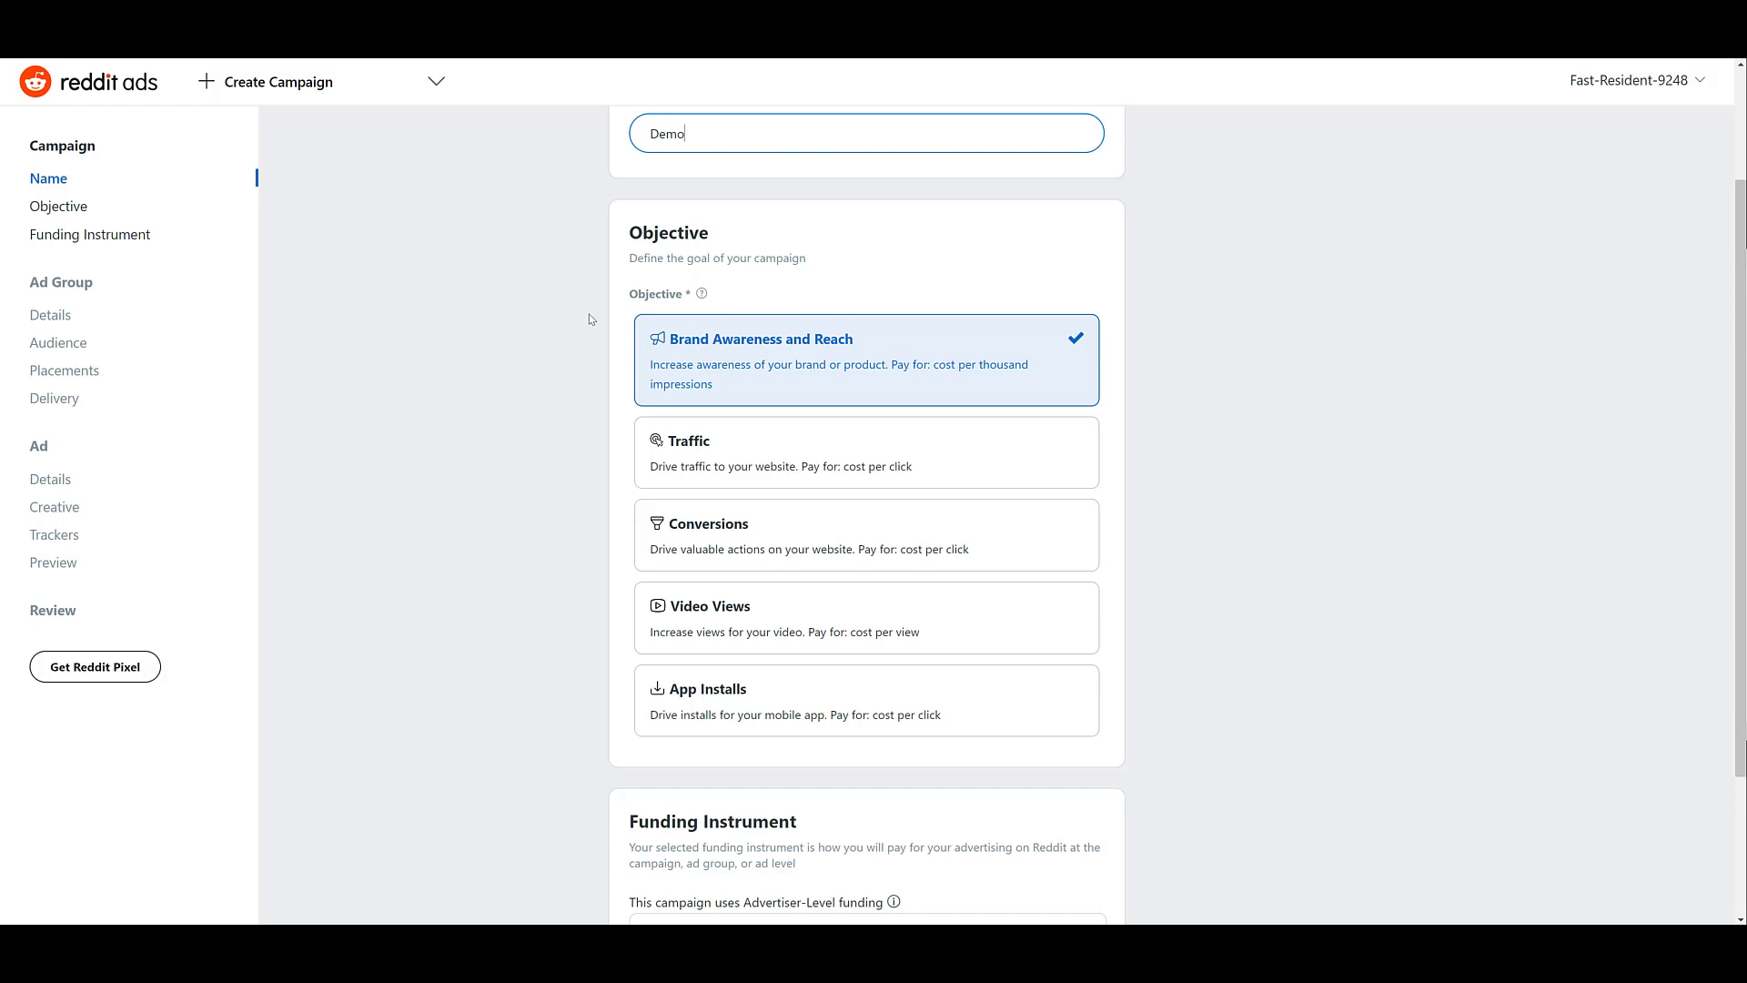
pyautogui.scroll(-3)
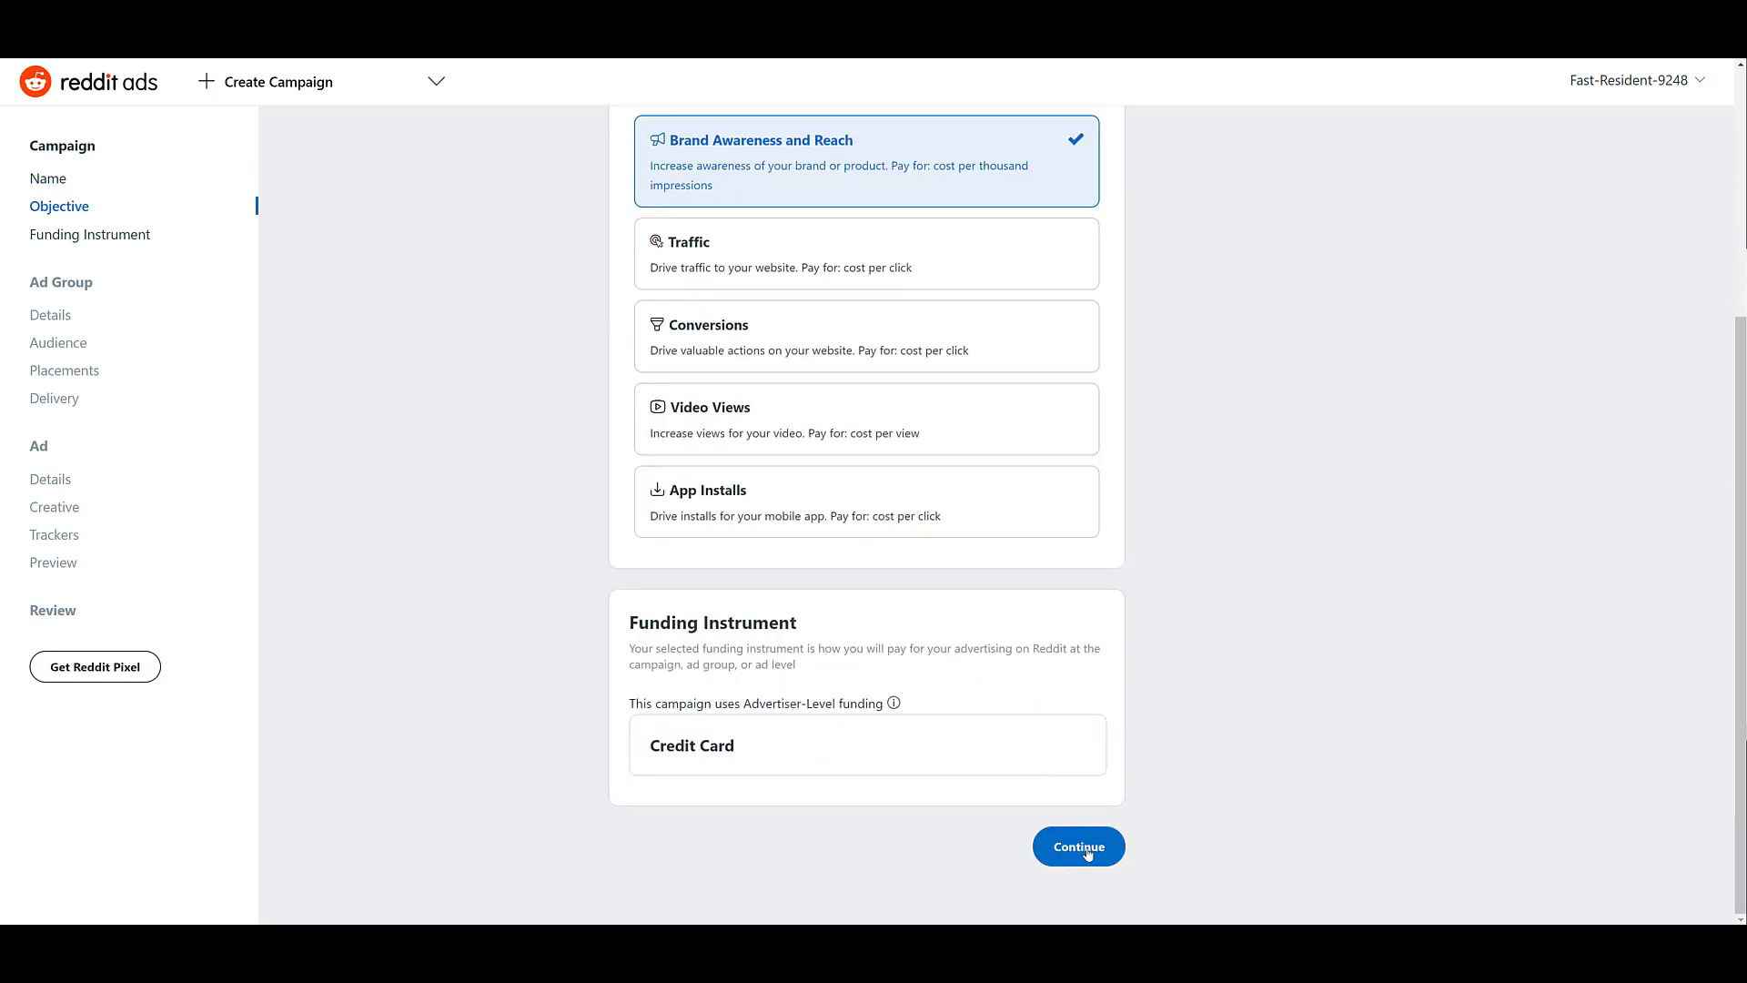
pyautogui.click(1076, 848)
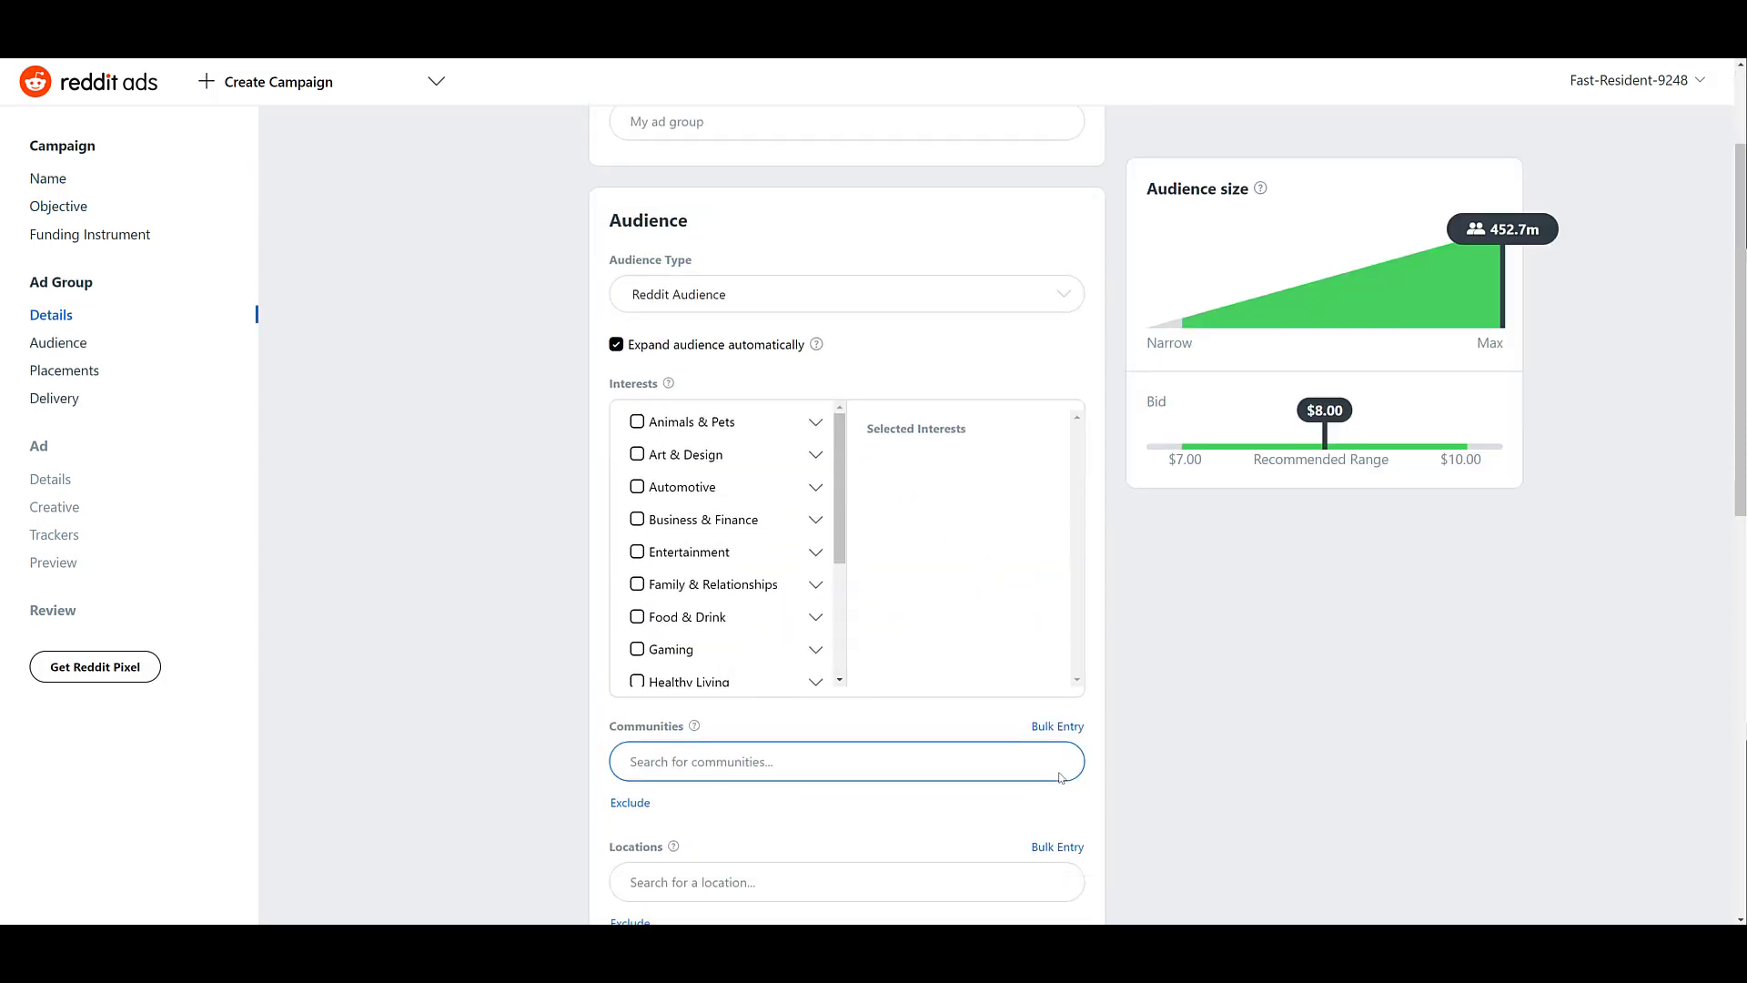
# - Scroll through the new ad group's Audience, Placements and Delivery sections
pyautogui.scroll(-3)
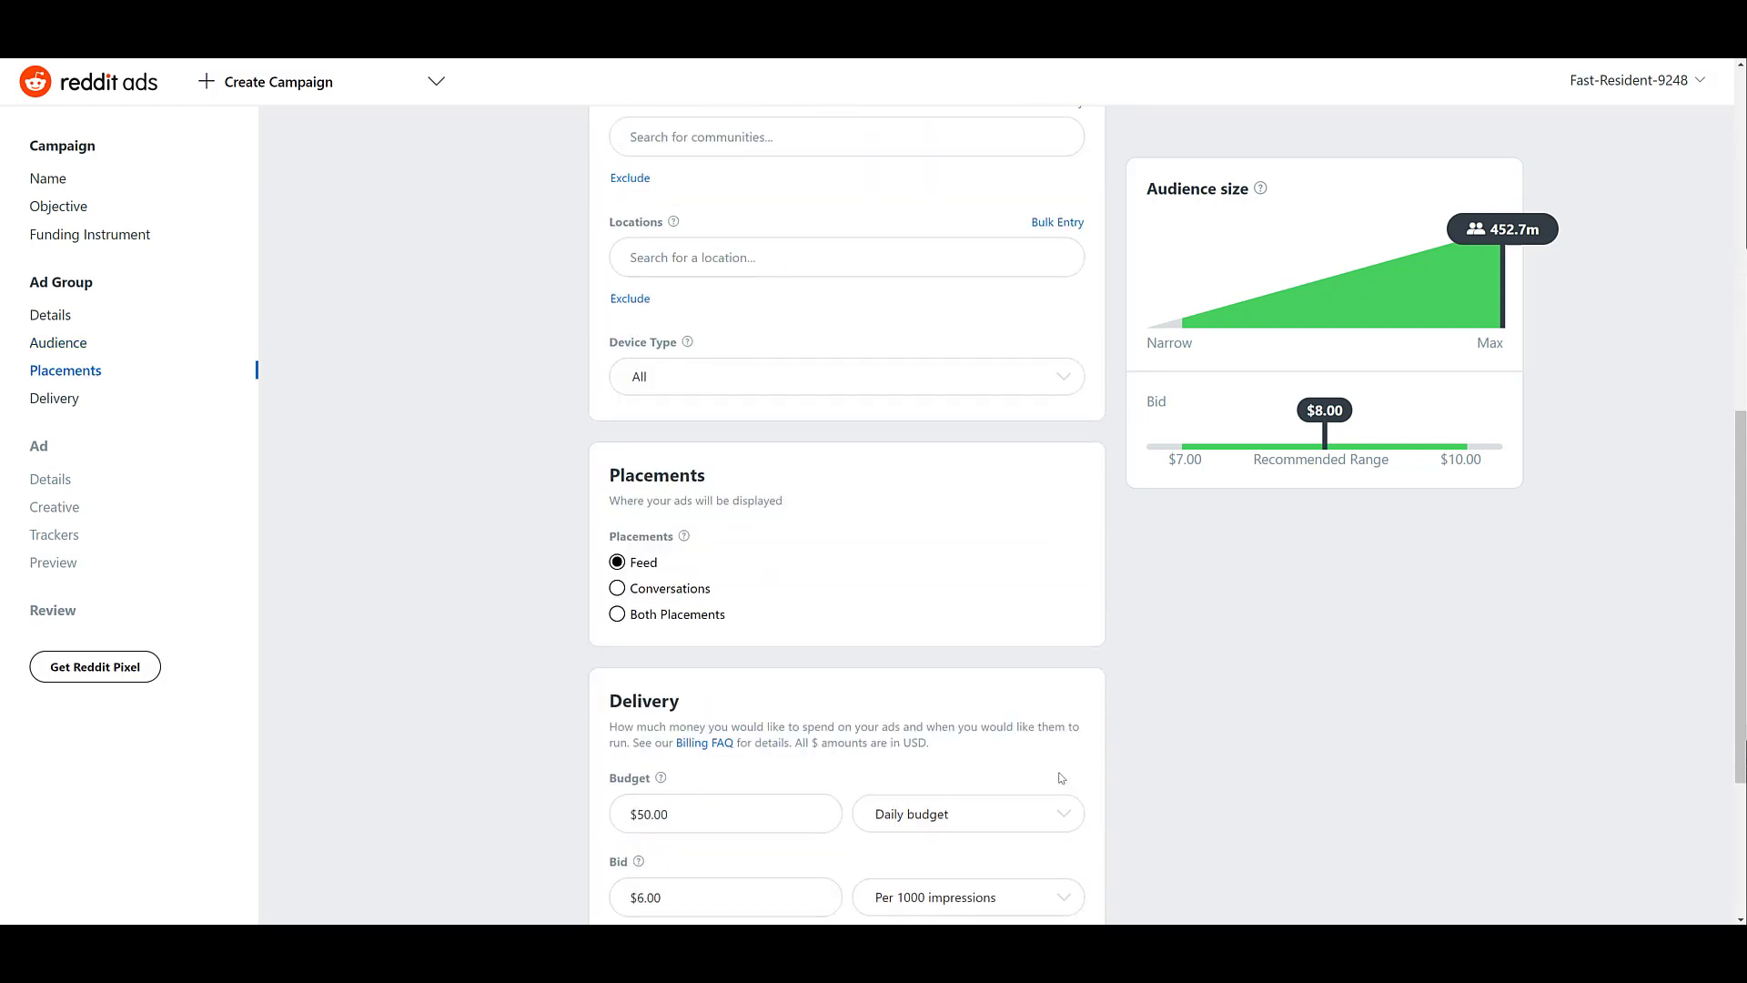
pyautogui.scroll(-3)
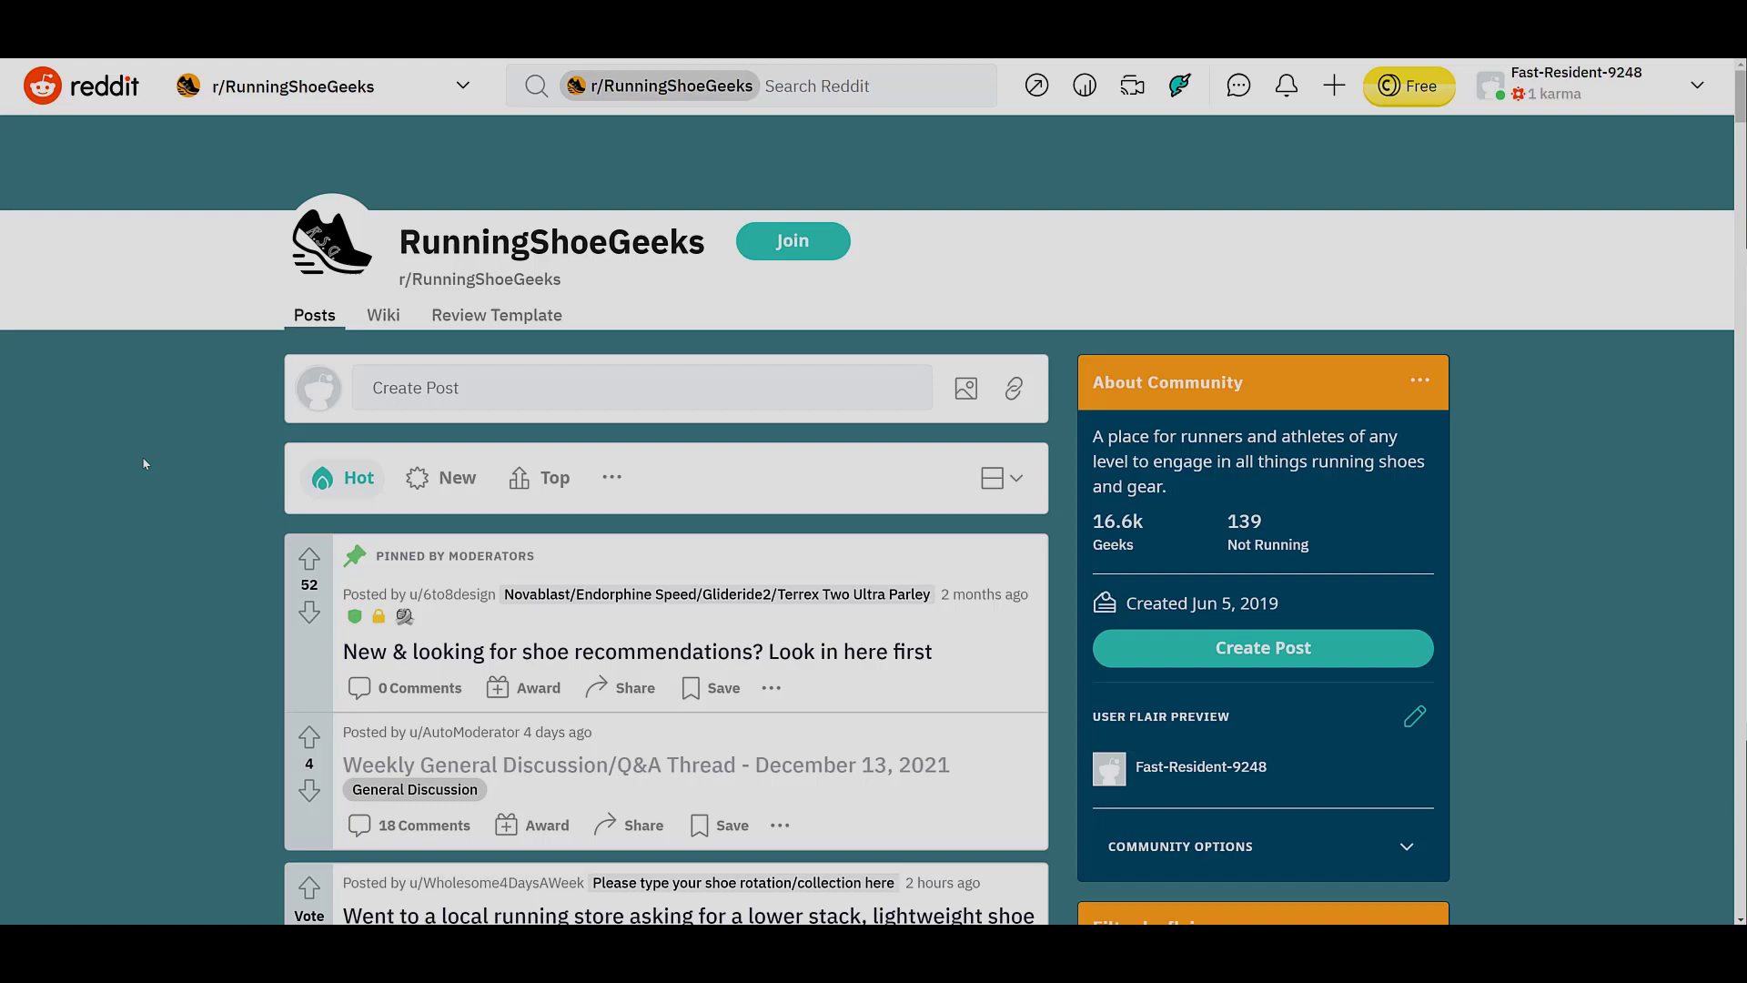
pyautogui.scroll(-3)
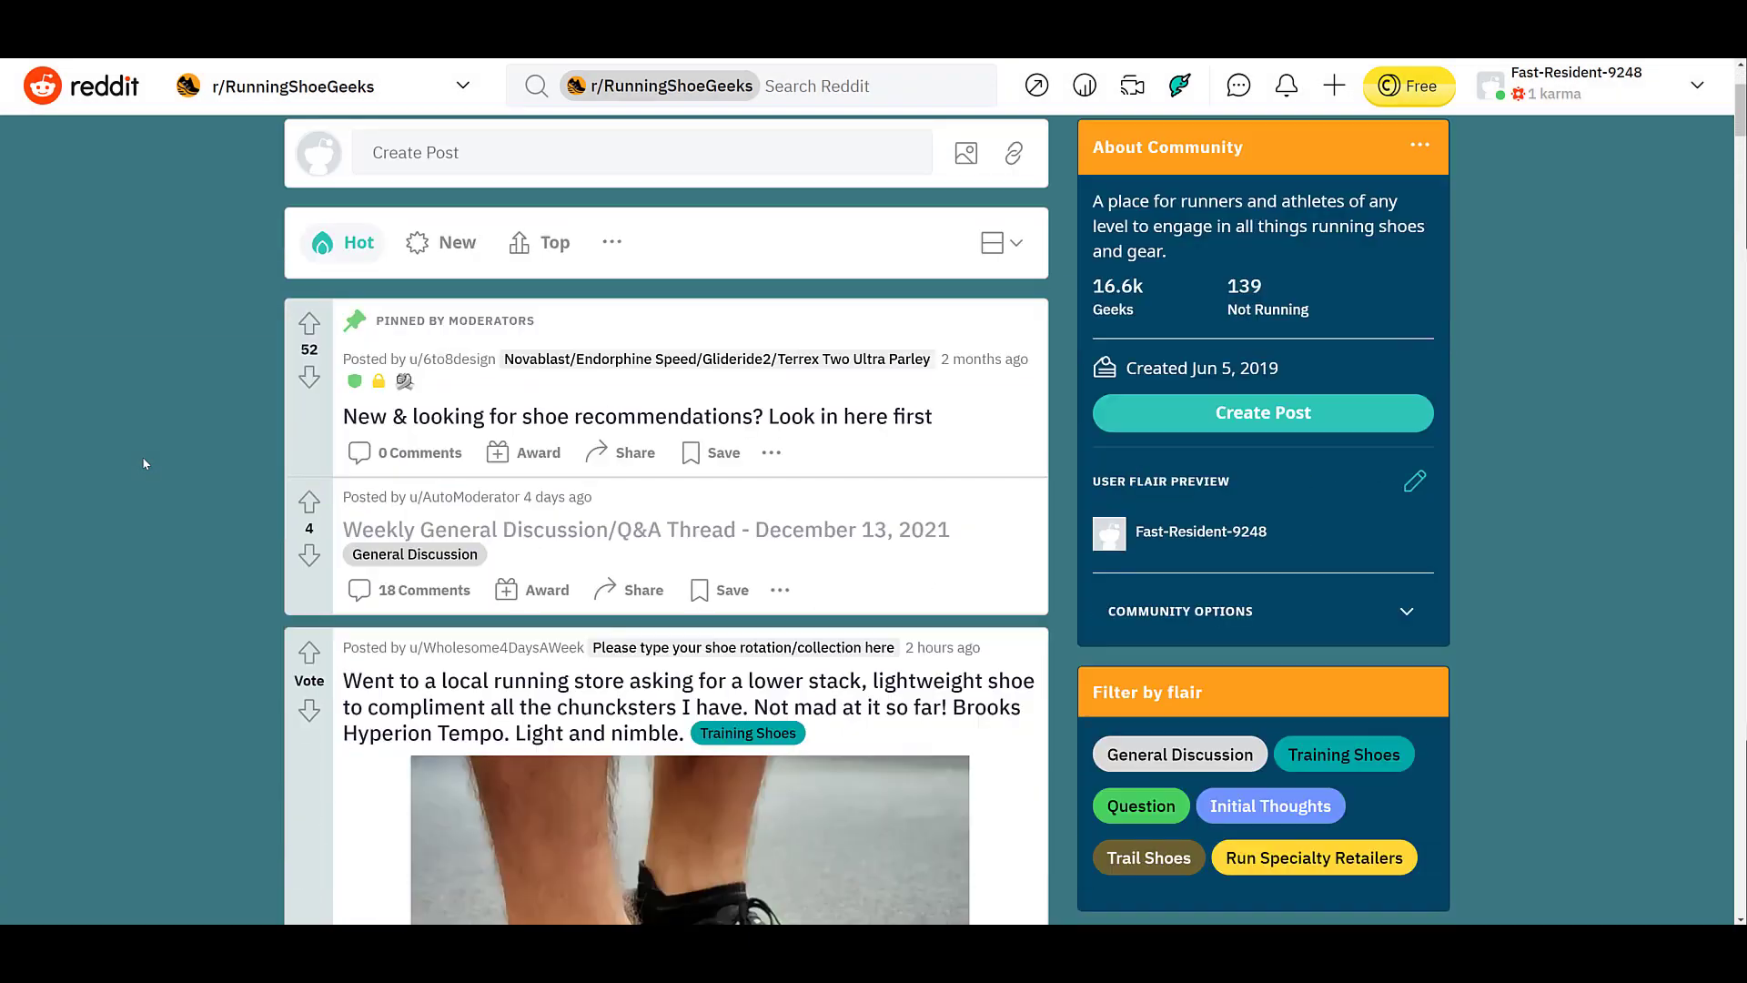
pyautogui.scroll(-3)
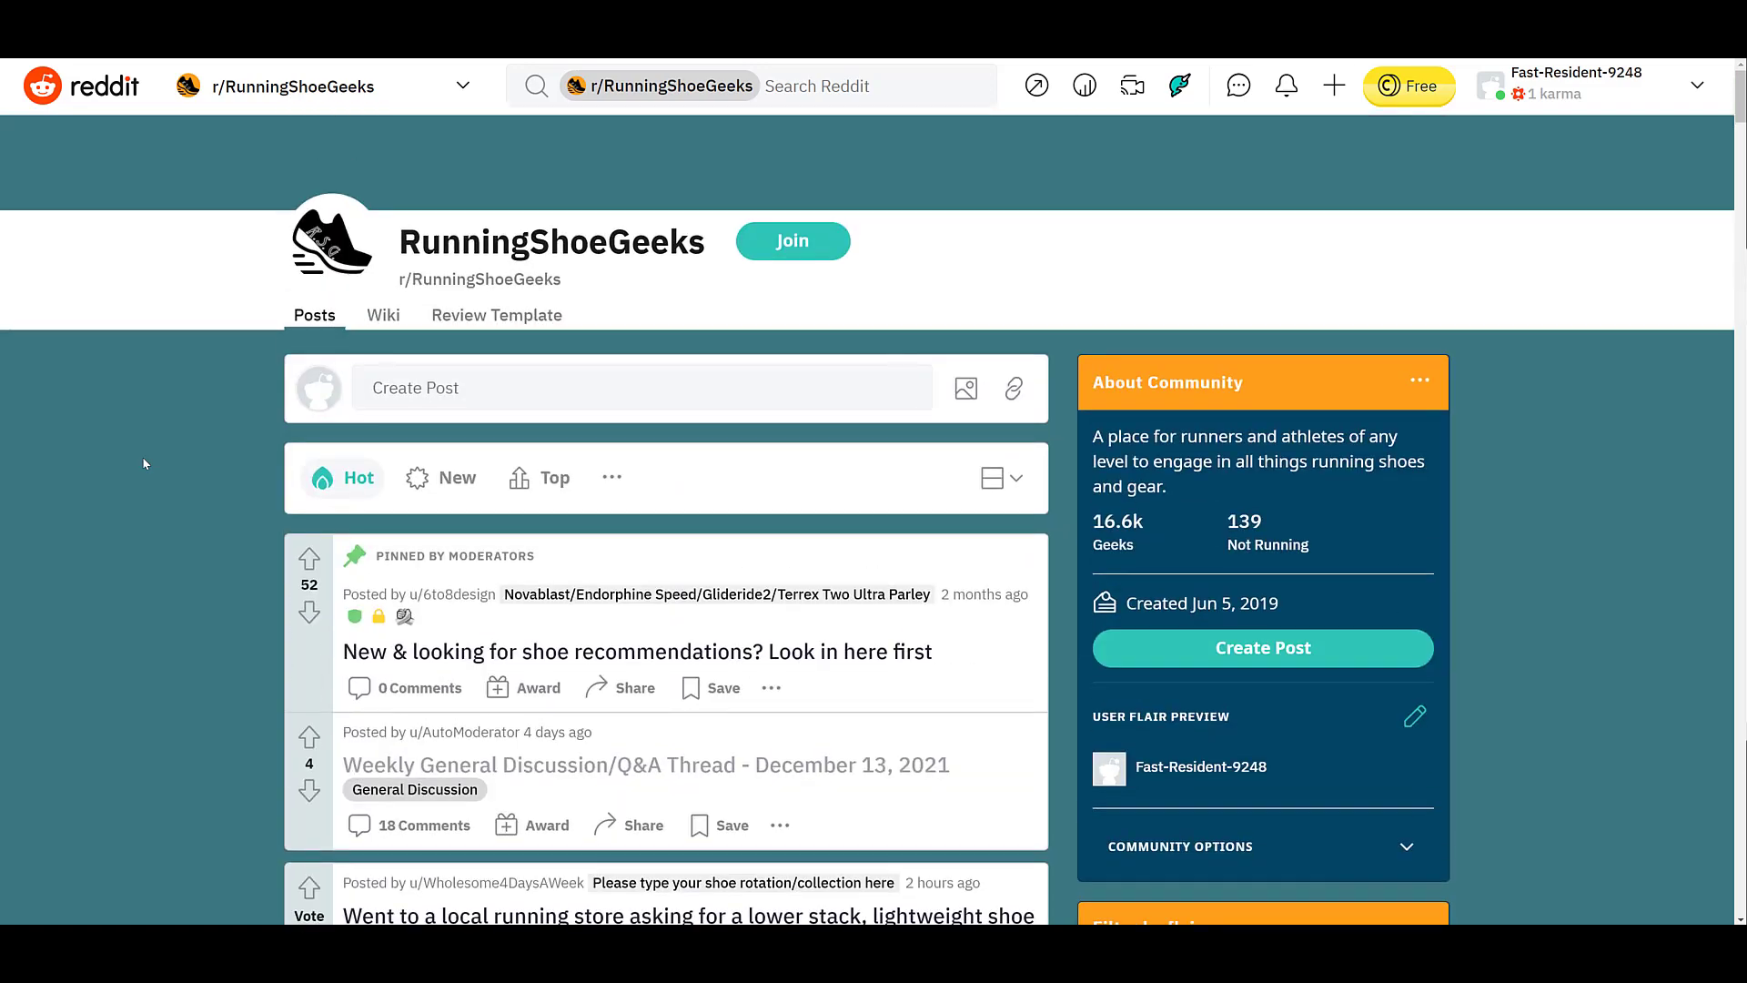
pyautogui.moveTo(179, 477)
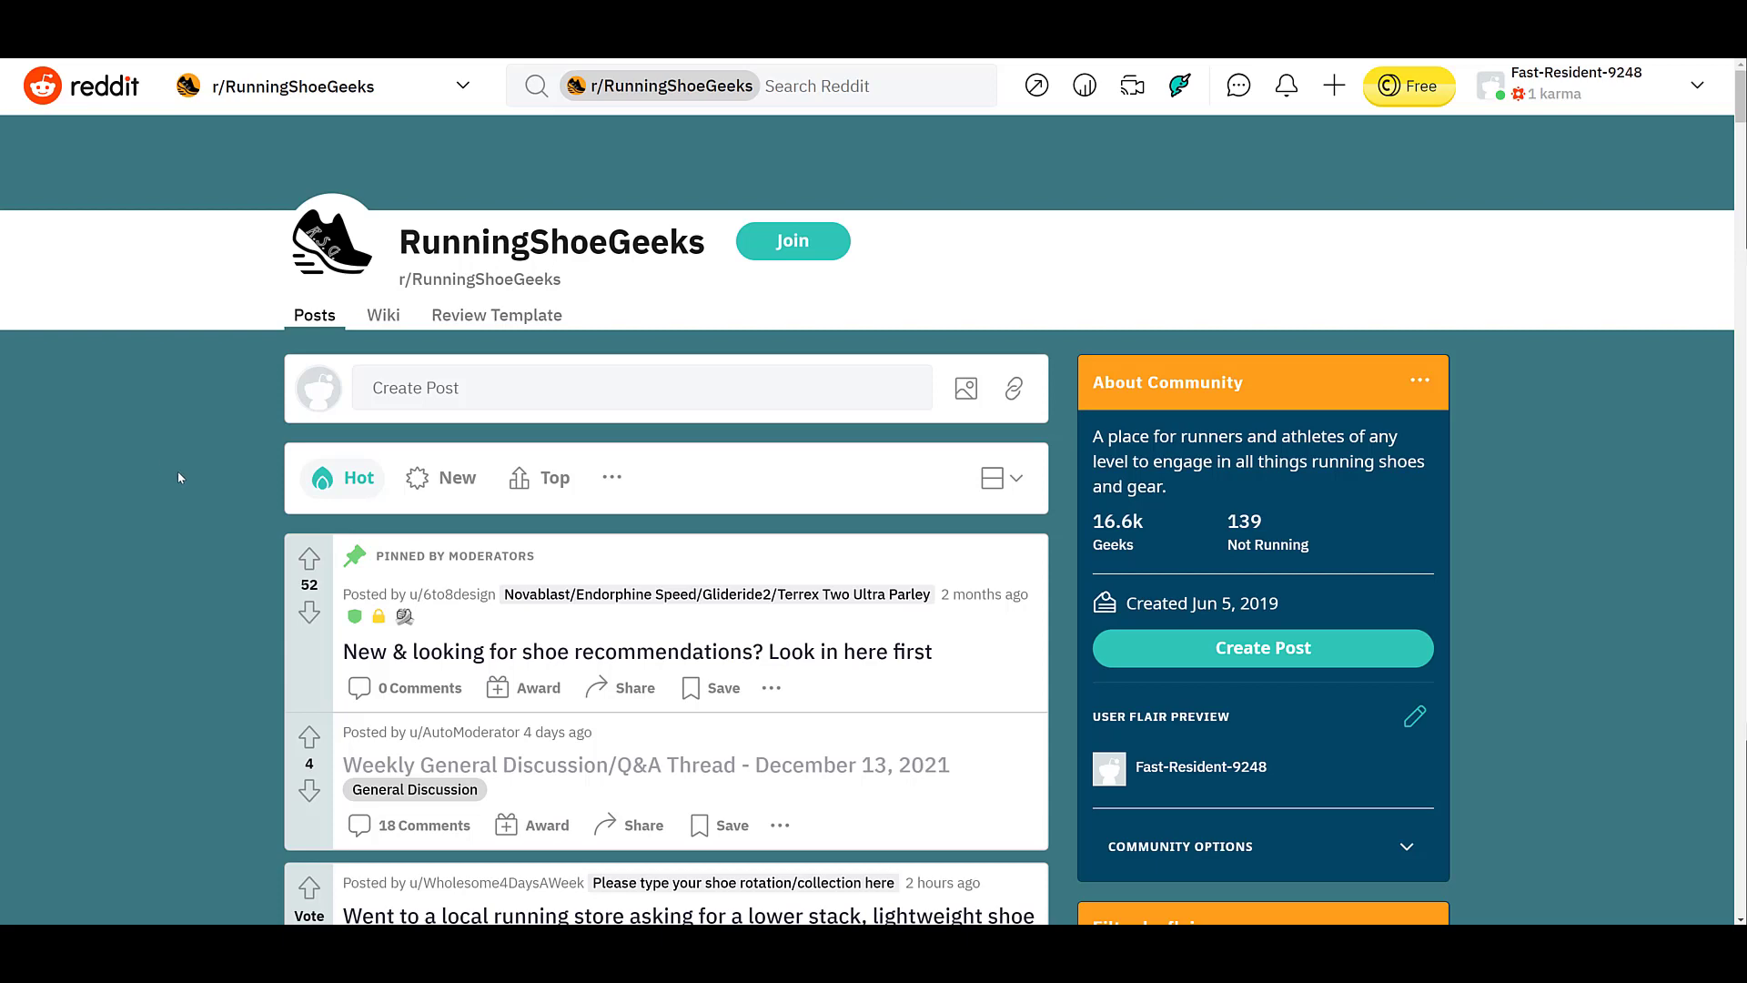
pyautogui.moveTo(530, 774)
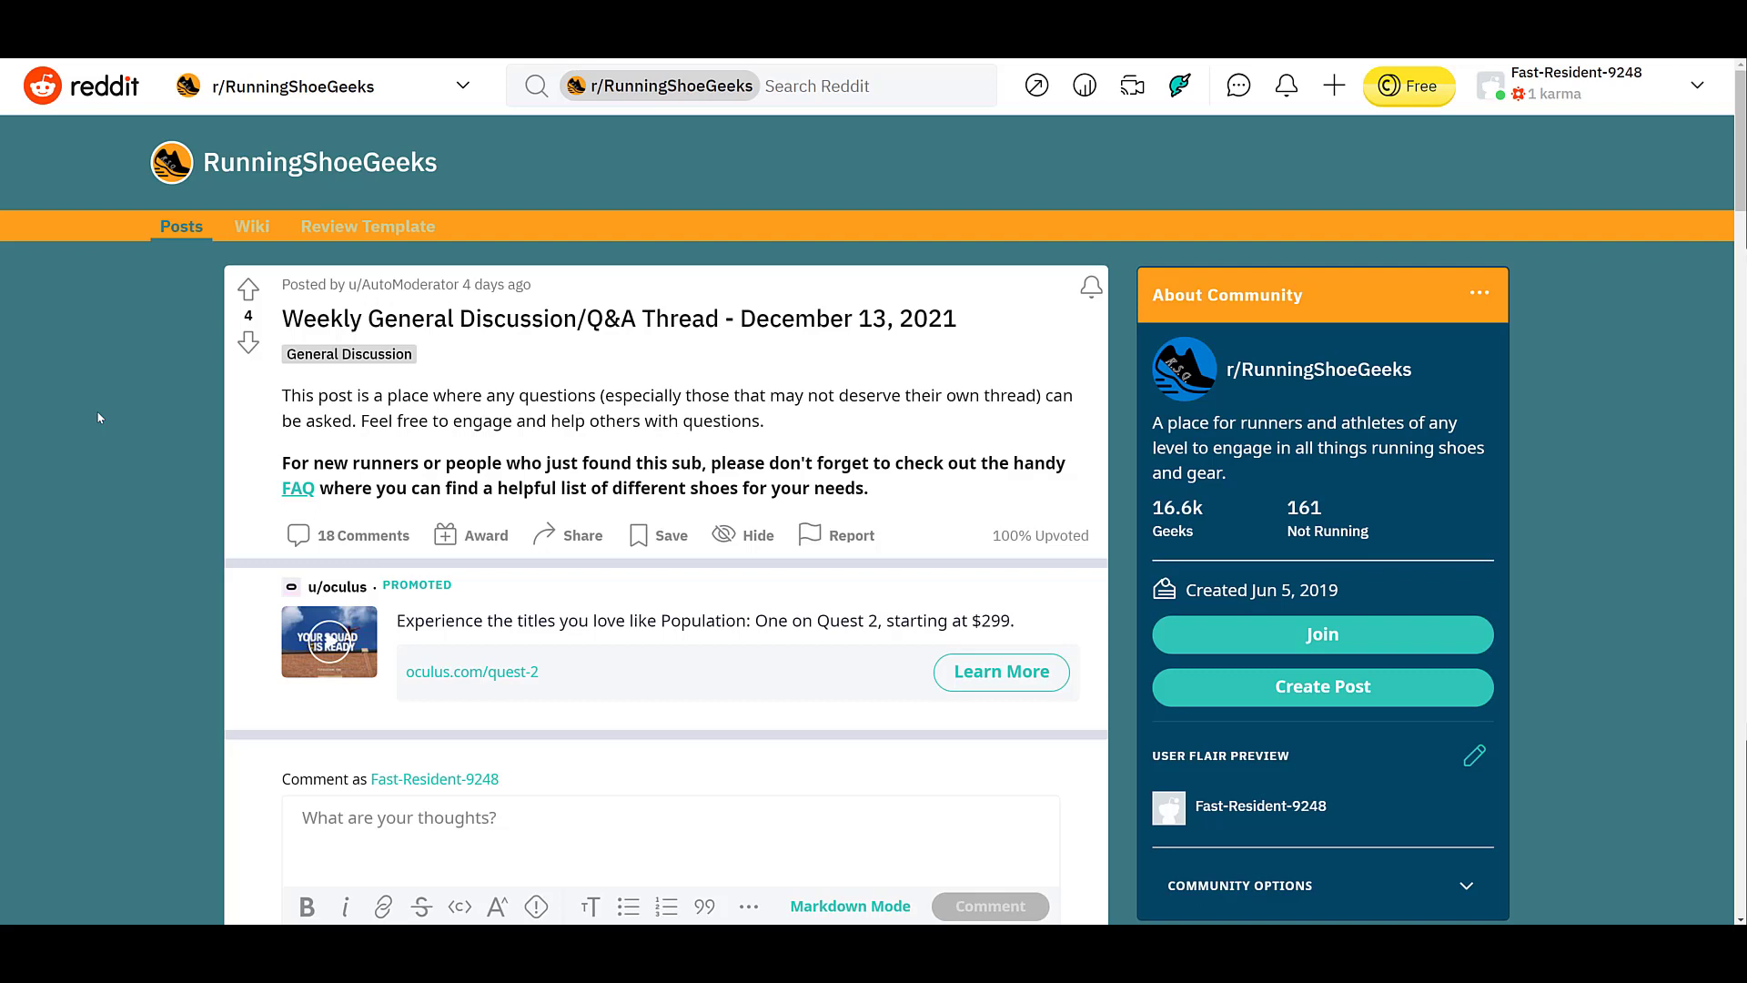
pyautogui.moveTo(650, 502)
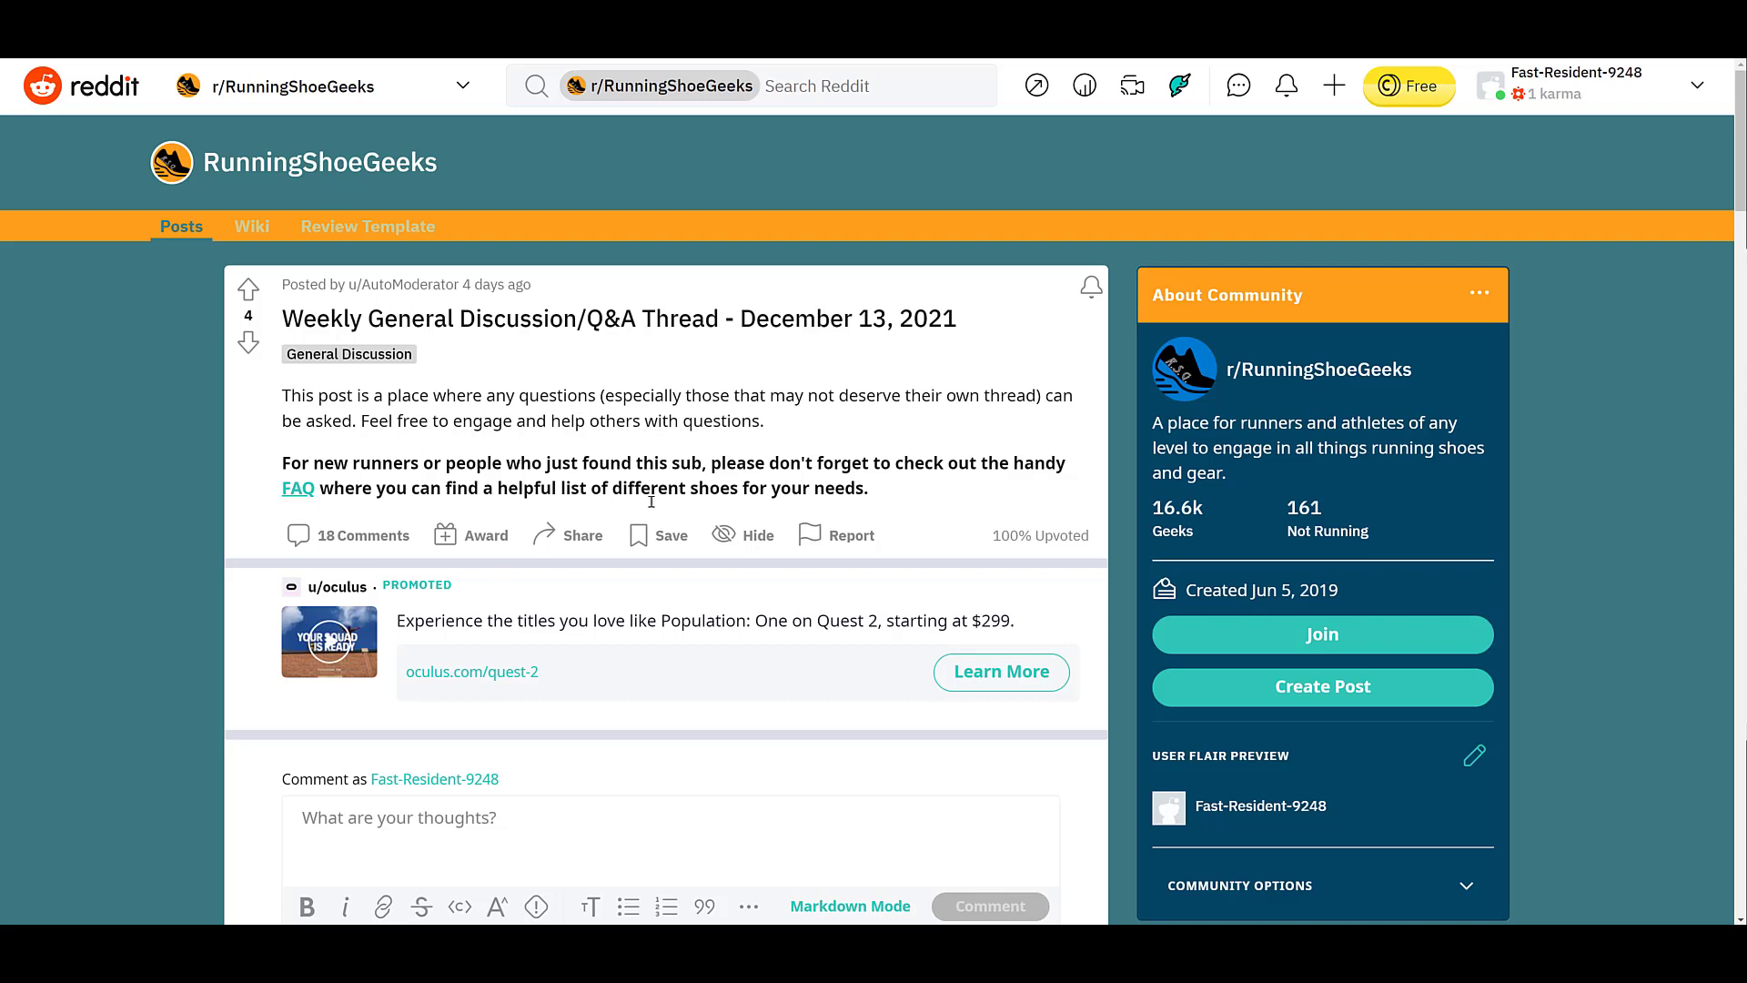
pyautogui.moveTo(184, 482)
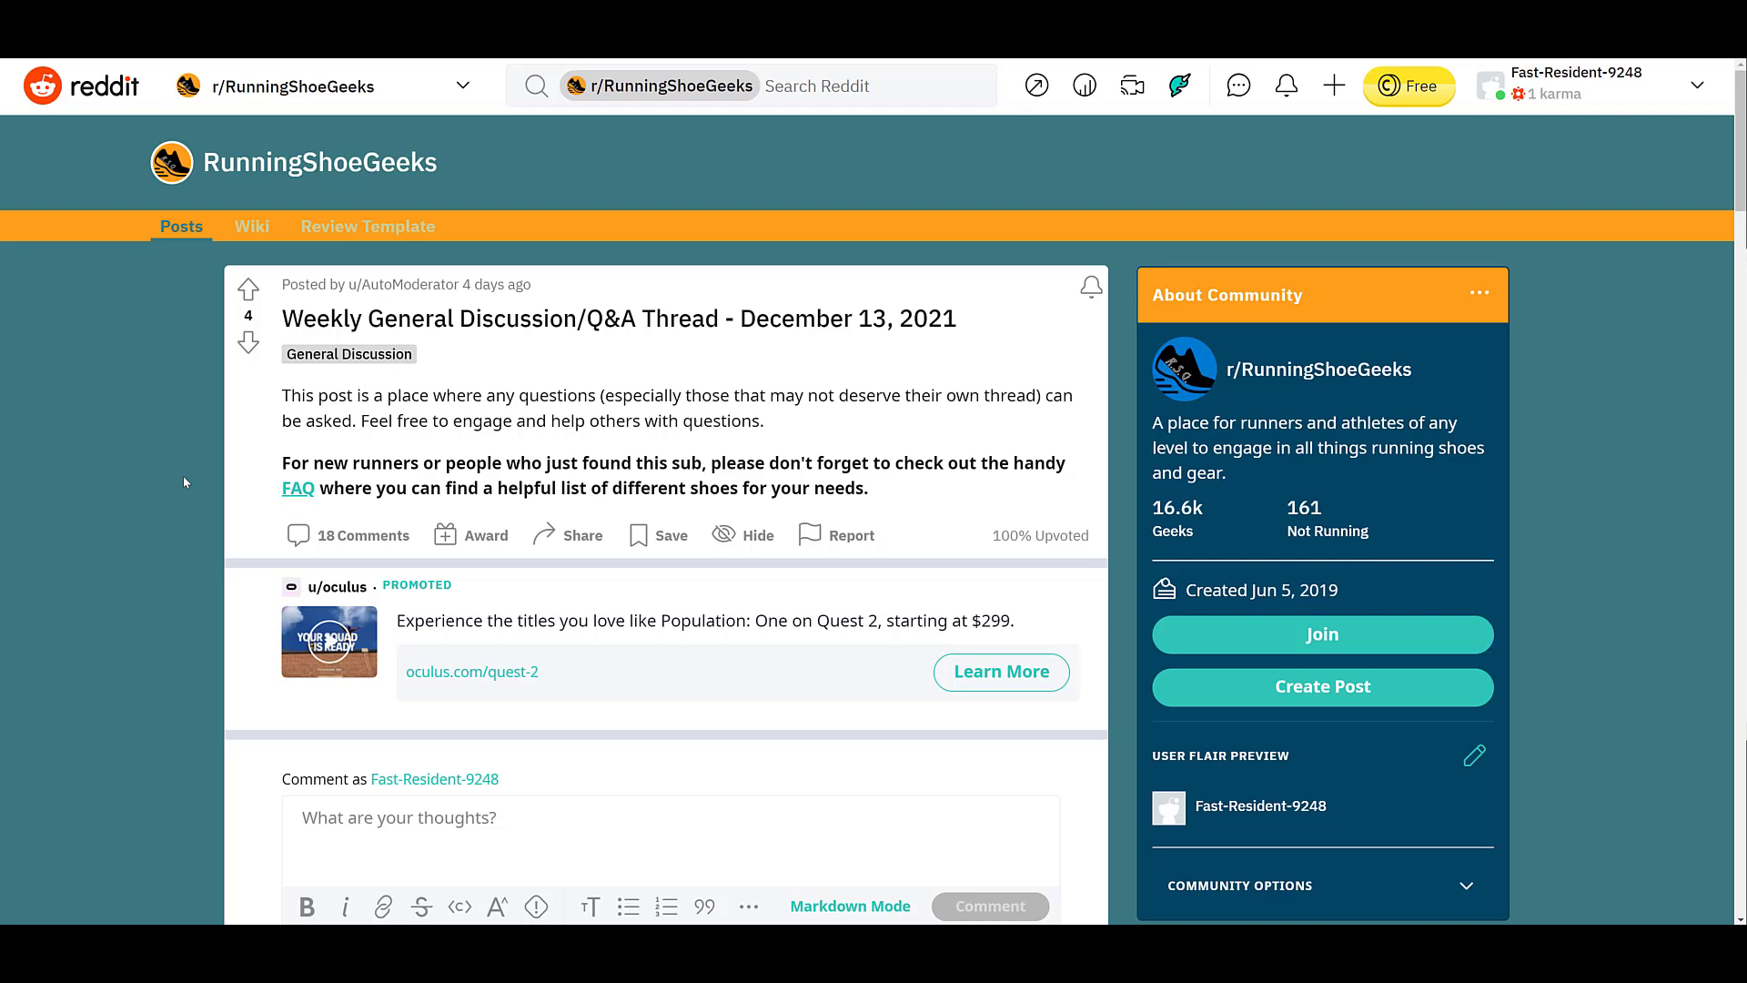
# - Scroll the Weekly General Discussion/Q&A thread past the promoted Oculus ad to the comments
pyautogui.scroll(-3)
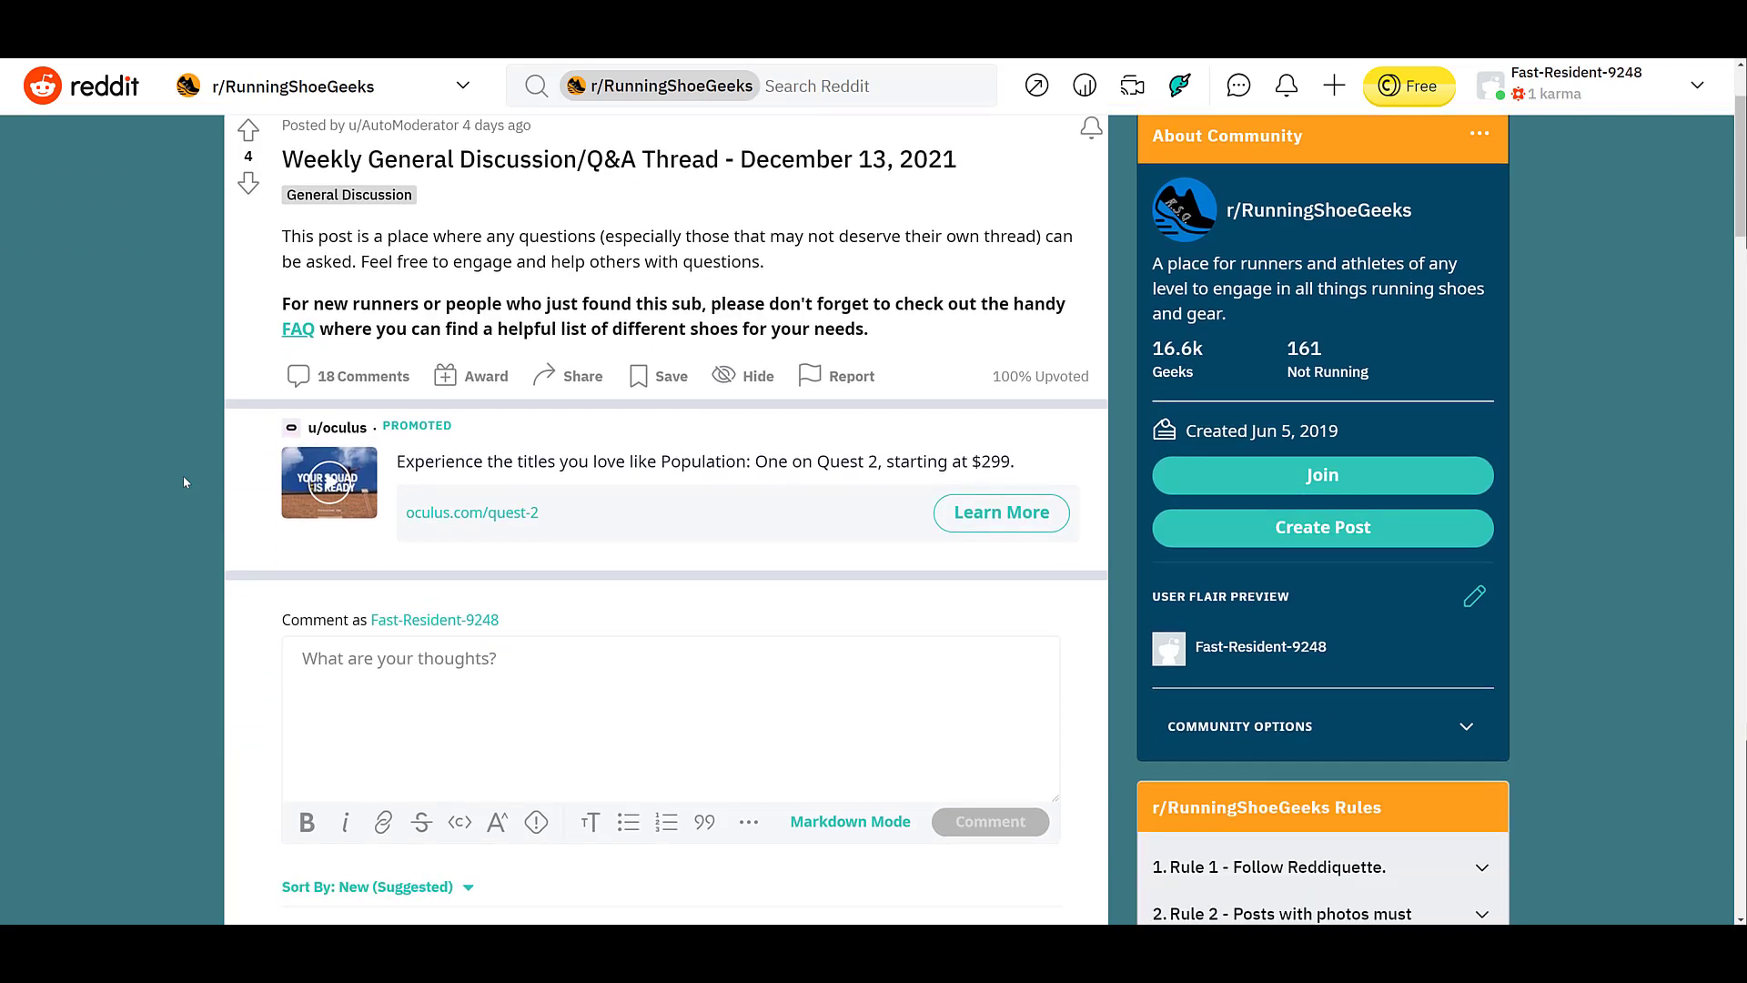
pyautogui.scroll(-3)
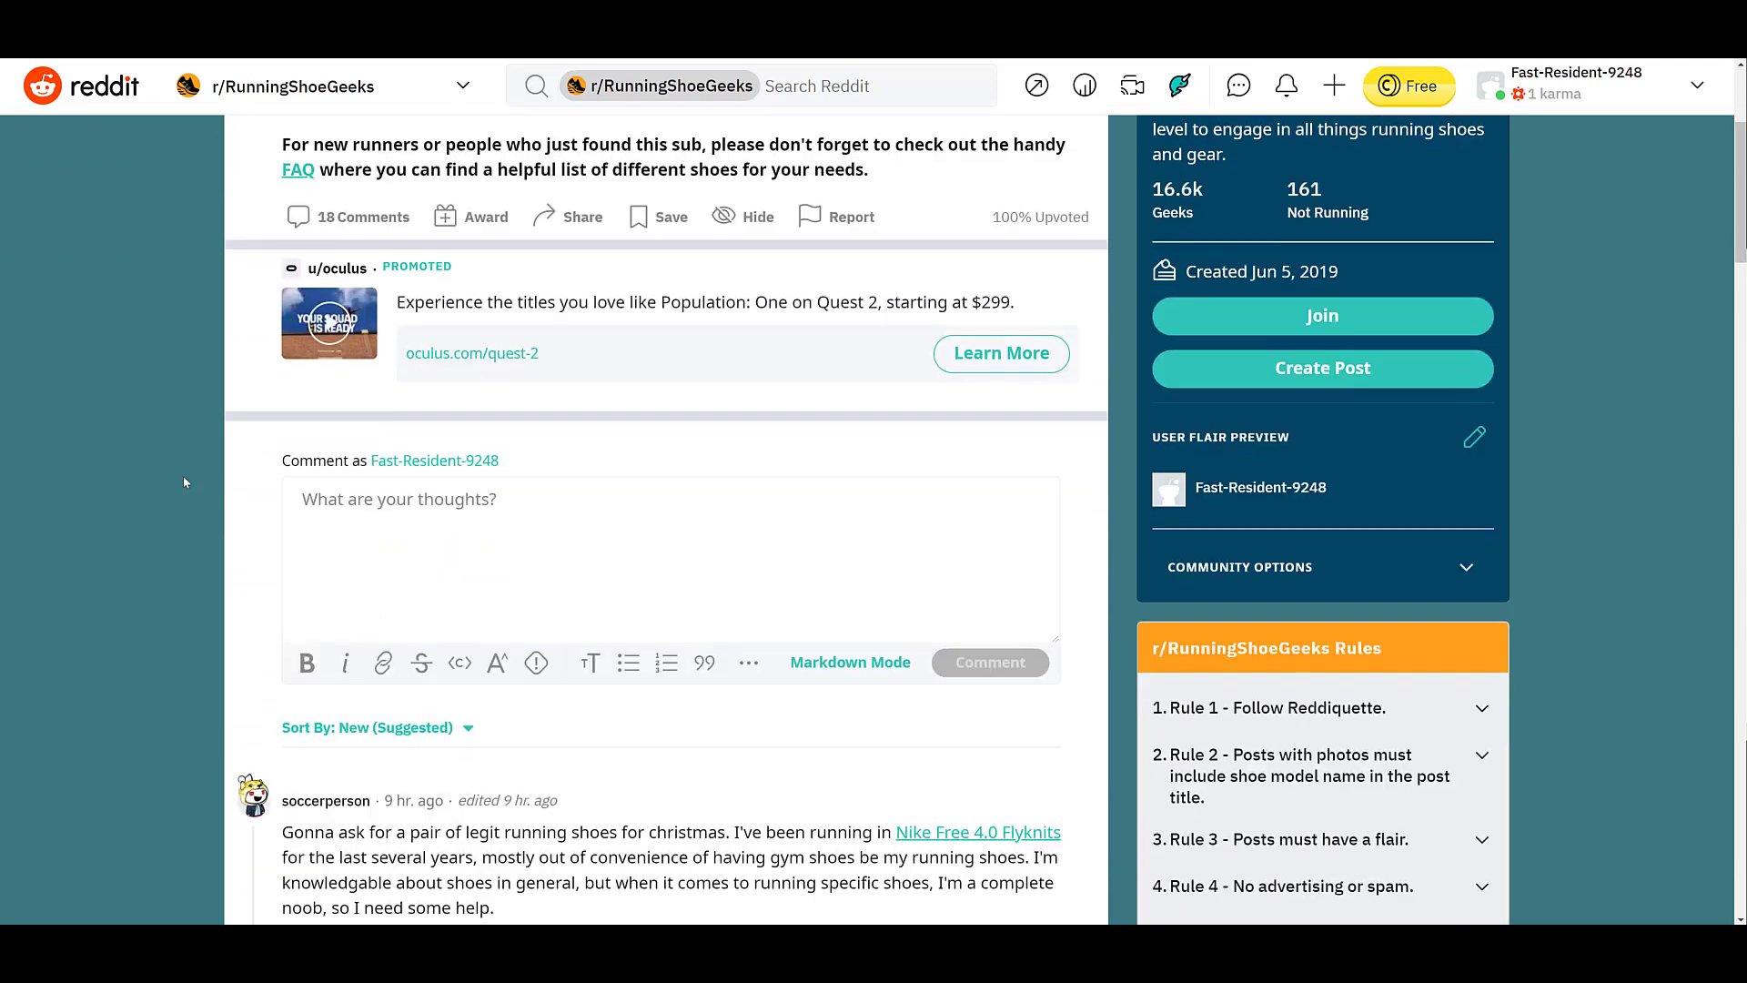
pyautogui.scroll(3)
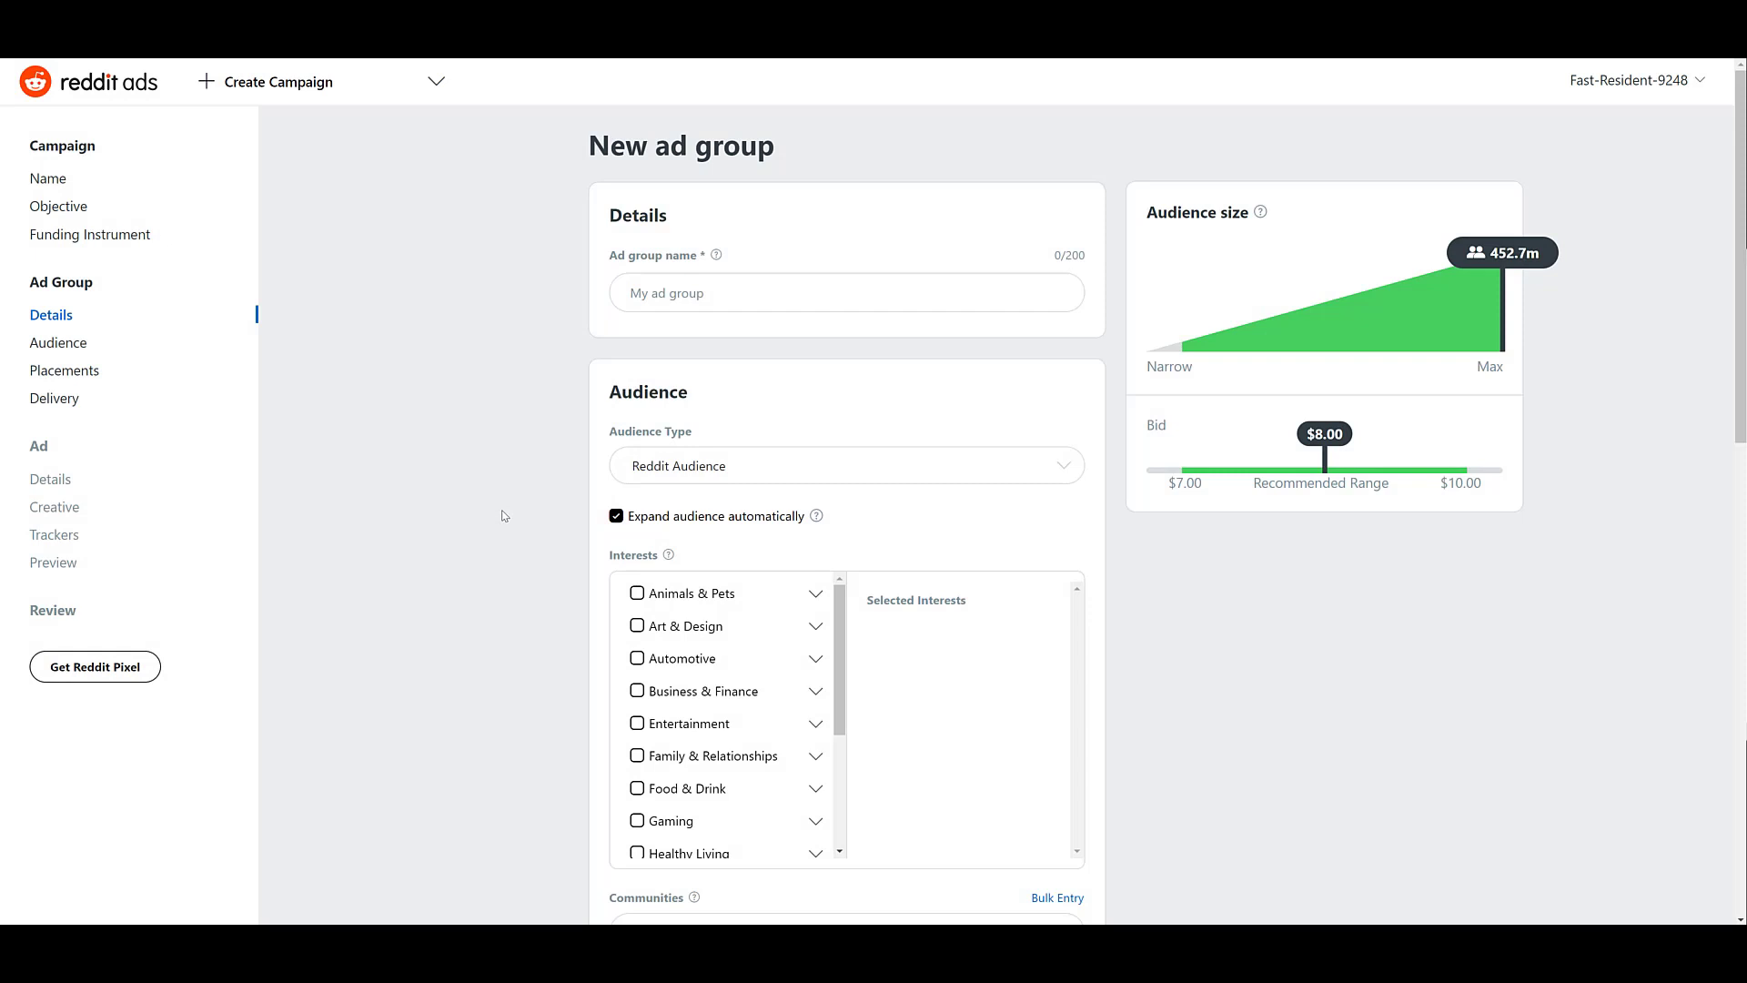
# - Set the ad group placement to Both Placements, feed and conversations, after trying Conversations
pyautogui.scroll(-3)
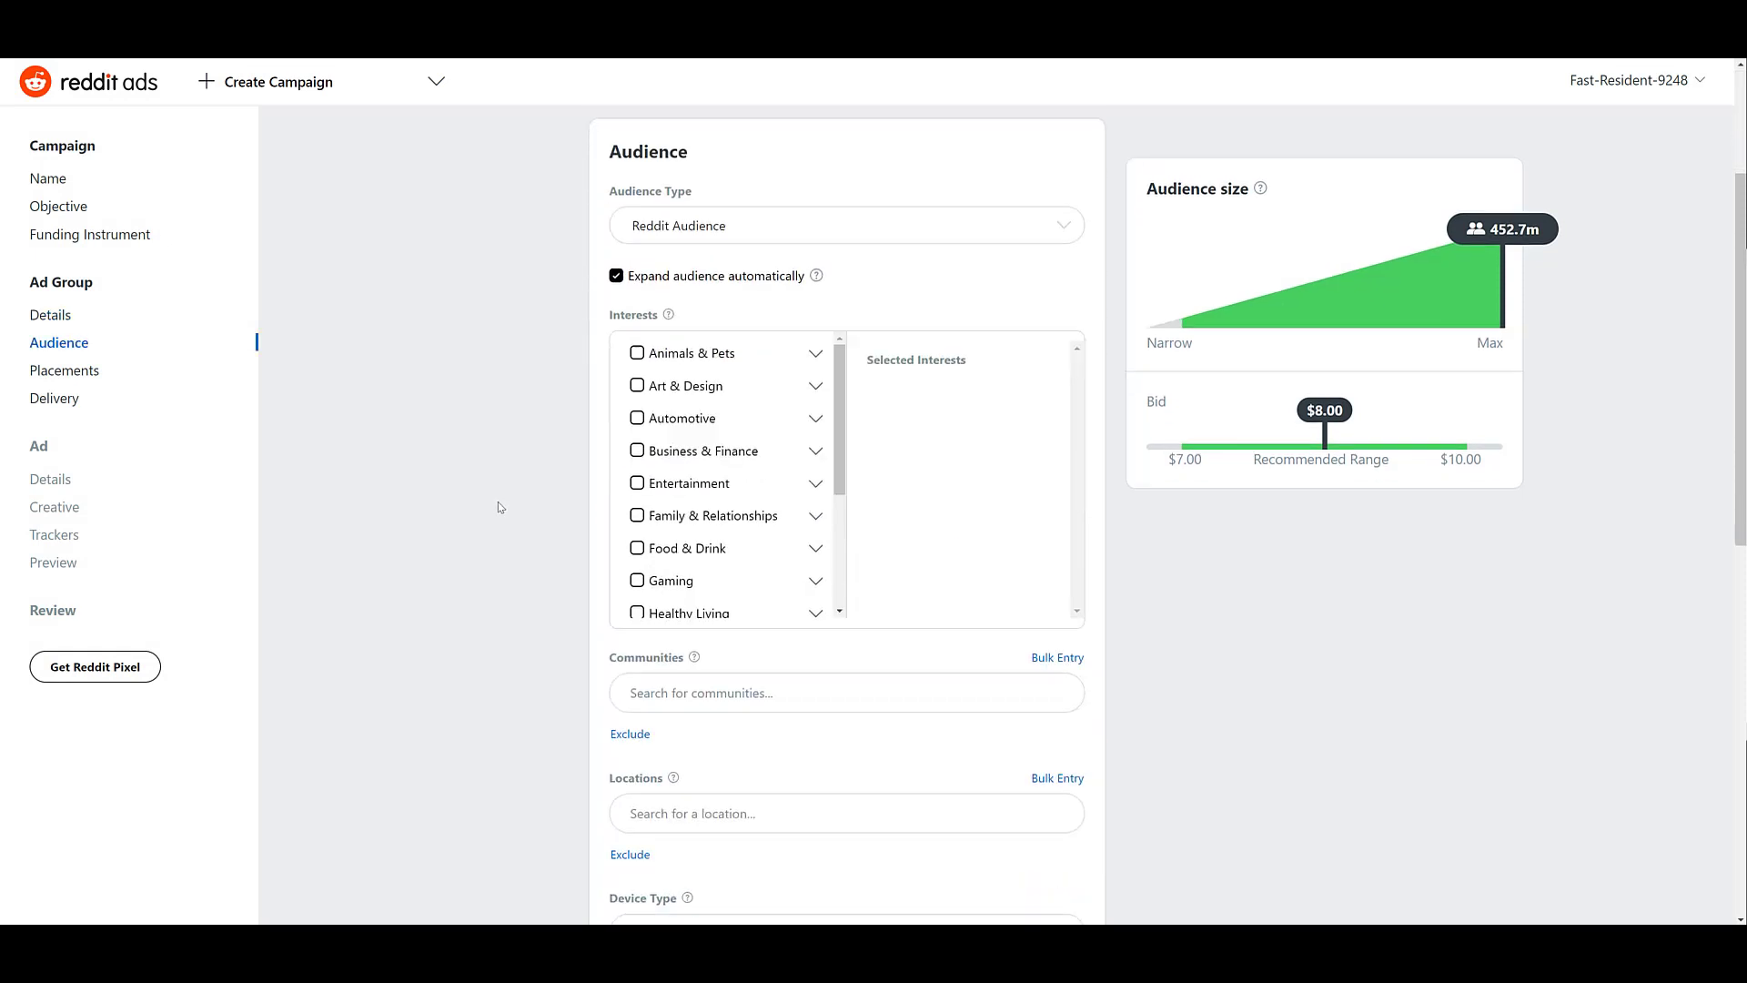
pyautogui.scroll(-3)
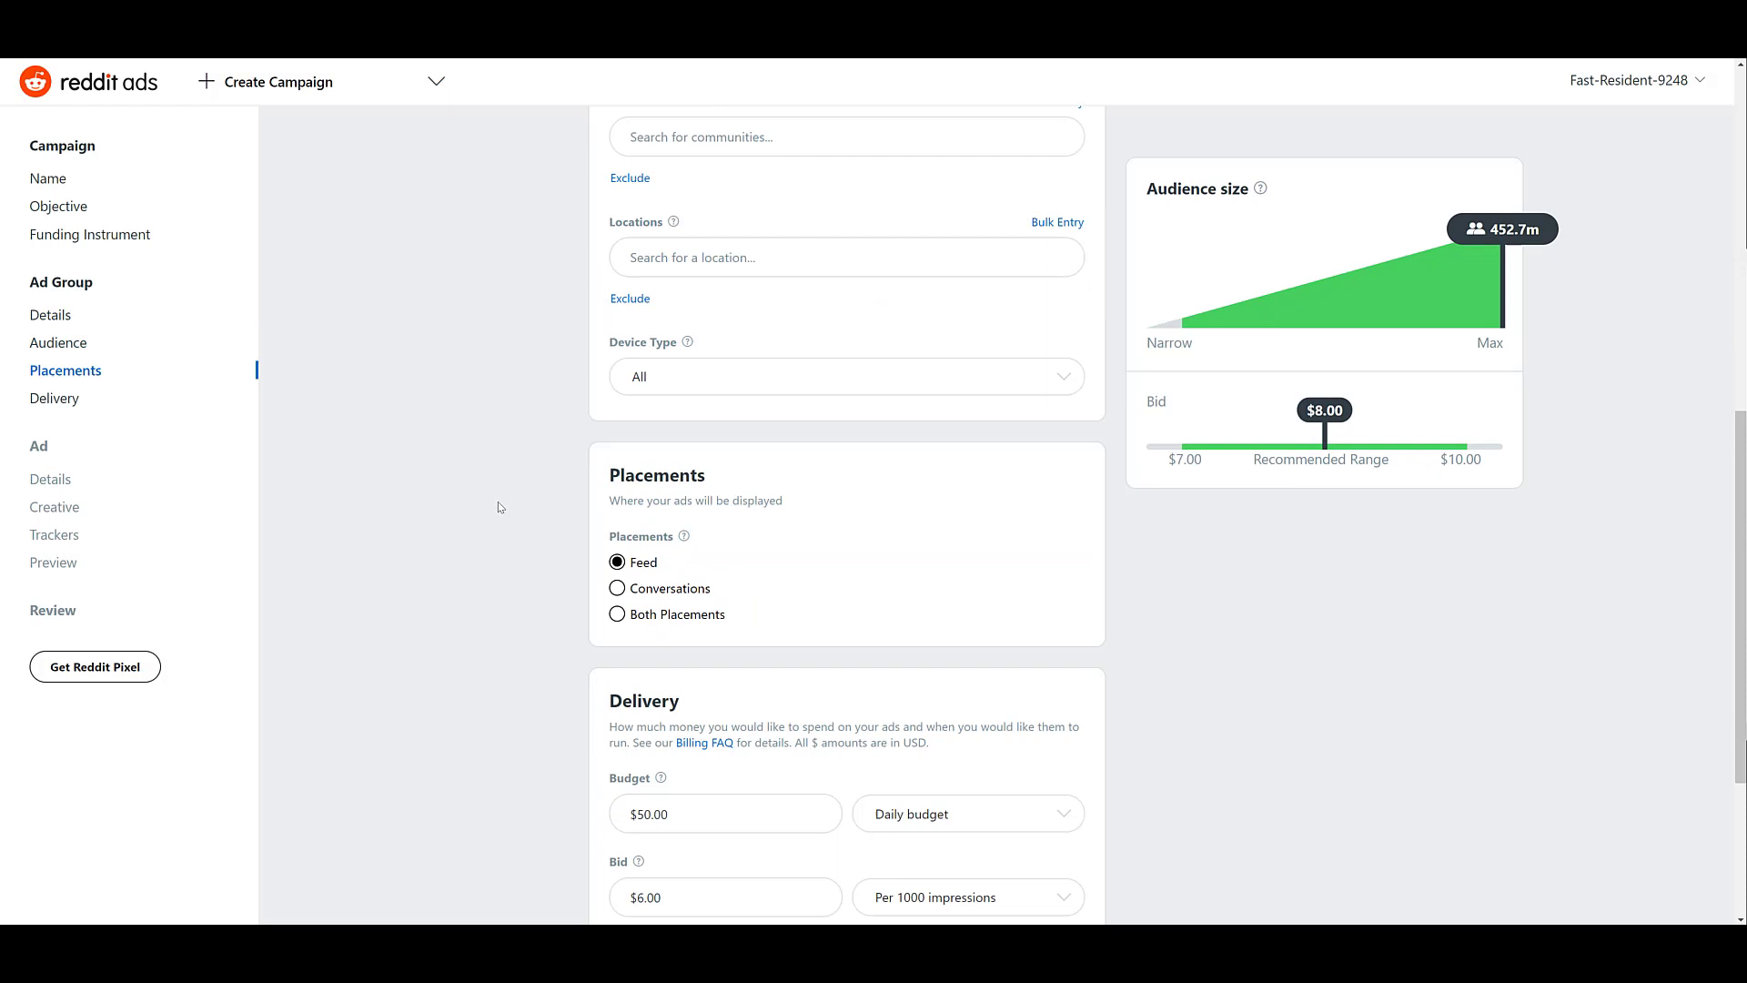
pyautogui.moveTo(656, 576)
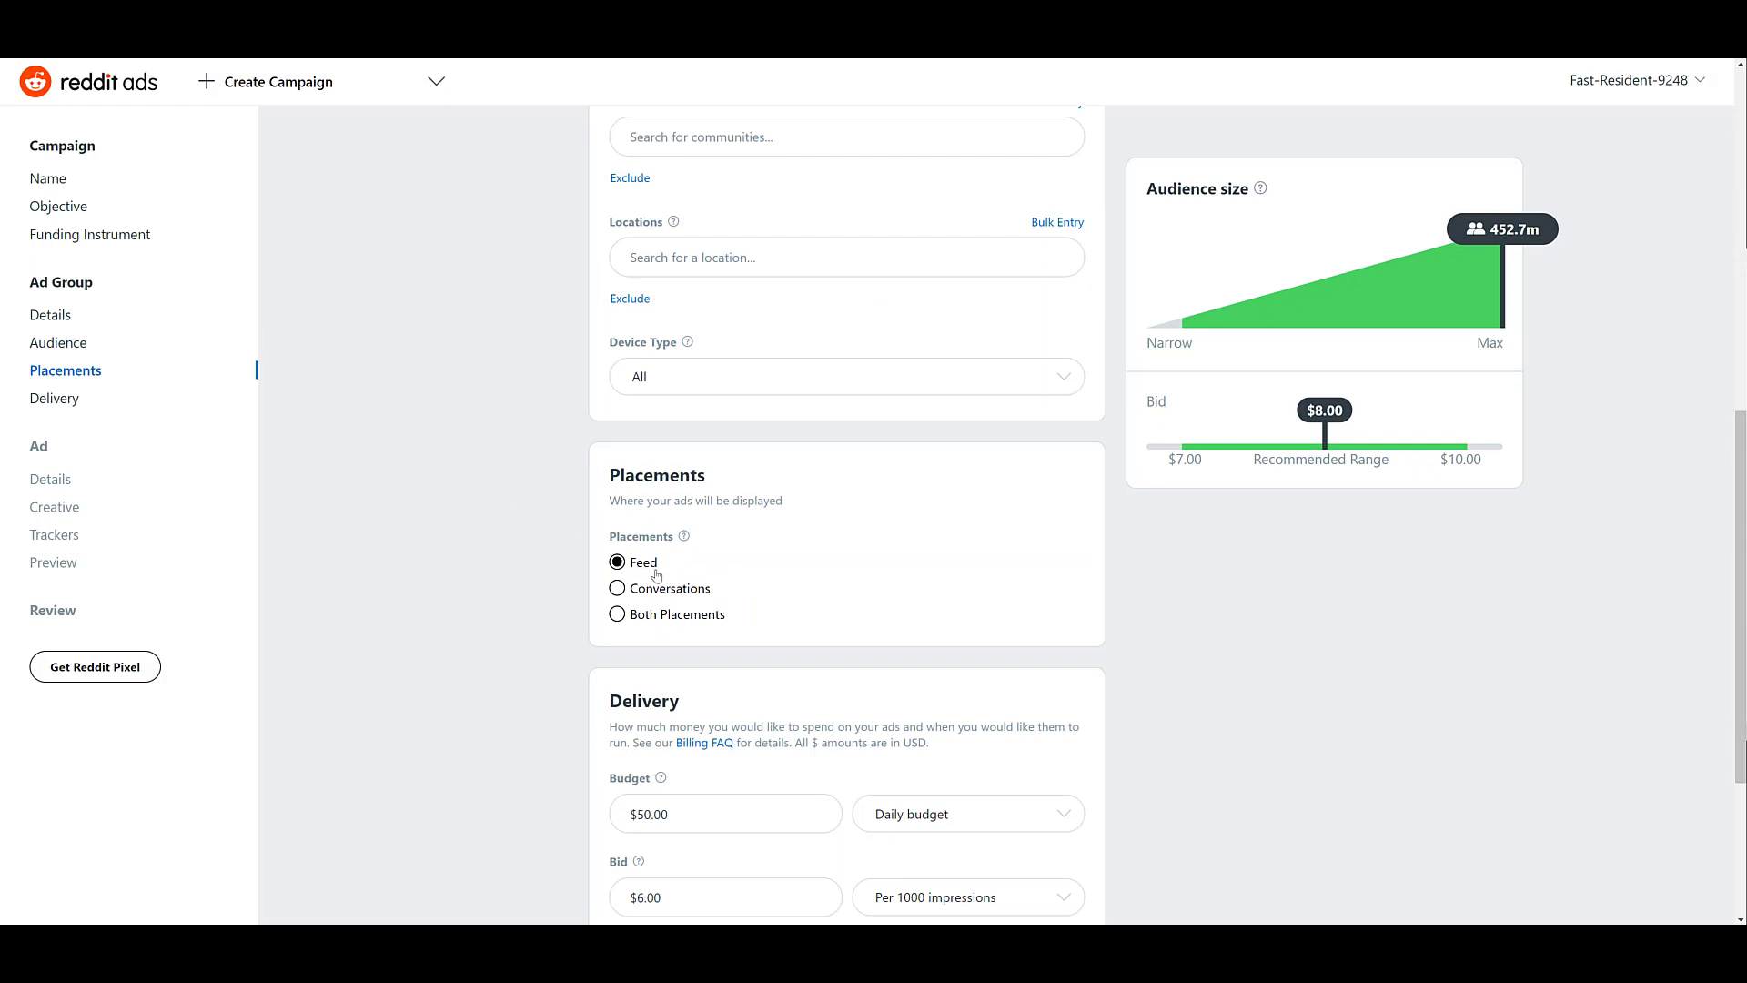
pyautogui.moveTo(427, 516)
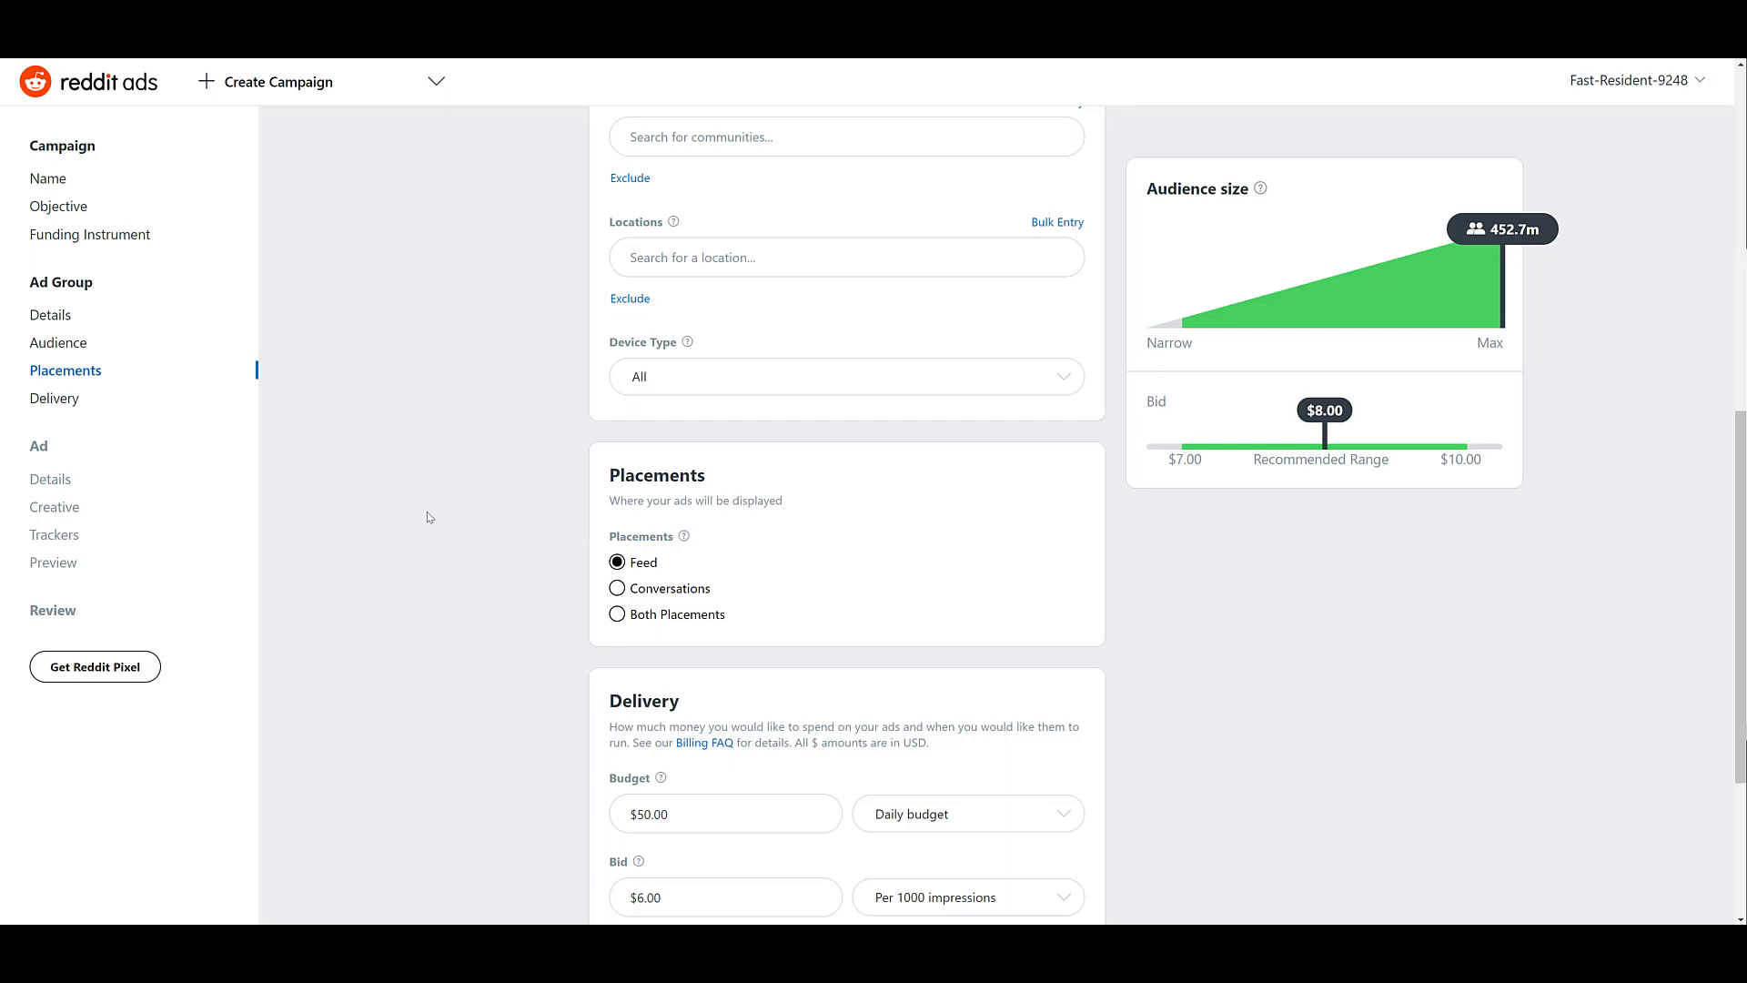
pyautogui.moveTo(432, 646)
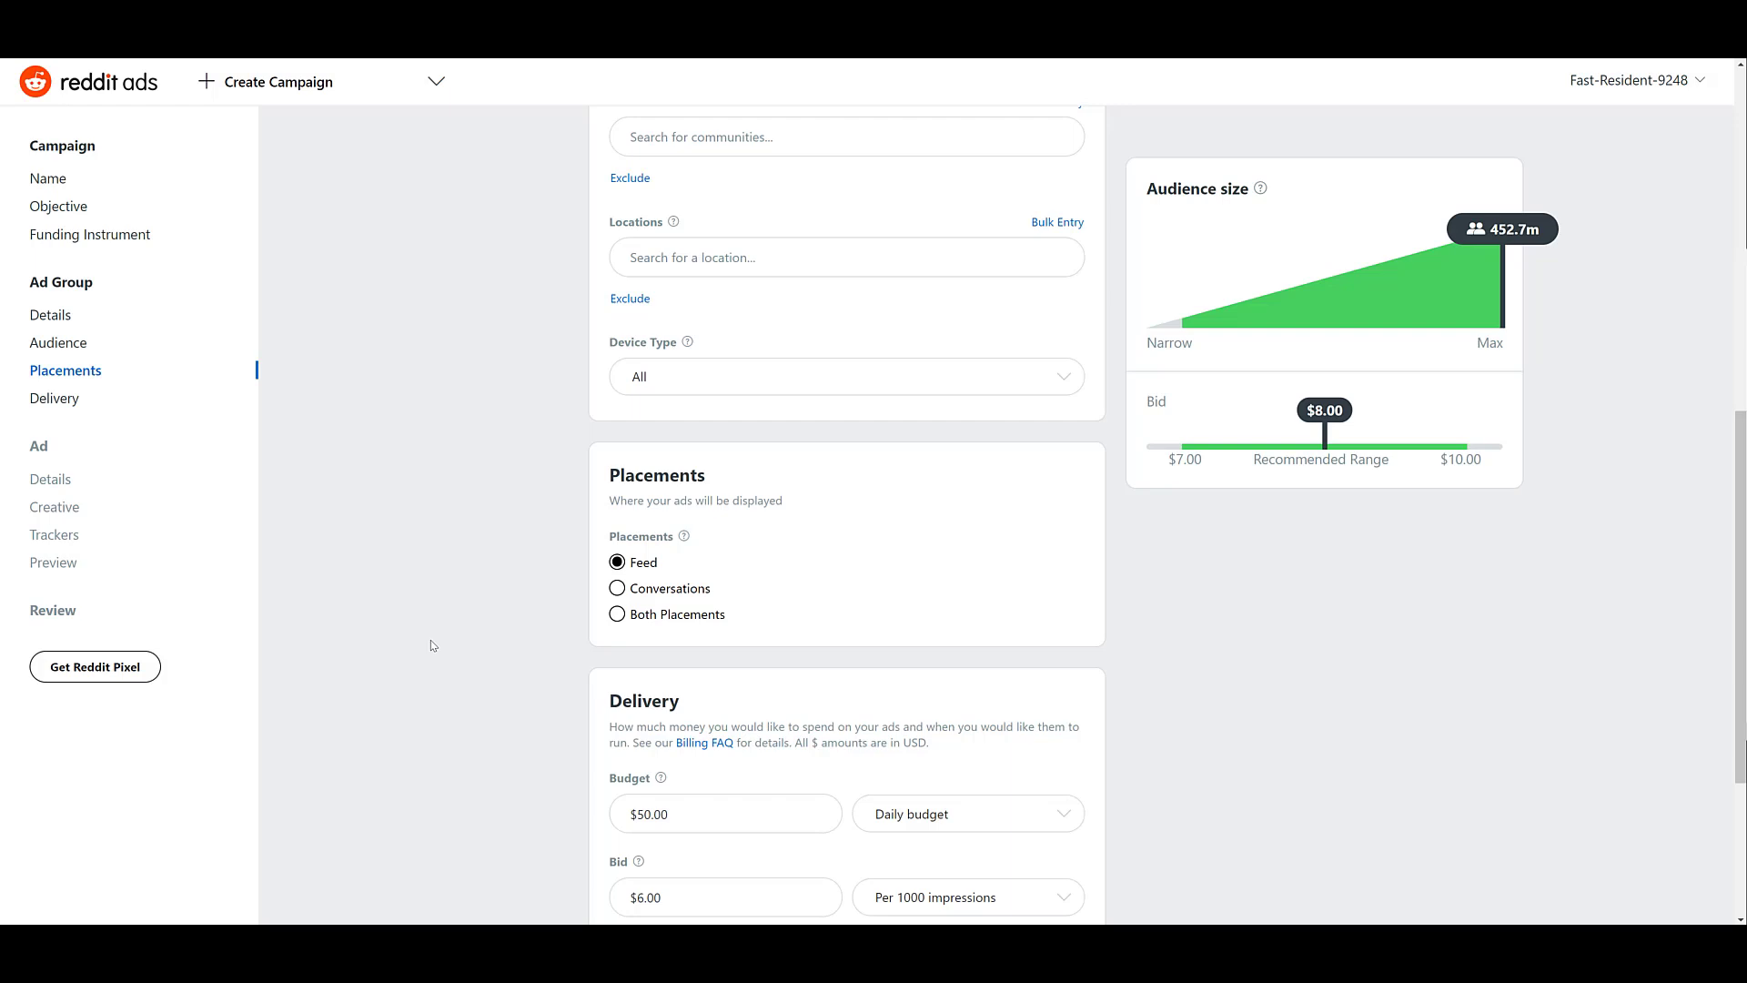
pyautogui.moveTo(646, 568)
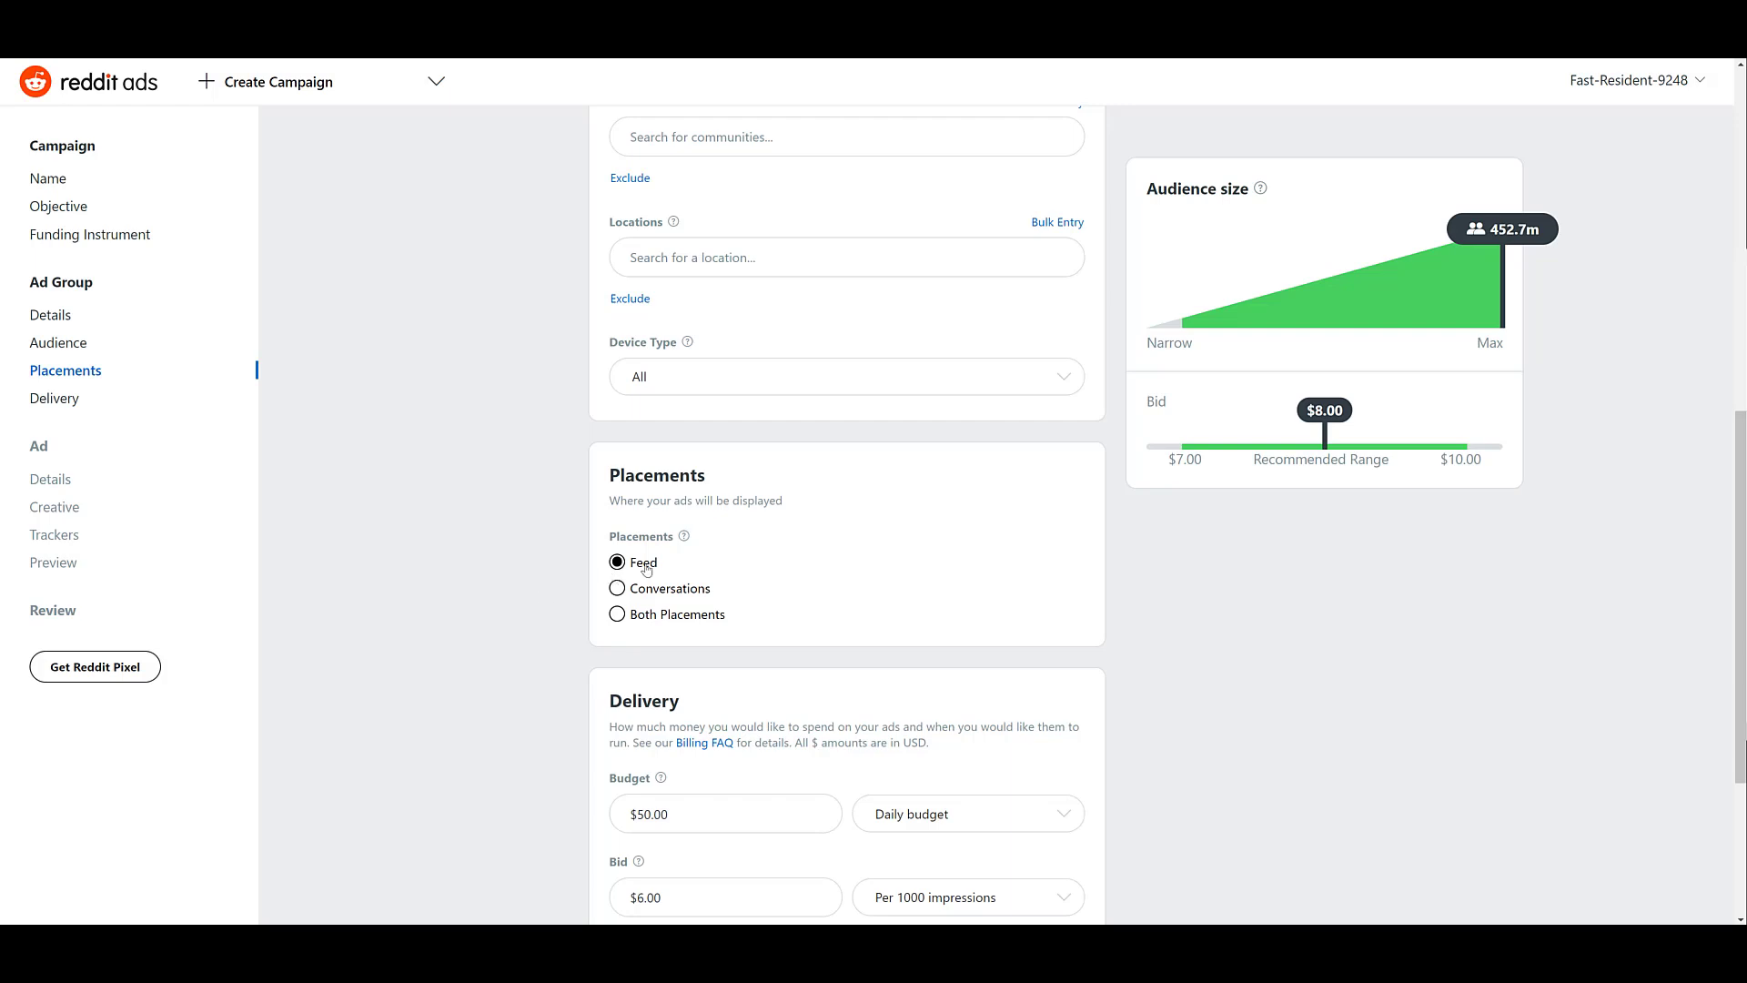
pyautogui.moveTo(655, 596)
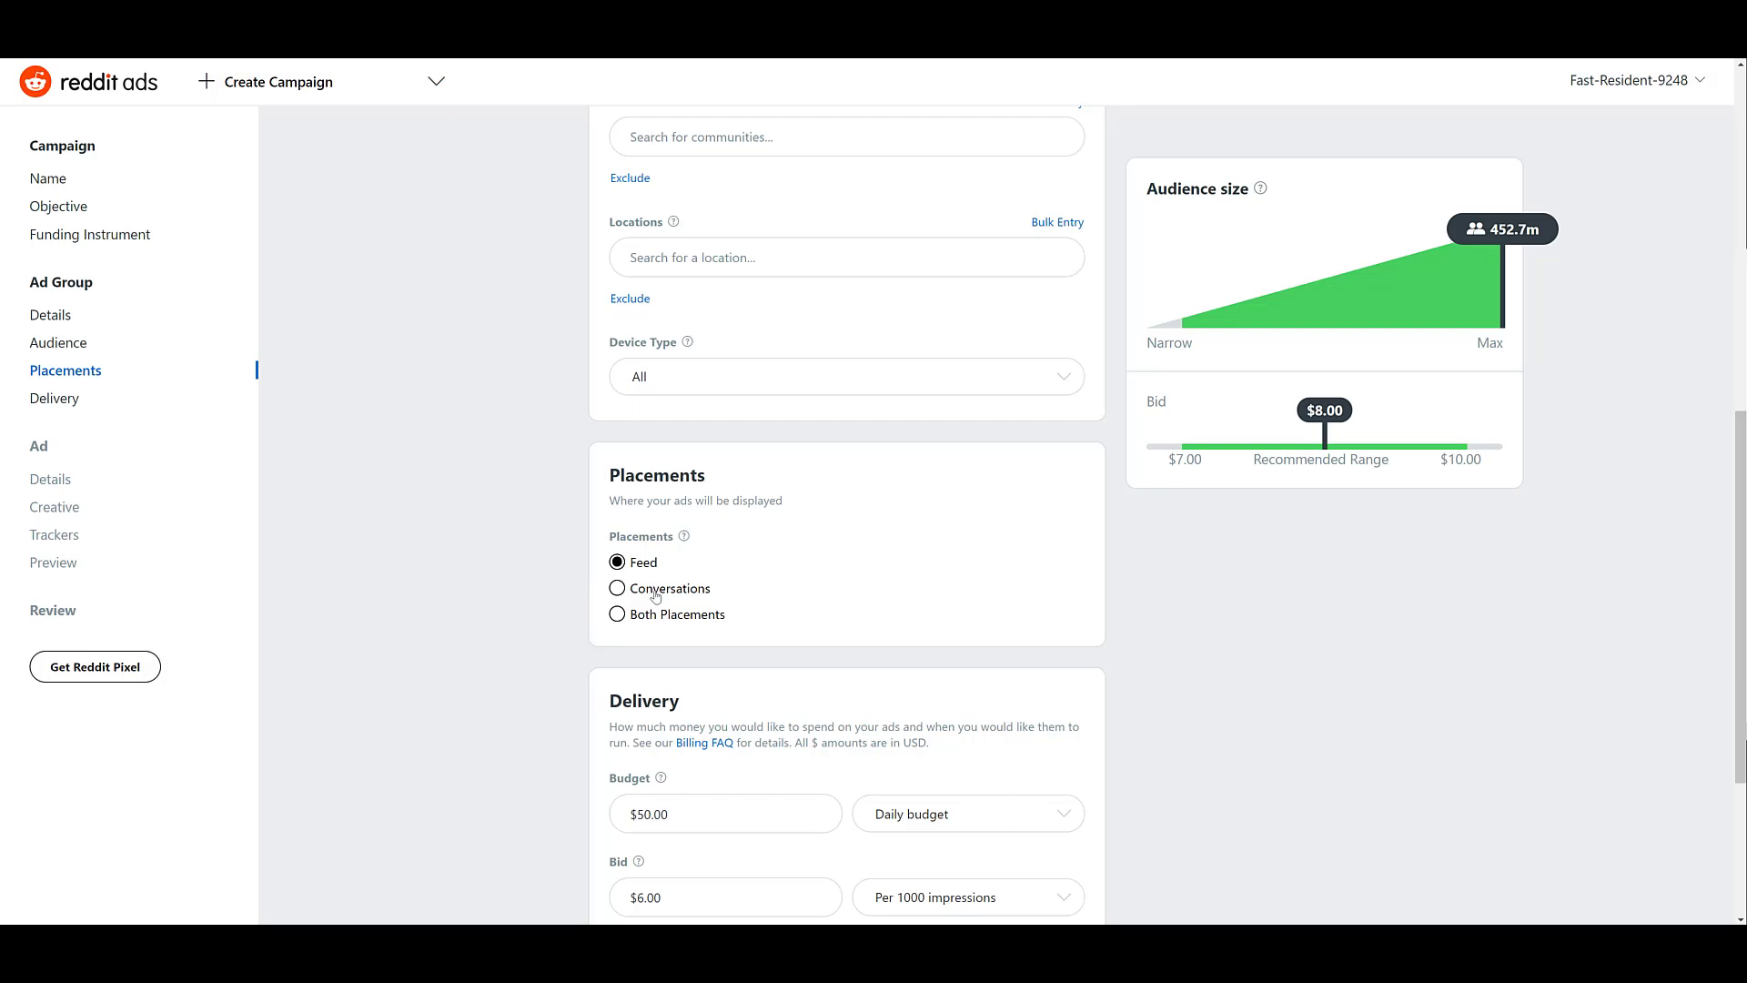
pyautogui.click(617, 587)
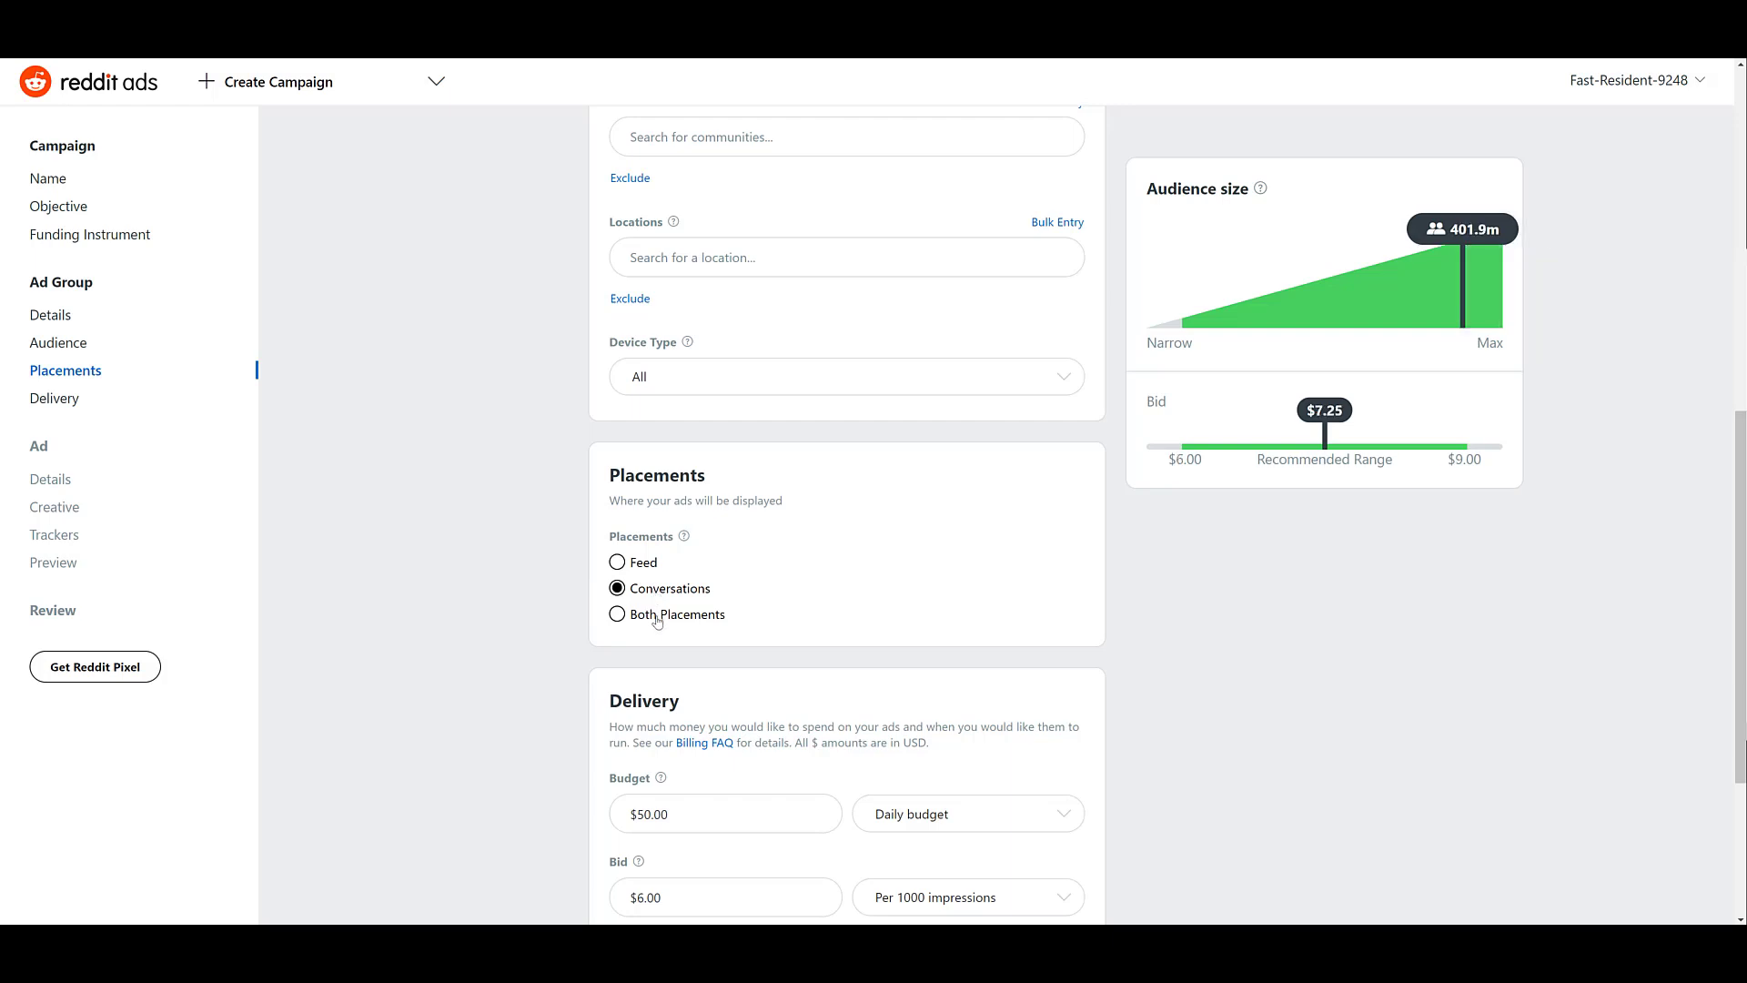
pyautogui.click(617, 614)
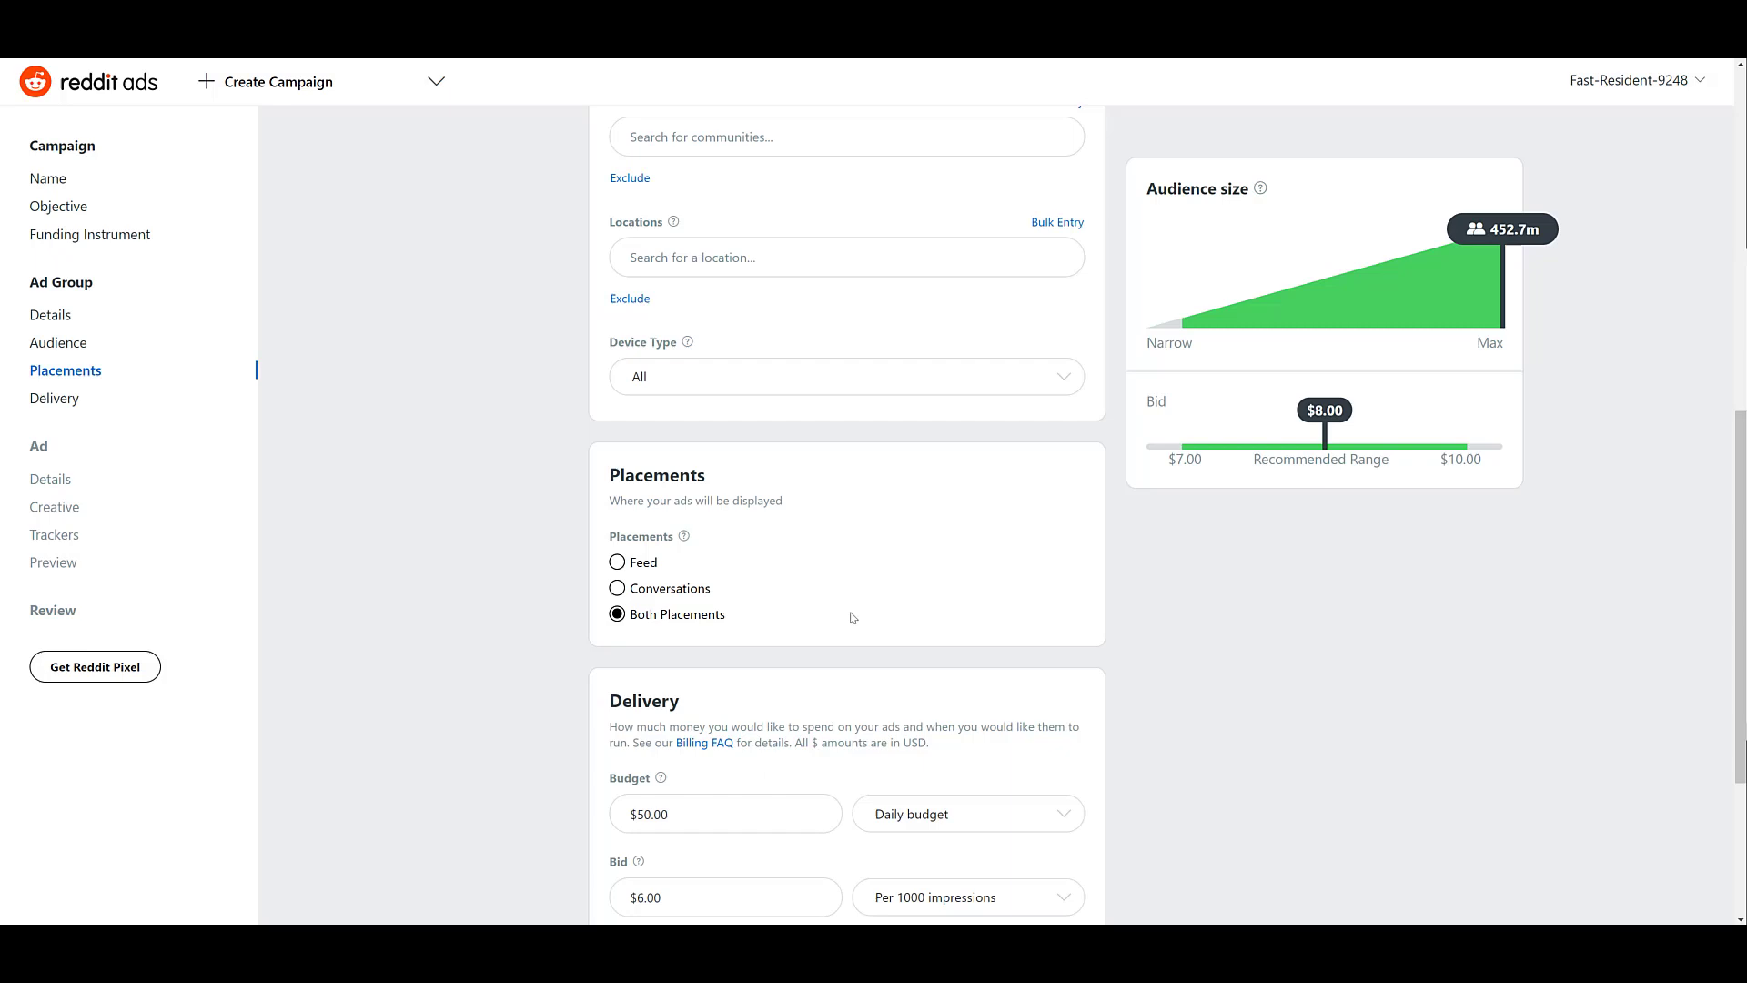
pyautogui.moveTo(844, 637)
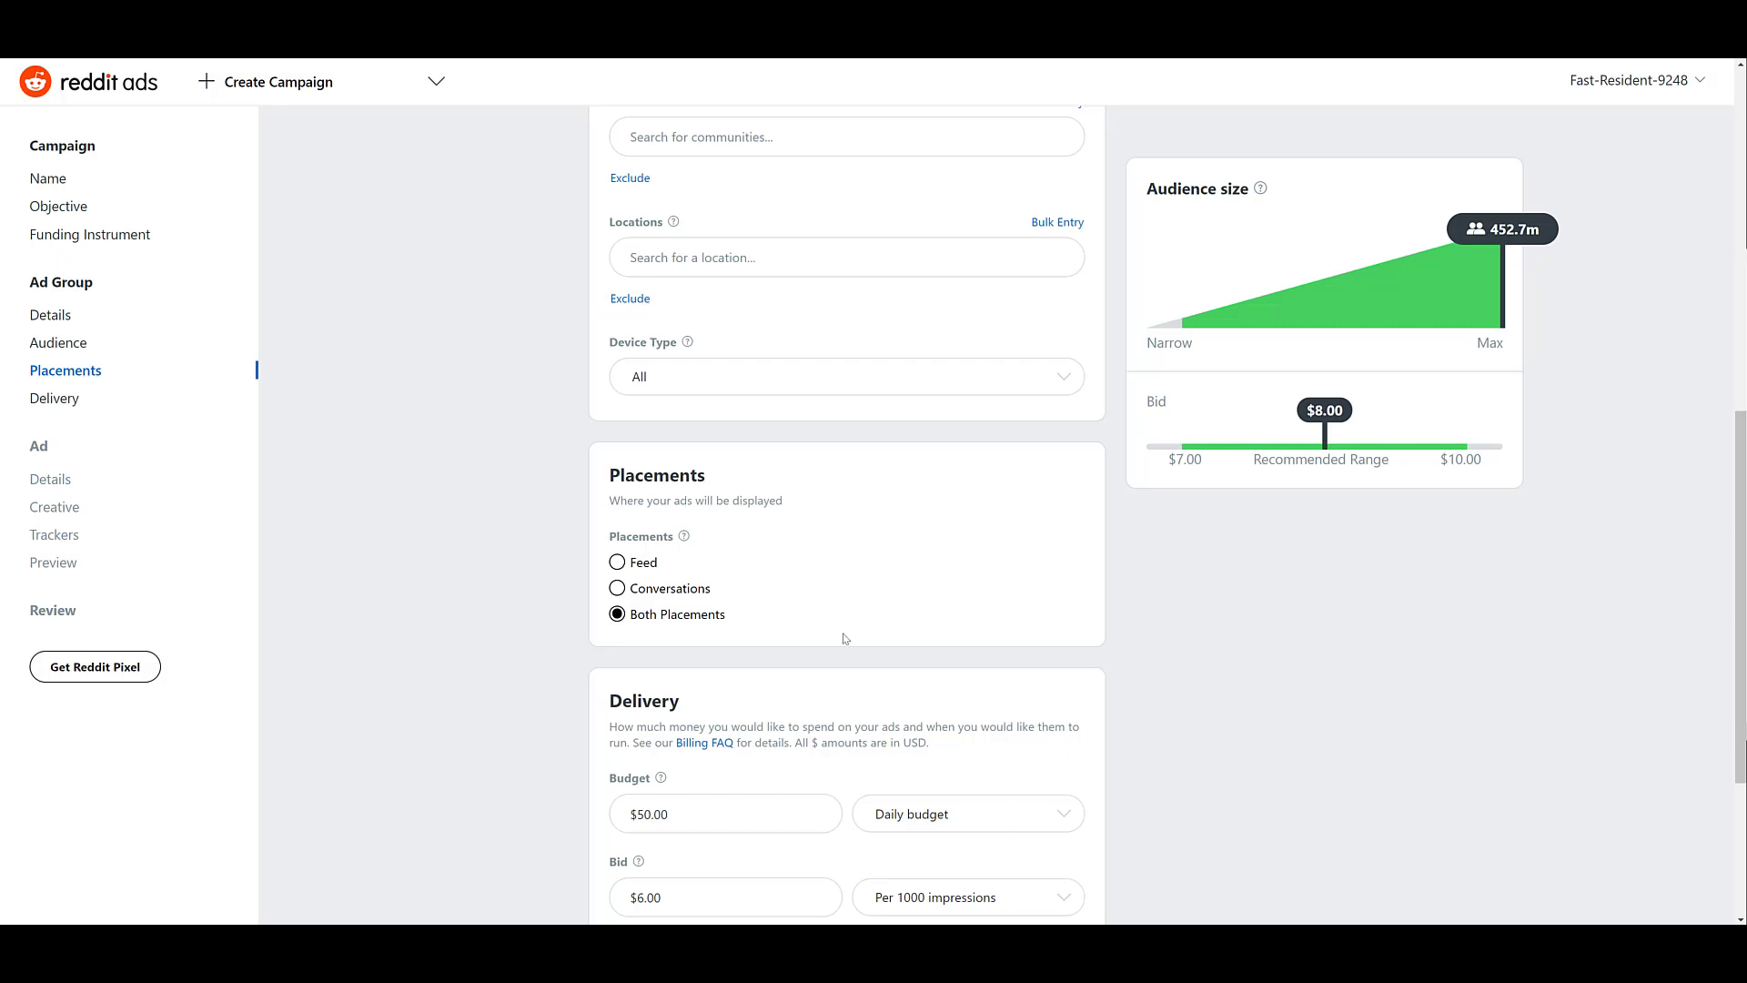
pyautogui.moveTo(893, 613)
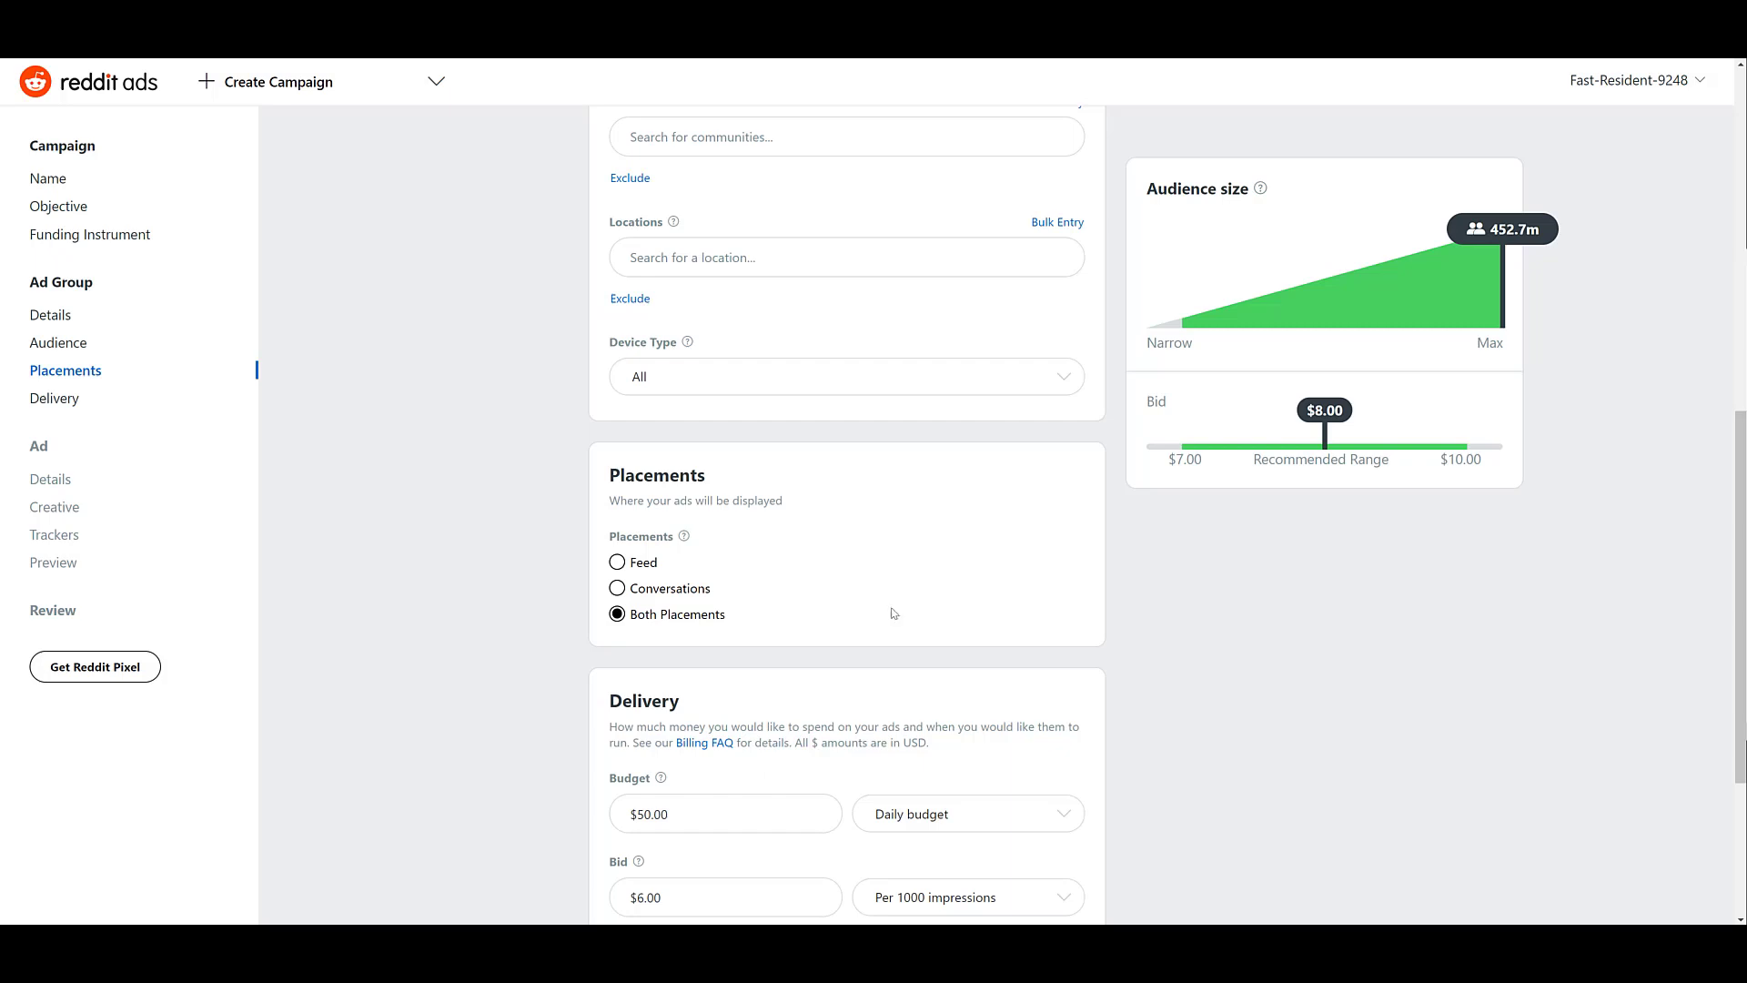
pyautogui.click(58, 207)
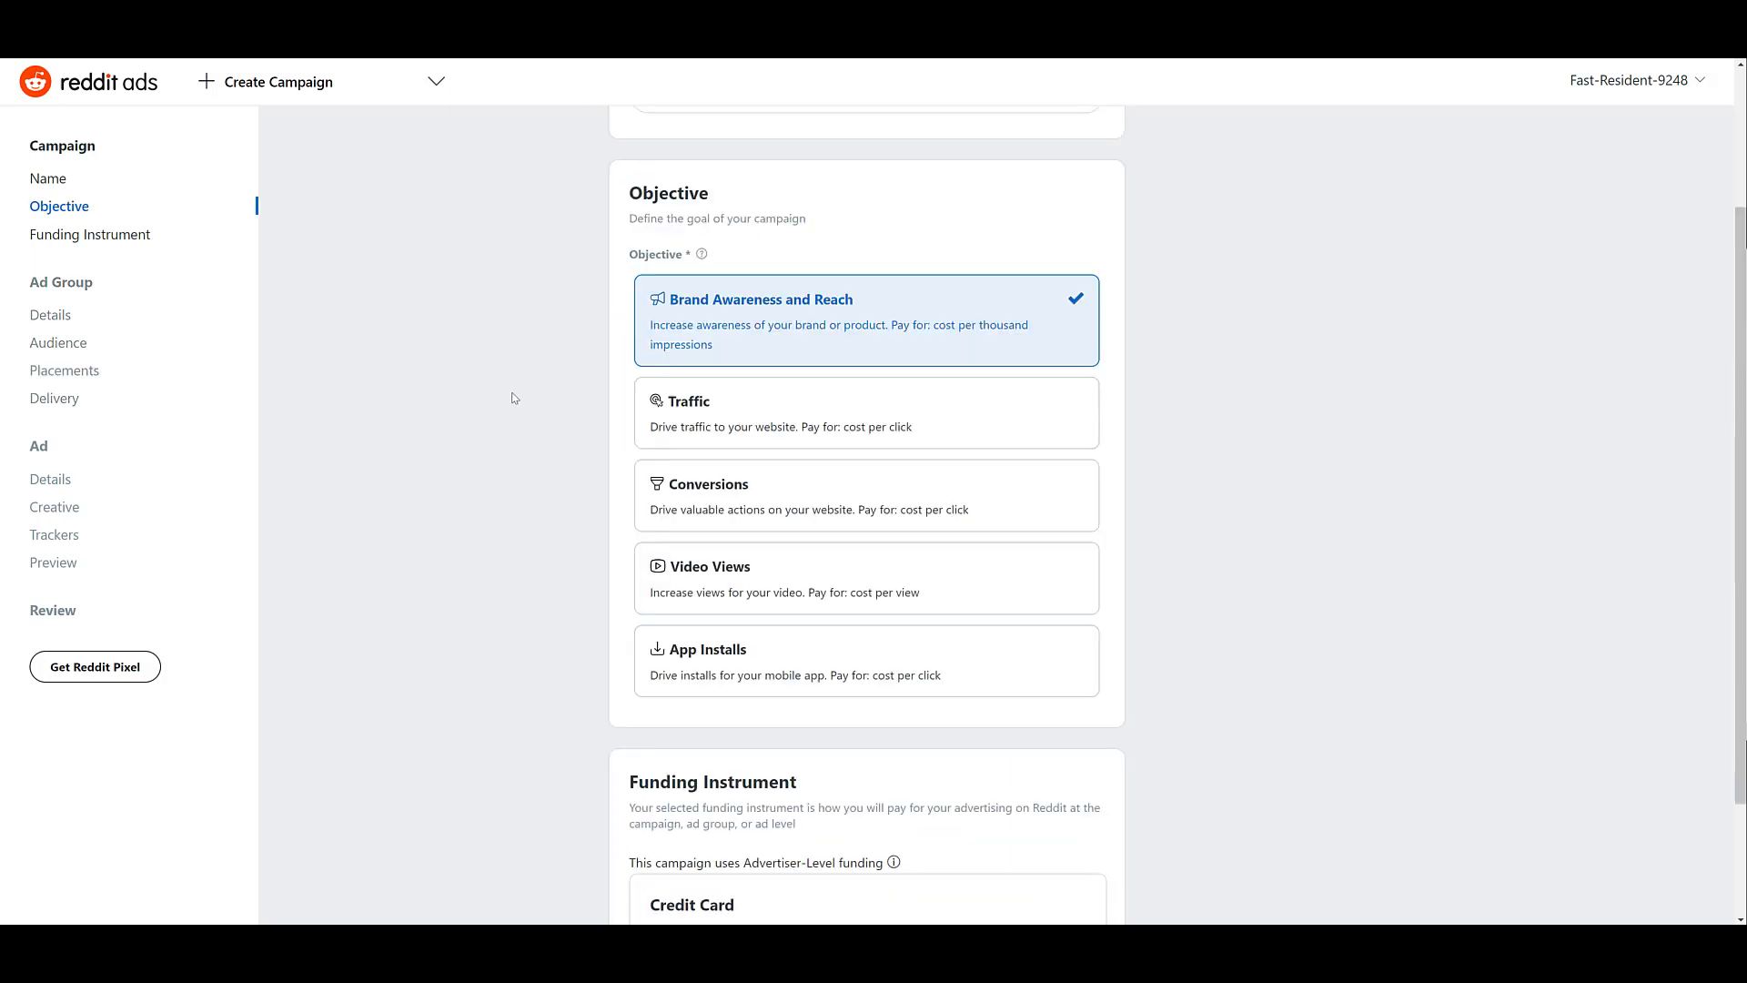
pyautogui.moveTo(663, 578)
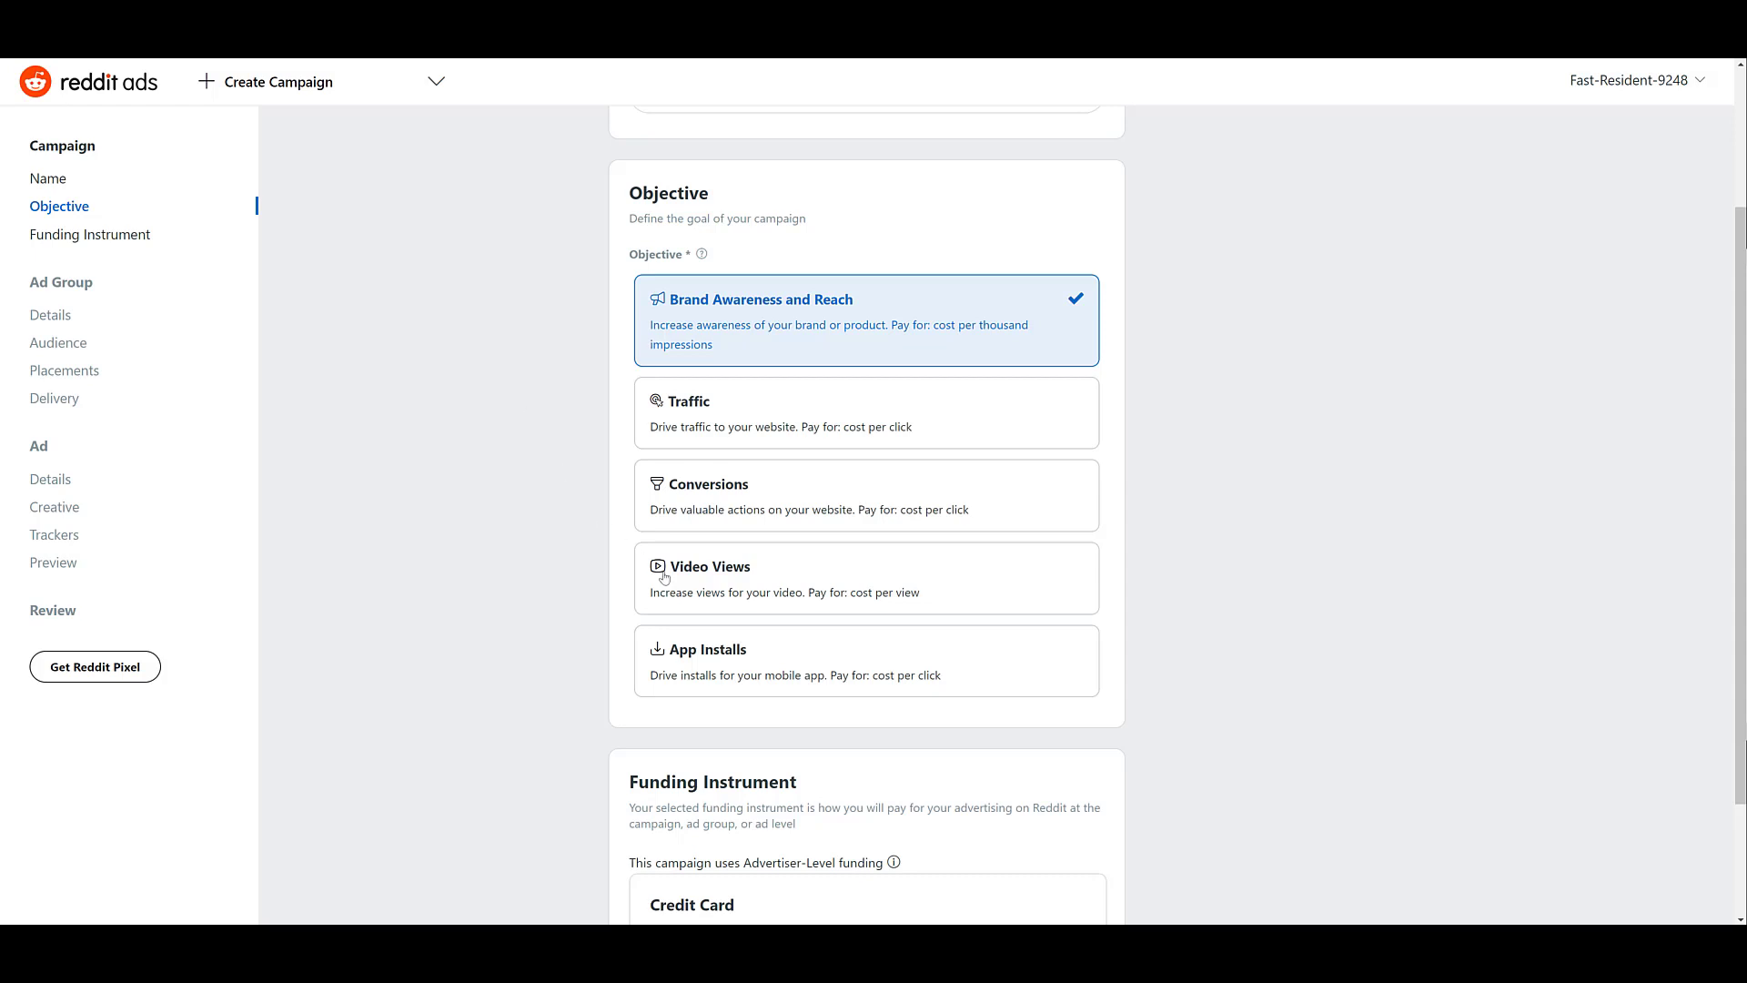
pyautogui.moveTo(482, 477)
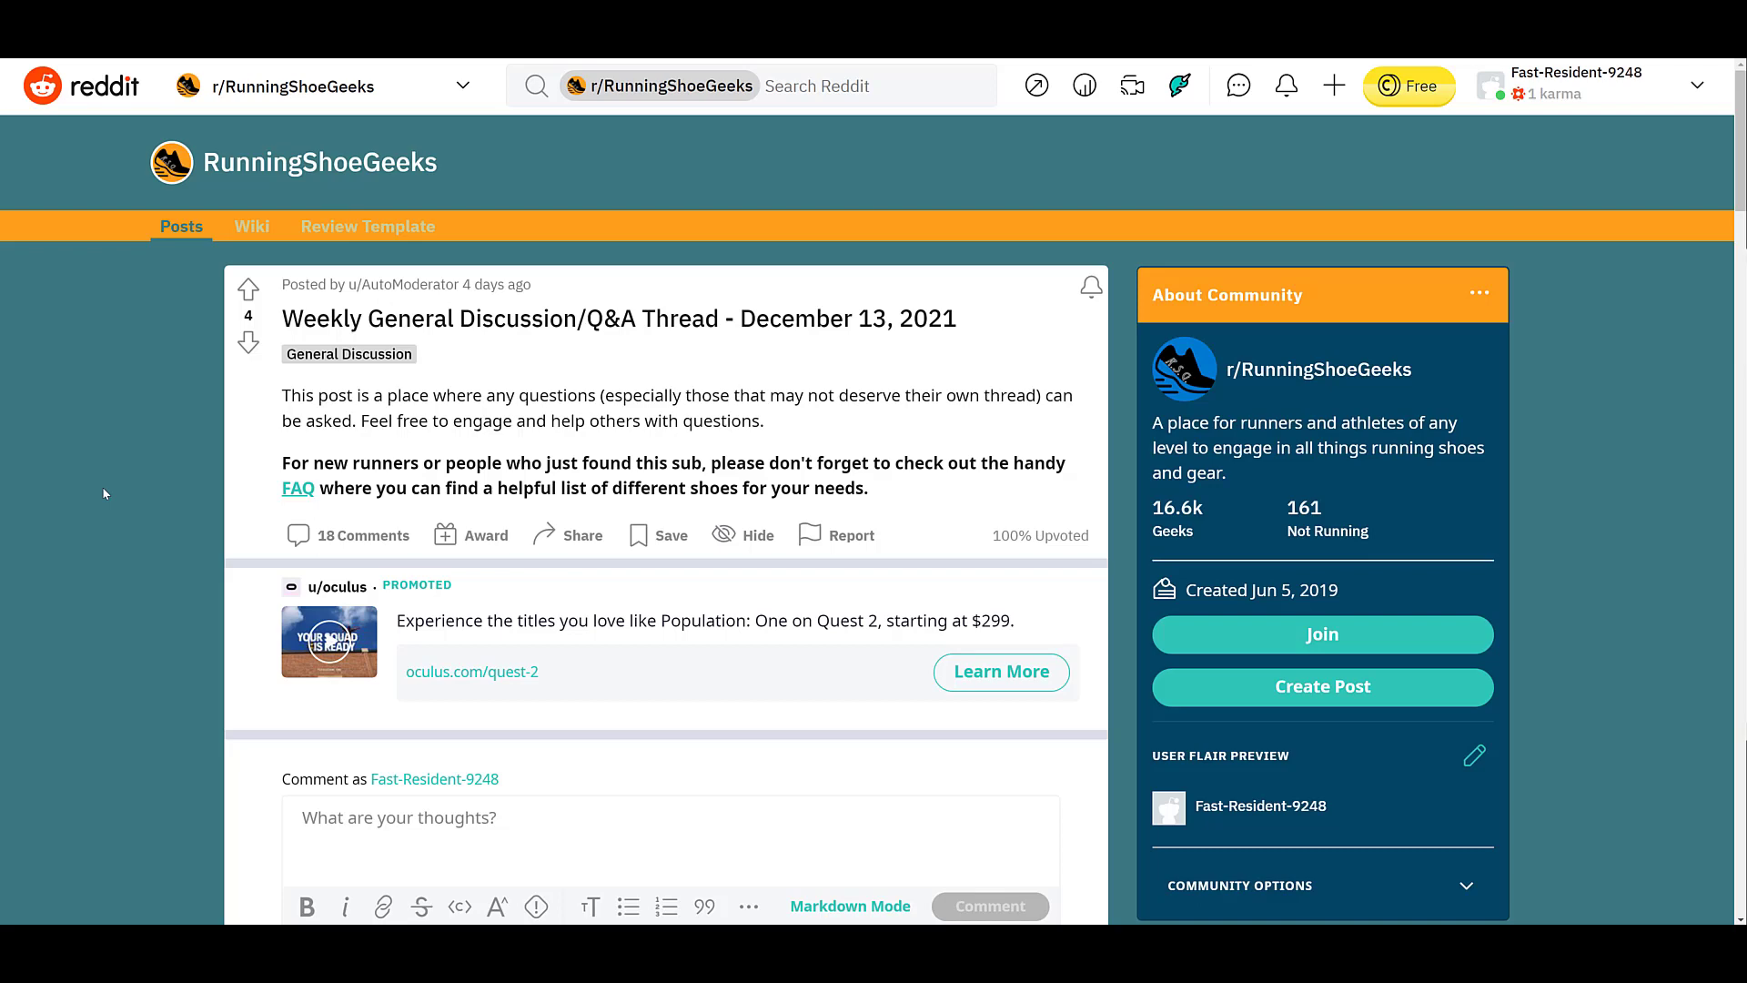
pyautogui.moveTo(89, 207)
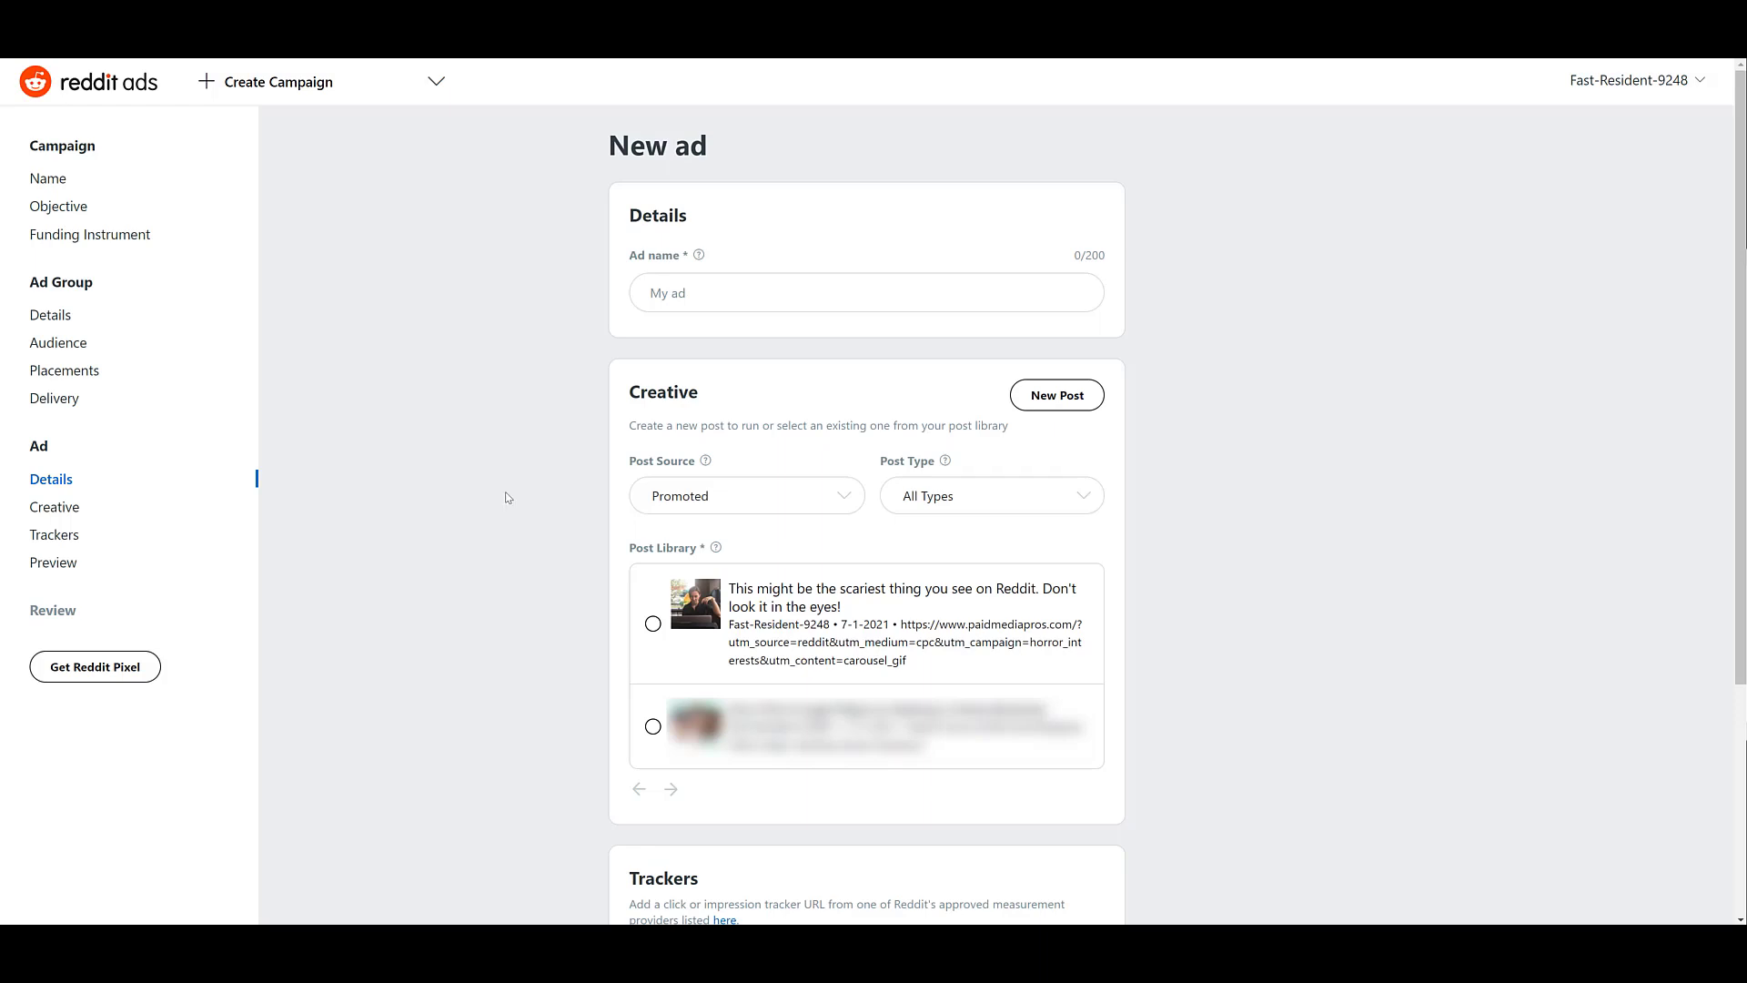
pyautogui.moveTo(1056, 394)
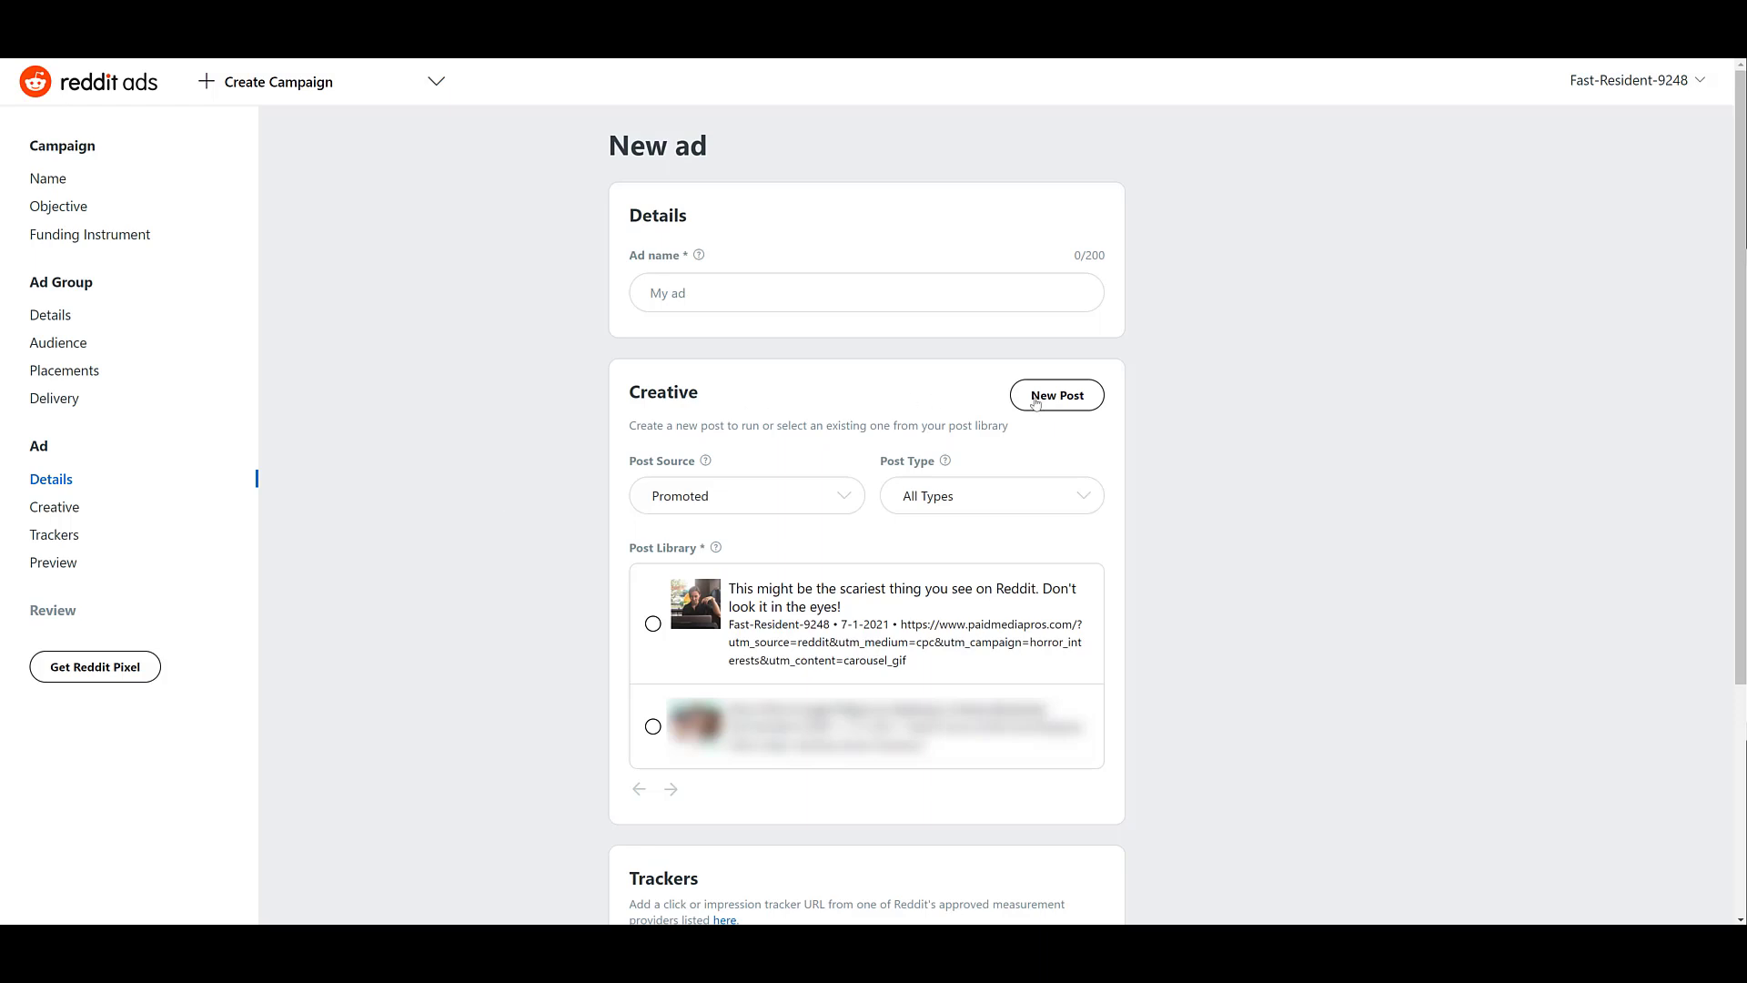
# - Start a new post in the ad's Creative section
pyautogui.click(1056, 394)
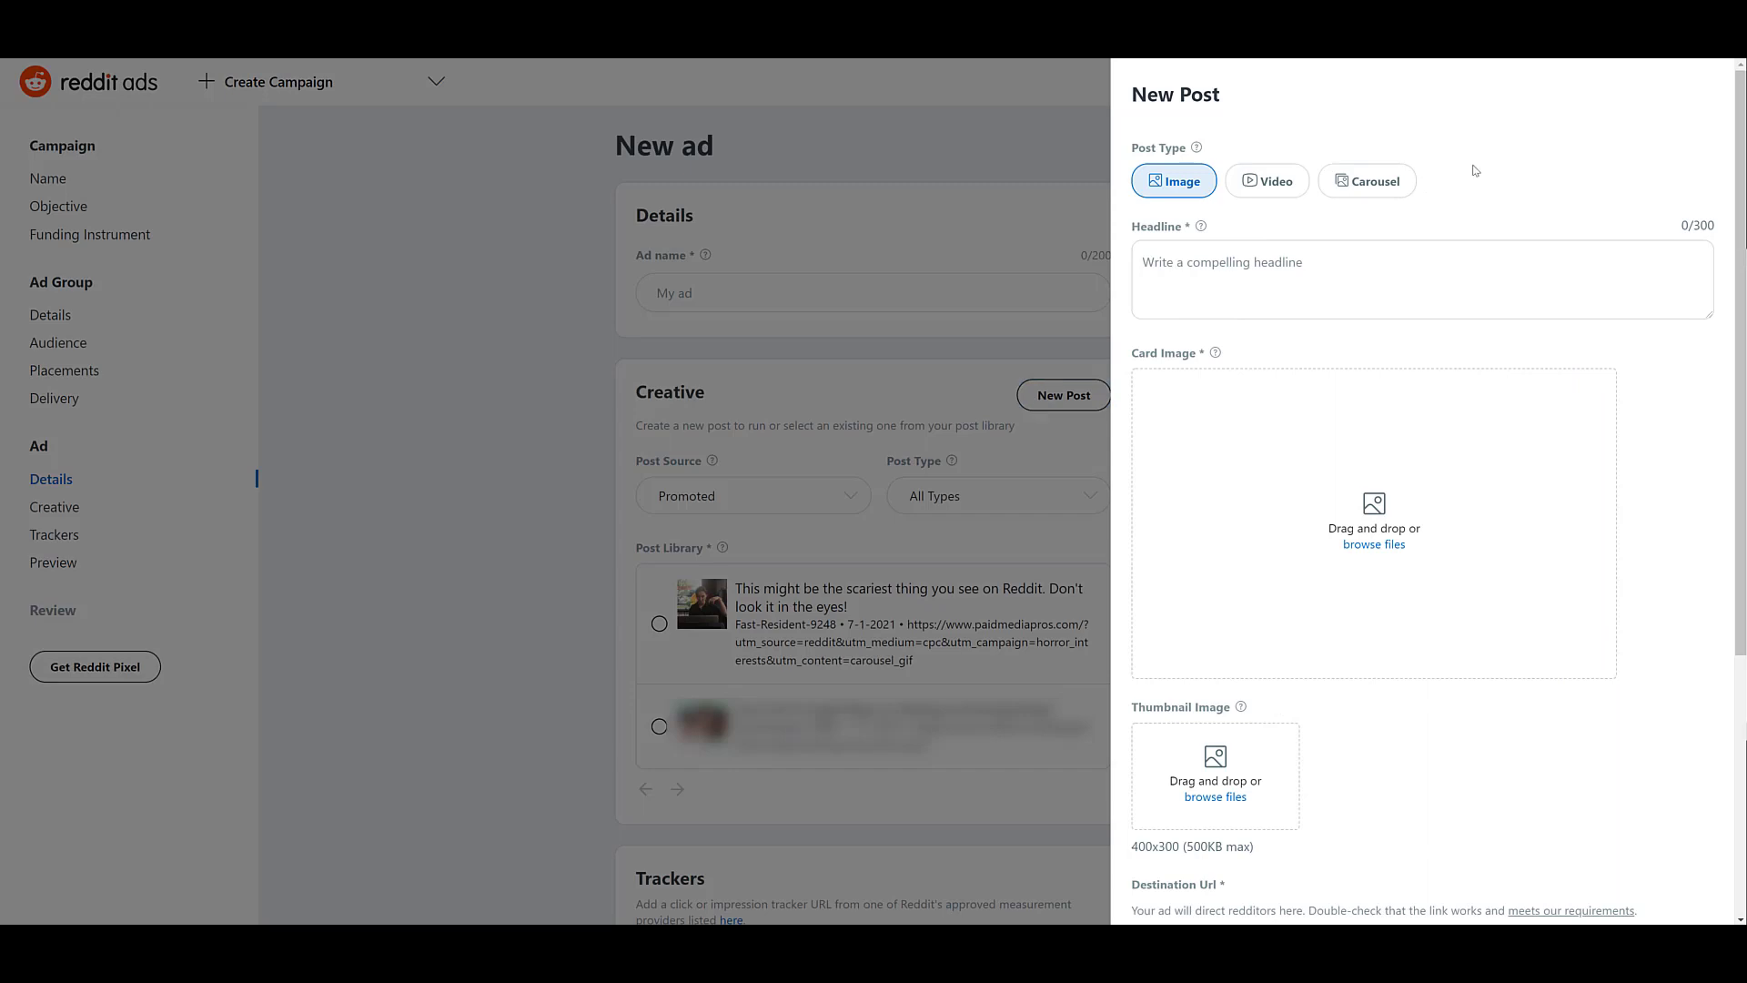
pyautogui.moveTo(1275, 208)
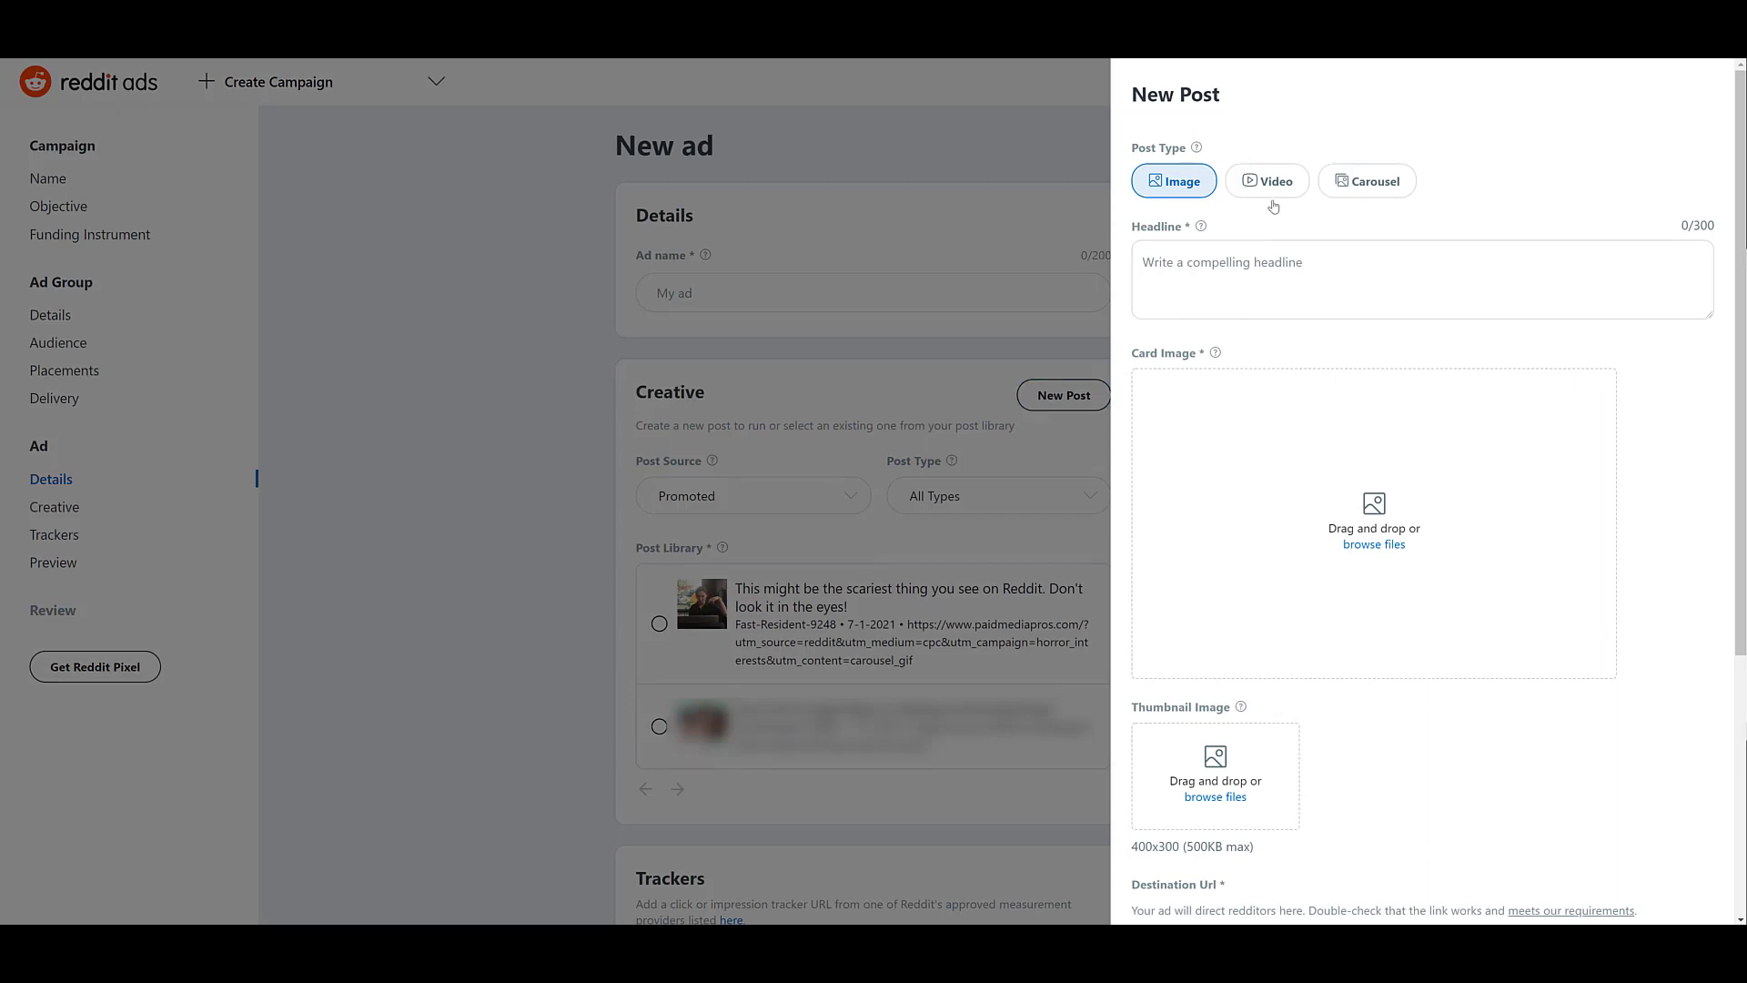
pyautogui.moveTo(1498, 152)
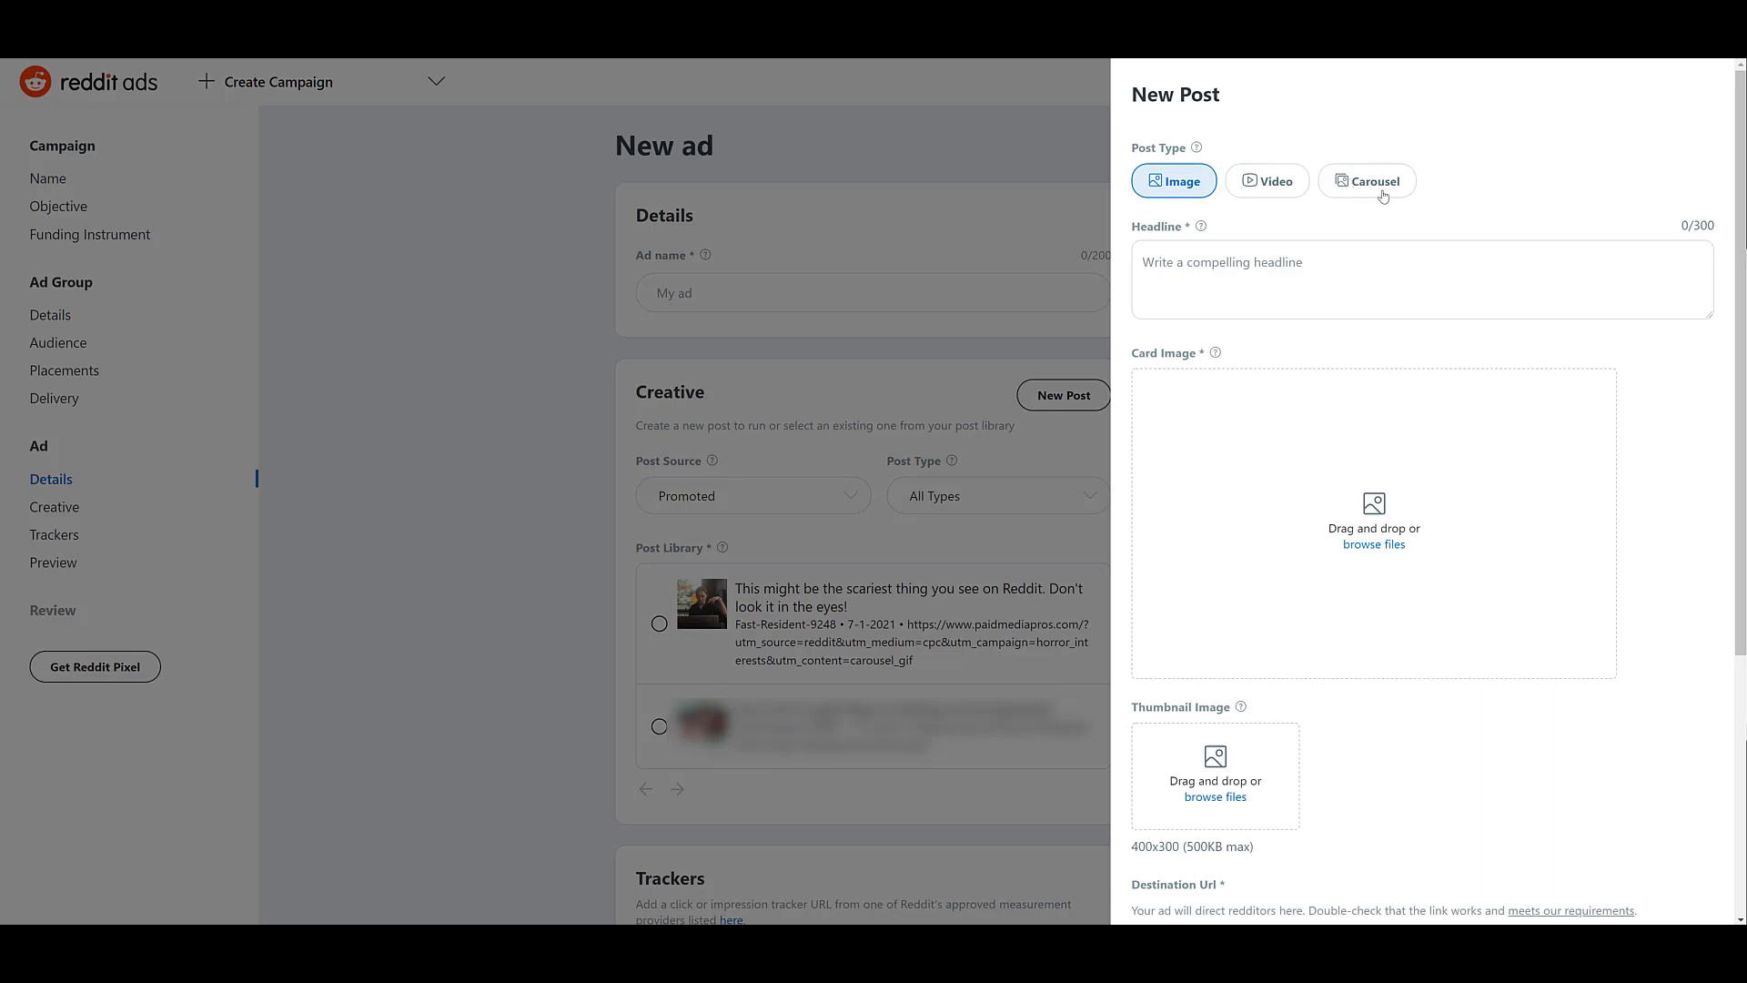
pyautogui.moveTo(1488, 162)
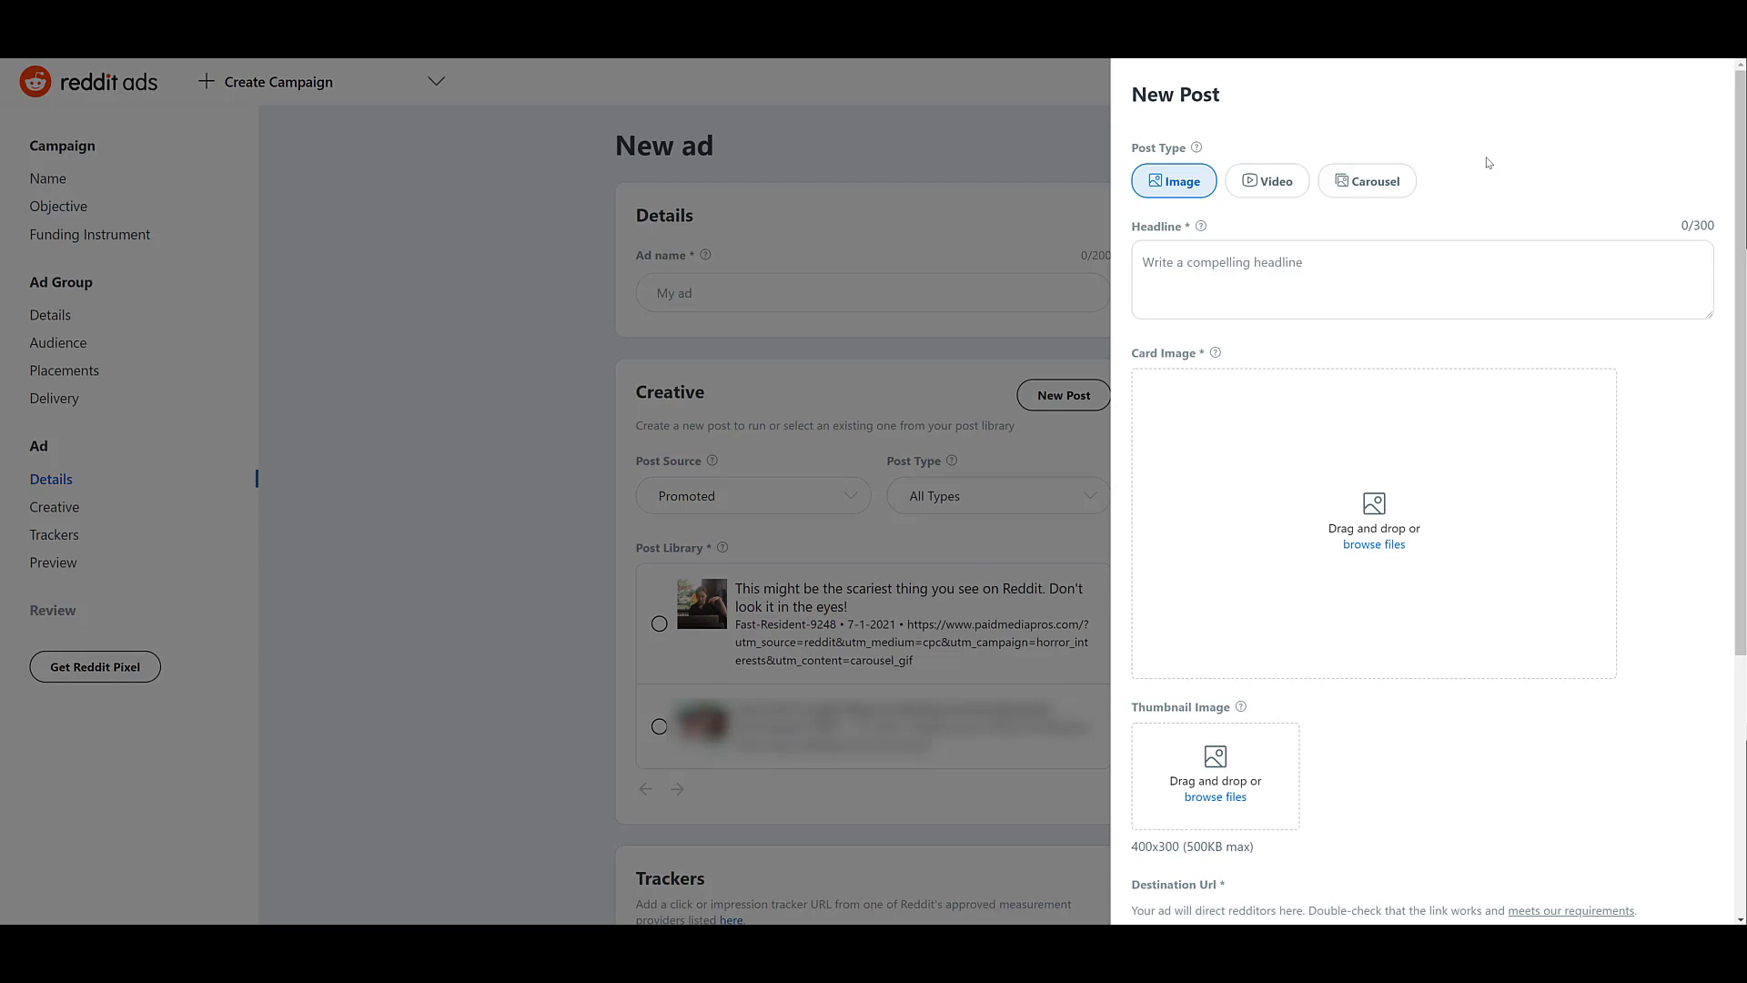
pyautogui.moveTo(1488, 163)
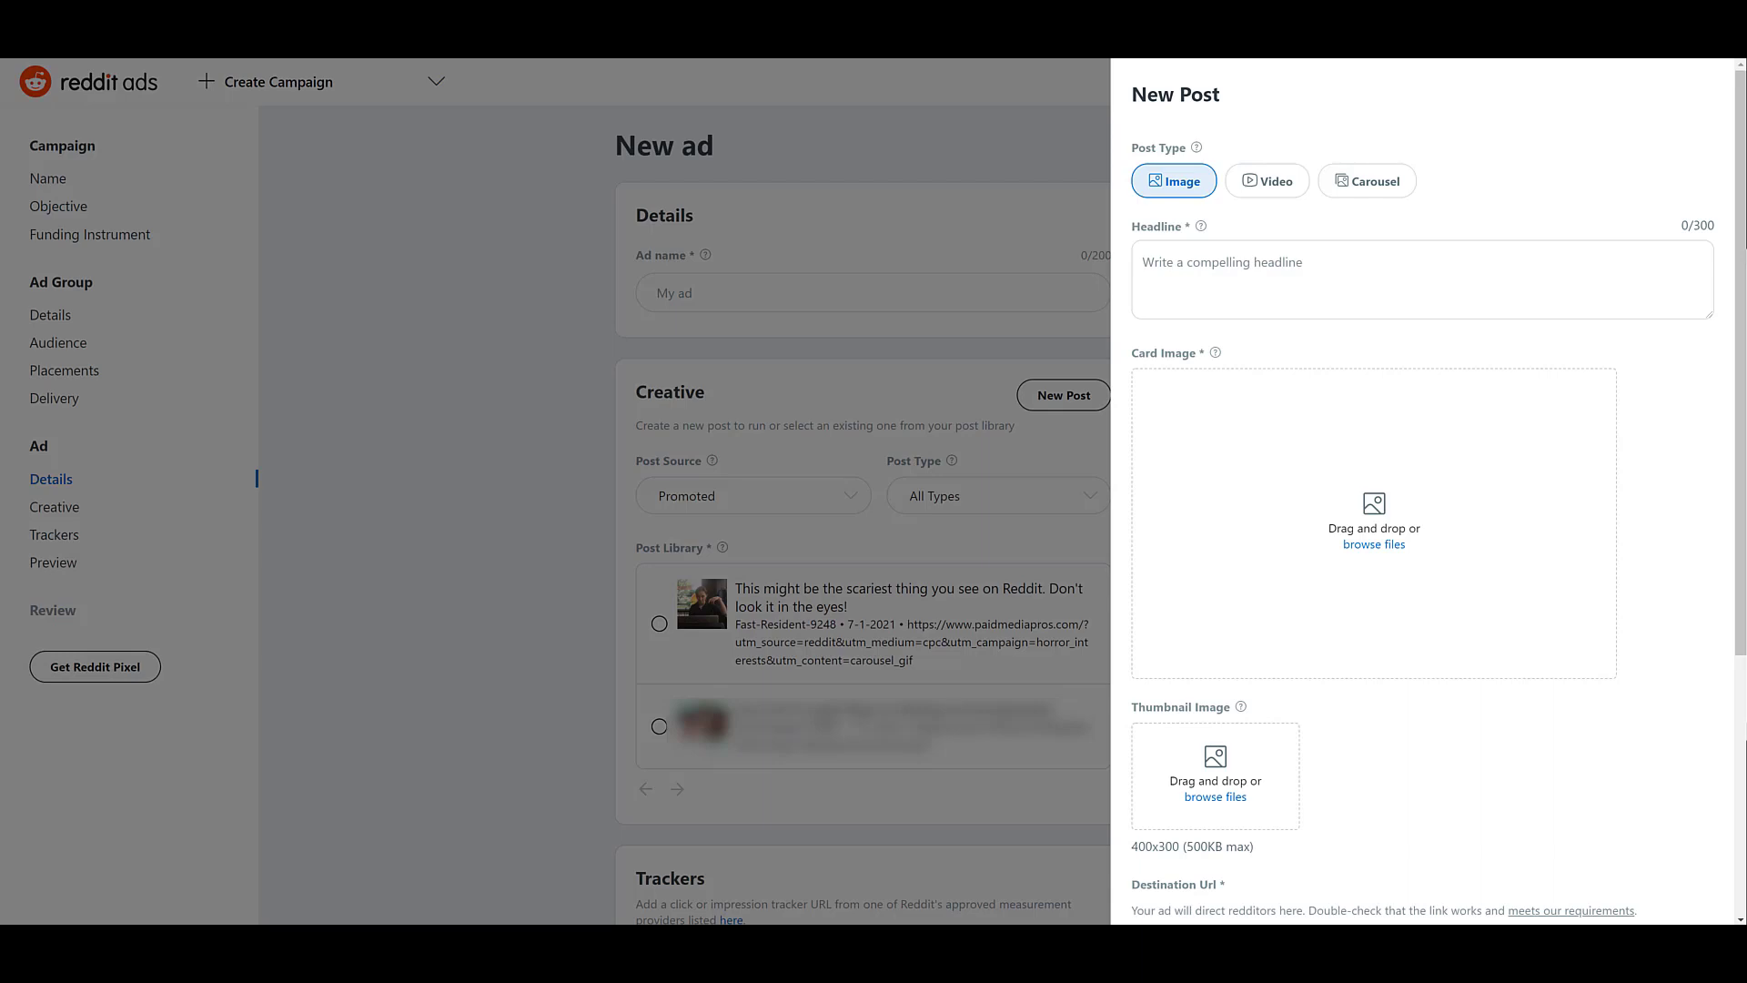
# - Enter the New Post headline text about headline character limits
pyautogui.write('Desktop can accept headlines up to 250 characters (vs 300 characters for Feed)')
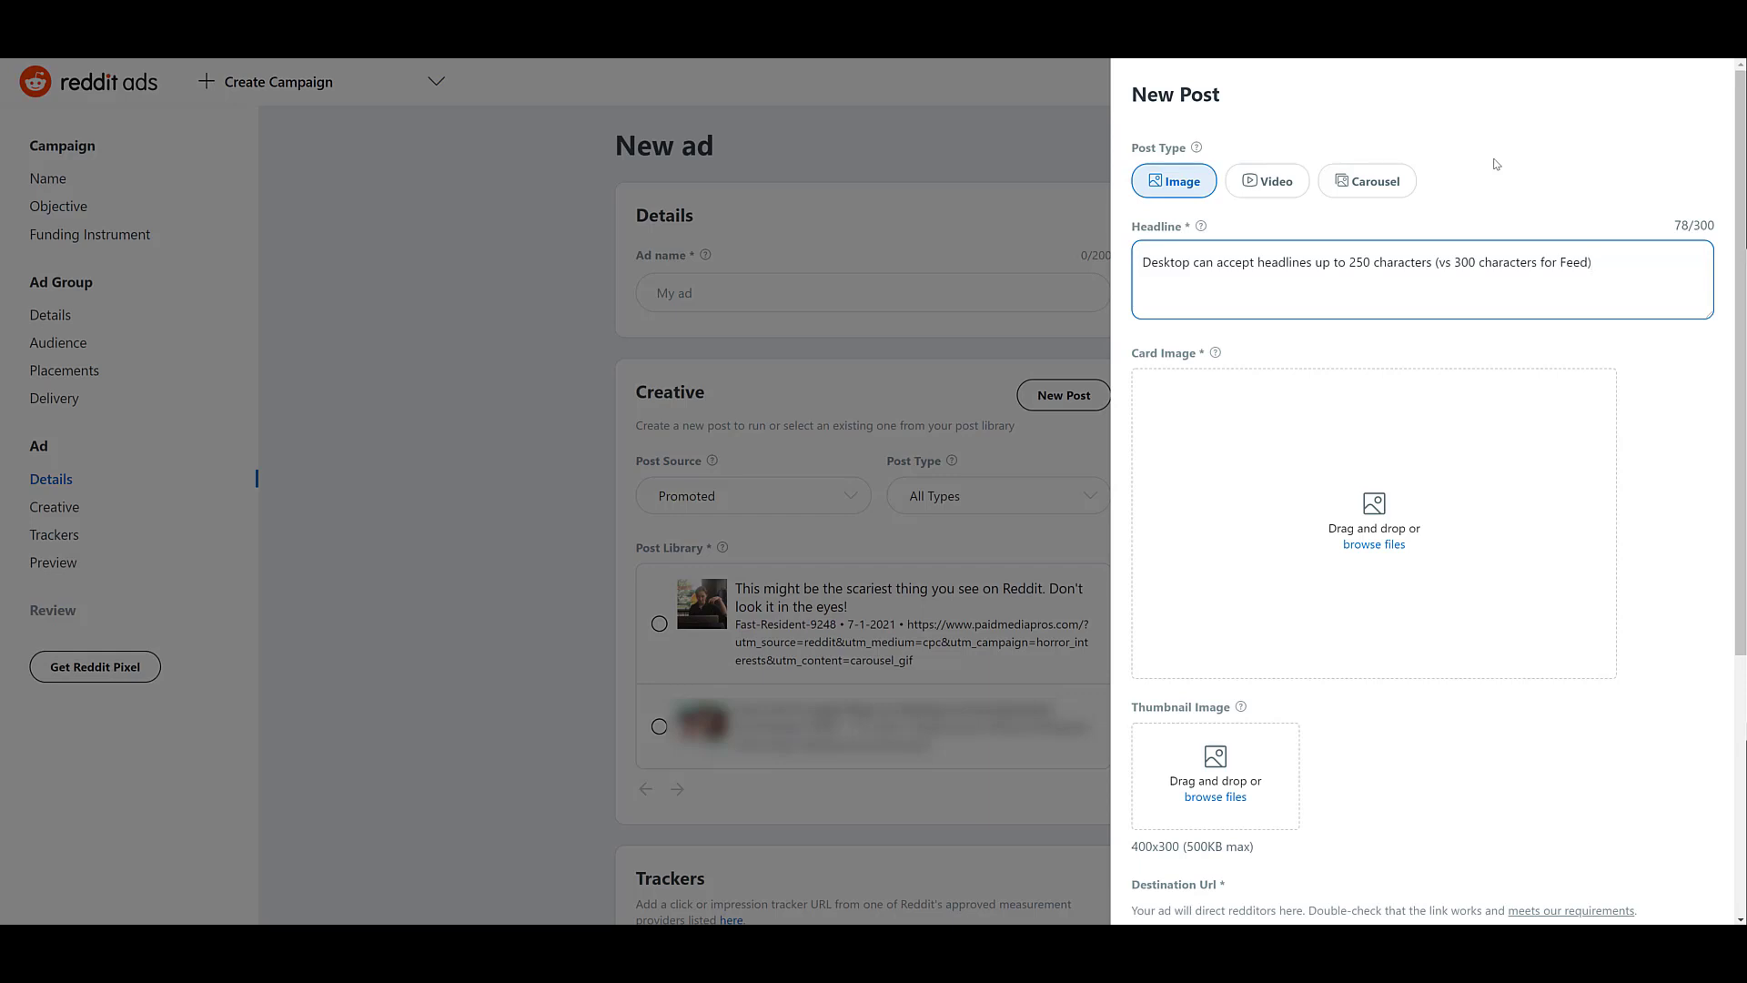
pyautogui.write('.')
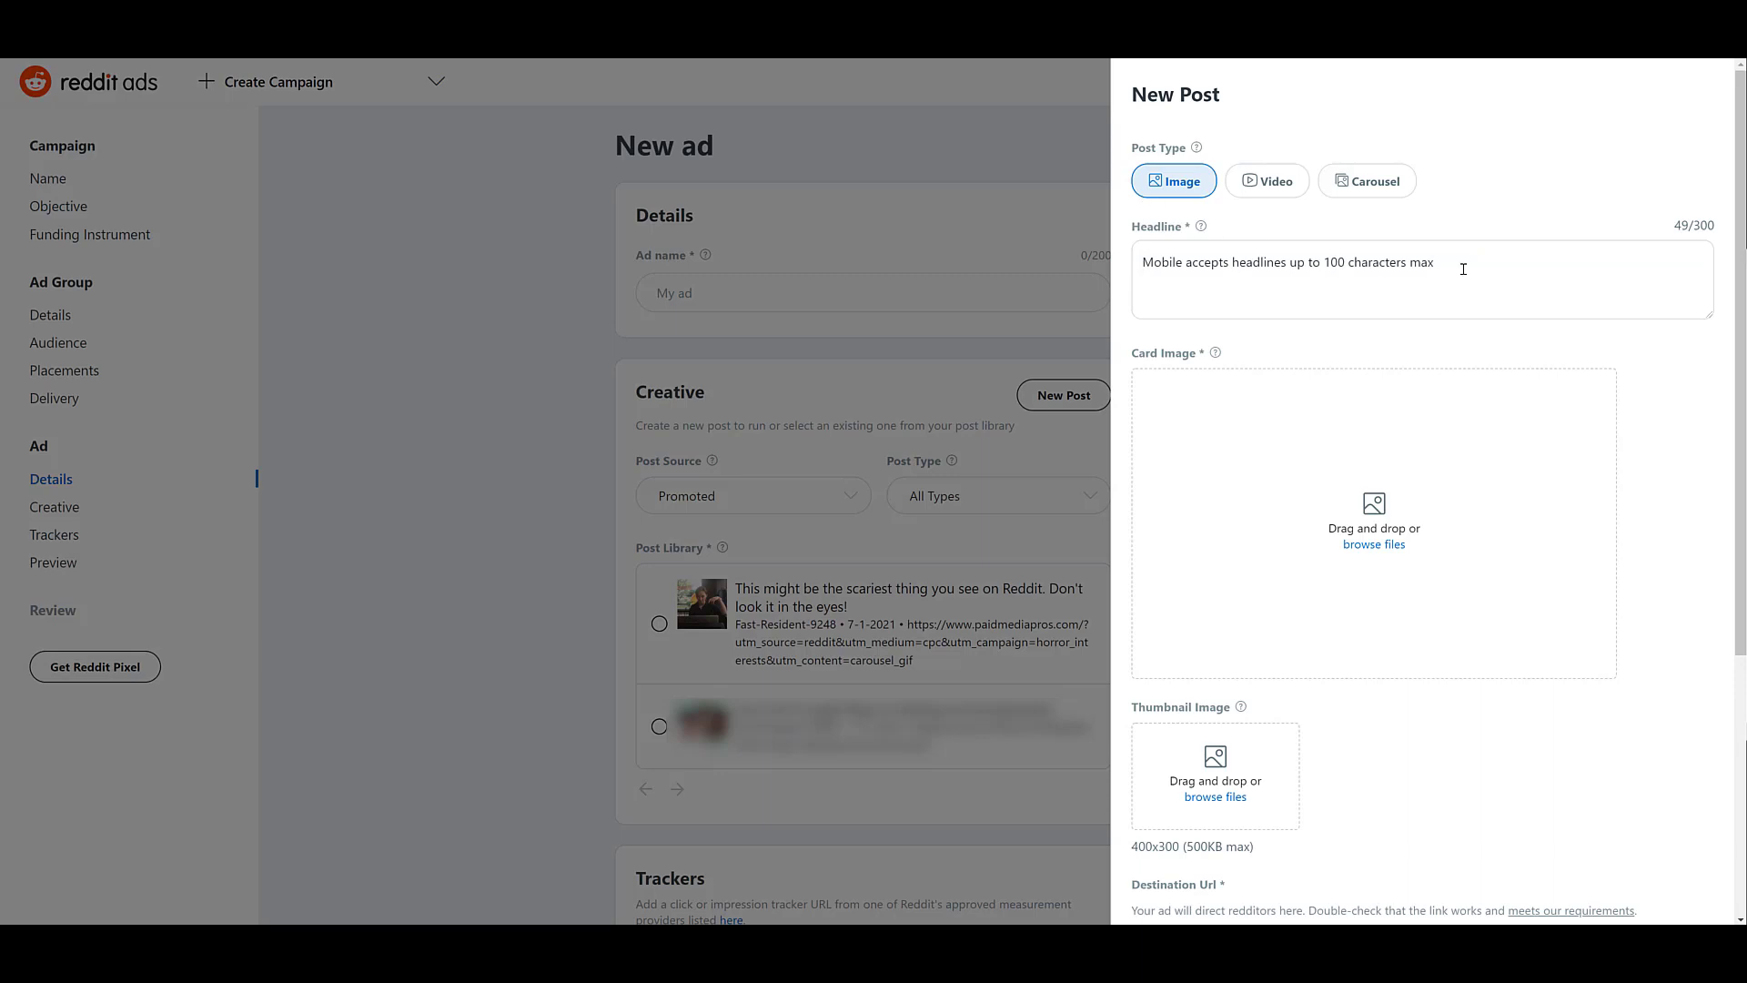
# - Type the card image note recommending a 400x300 thumbnail
pyautogui.write('Card image: We strongly recommend using a 400x300 thumbnail image which renders best in the Convo placement. The standard 1200x628 does not render well in this compact space.')
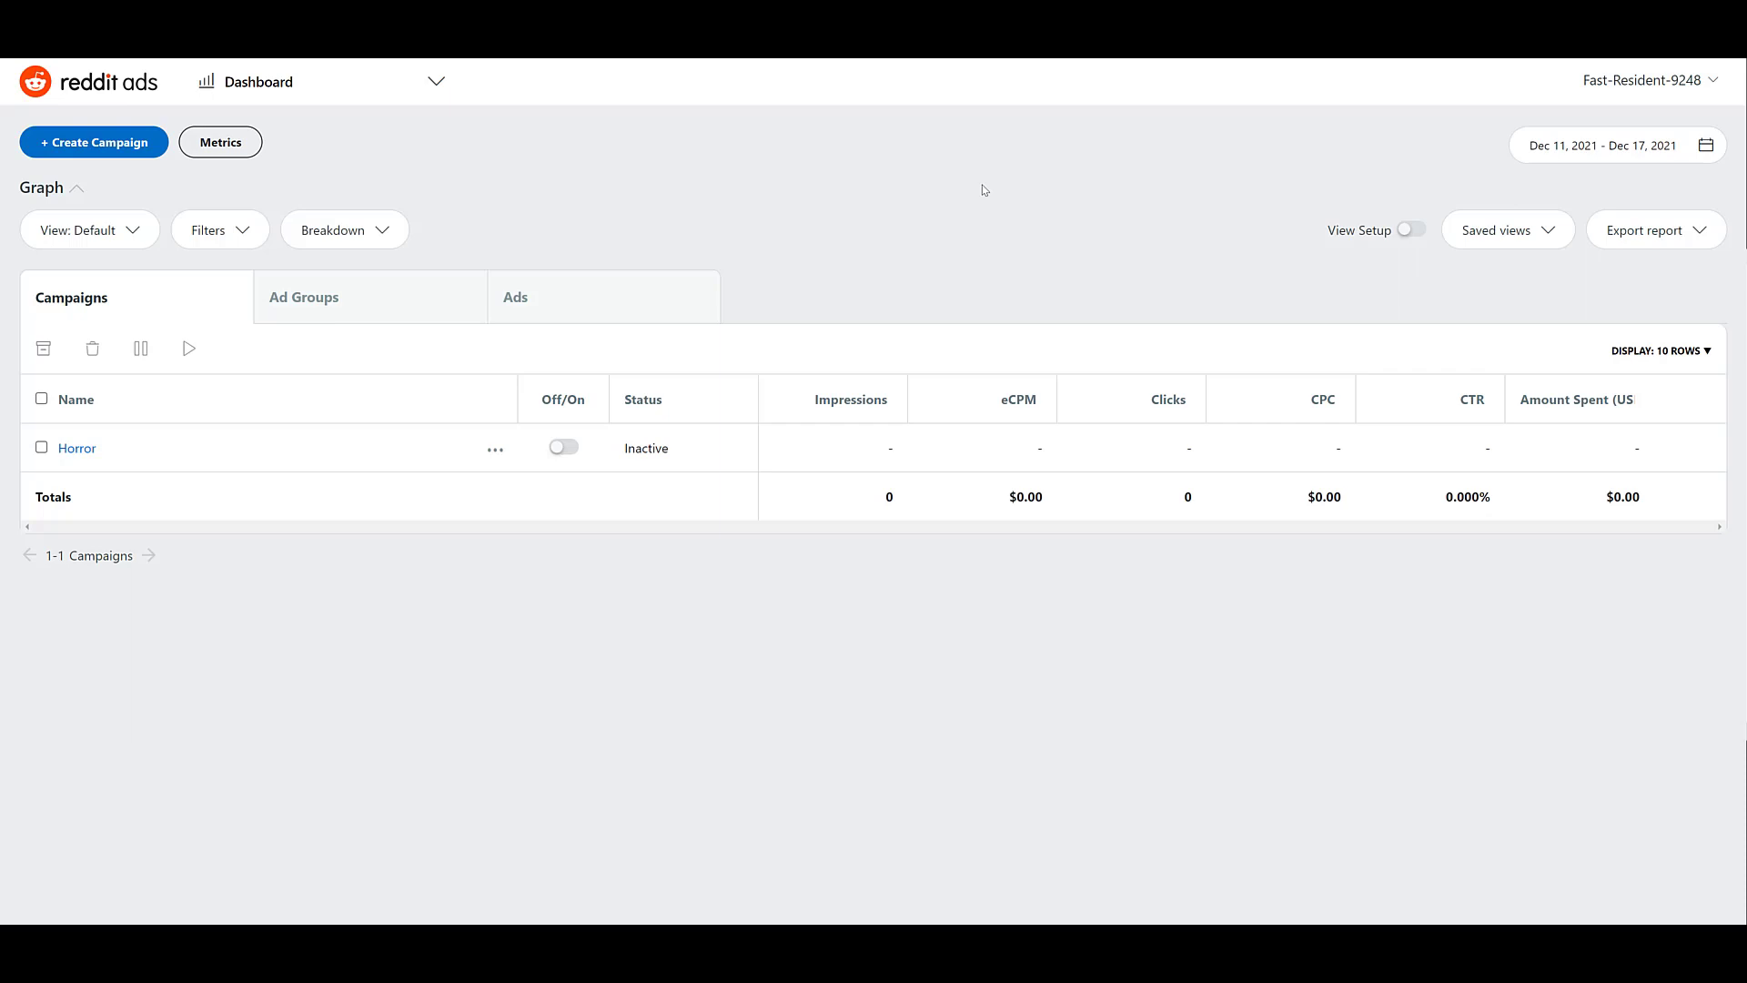
pyautogui.moveTo(423, 213)
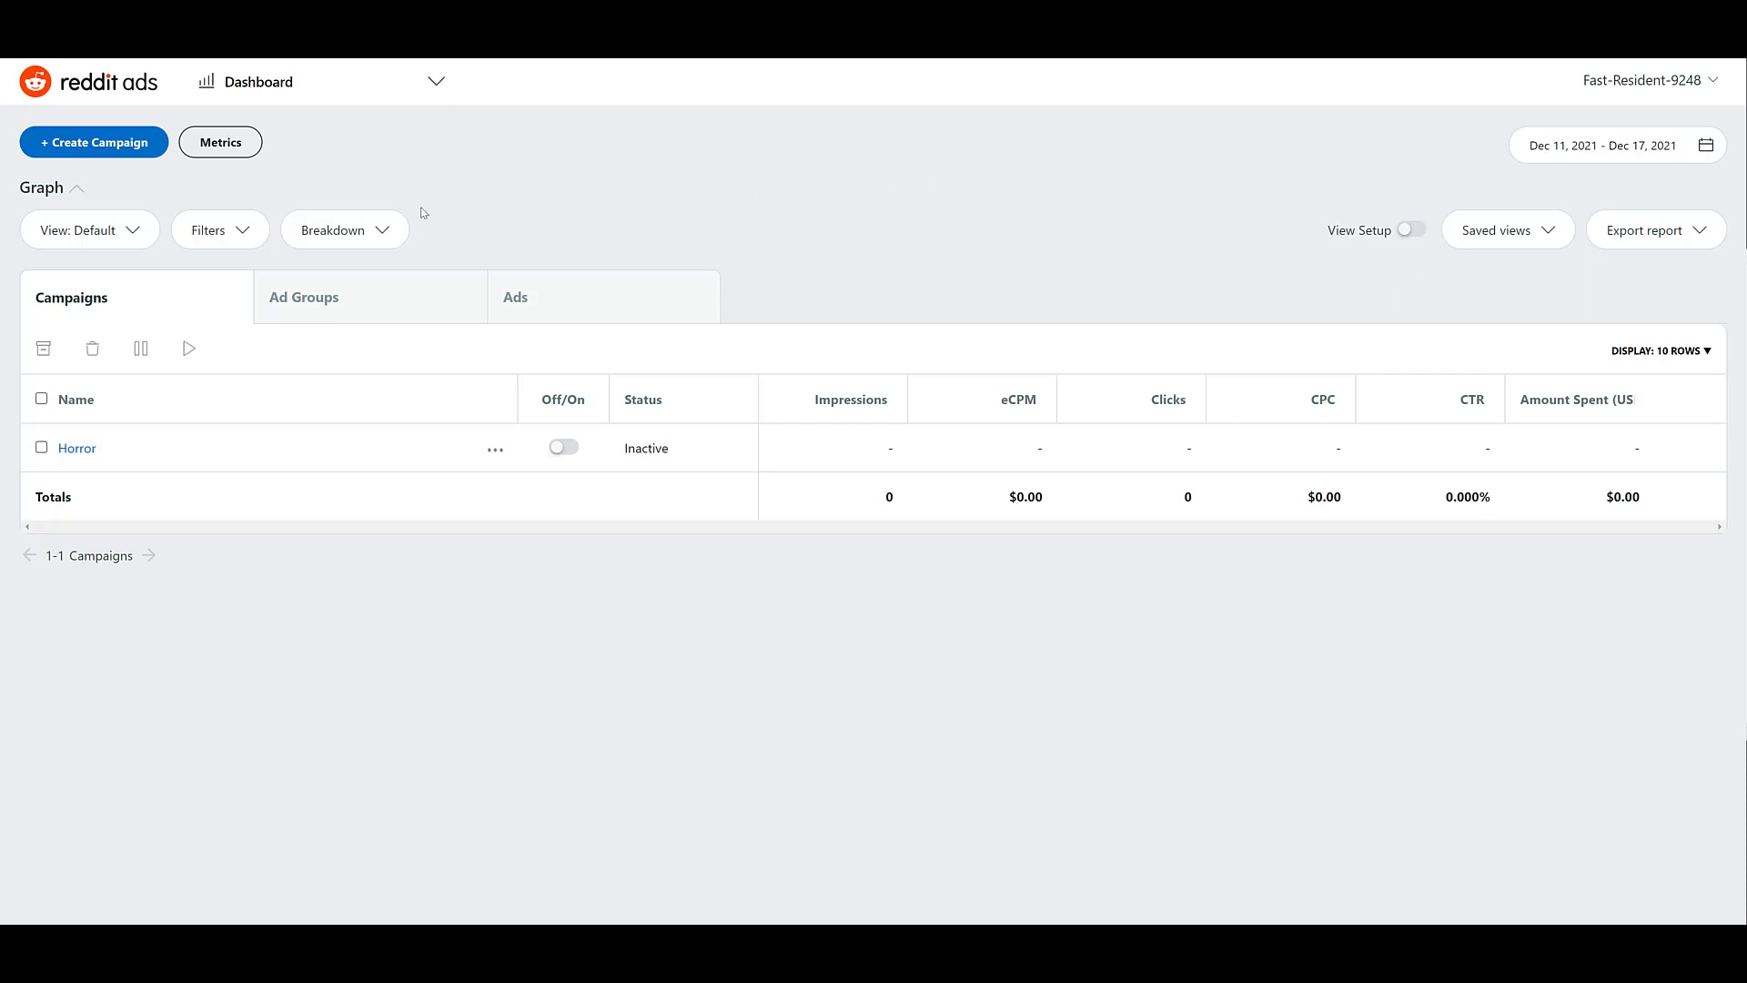
# - Break metrics down by Placement and edit the Horror campaign's Horror Interests ad group
pyautogui.click(343, 229)
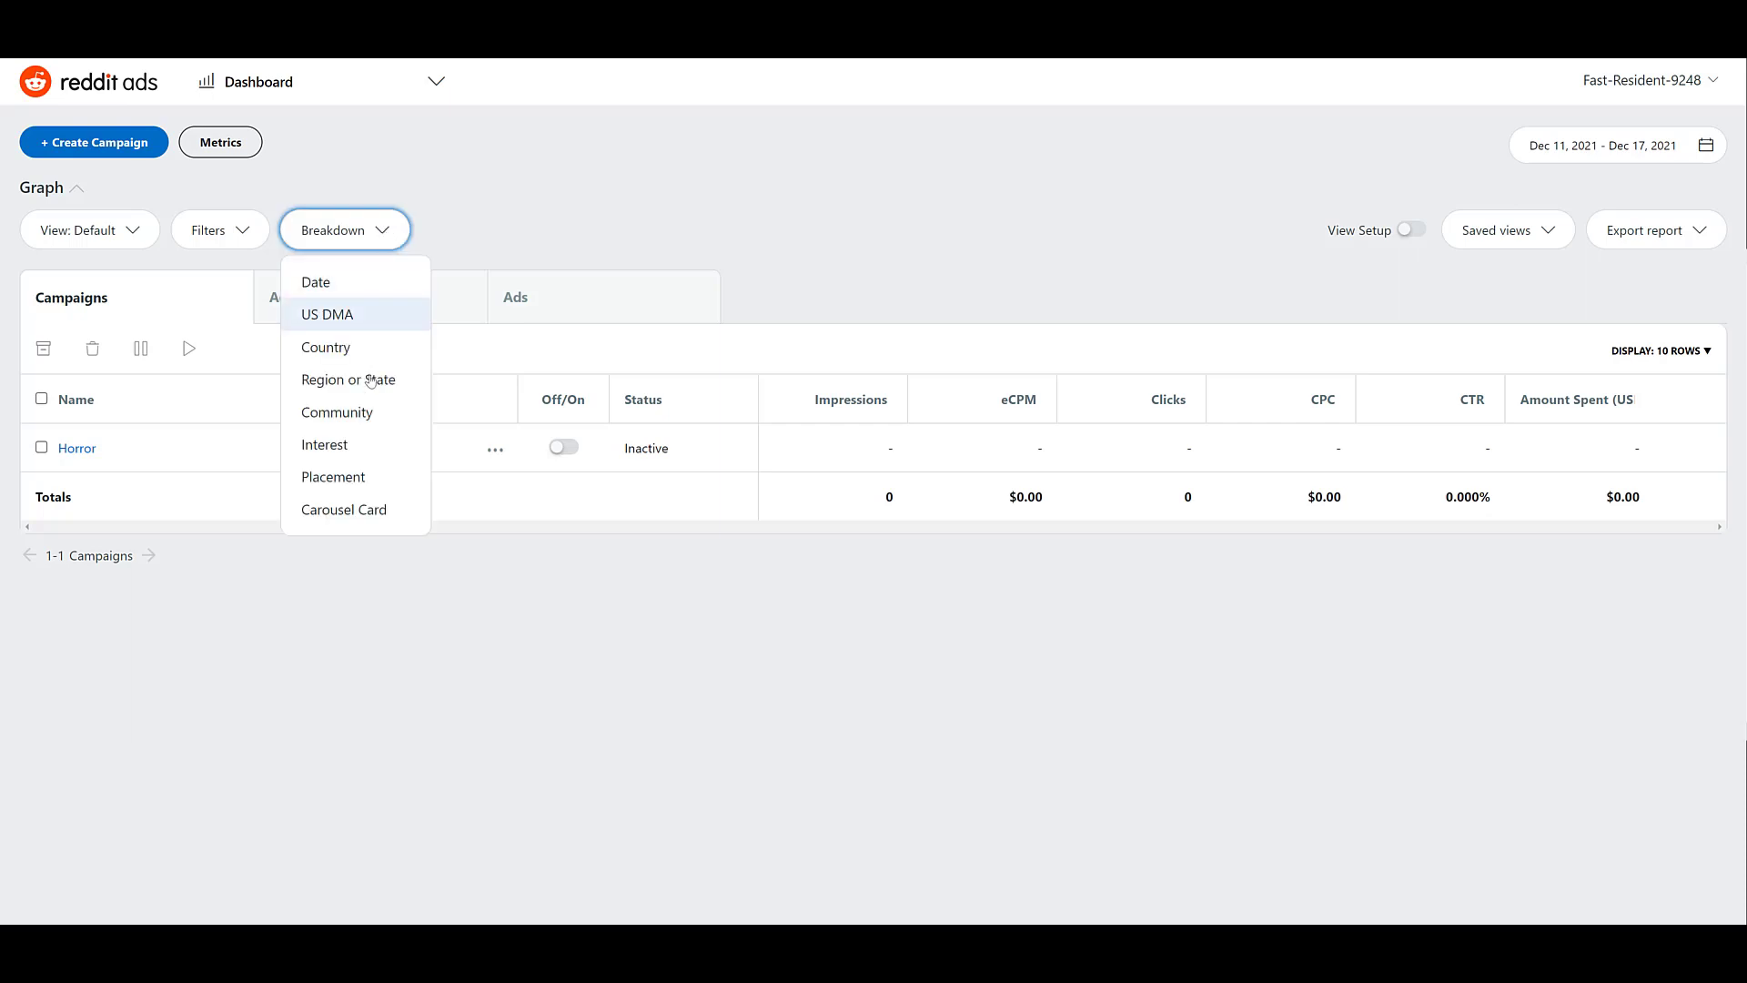
pyautogui.click(332, 477)
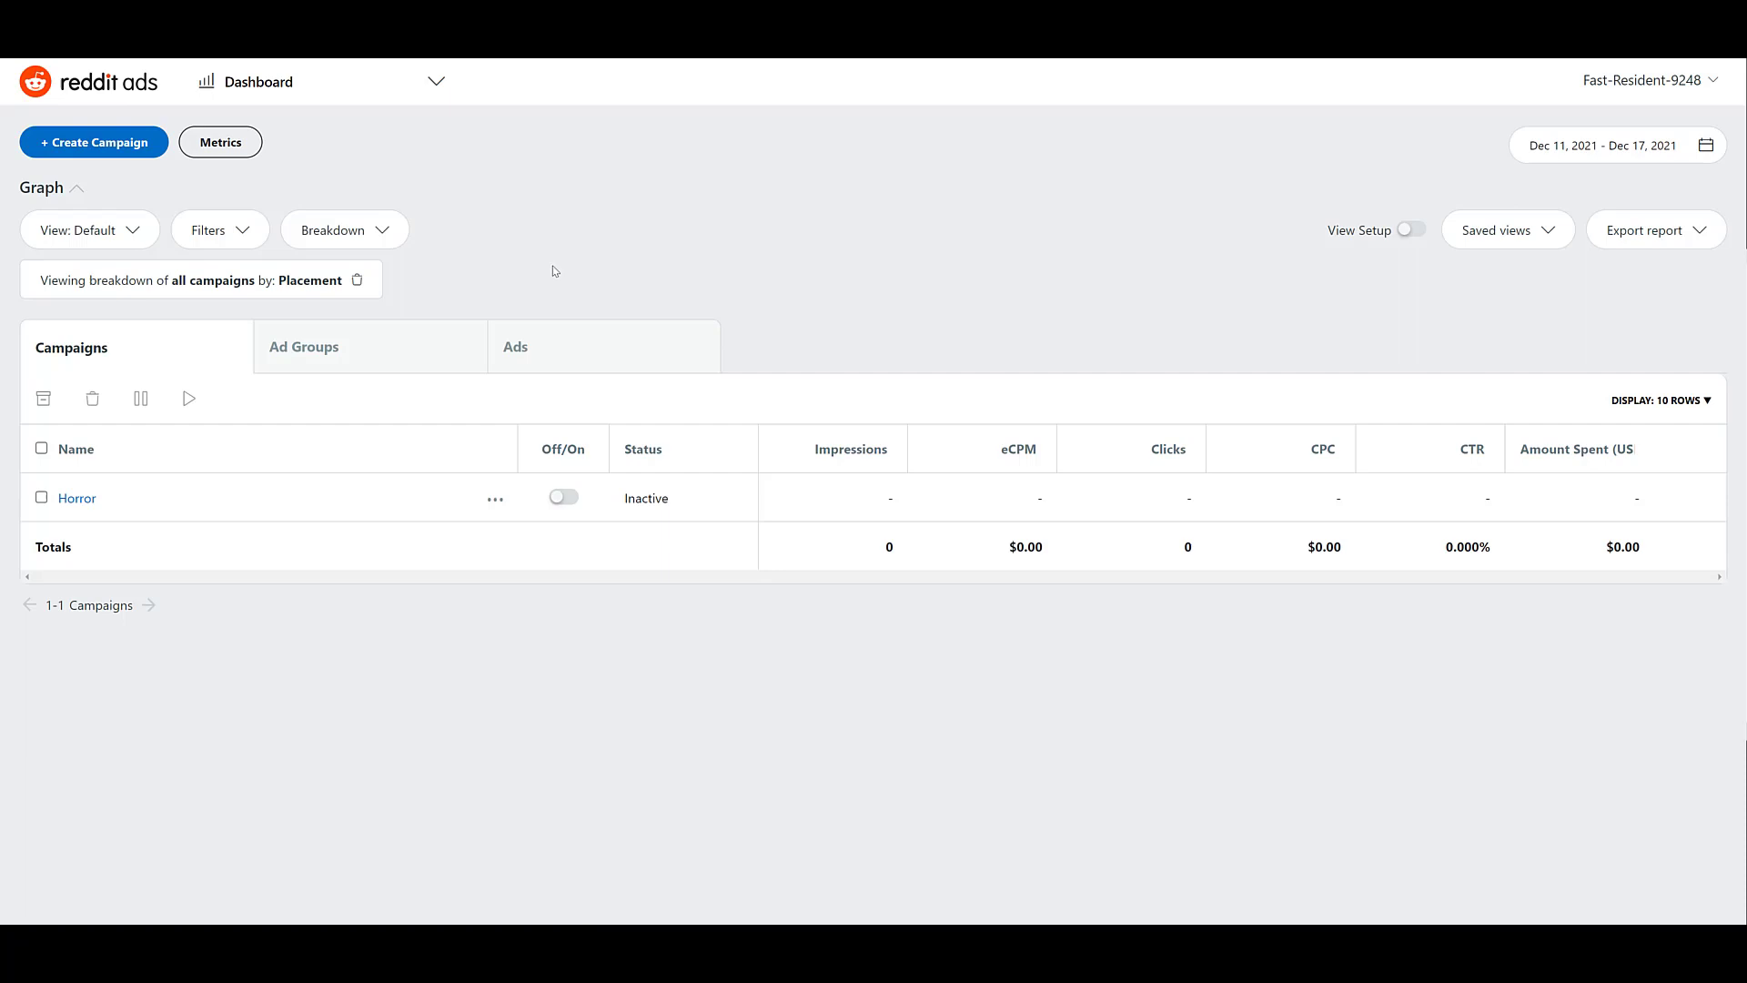
pyautogui.moveTo(200, 540)
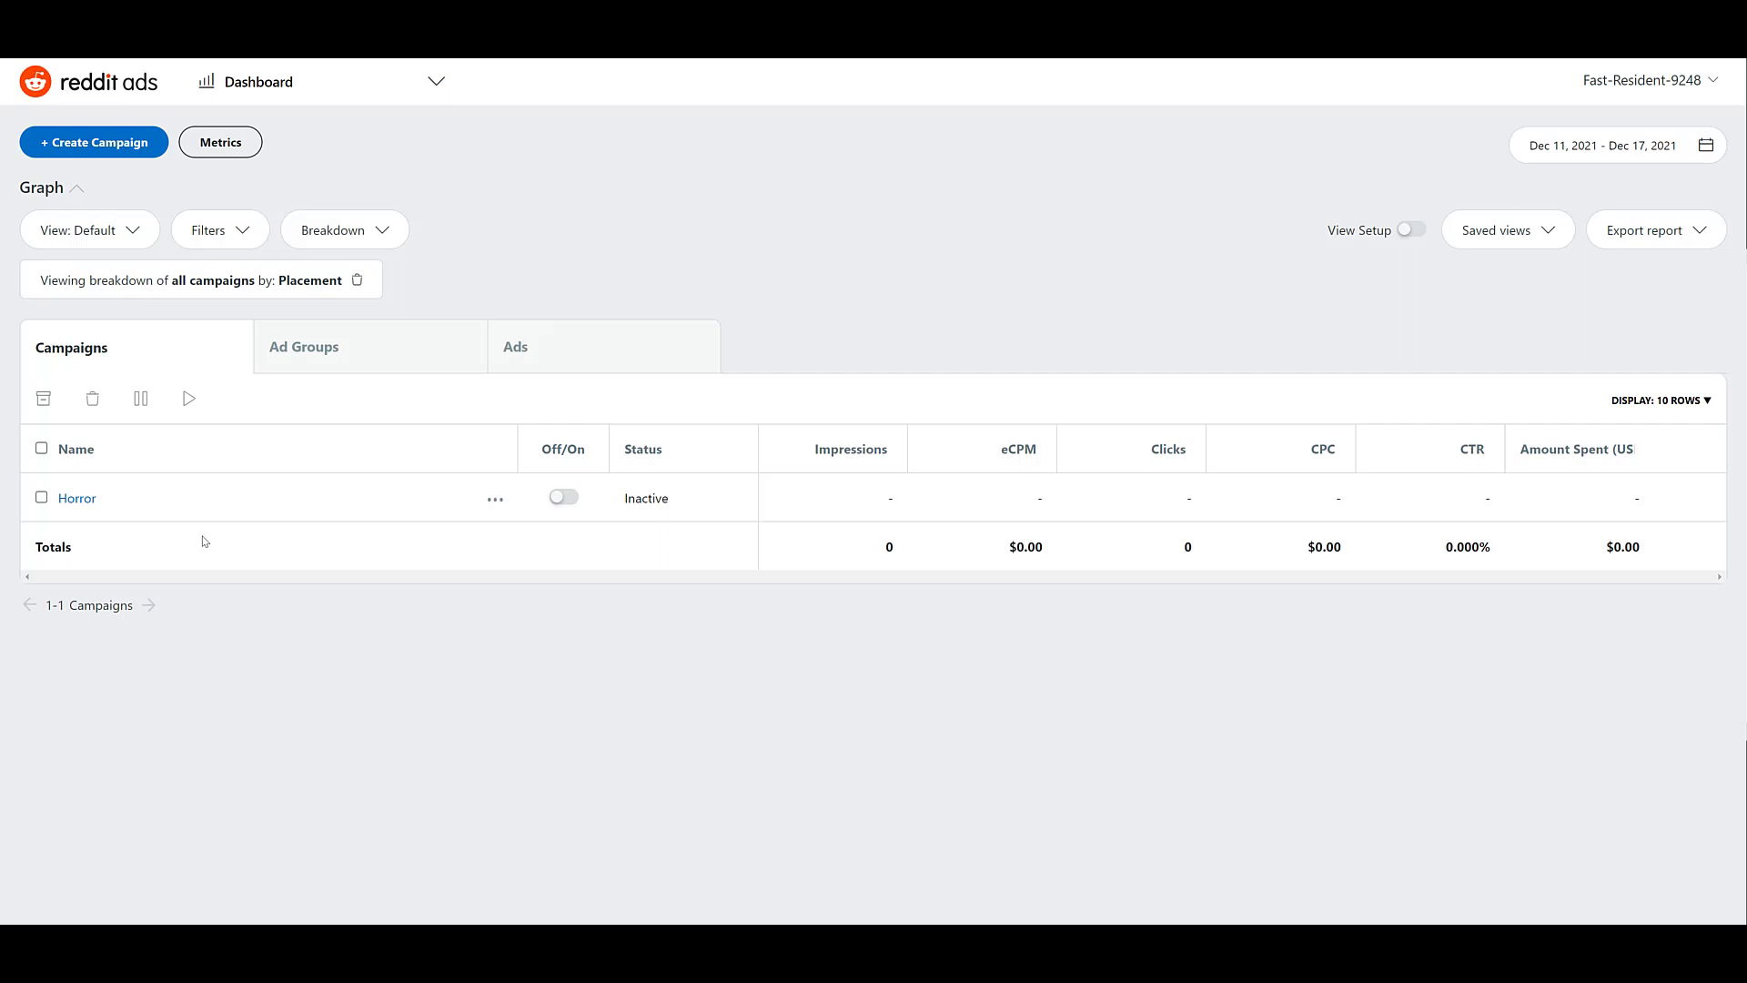
pyautogui.moveTo(78, 498)
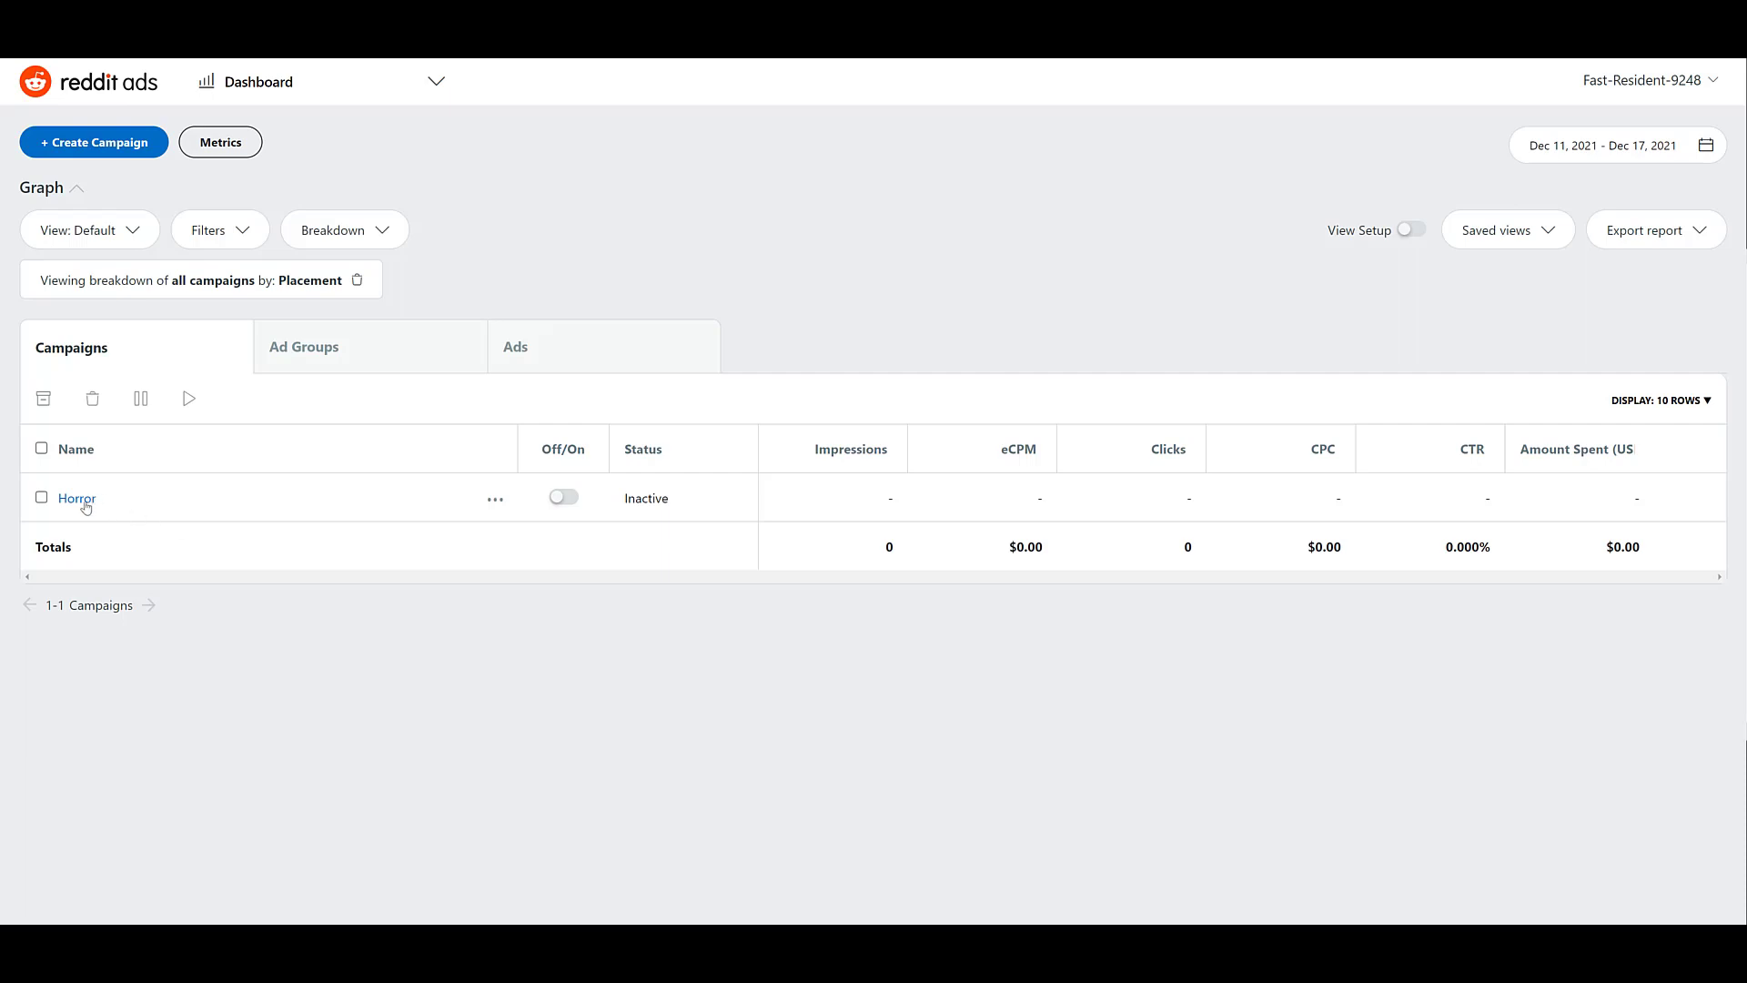
pyautogui.click(496, 498)
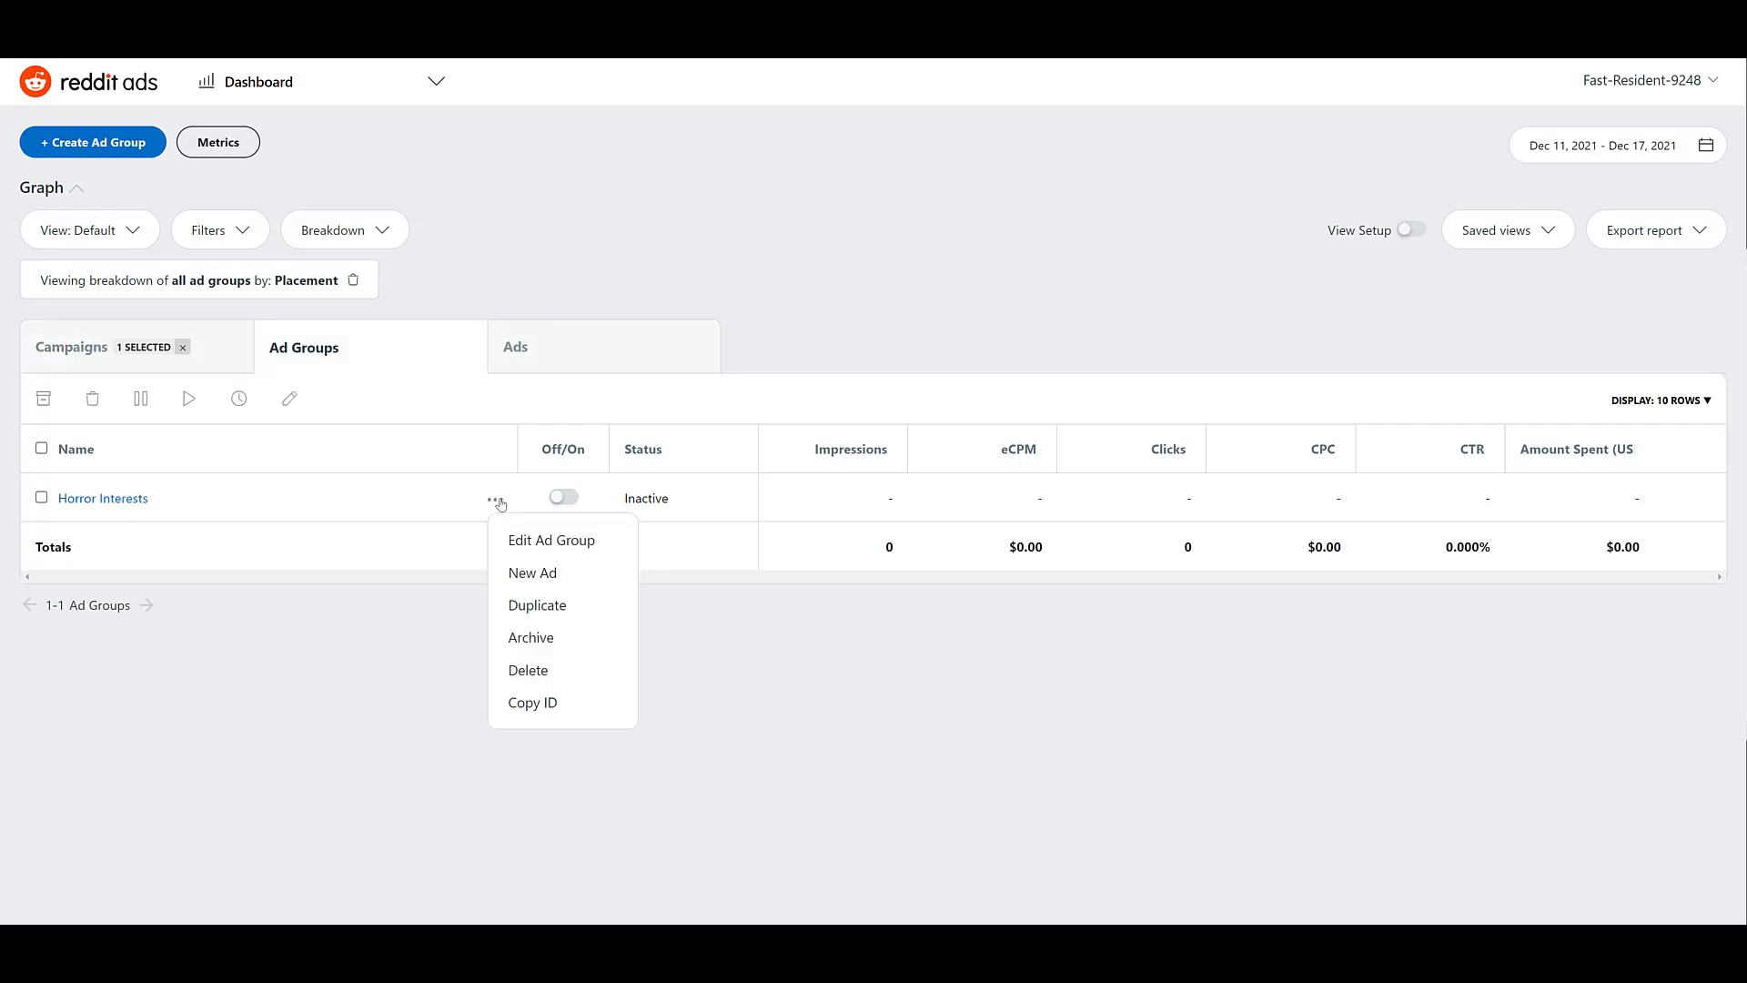
pyautogui.click(552, 540)
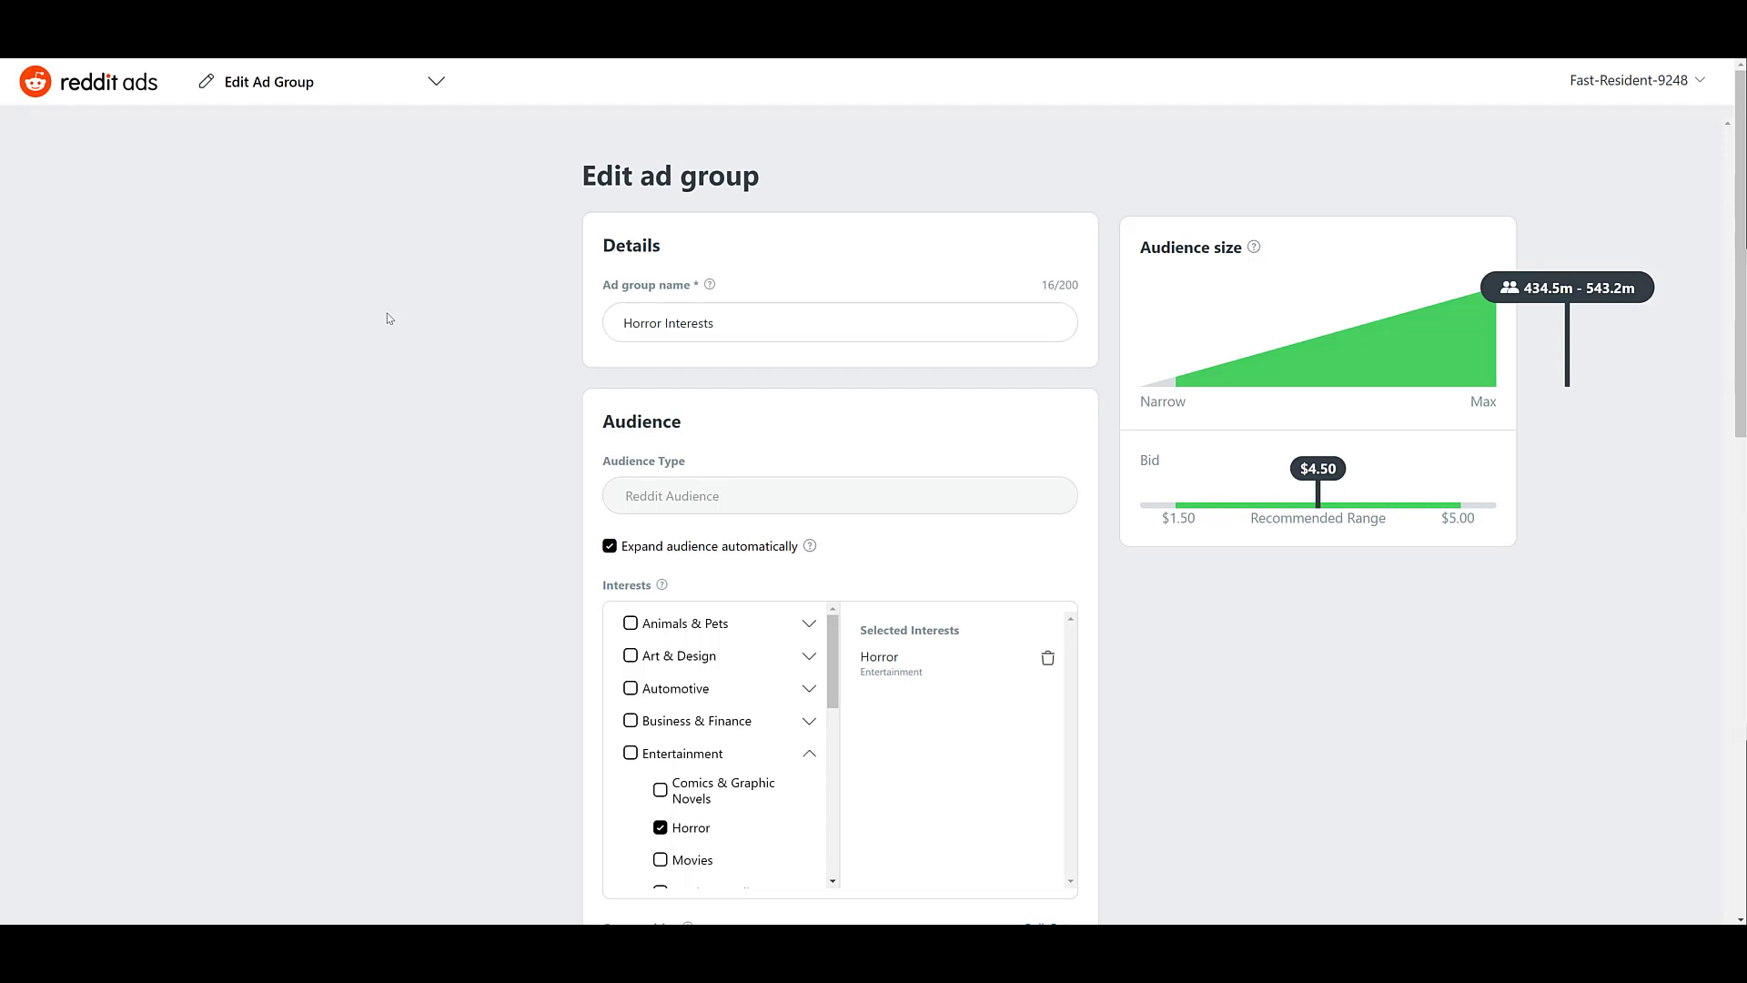
pyautogui.scroll(-3)
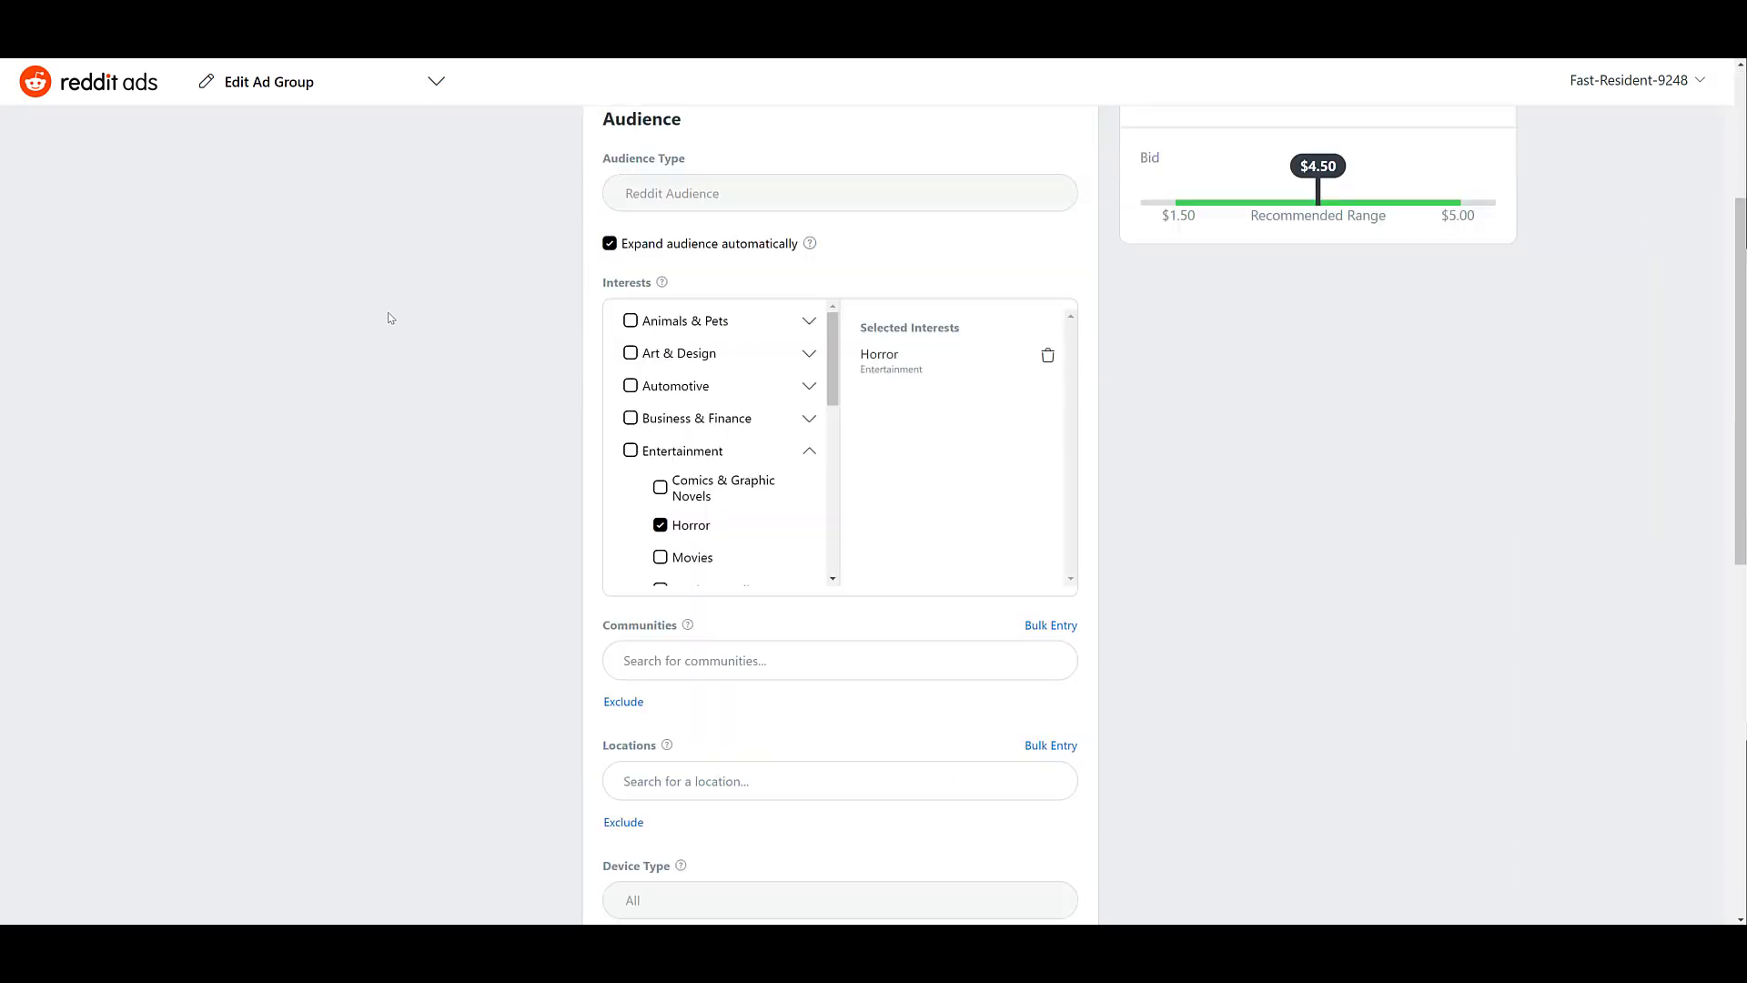
pyautogui.scroll(-3)
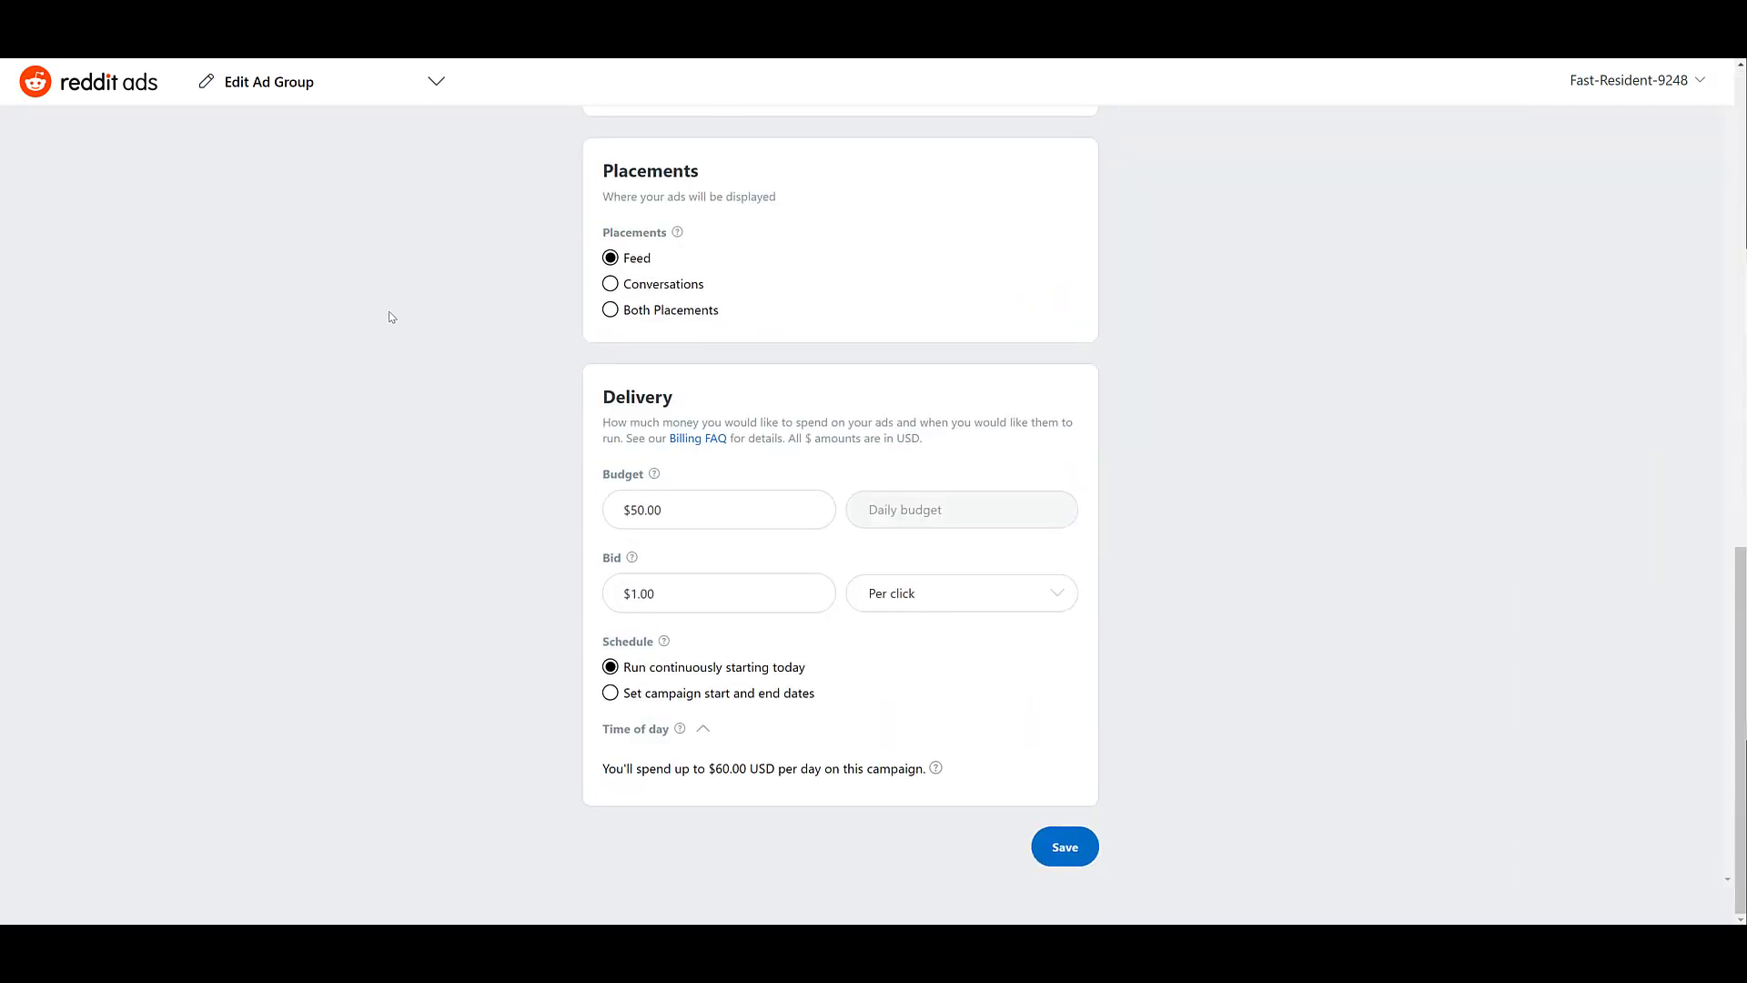
pyautogui.moveTo(590, 631)
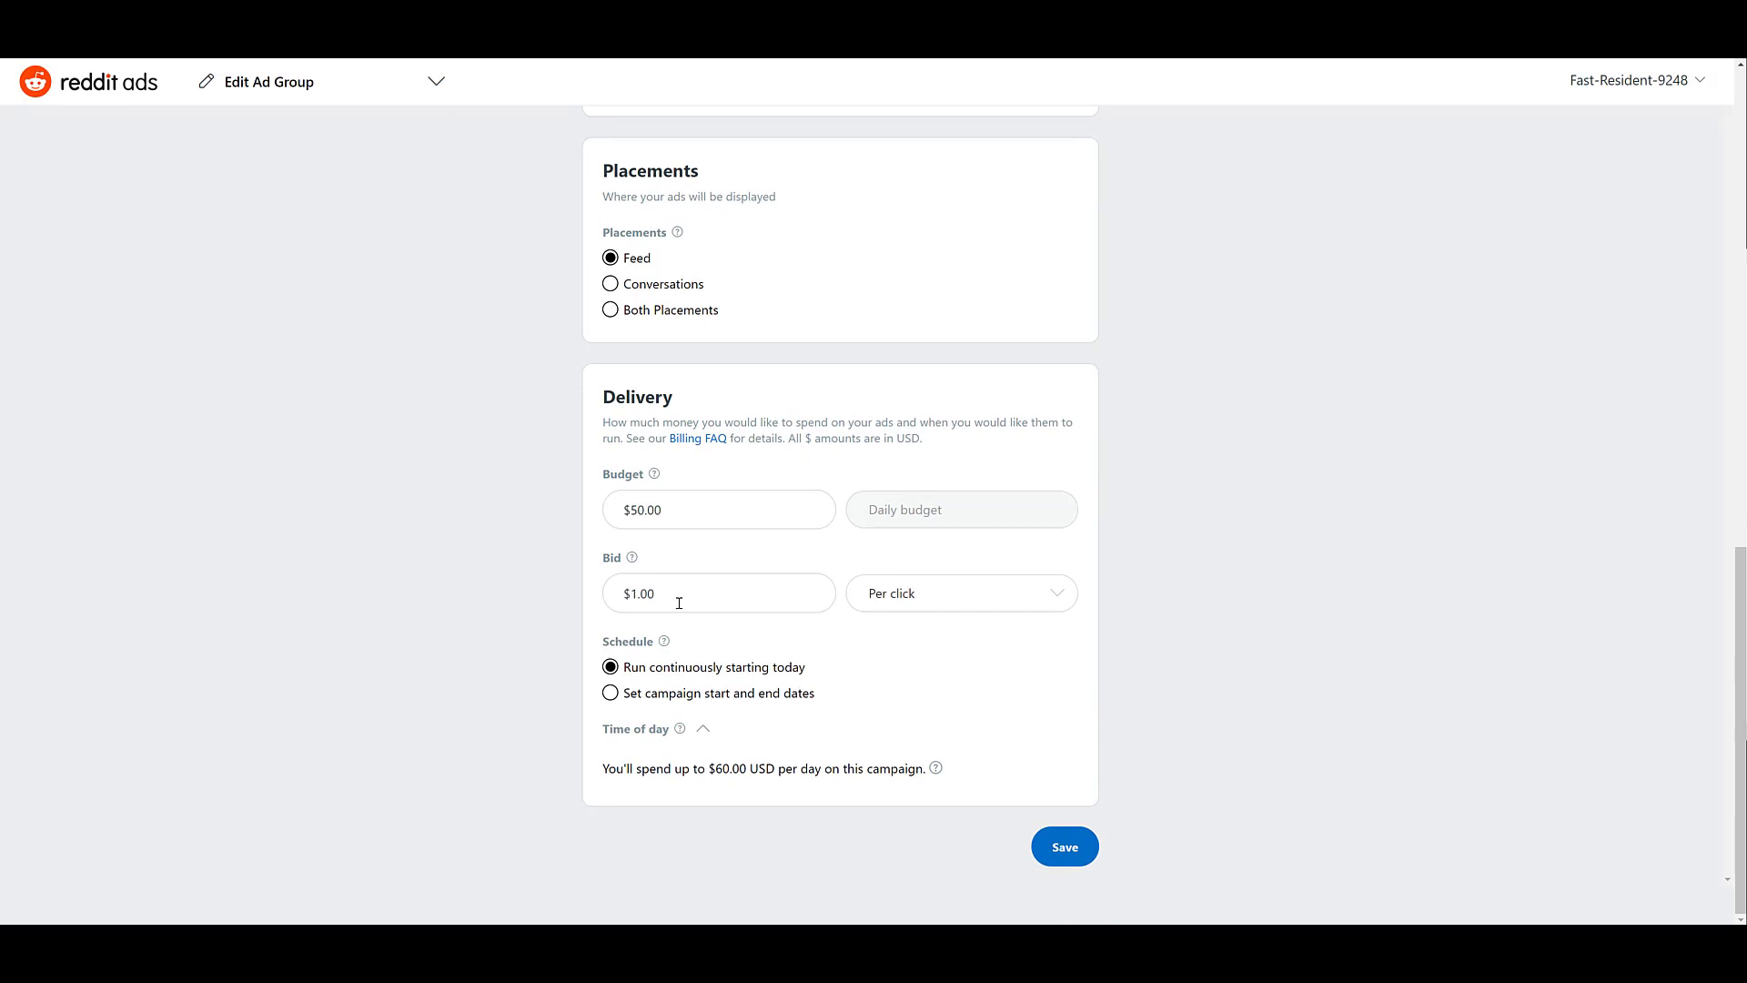
pyautogui.scroll(3)
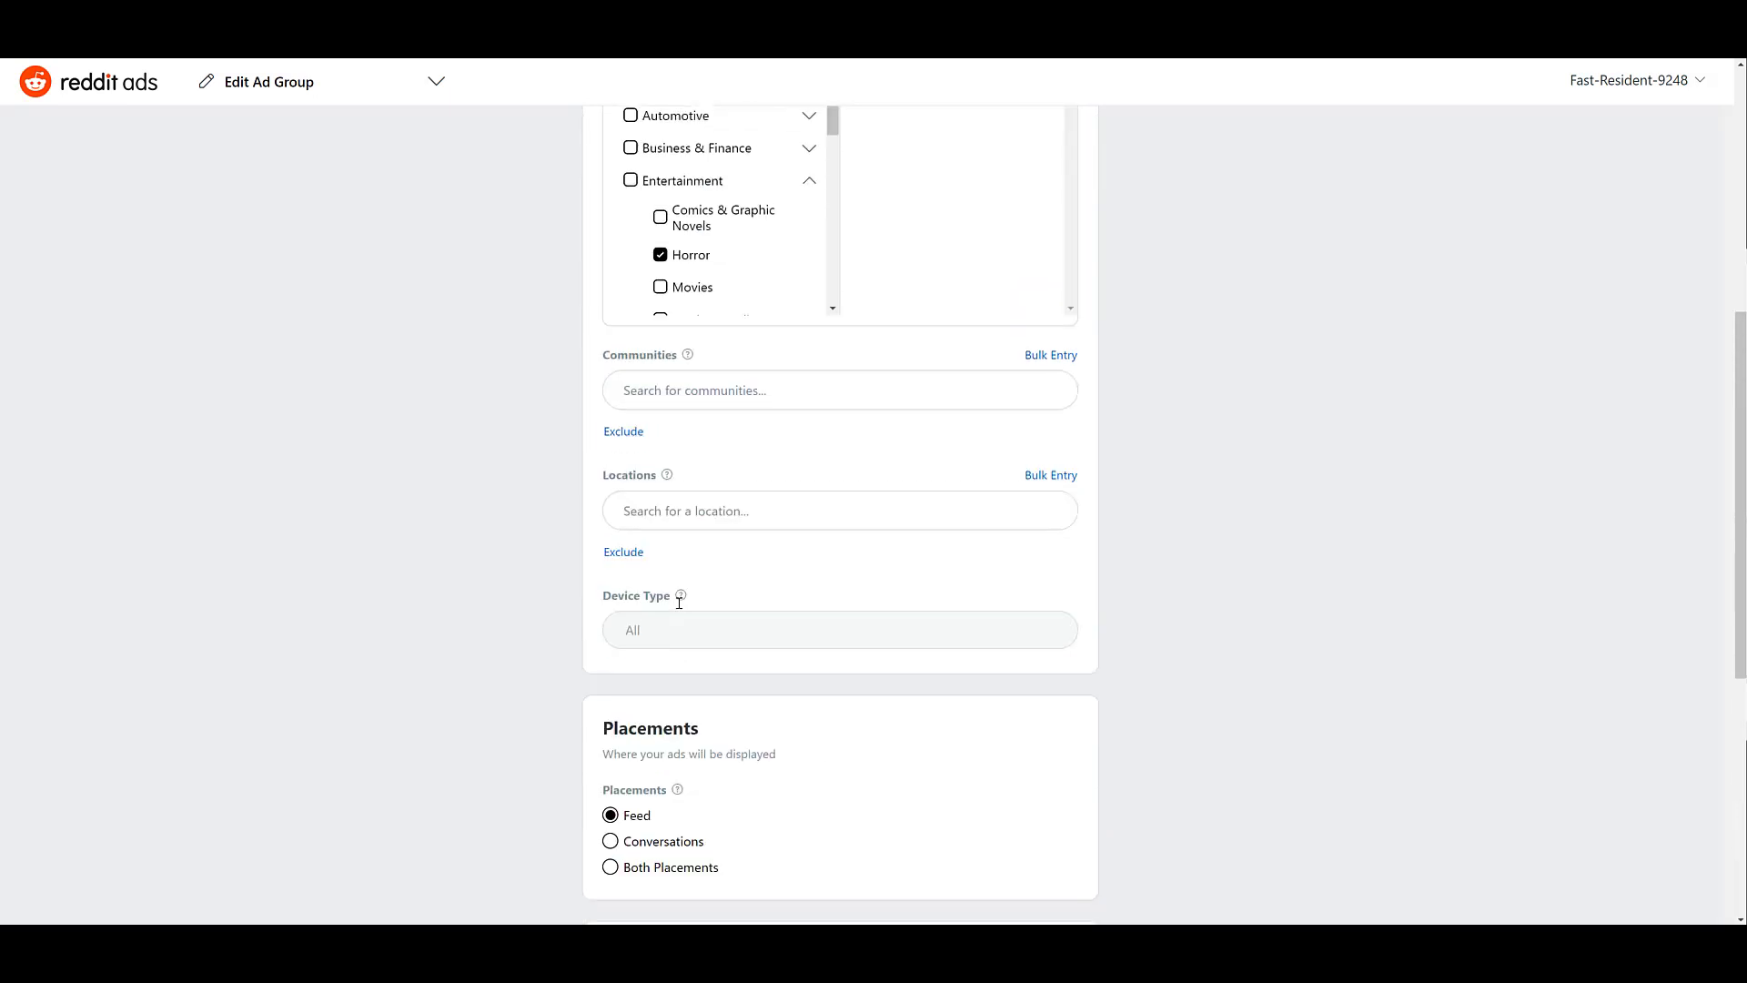
pyautogui.scroll(3)
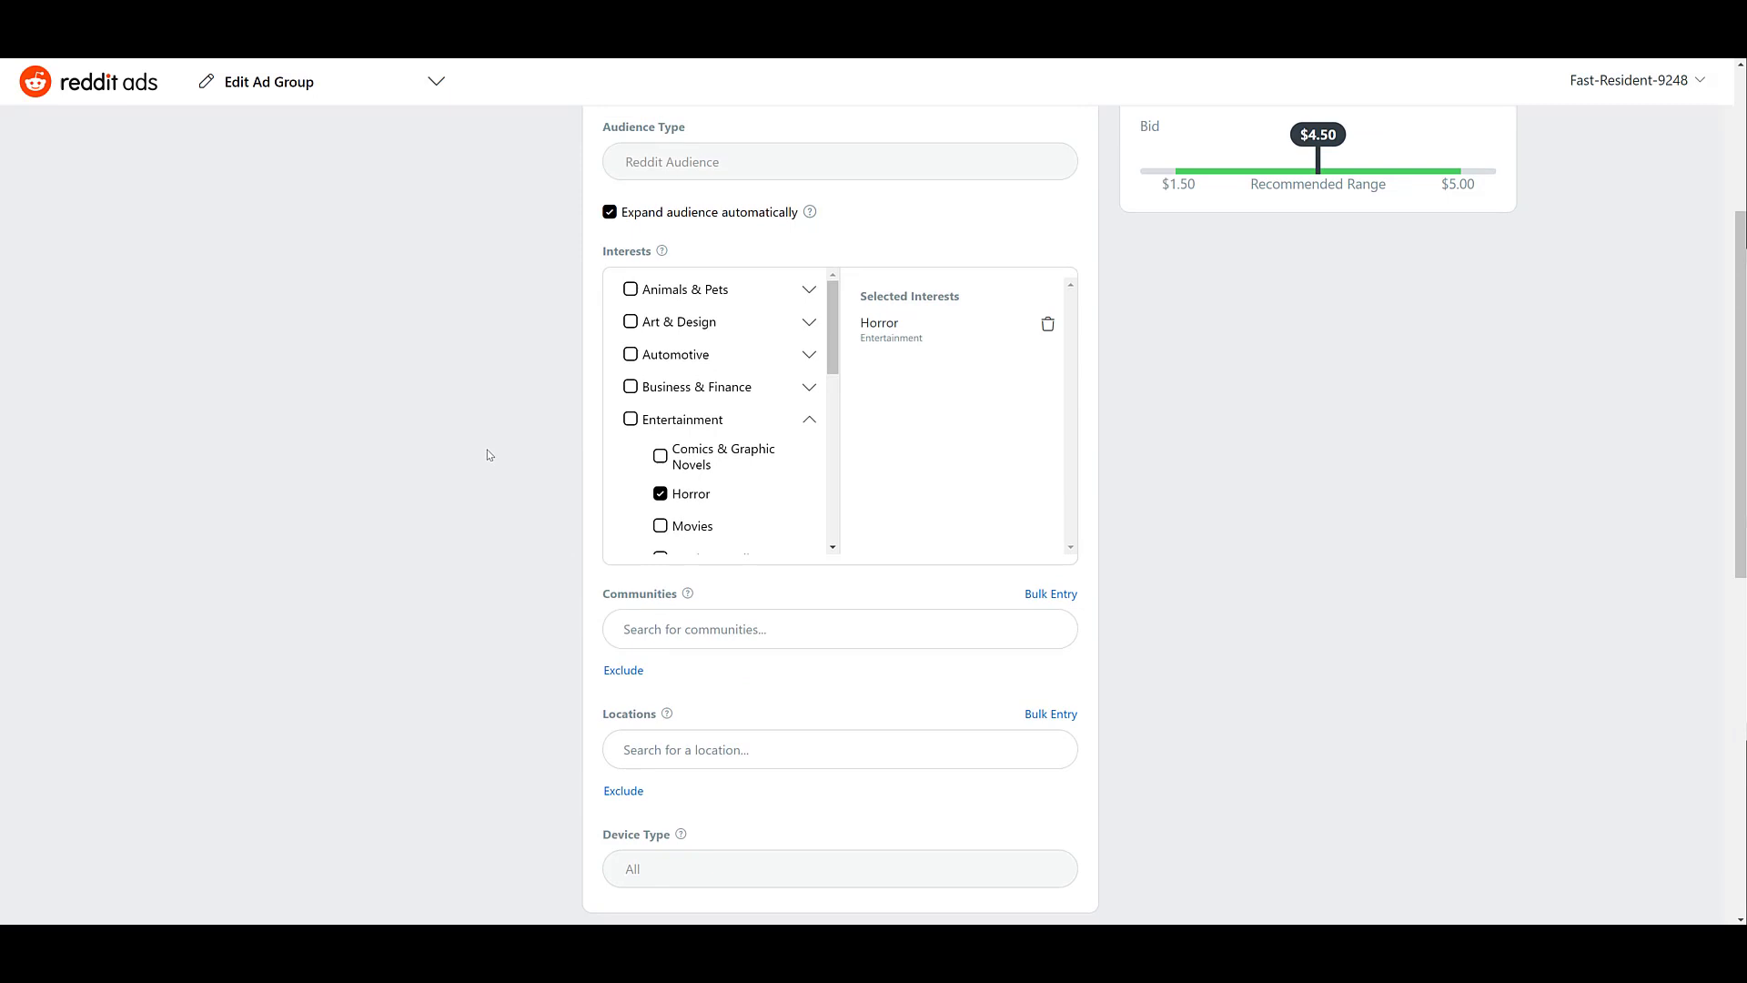
pyautogui.moveTo(890, 334)
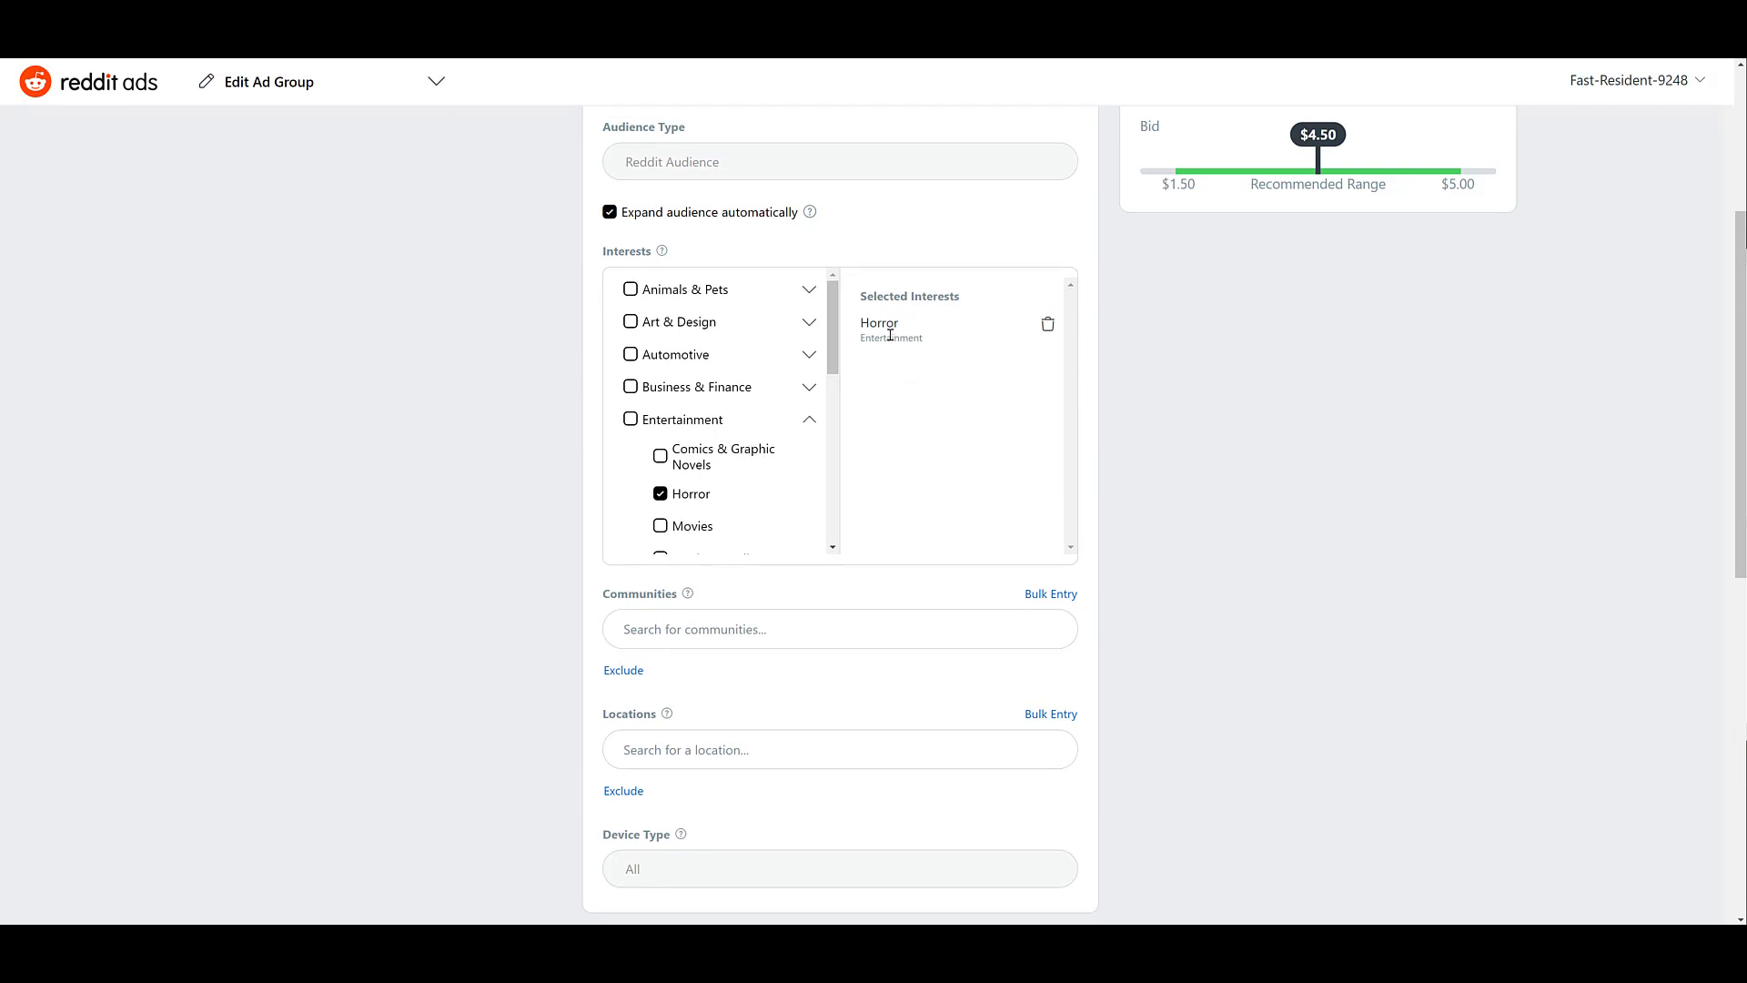
pyautogui.scroll(3)
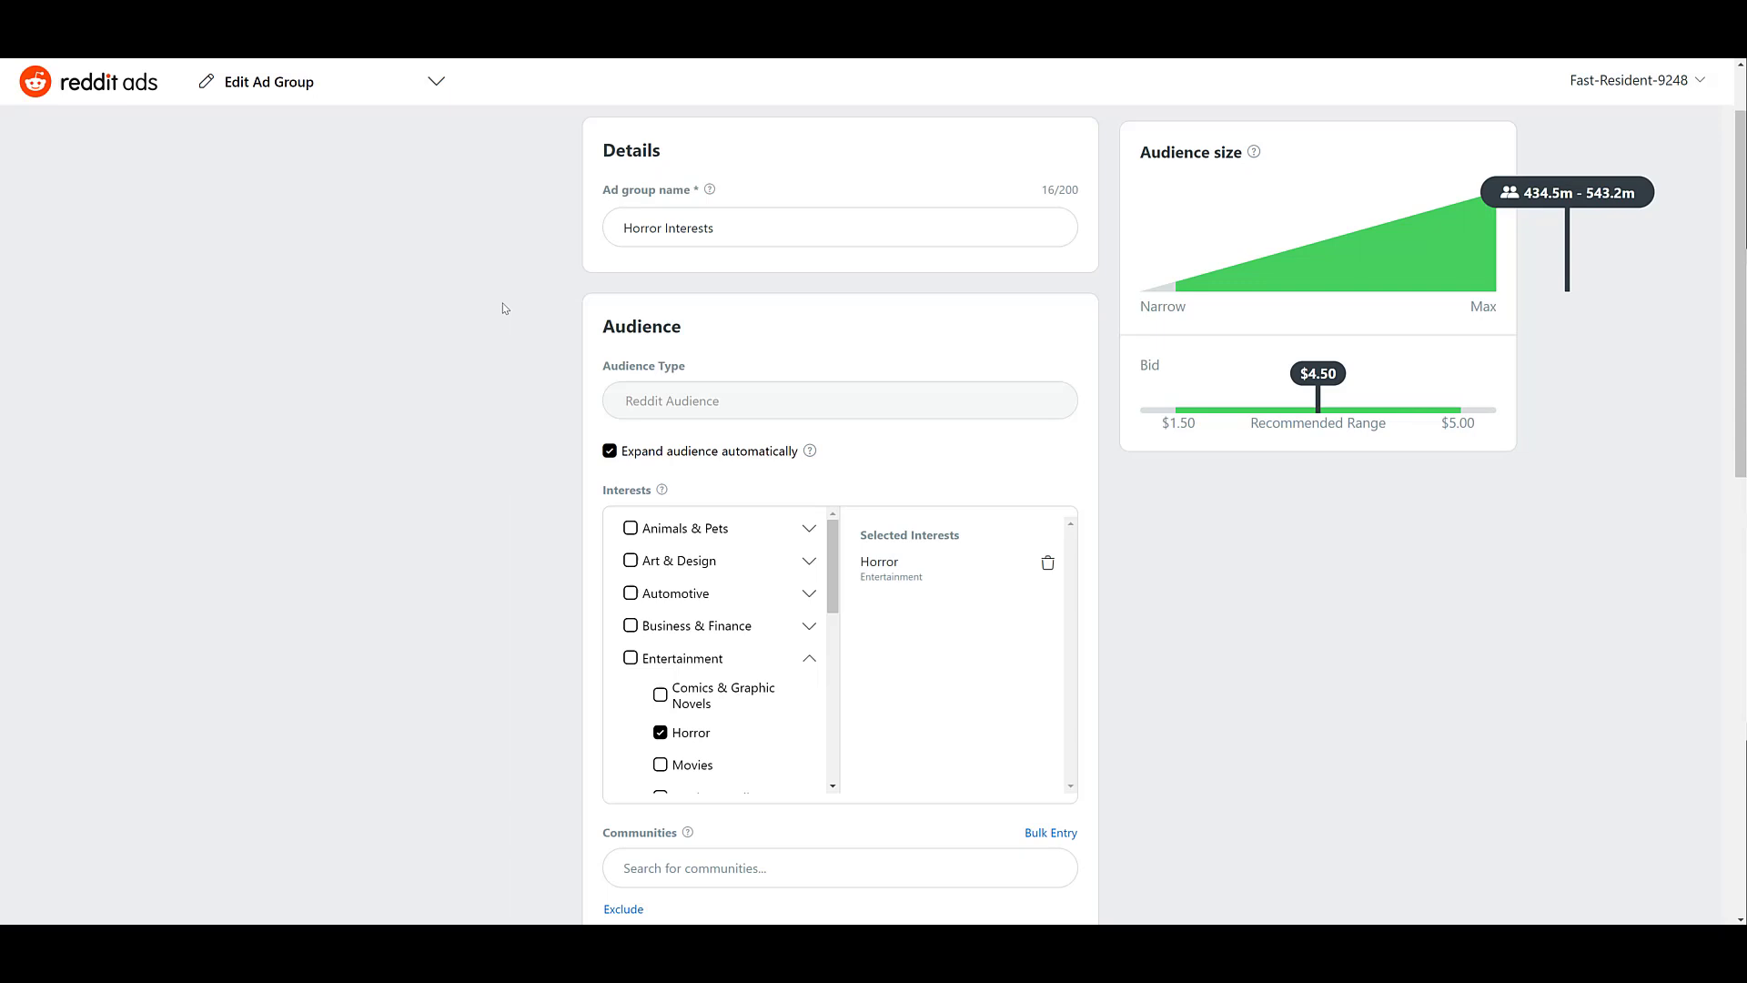
pyautogui.moveTo(984, 288)
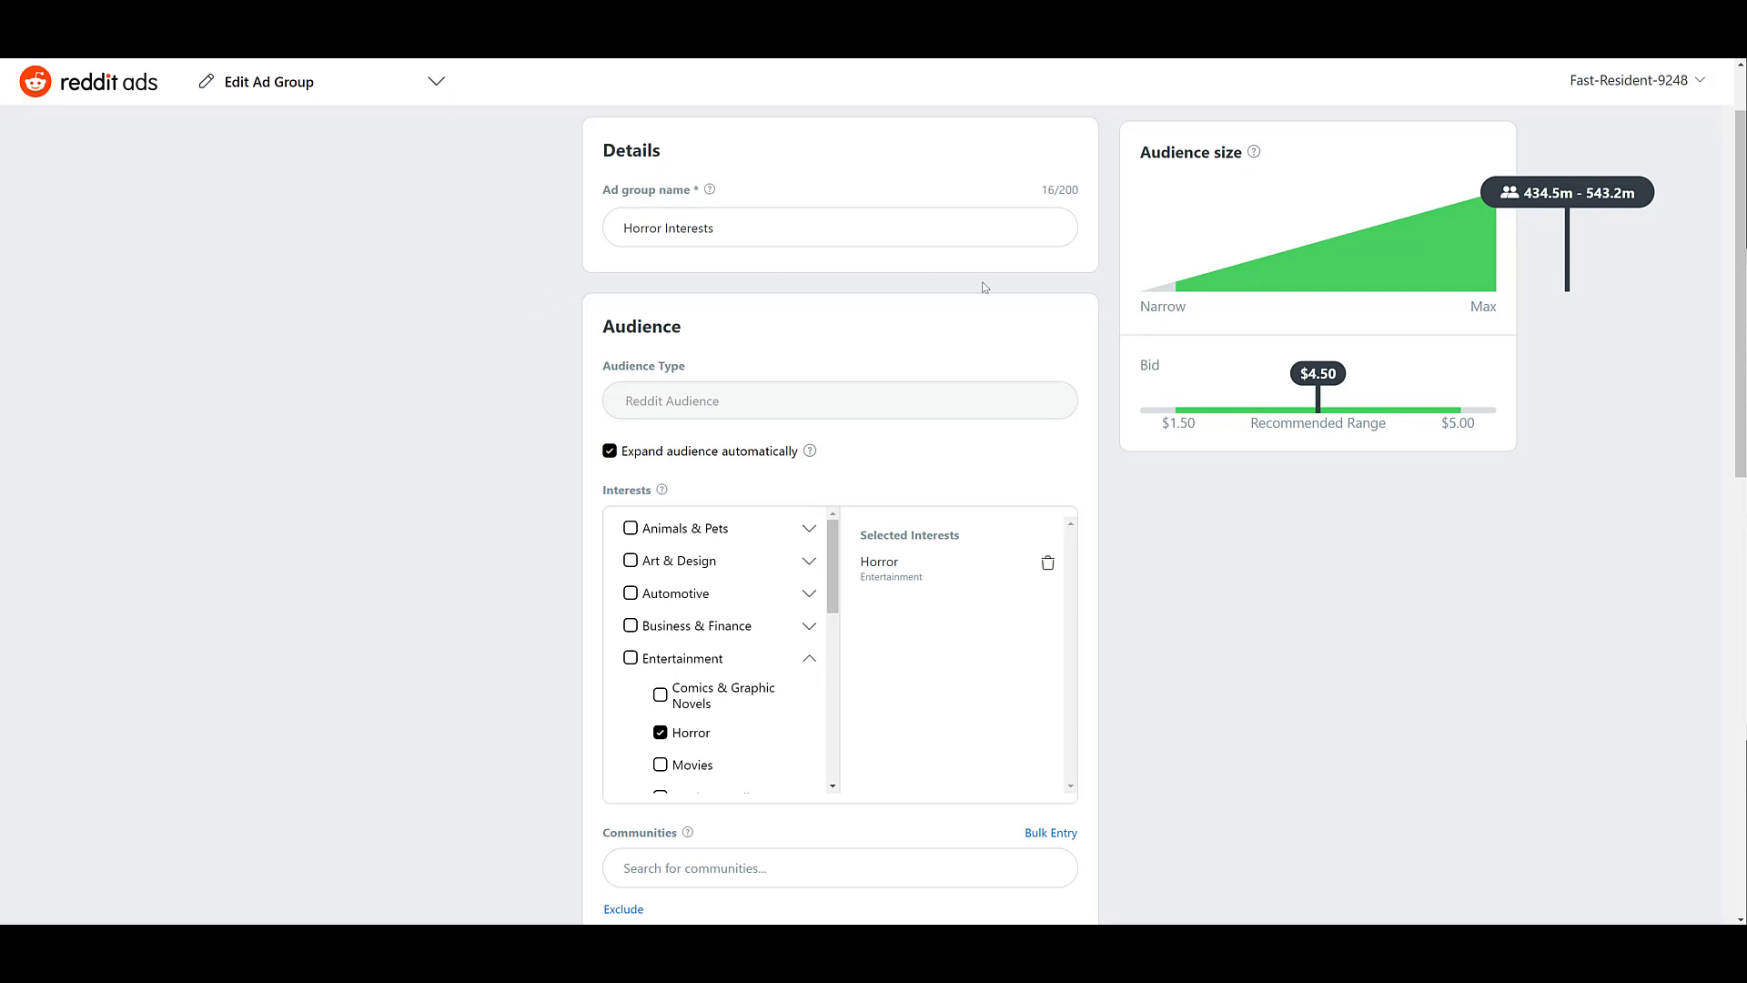
pyautogui.moveTo(1228, 482)
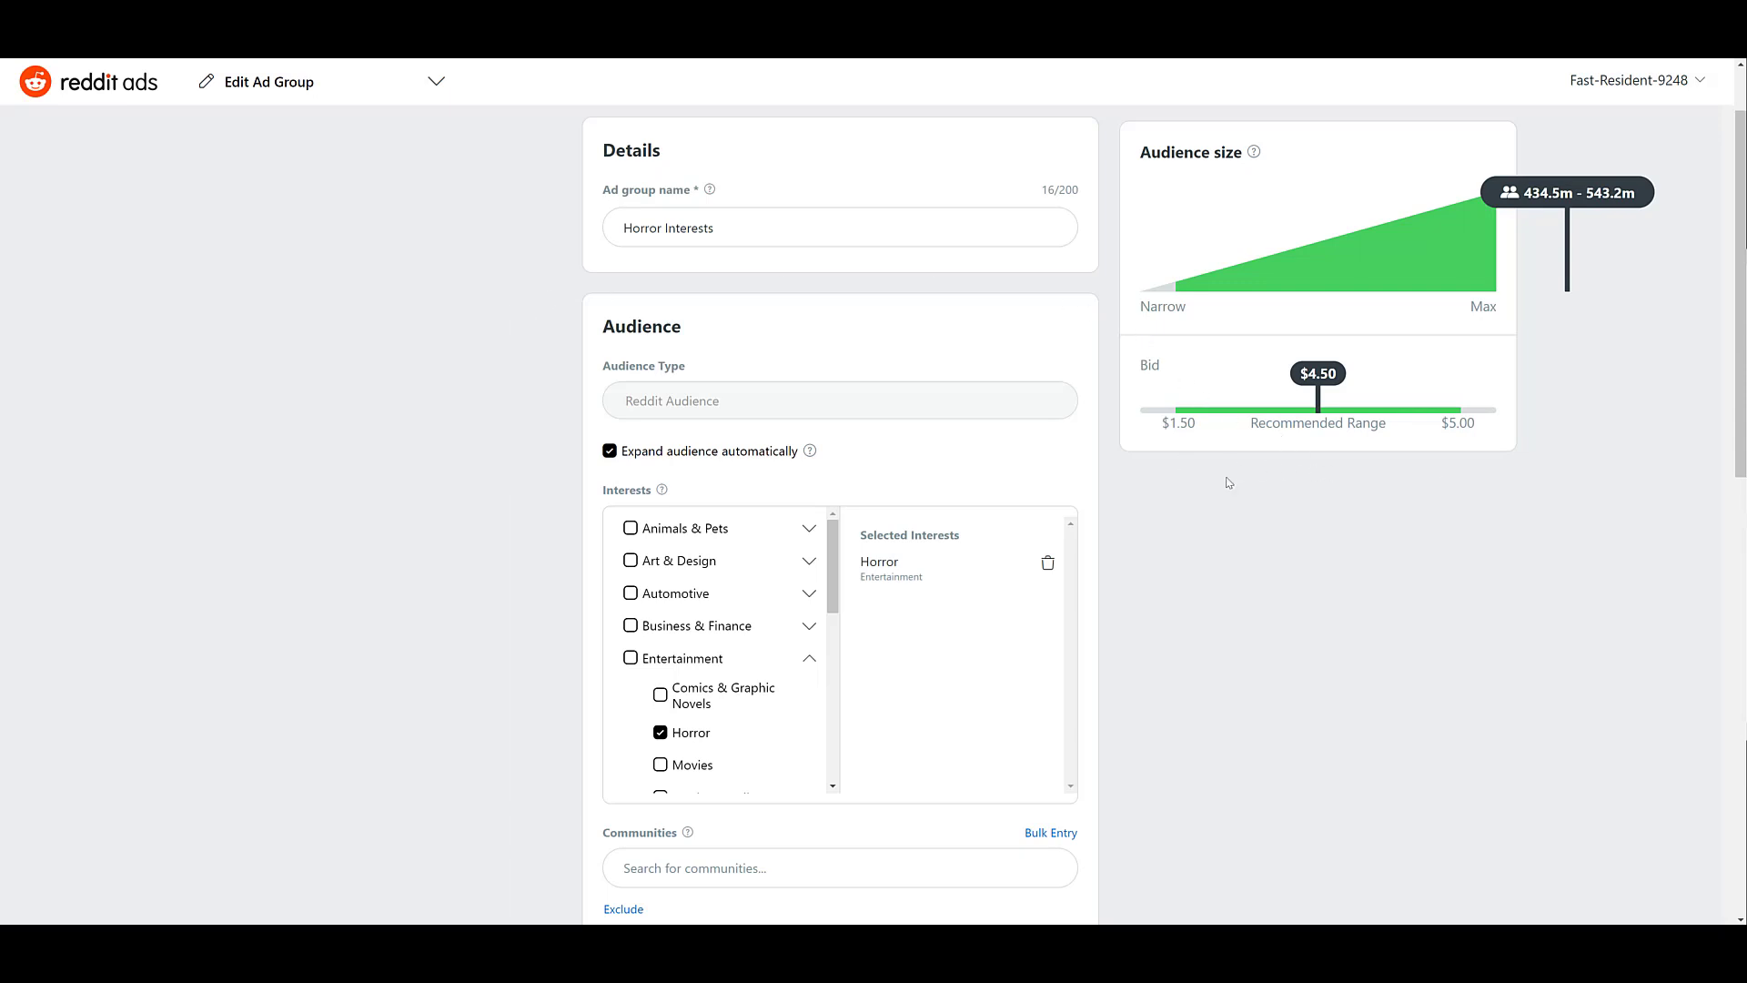
pyautogui.moveTo(1370, 496)
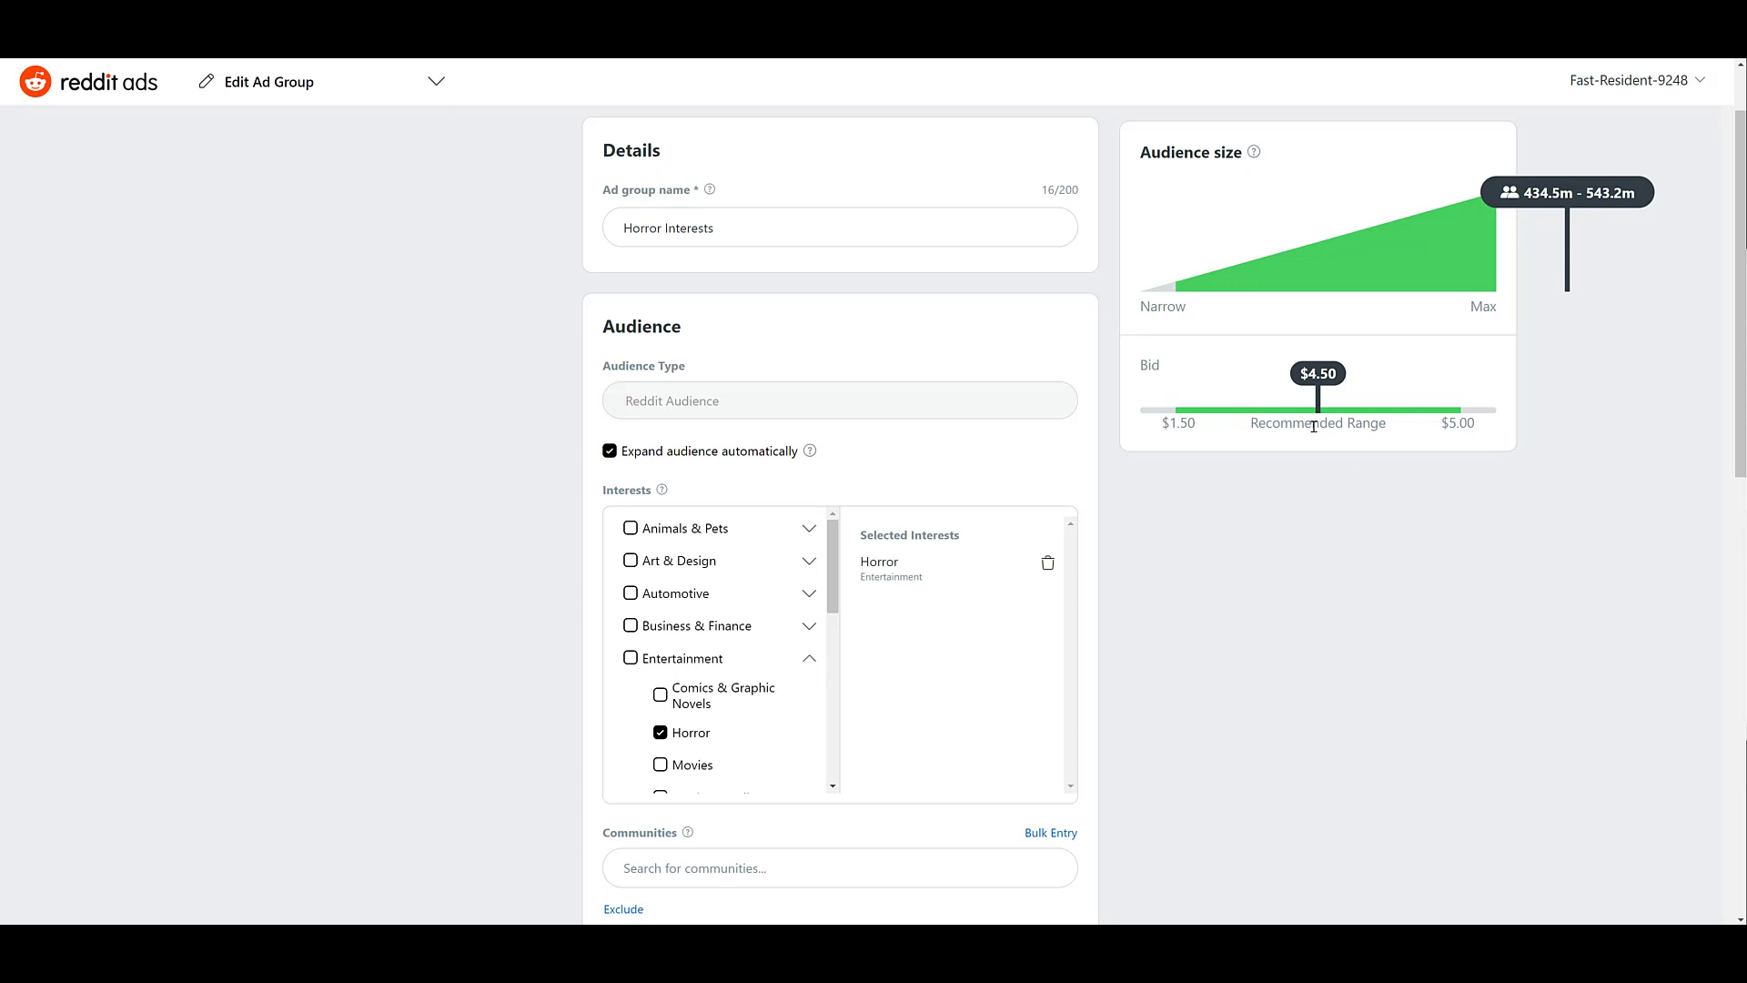
pyautogui.moveTo(1320, 468)
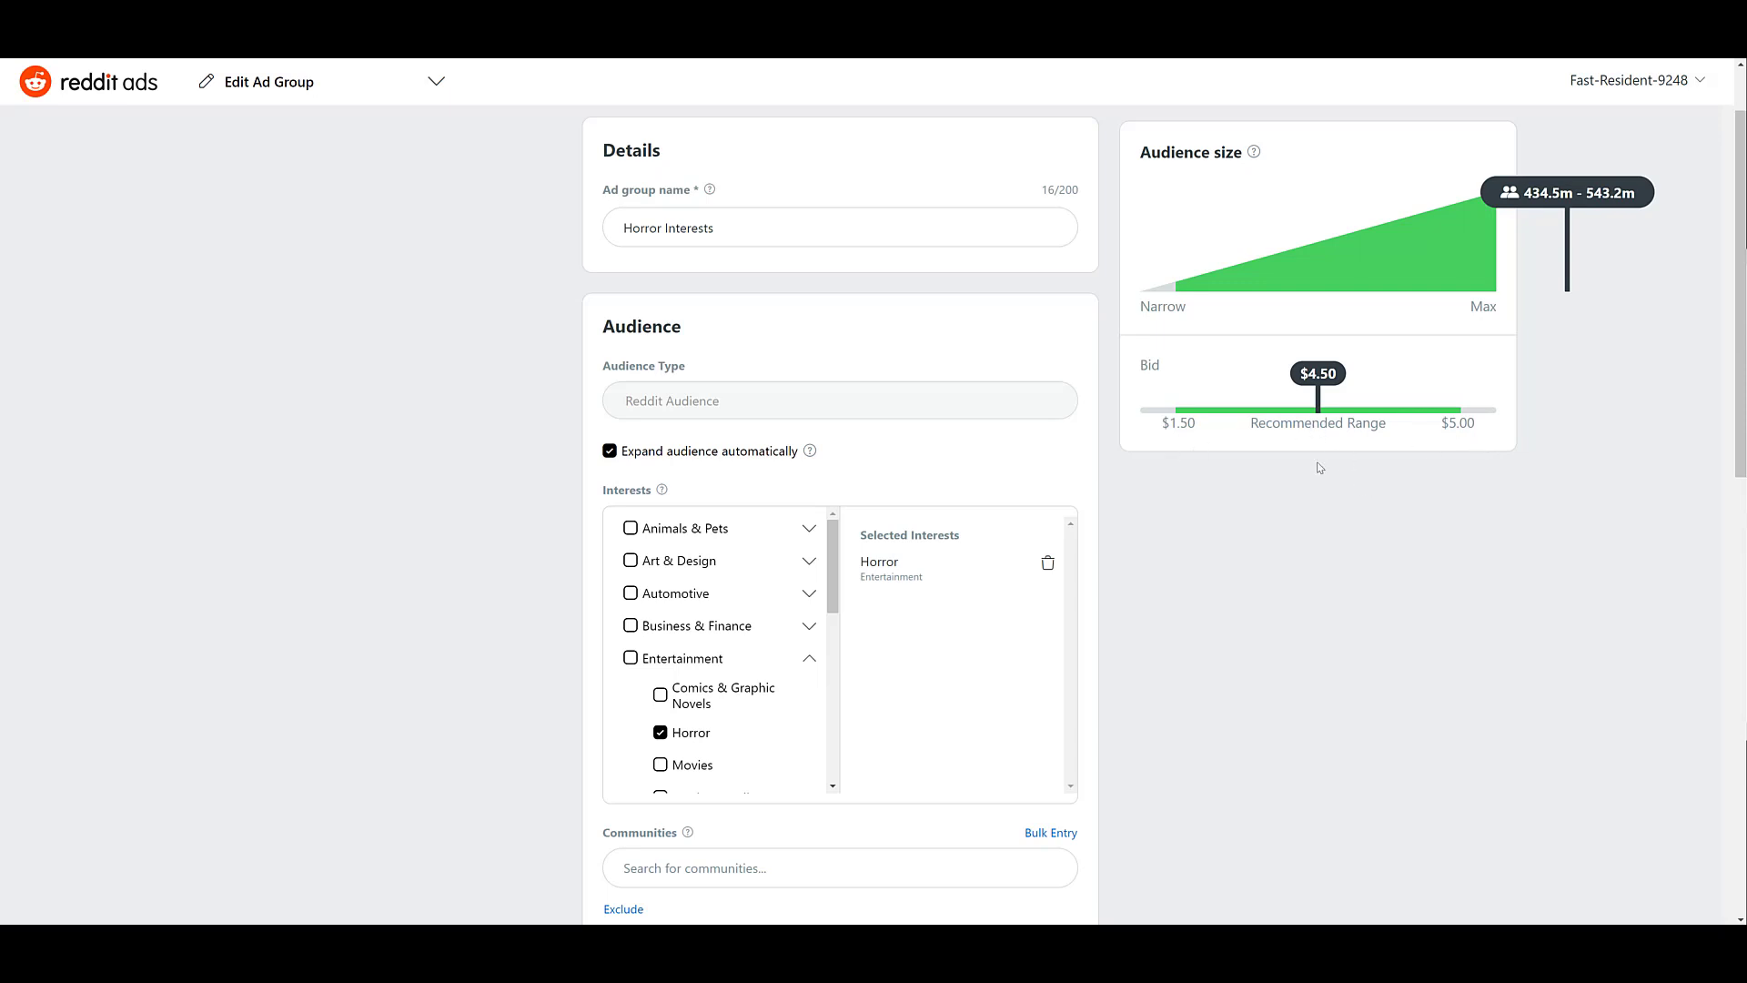
pyautogui.moveTo(1326, 515)
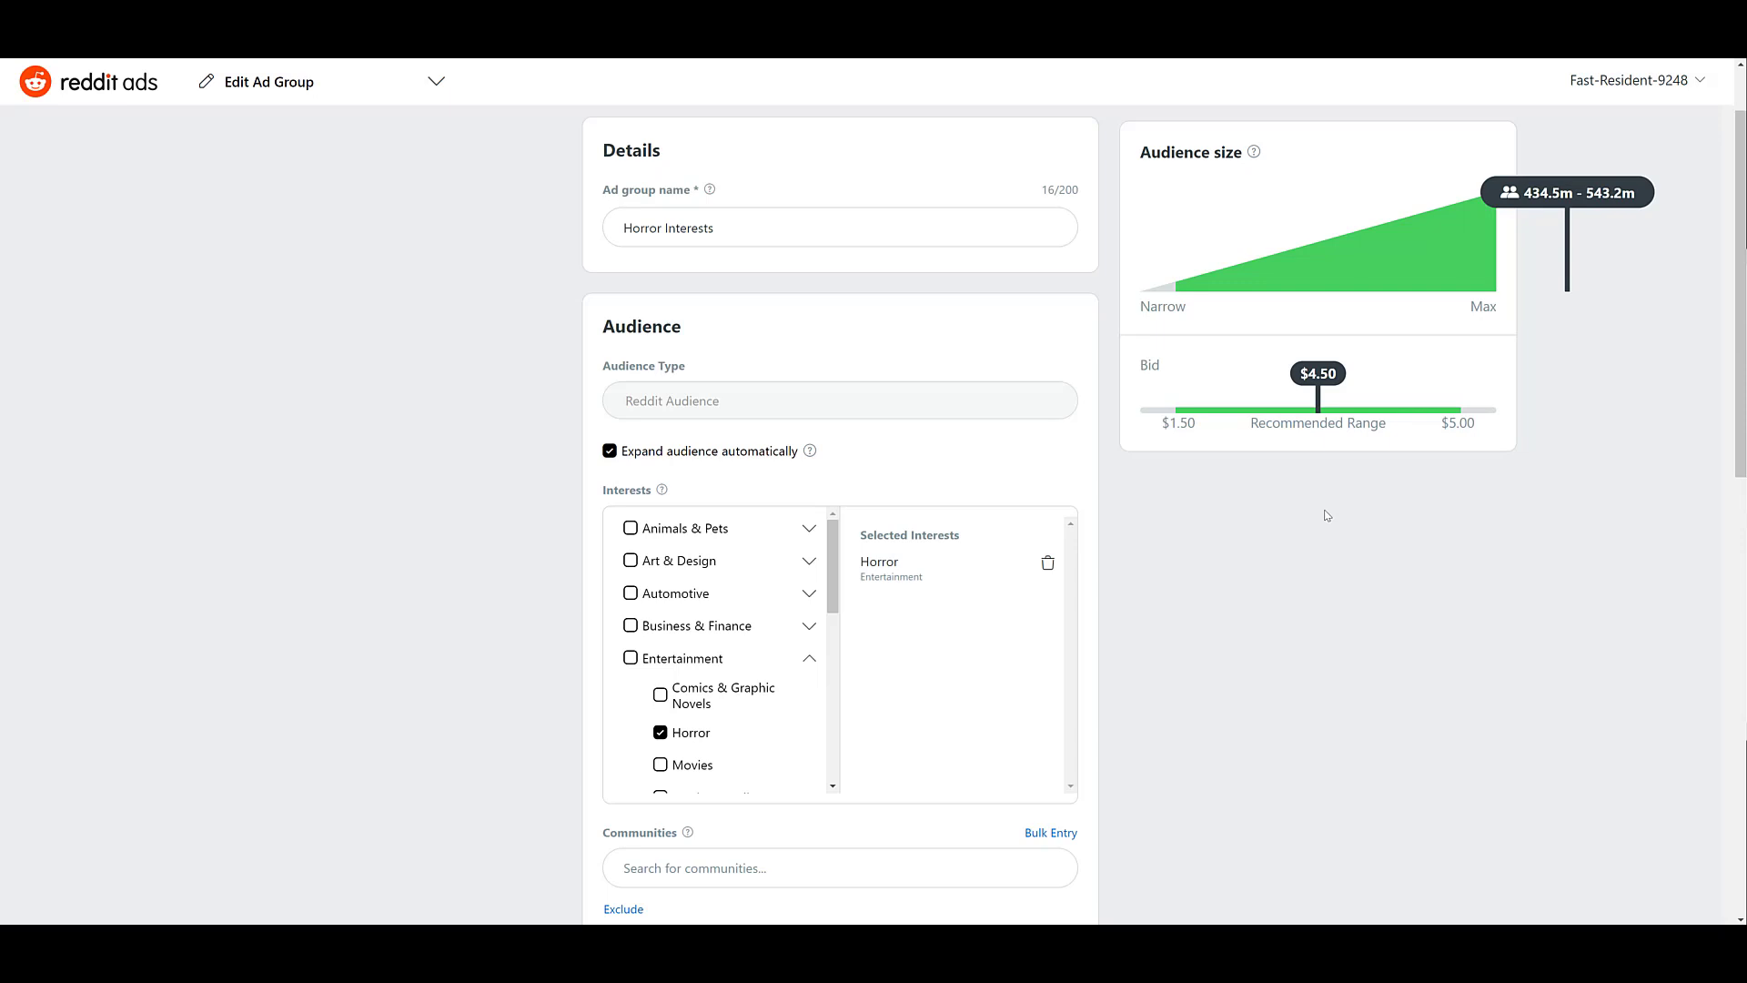
# - Save the Horror Interests ad group edits from the bottom of the form
pyautogui.scroll(-3)
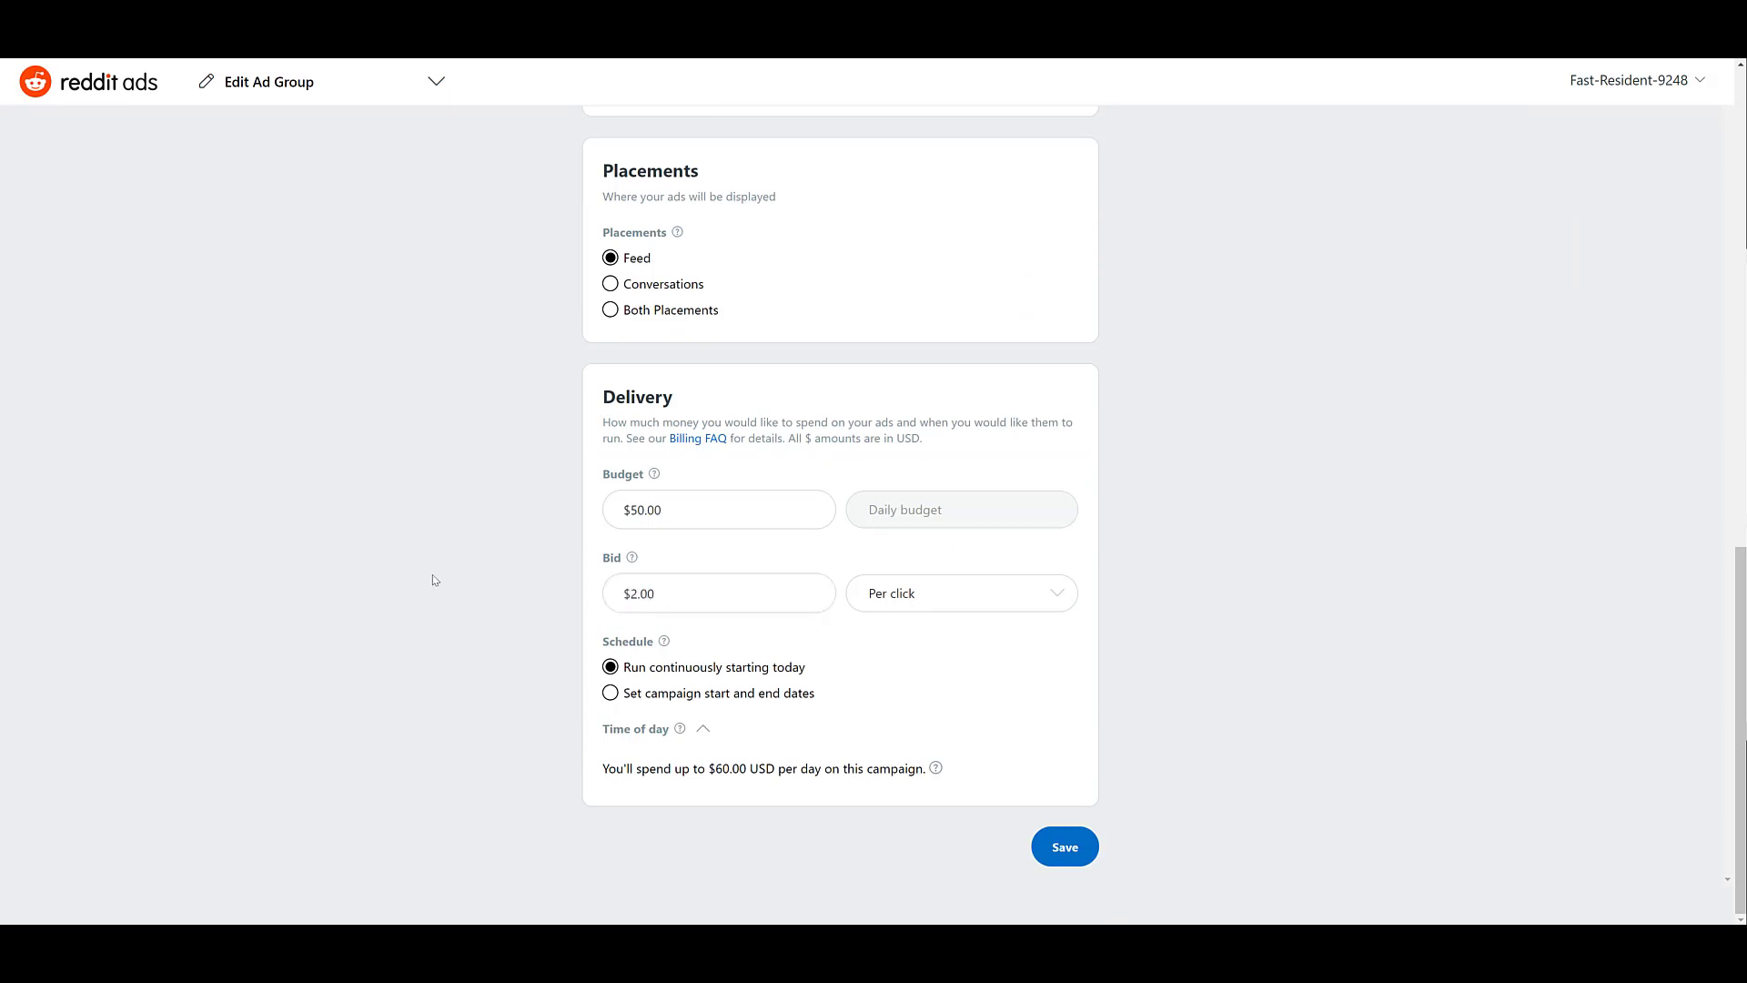
pyautogui.click(1062, 845)
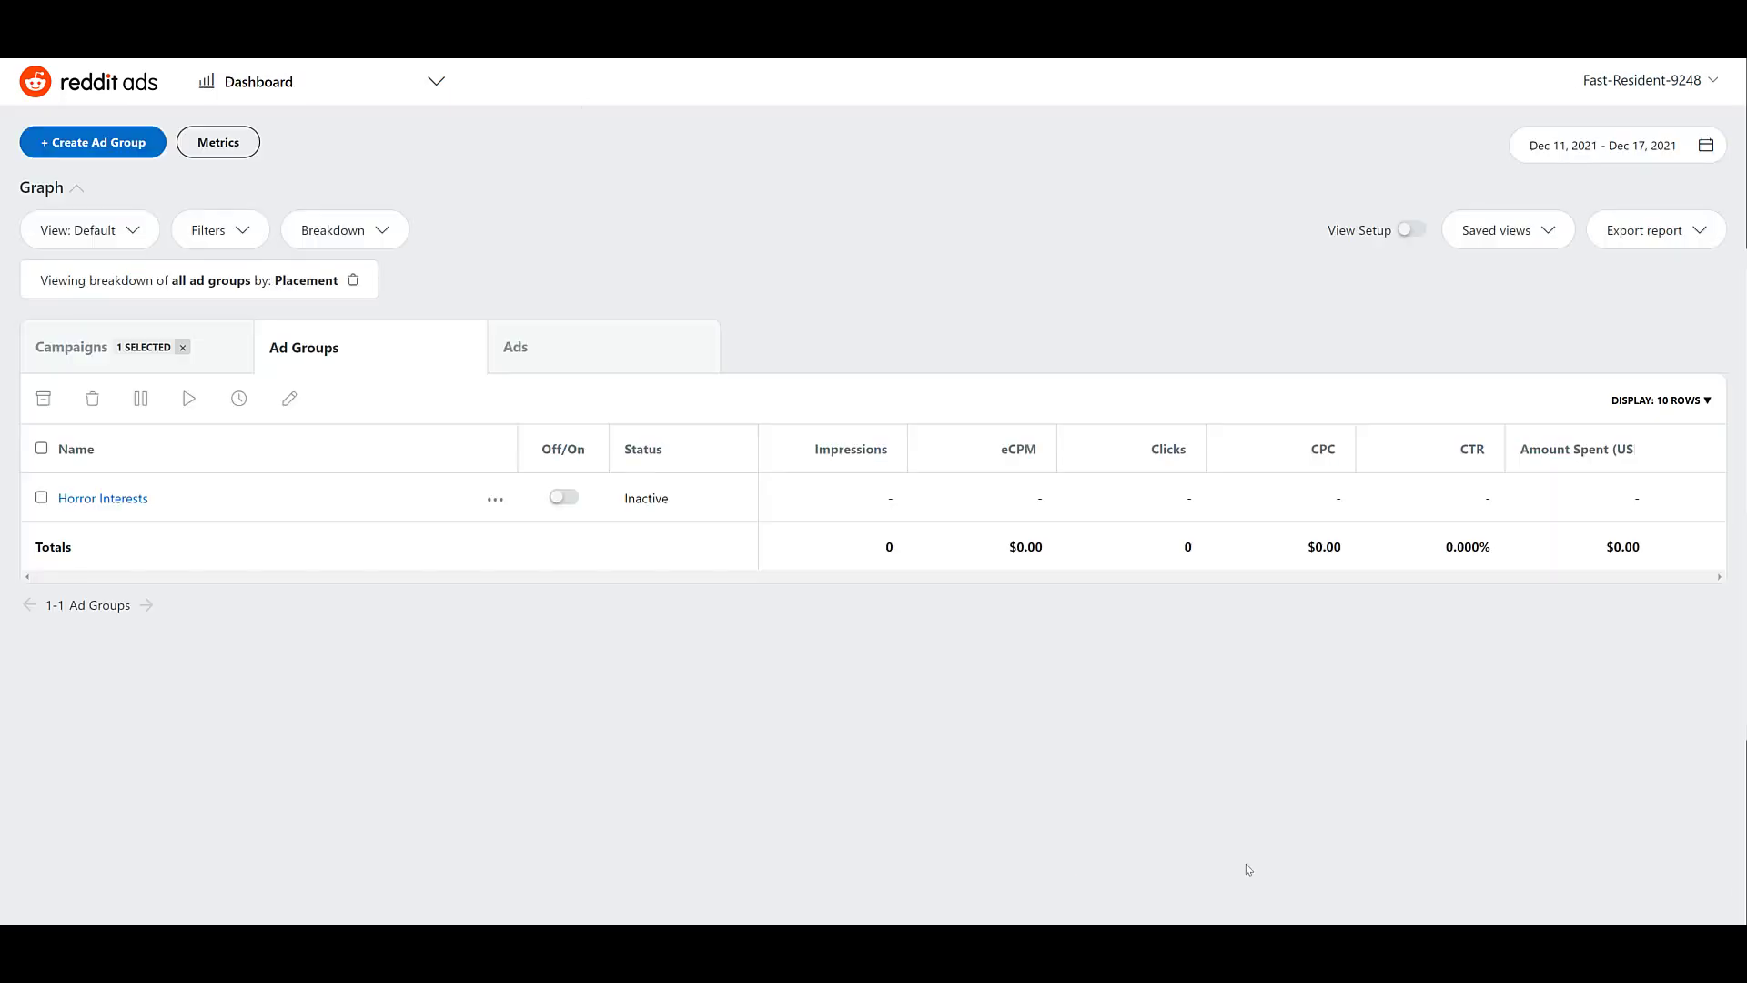
pyautogui.click(436, 80)
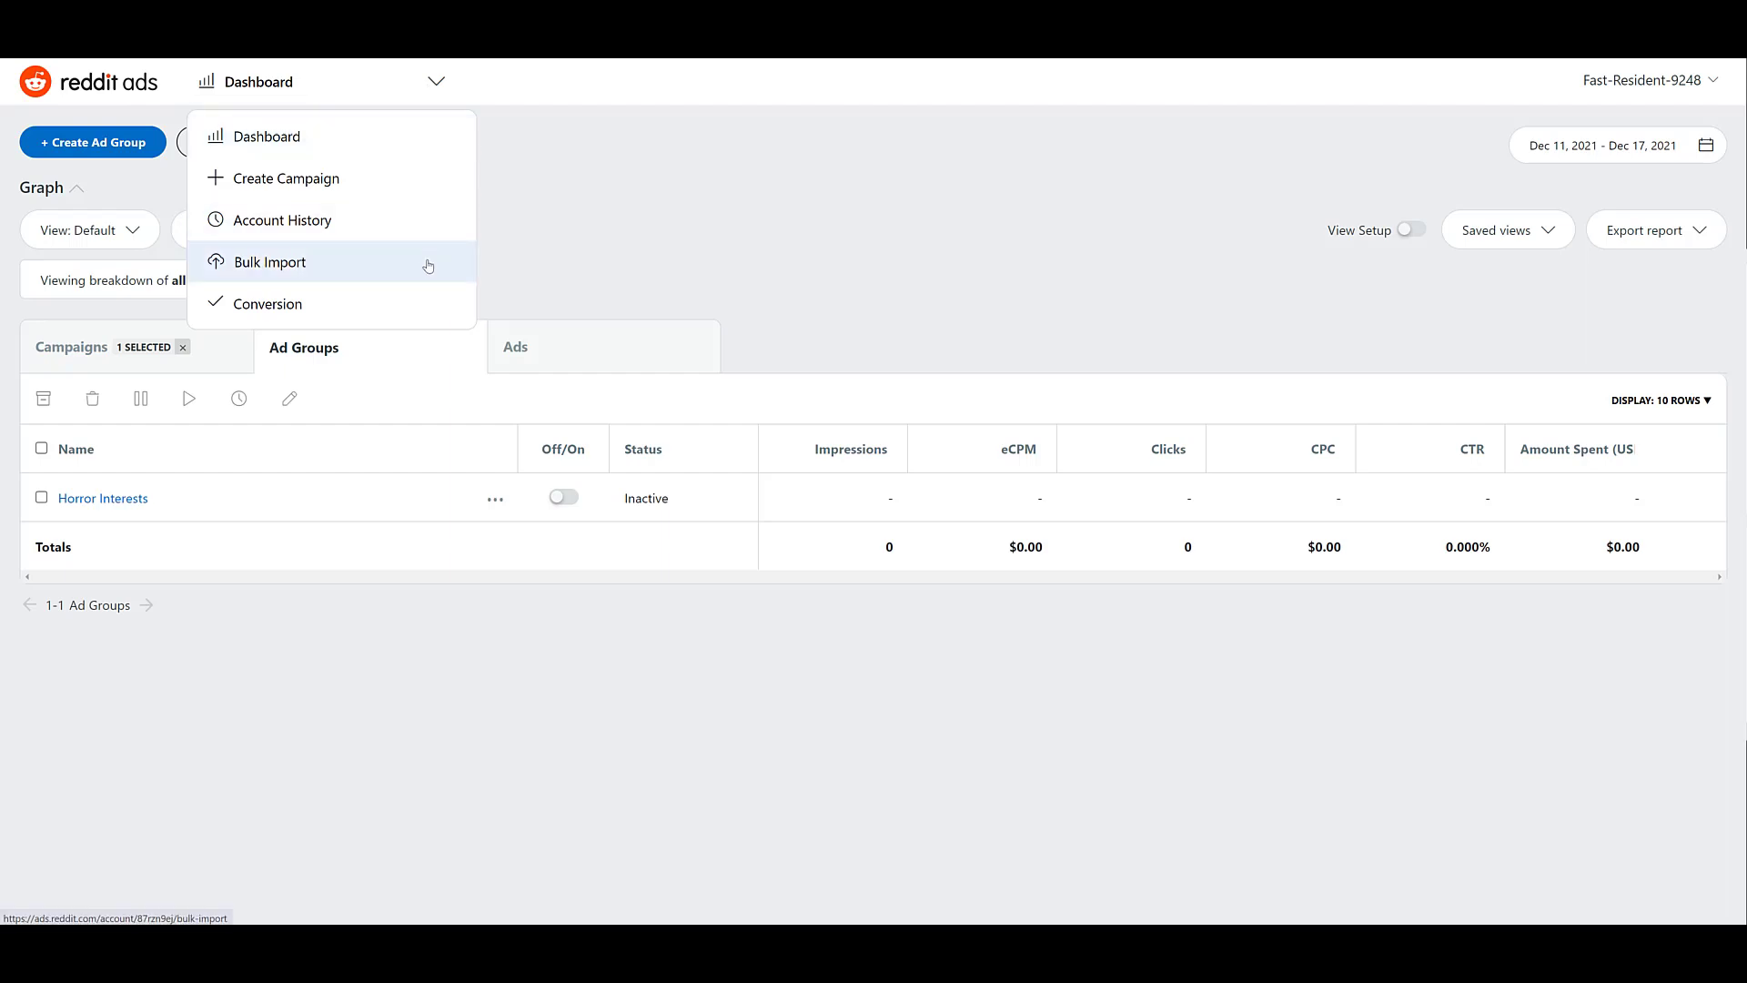
pyautogui.click(266, 262)
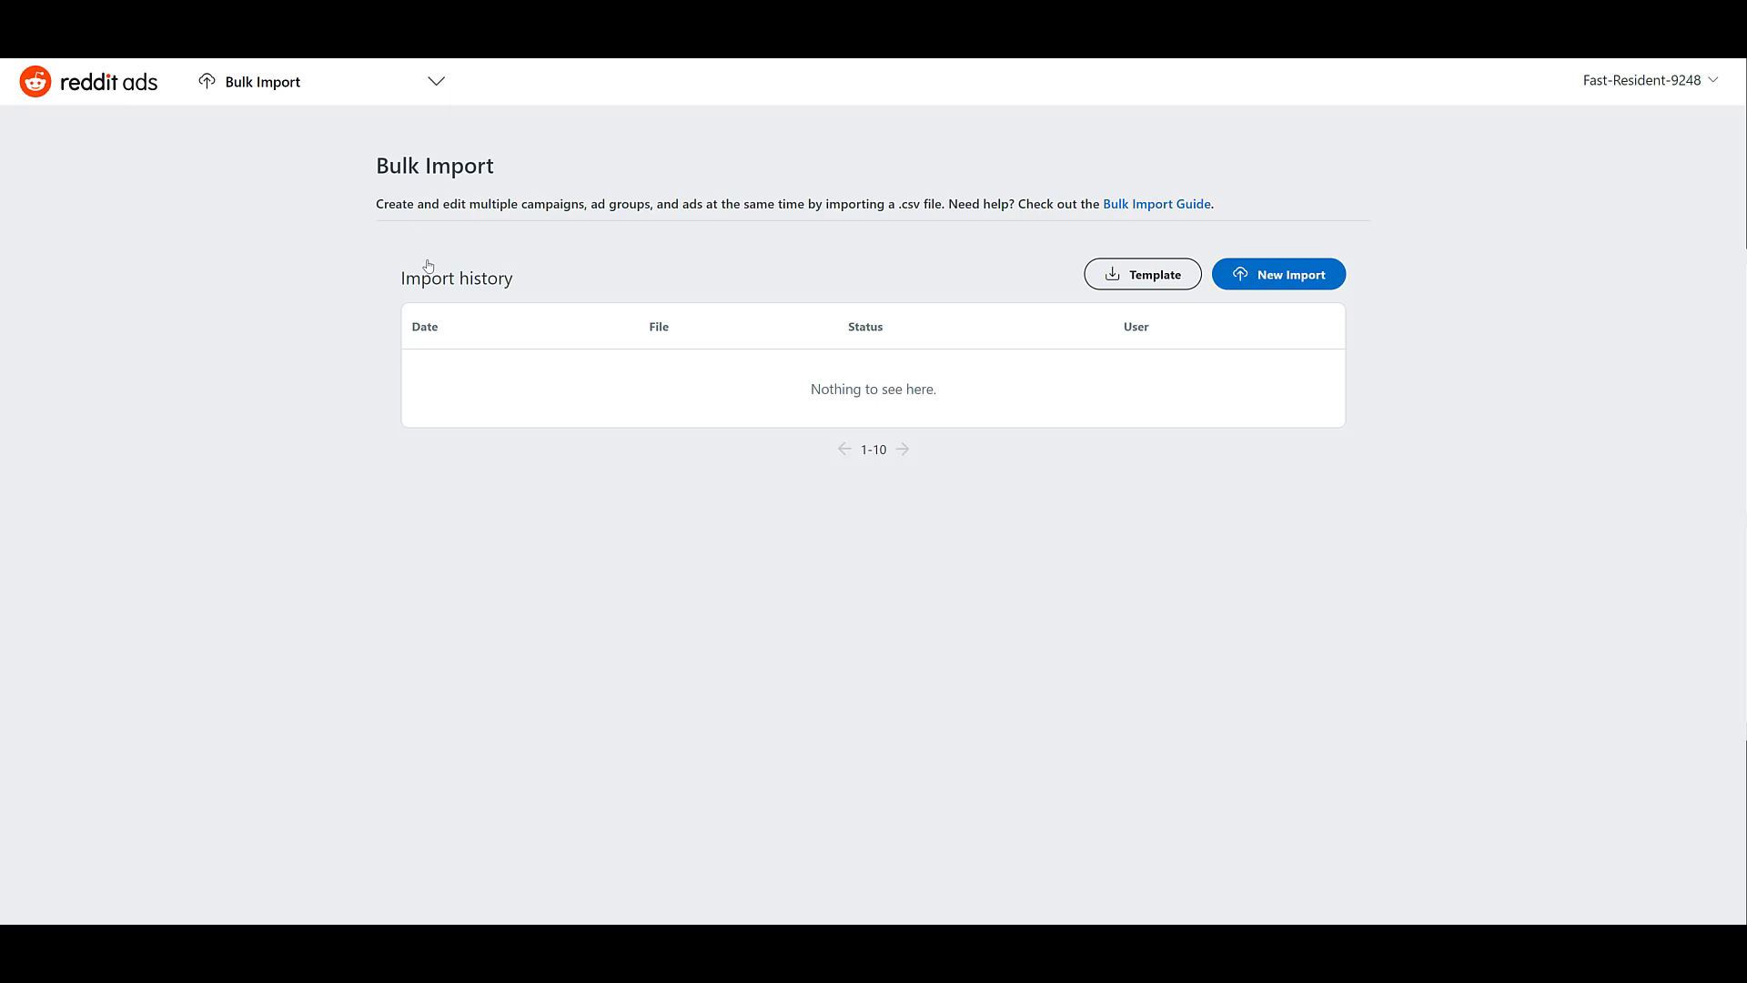
pyautogui.moveTo(1112, 204)
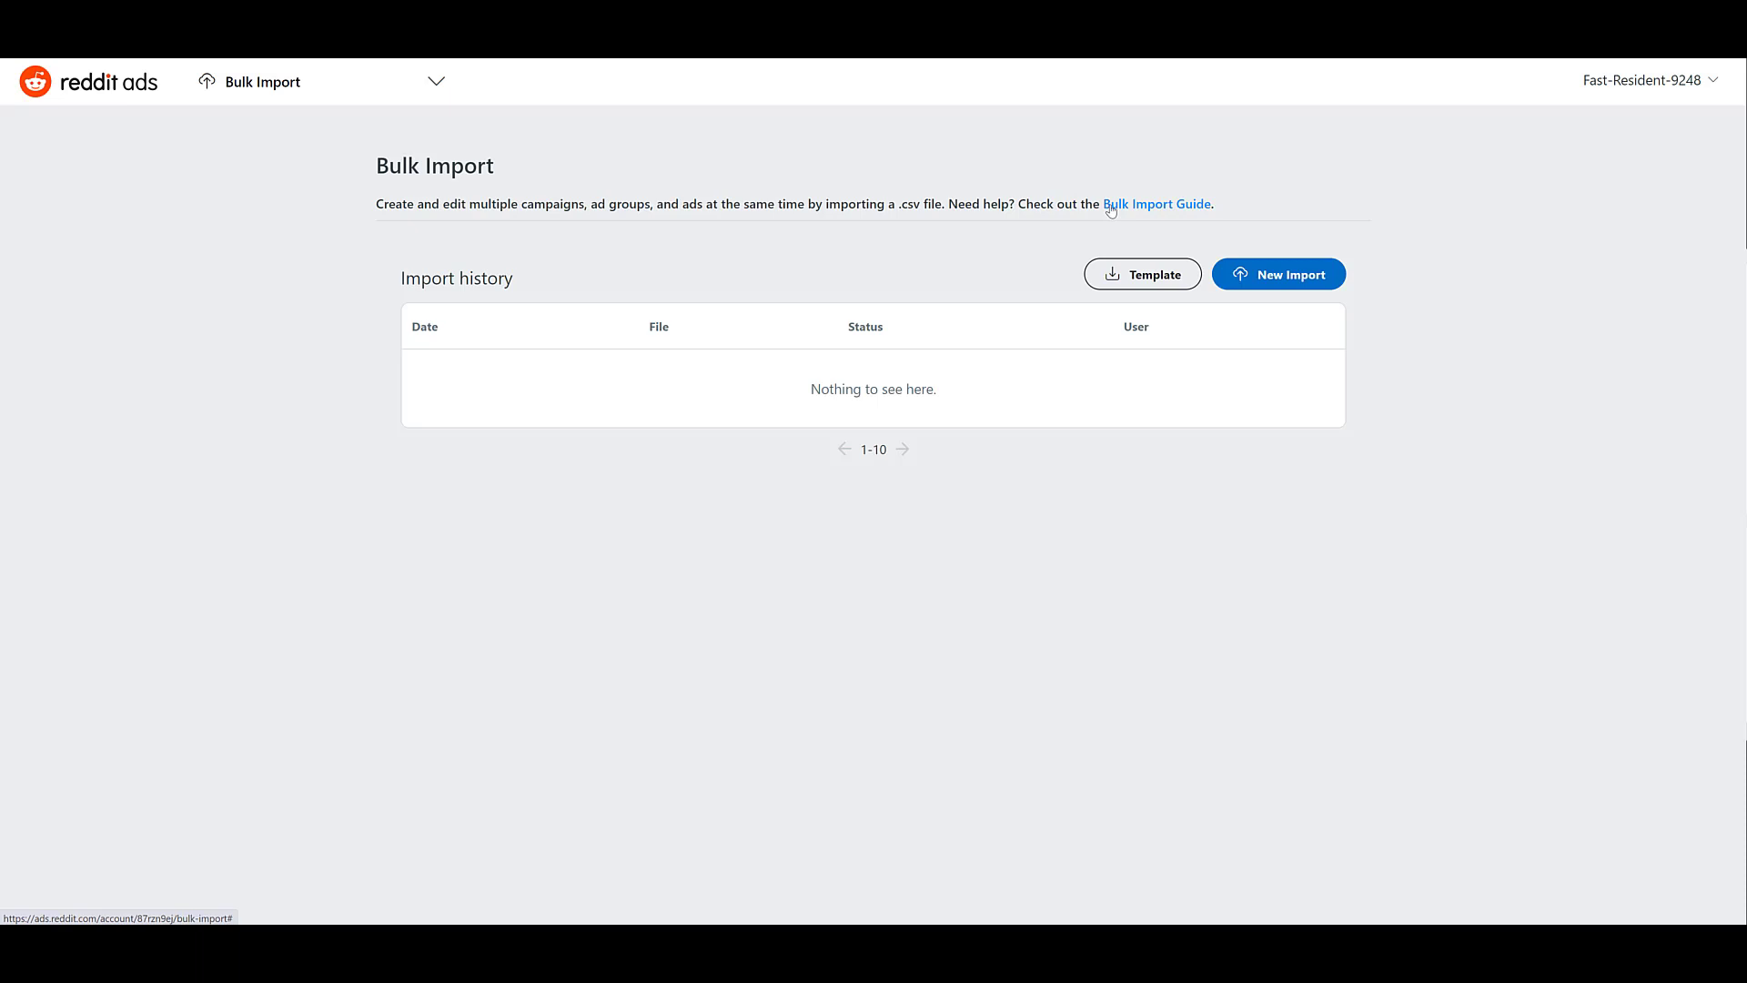
pyautogui.moveTo(1112, 222)
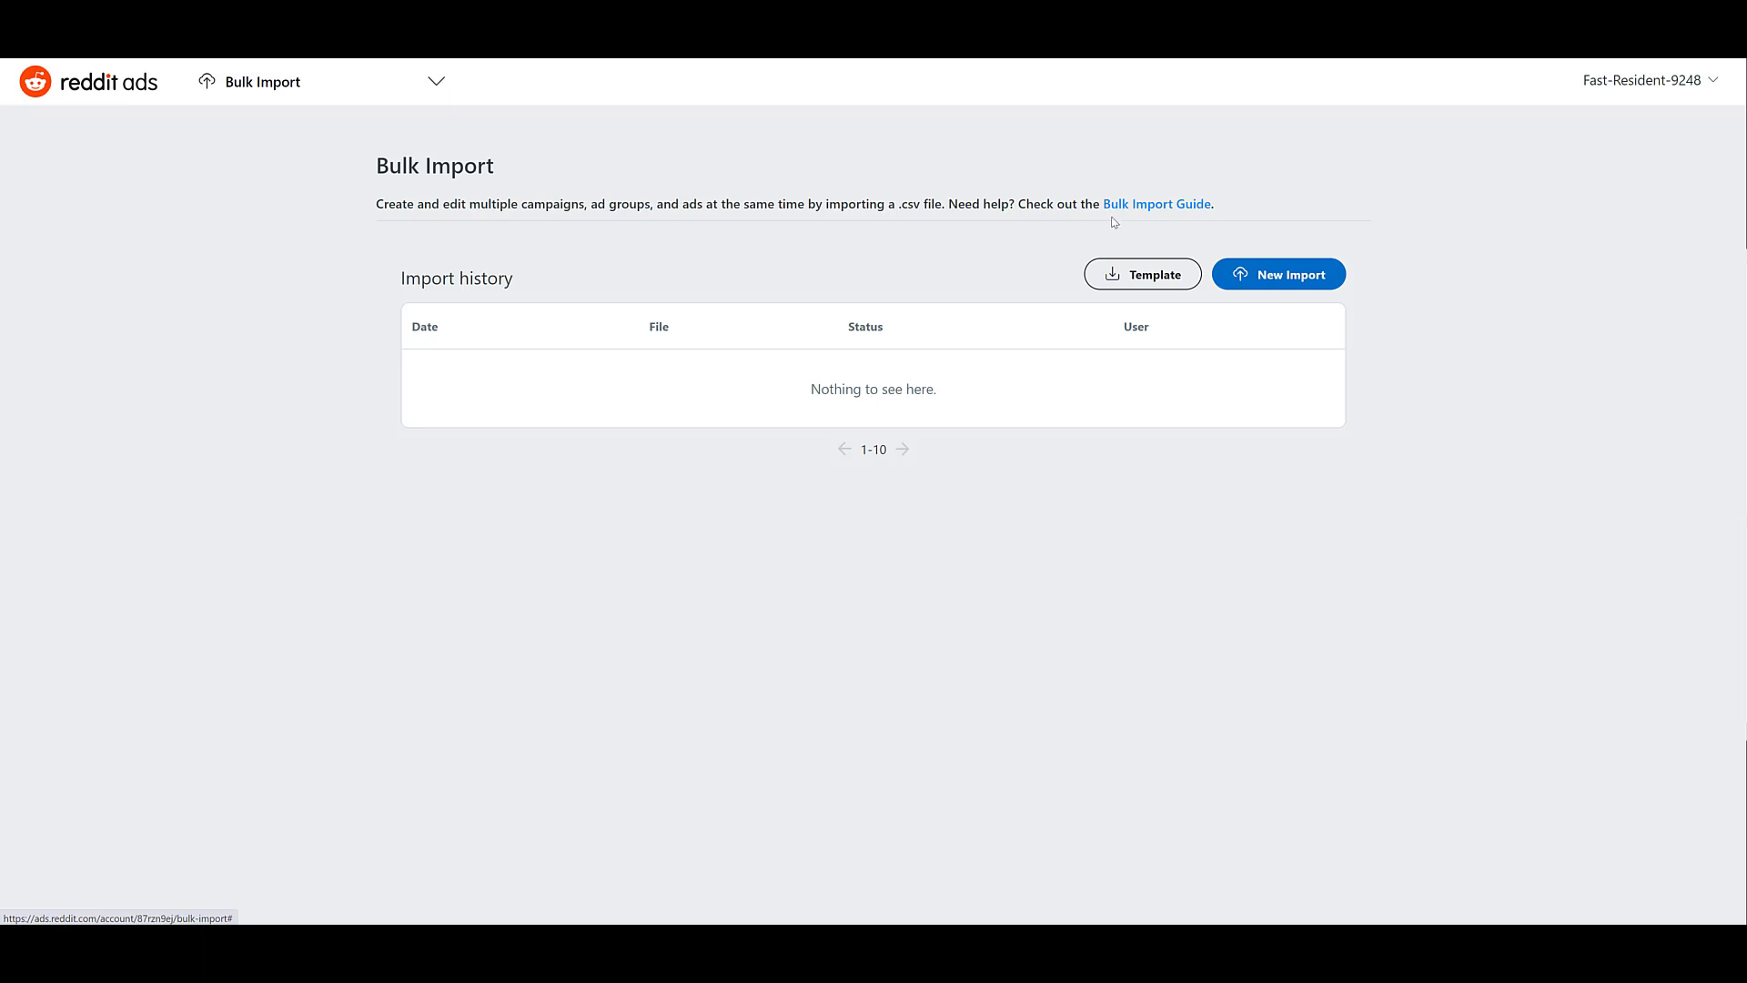
pyautogui.moveTo(1141, 290)
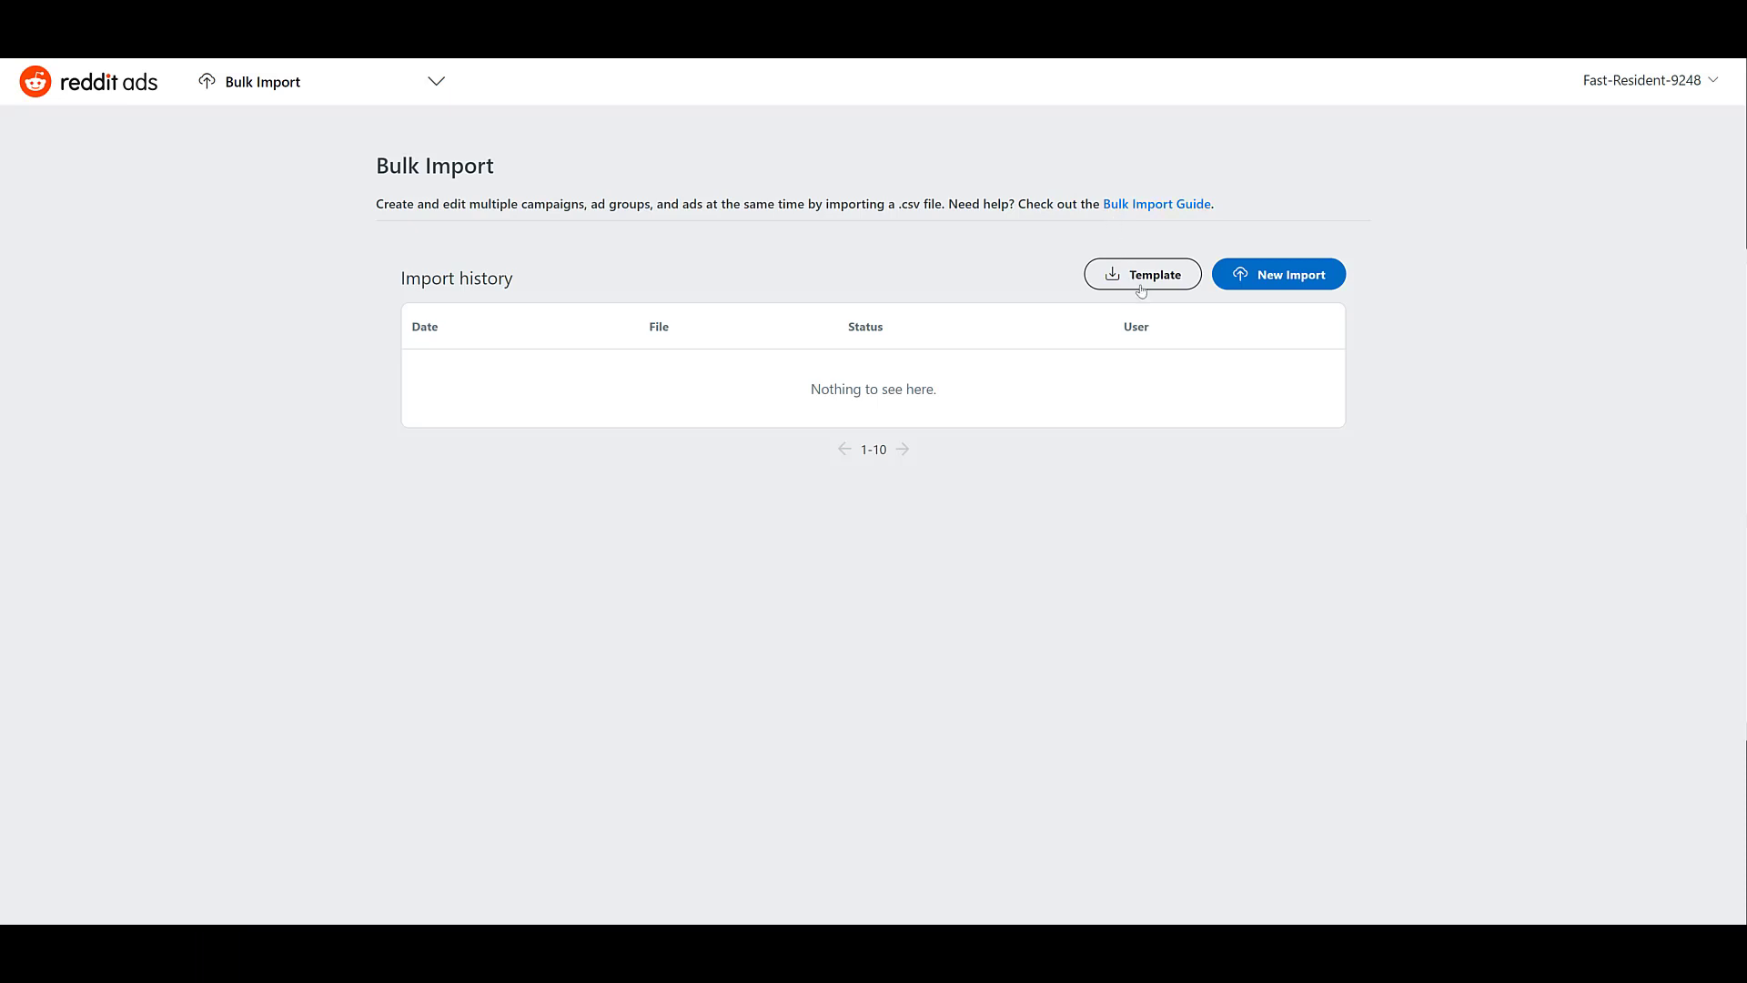
# - Export the Horror campaign from the Template options as template.csv
pyautogui.click(1142, 274)
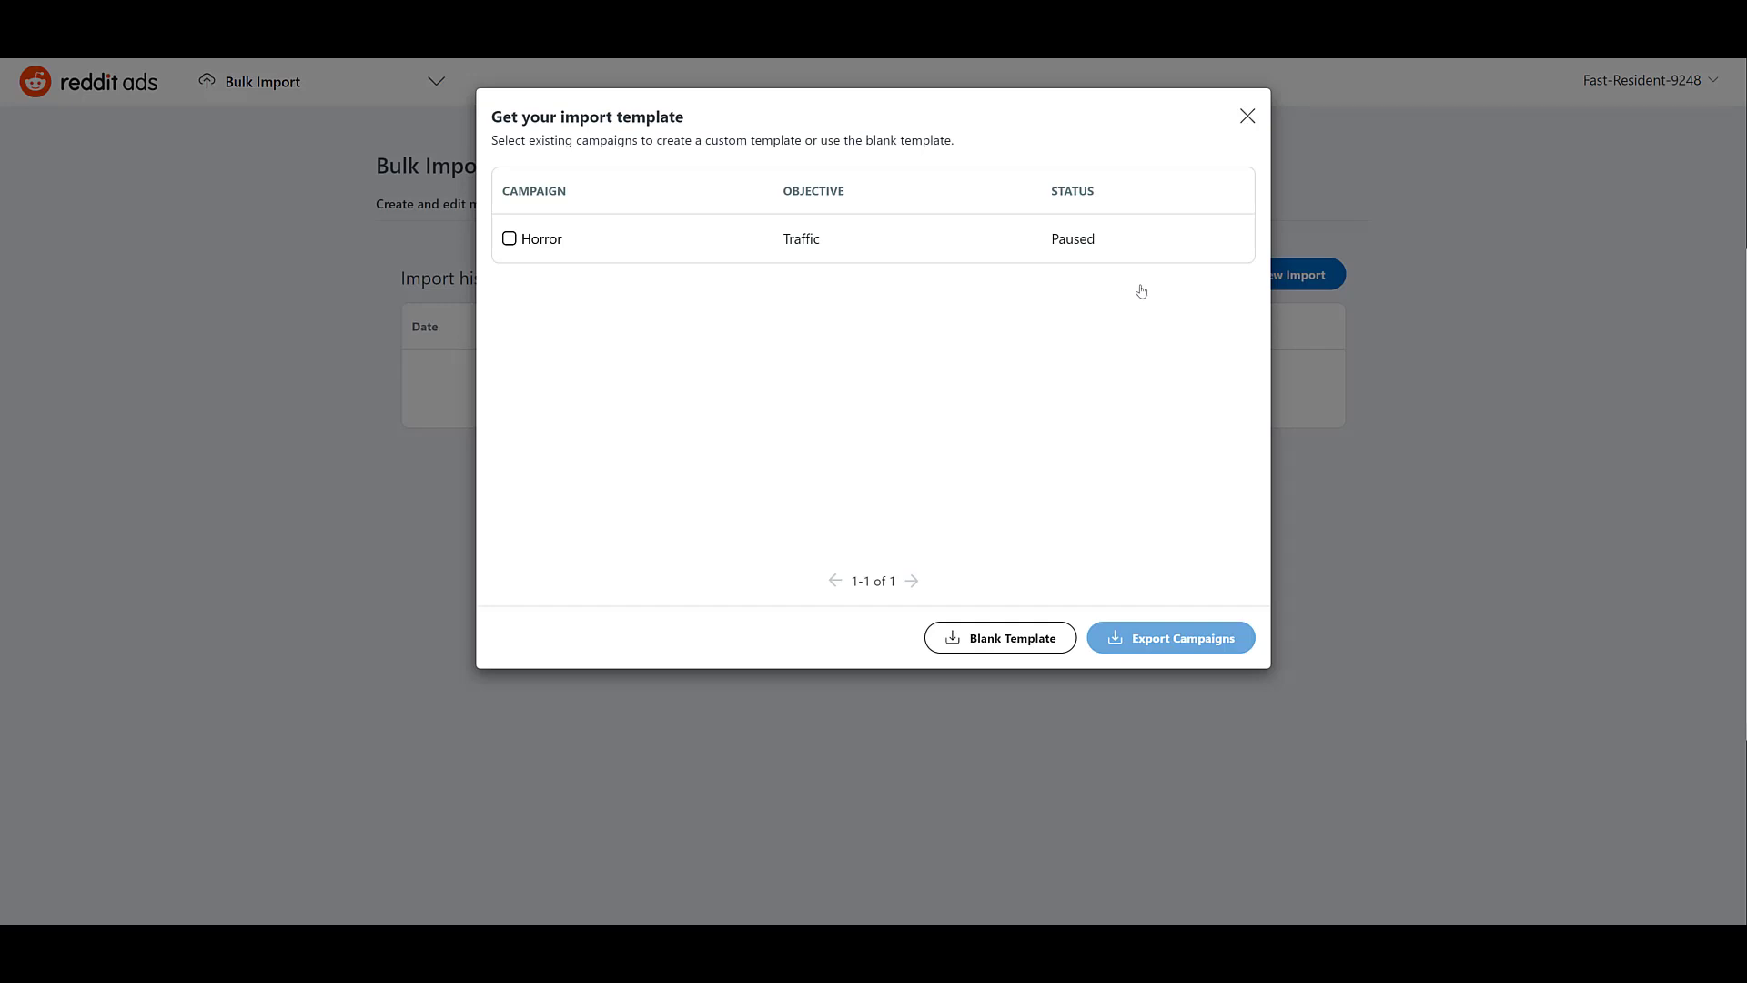
pyautogui.click(510, 239)
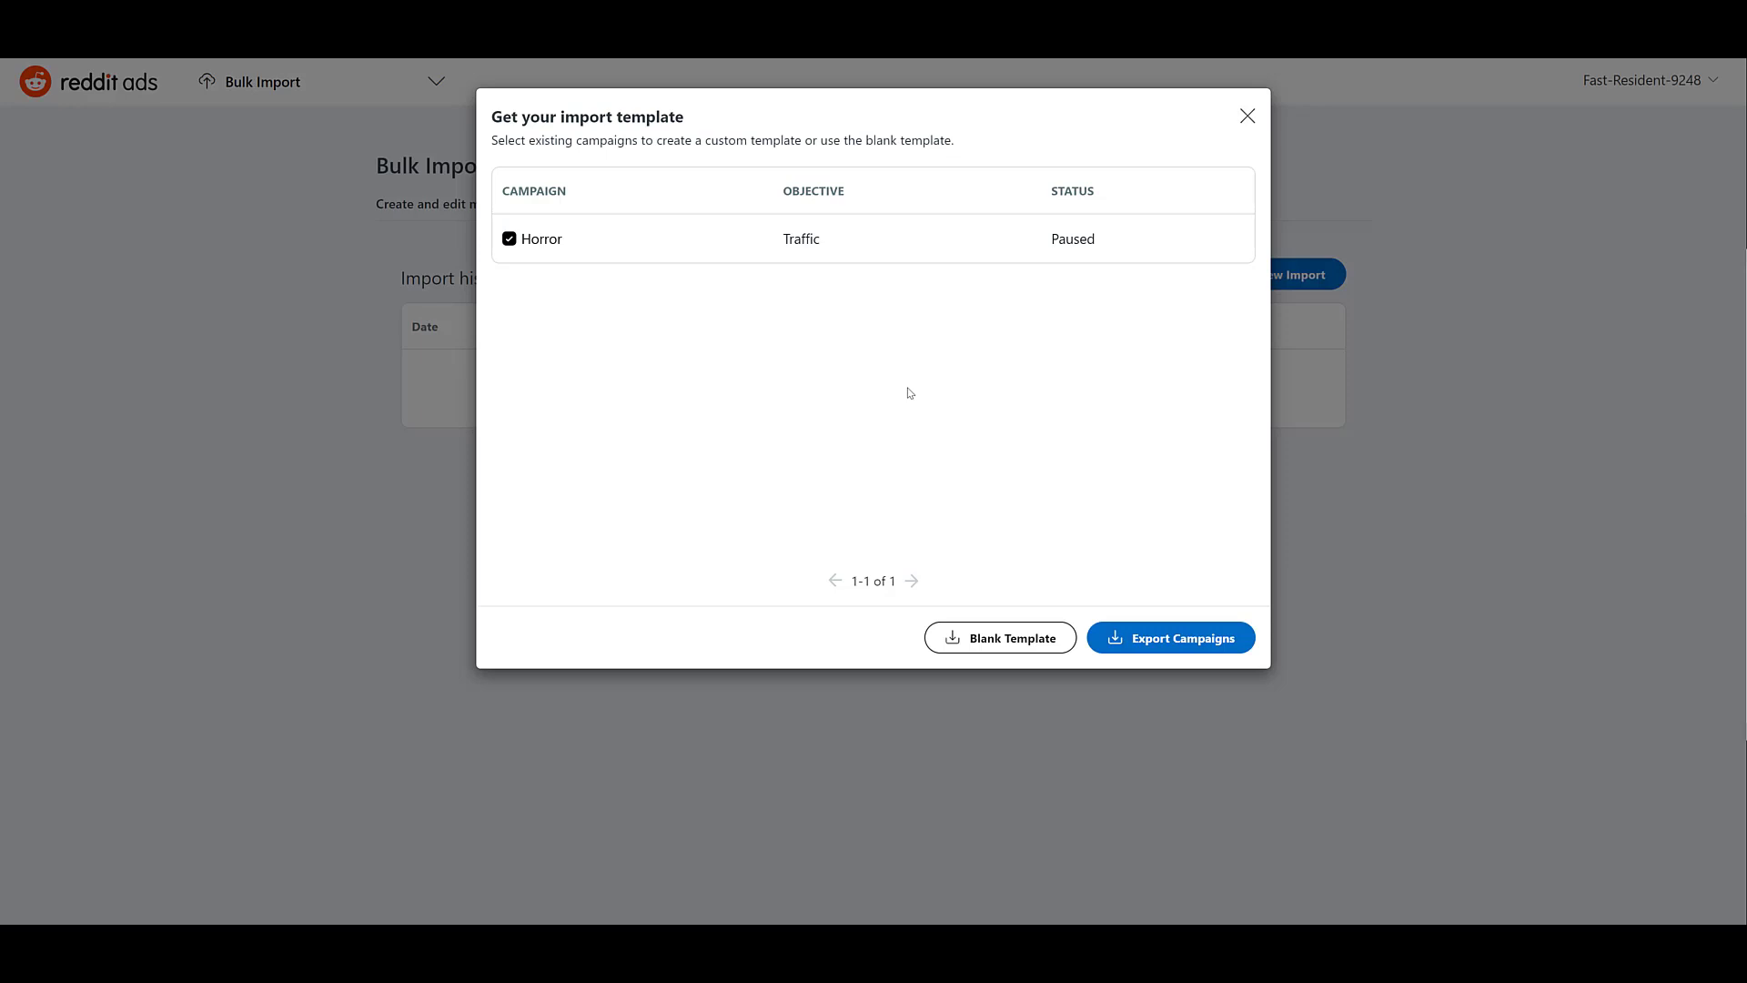
pyautogui.moveTo(939, 565)
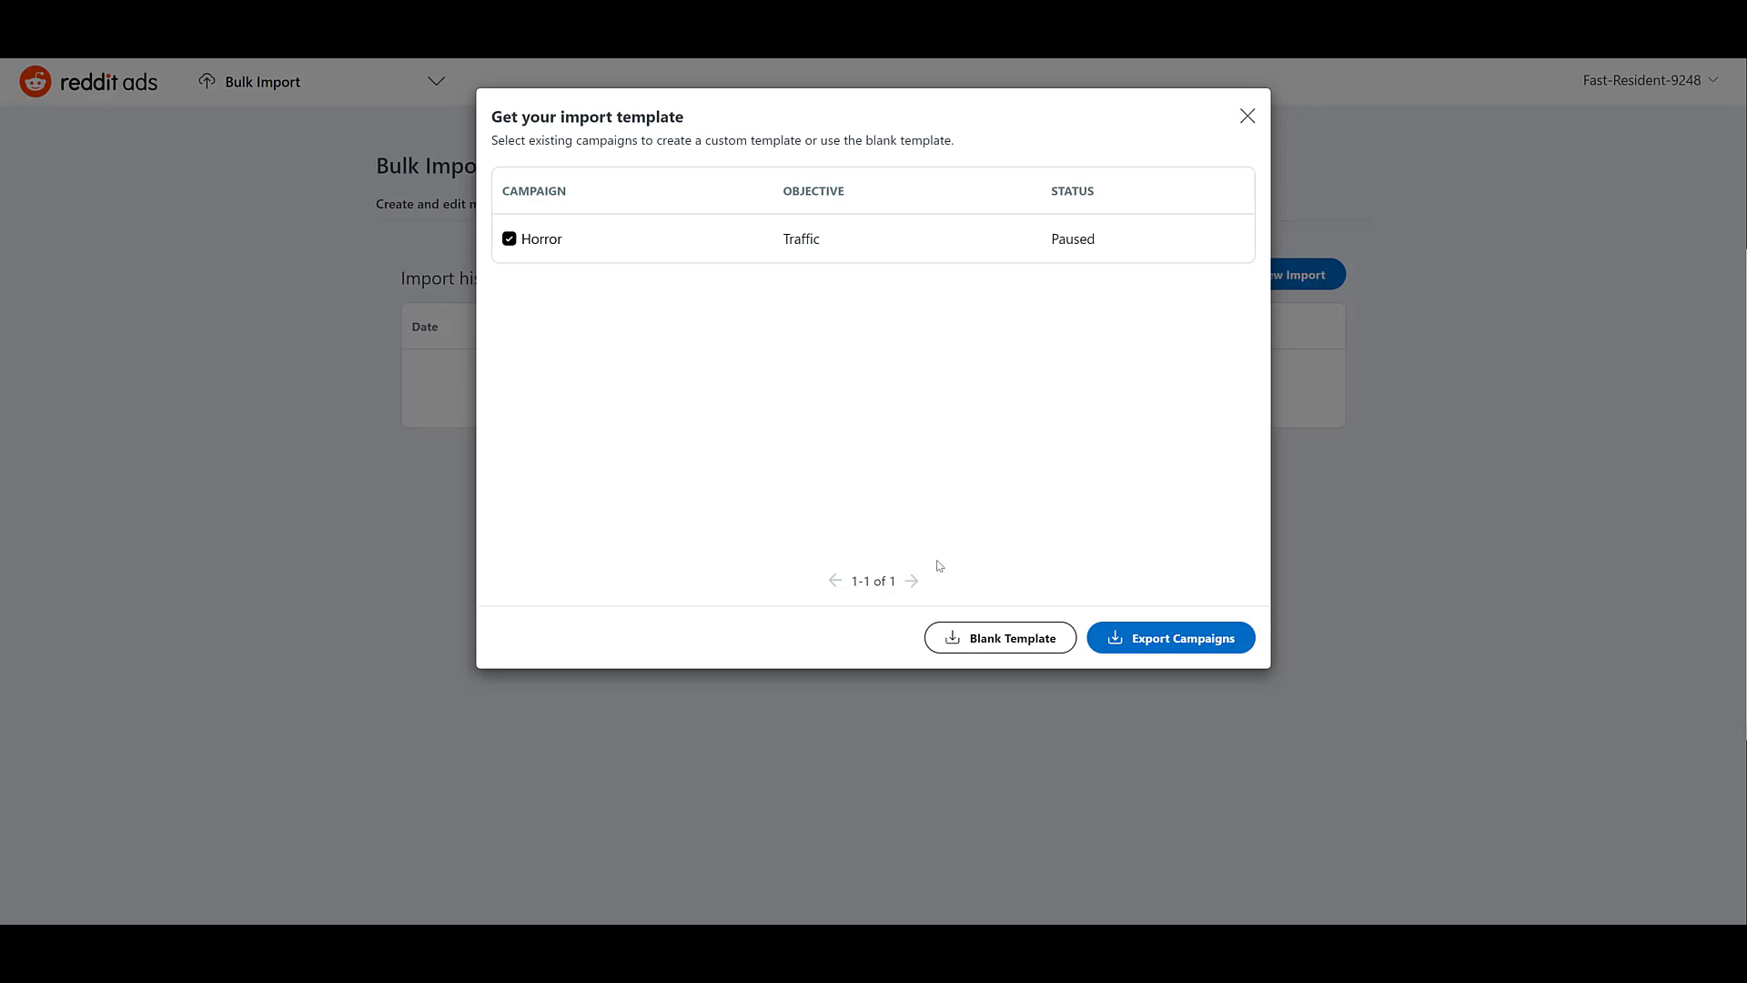
pyautogui.moveTo(1088, 516)
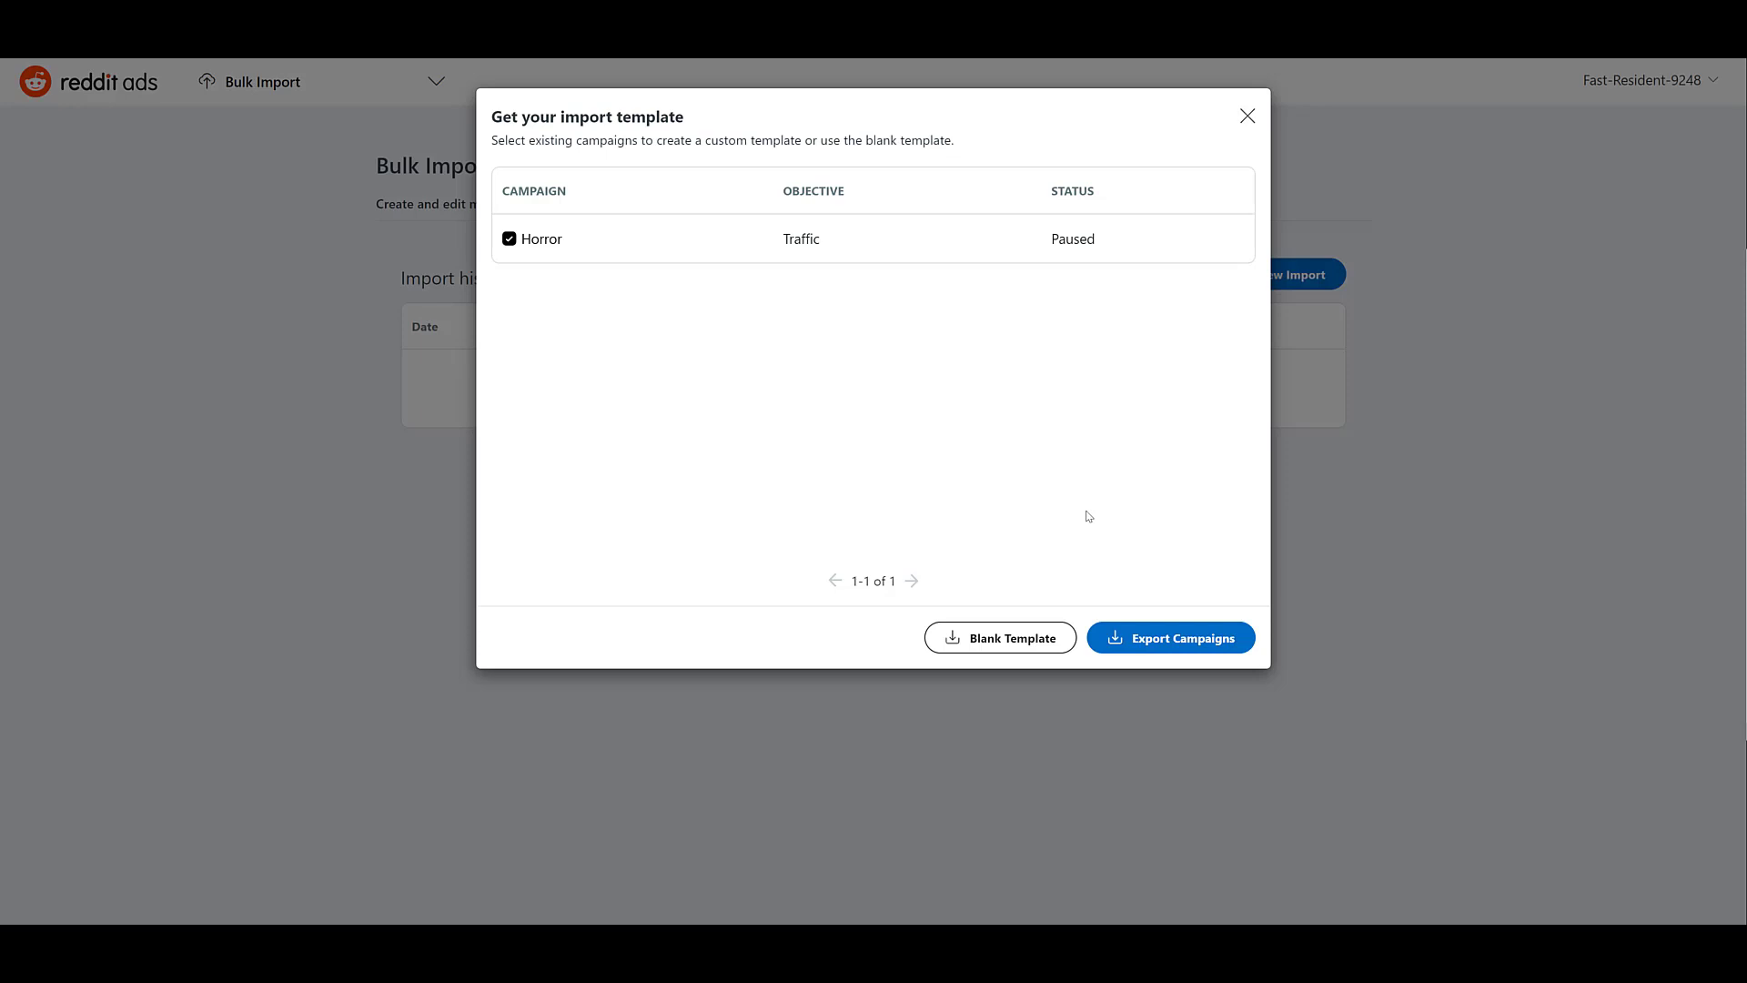
pyautogui.moveTo(1193, 650)
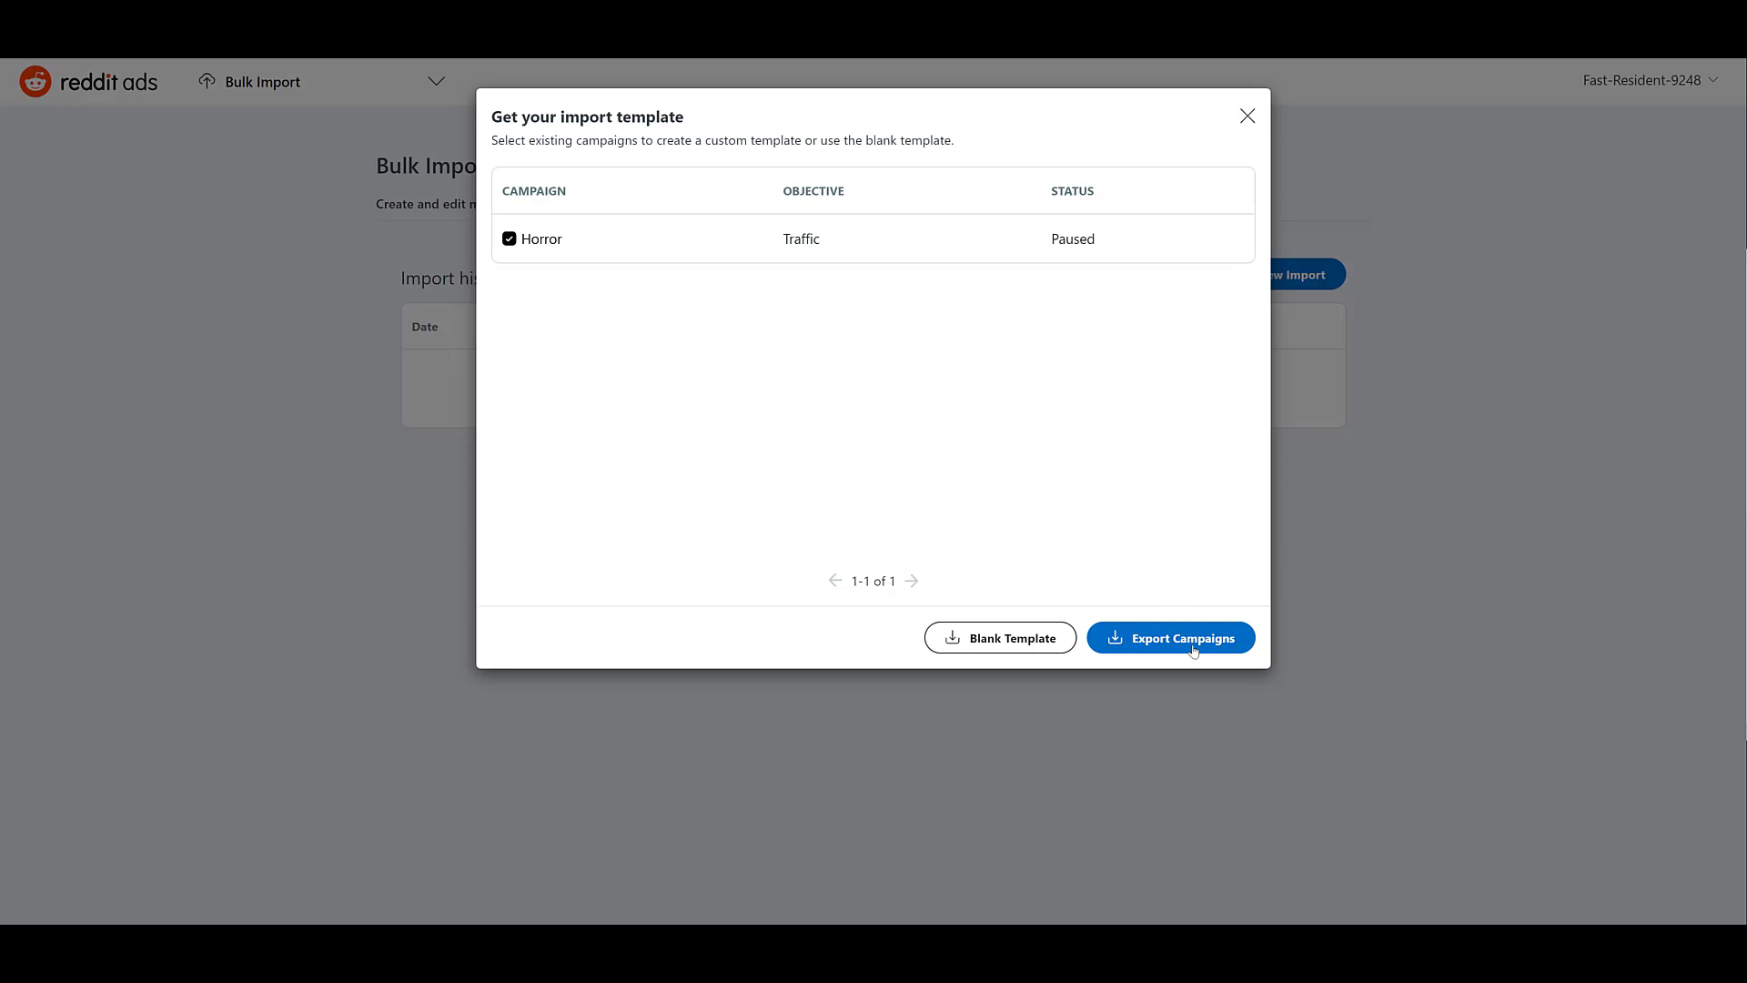
pyautogui.click(1170, 637)
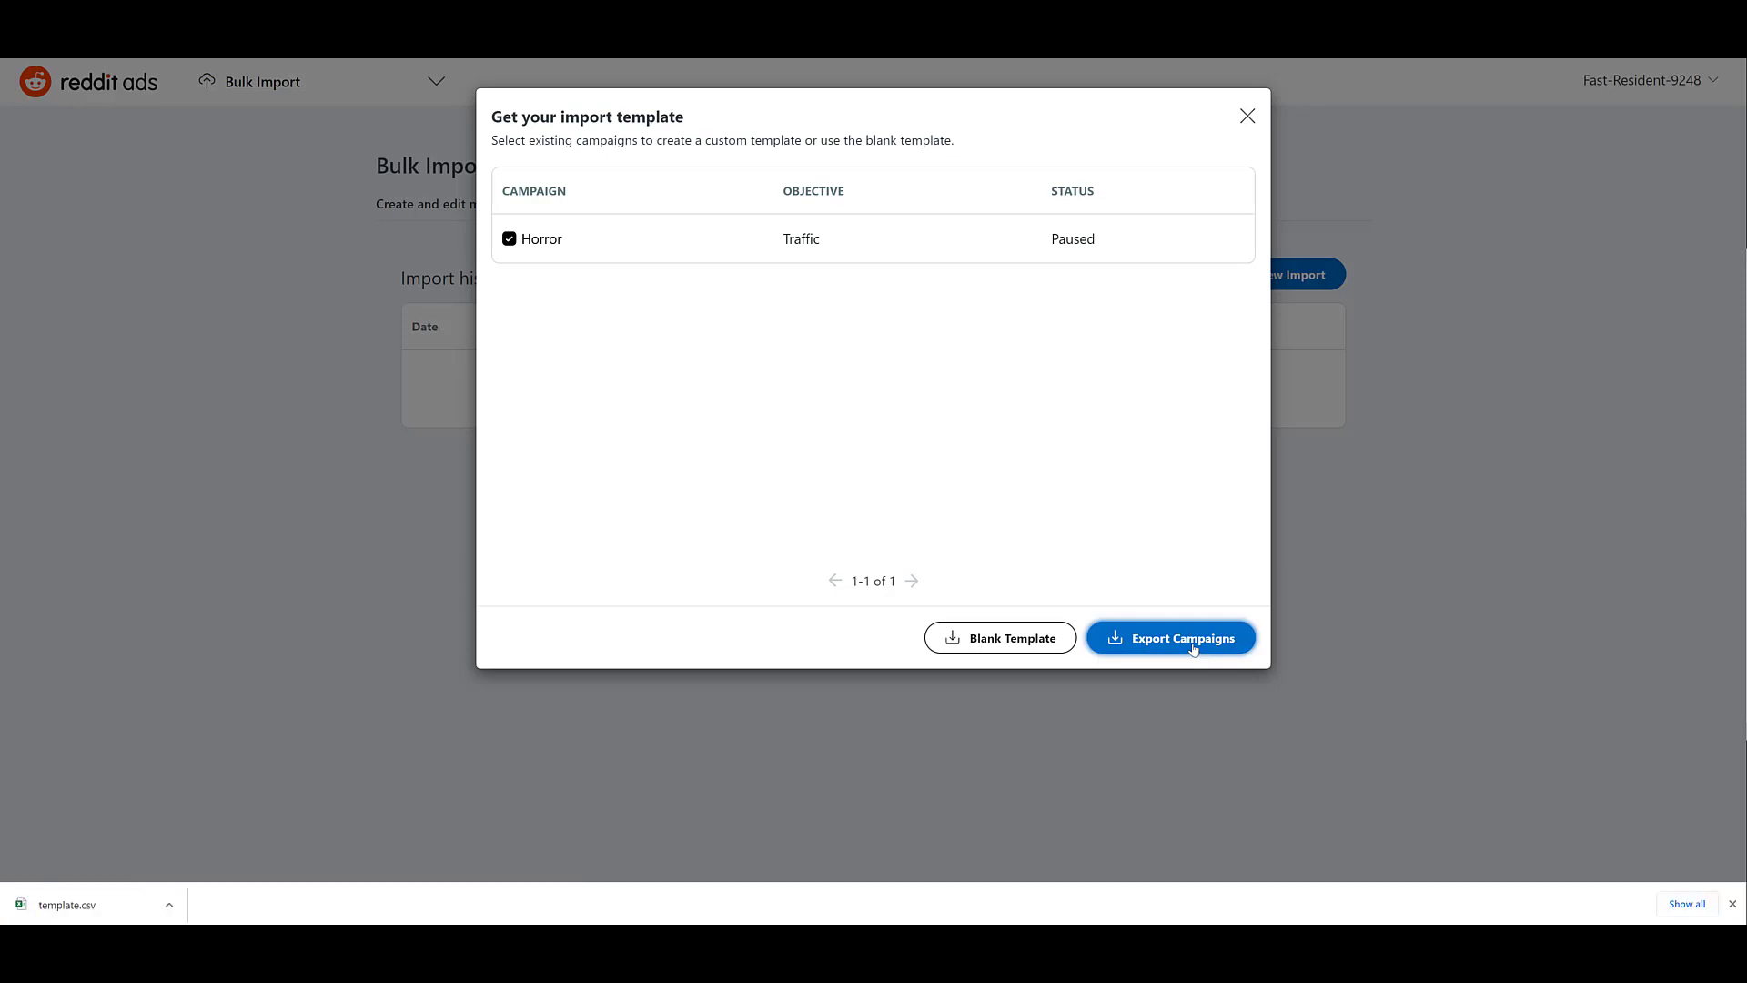
pyautogui.moveTo(1073, 636)
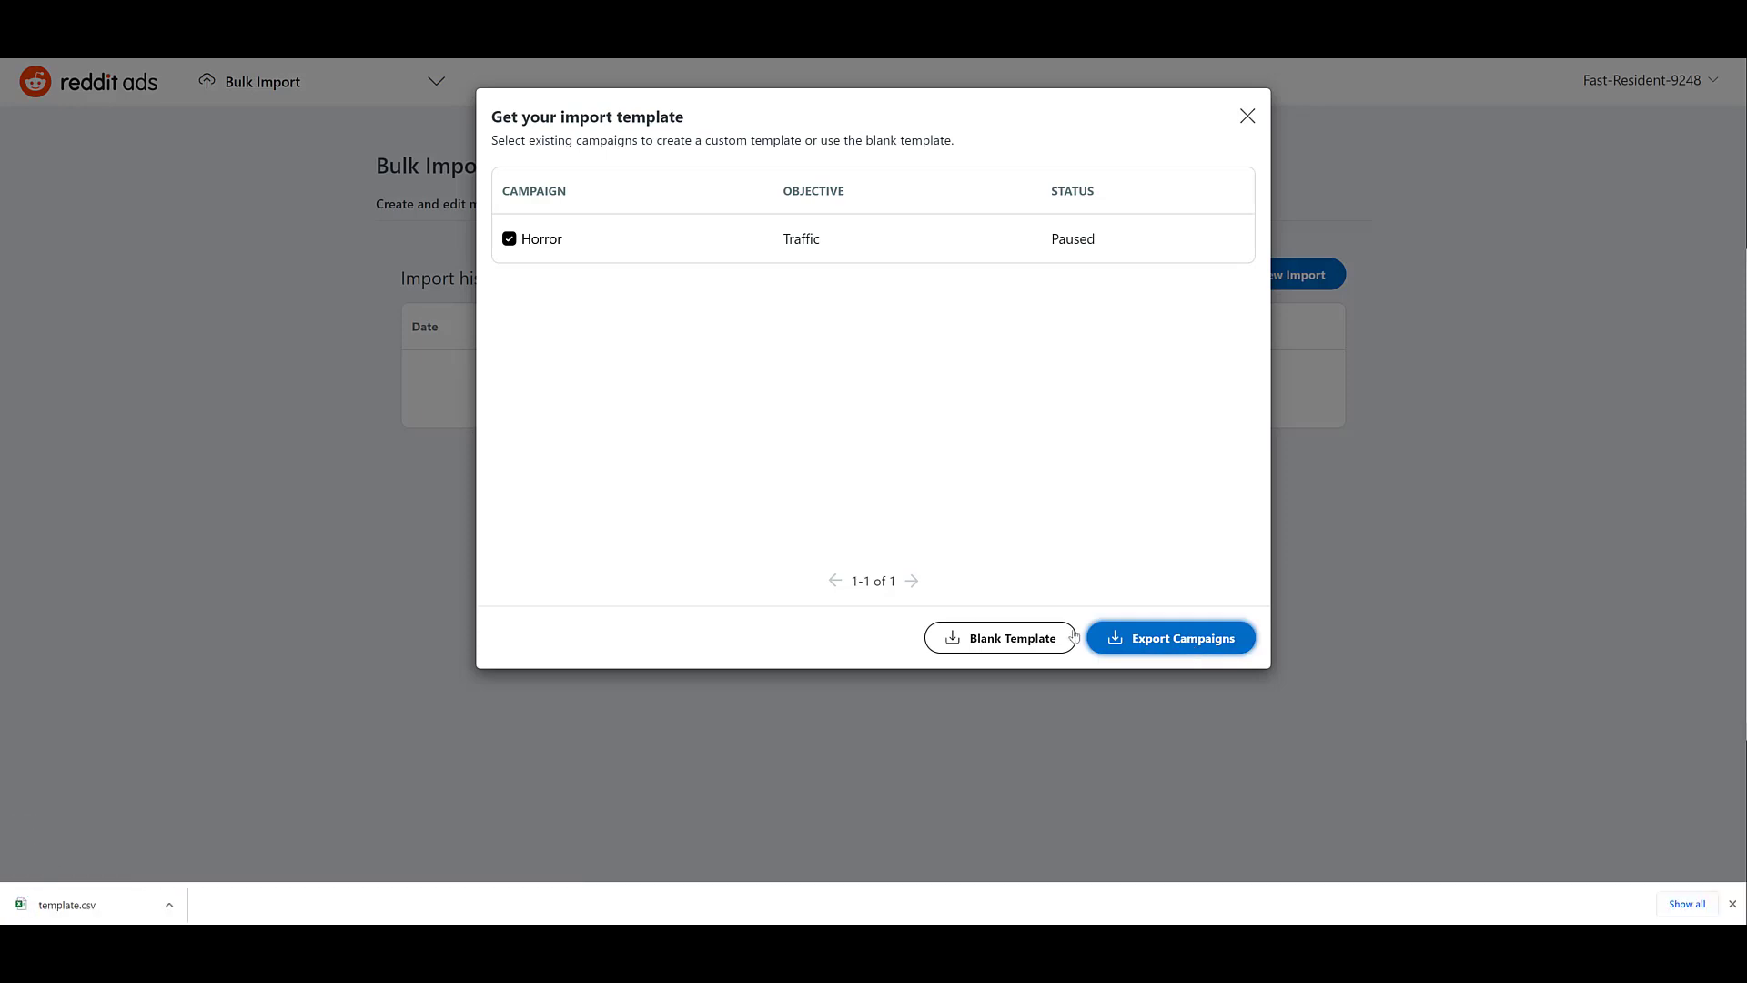
# - Open template.csv in Excel and scroll across its campaign, ad group and ad columns
pyautogui.click(1171, 637)
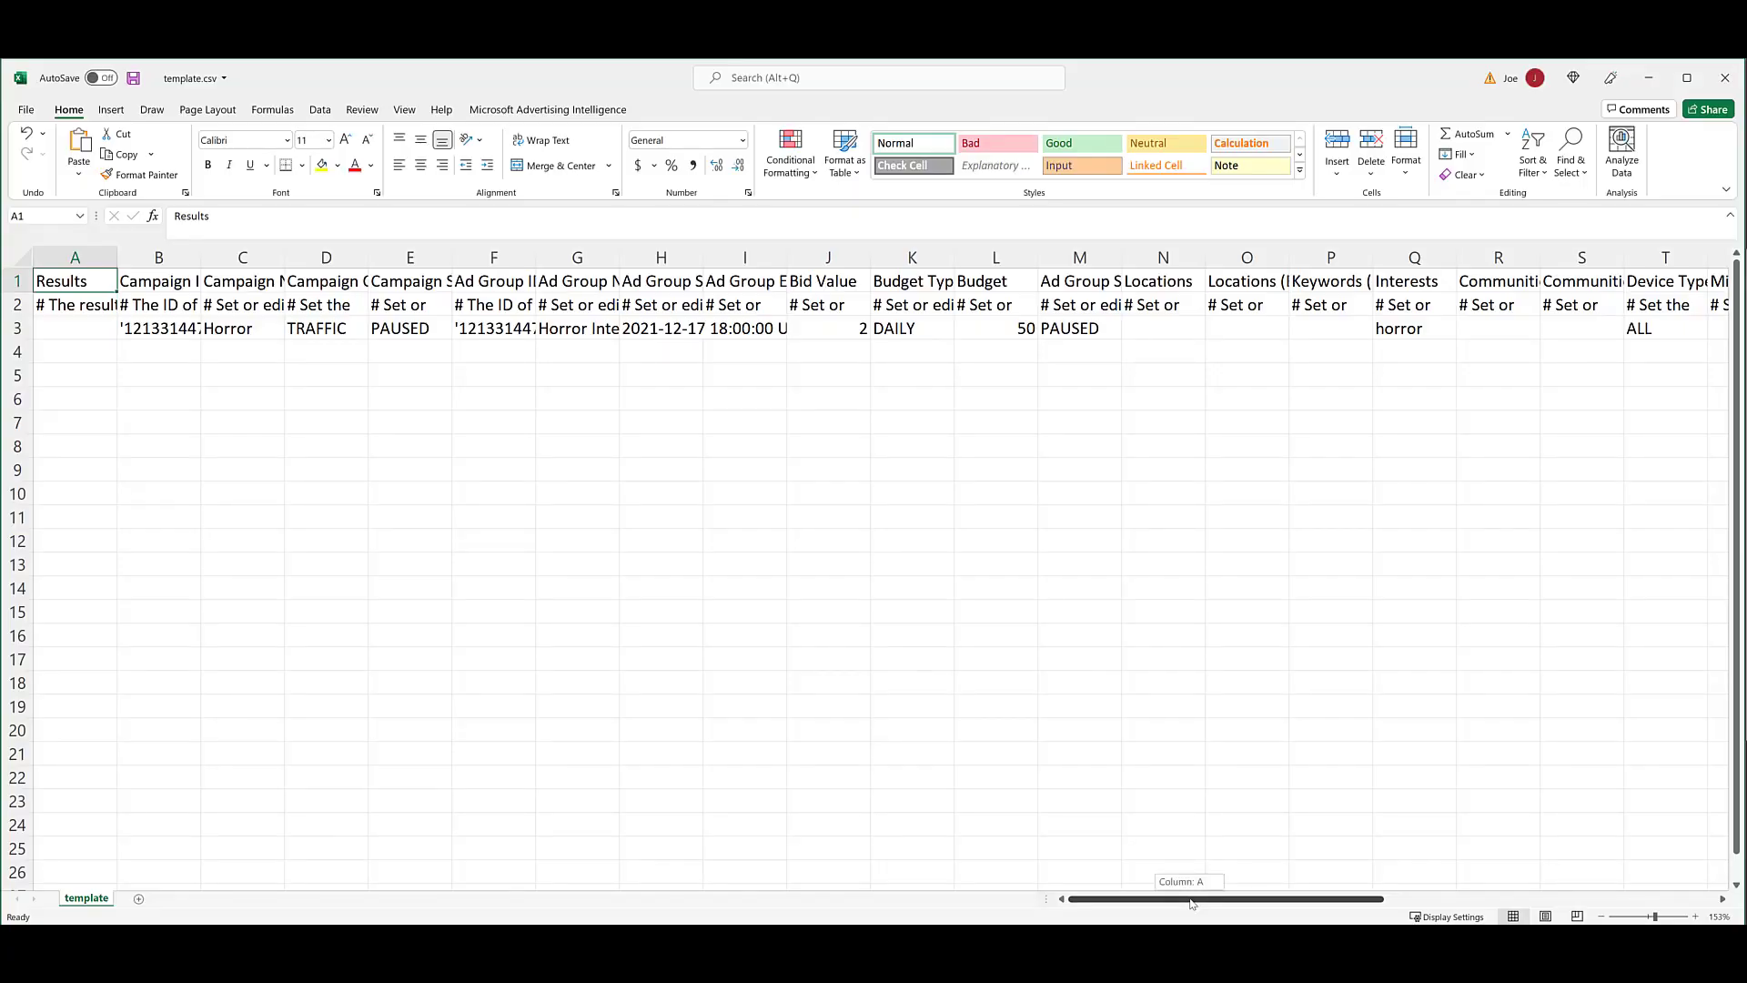
pyautogui.hscroll(3)
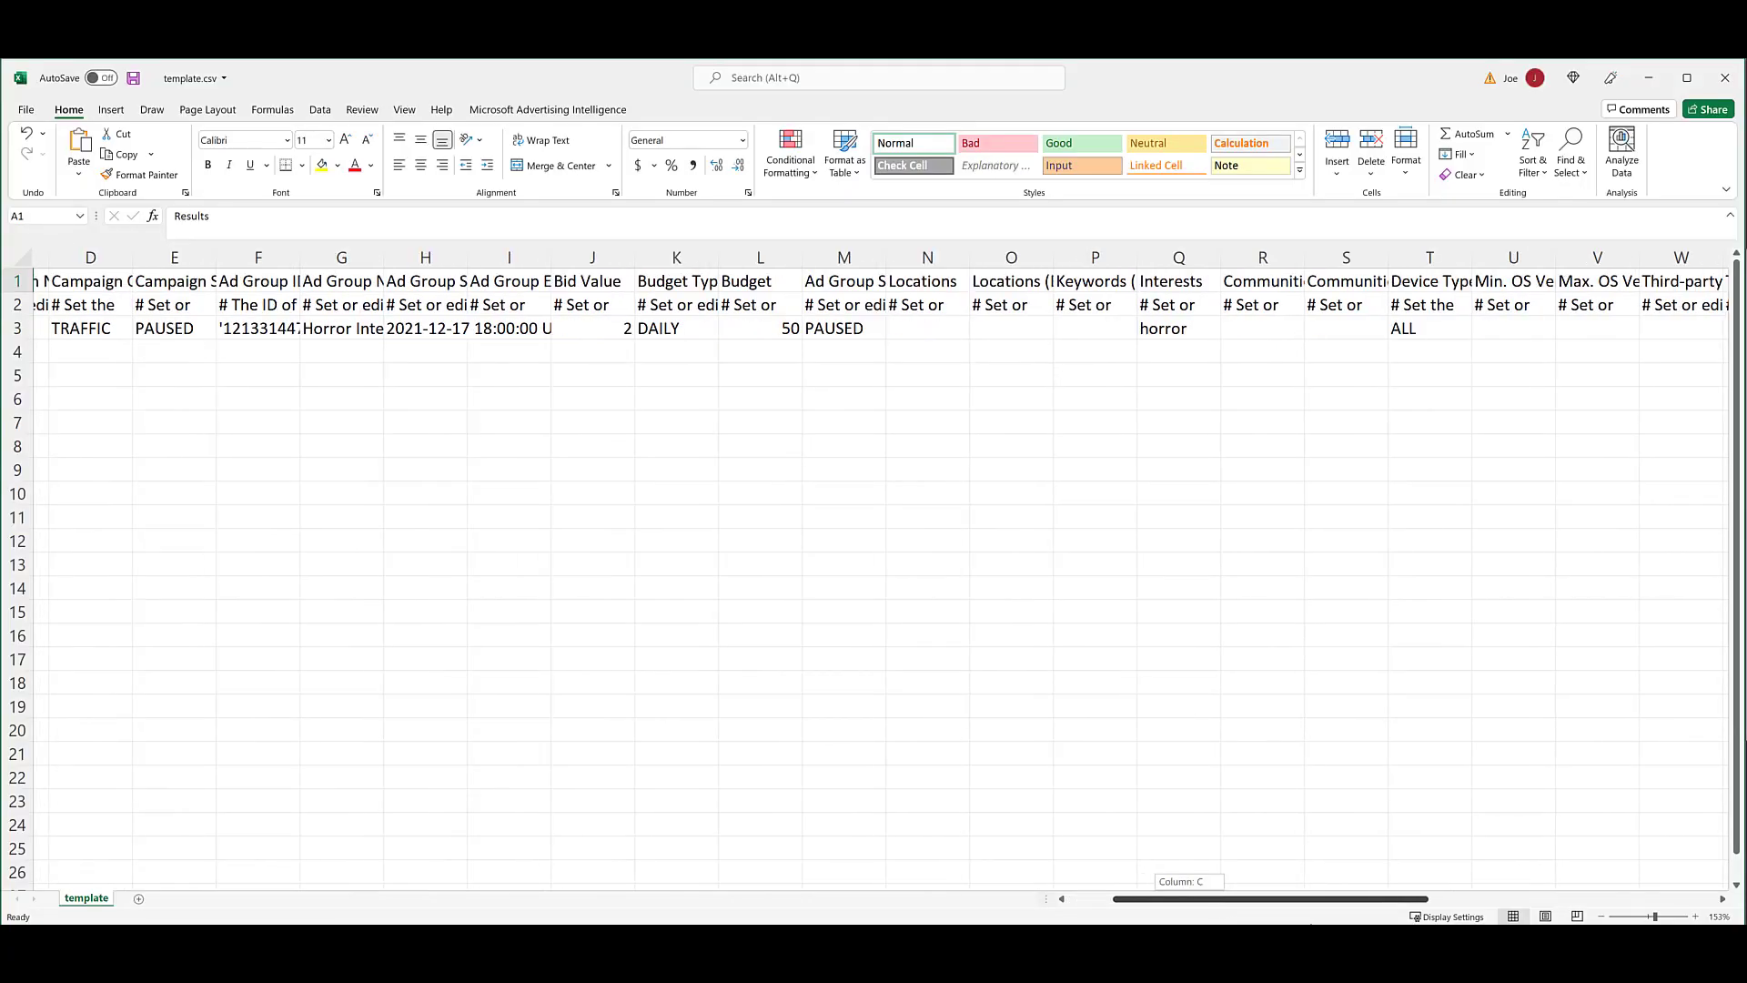
pyautogui.hscroll(3)
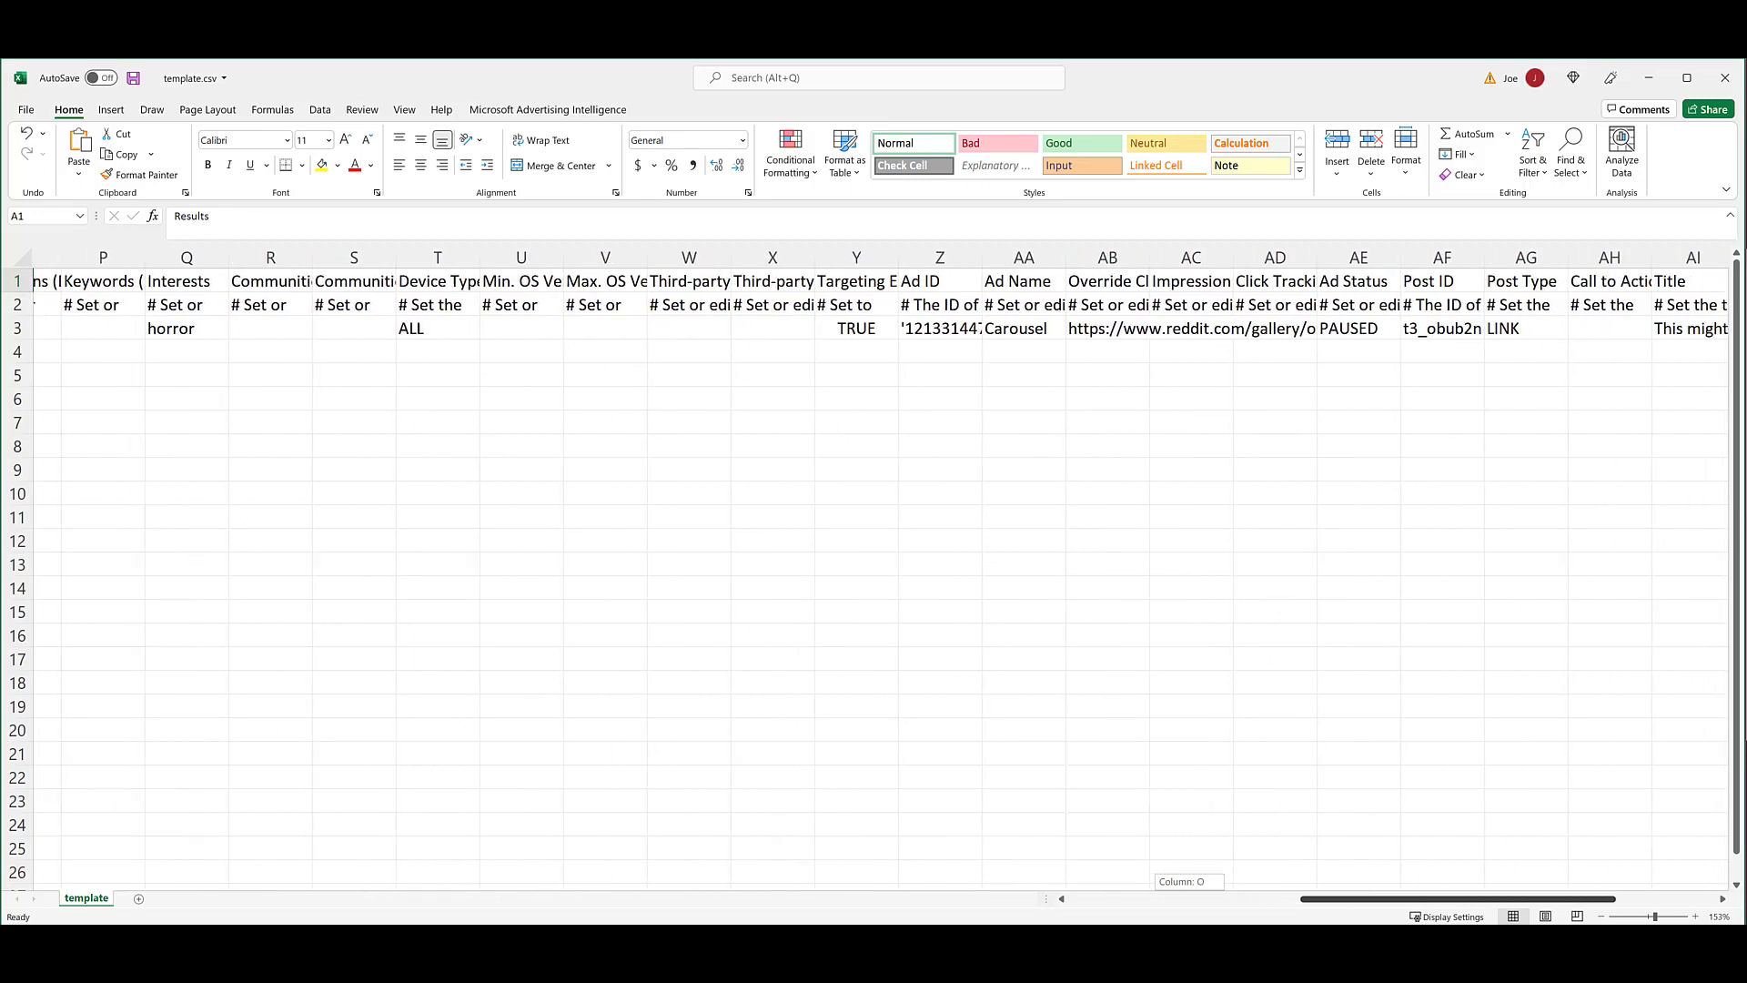
pyautogui.hscroll(3)
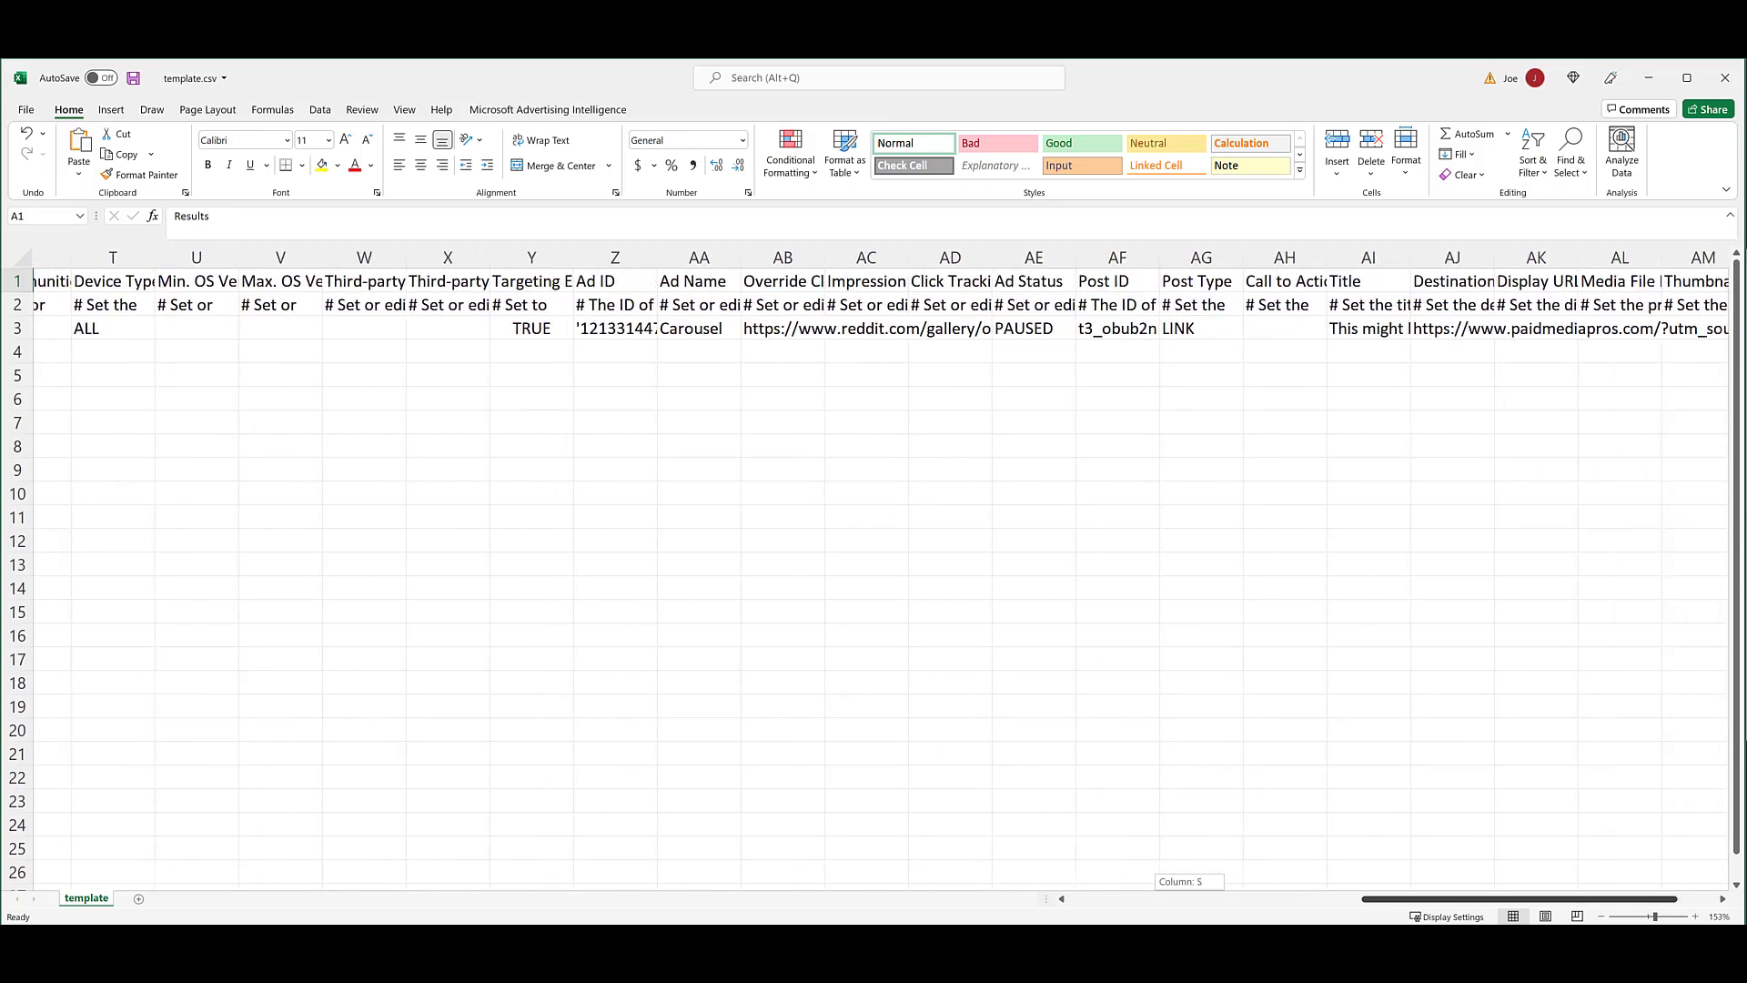
pyautogui.hscroll(3)
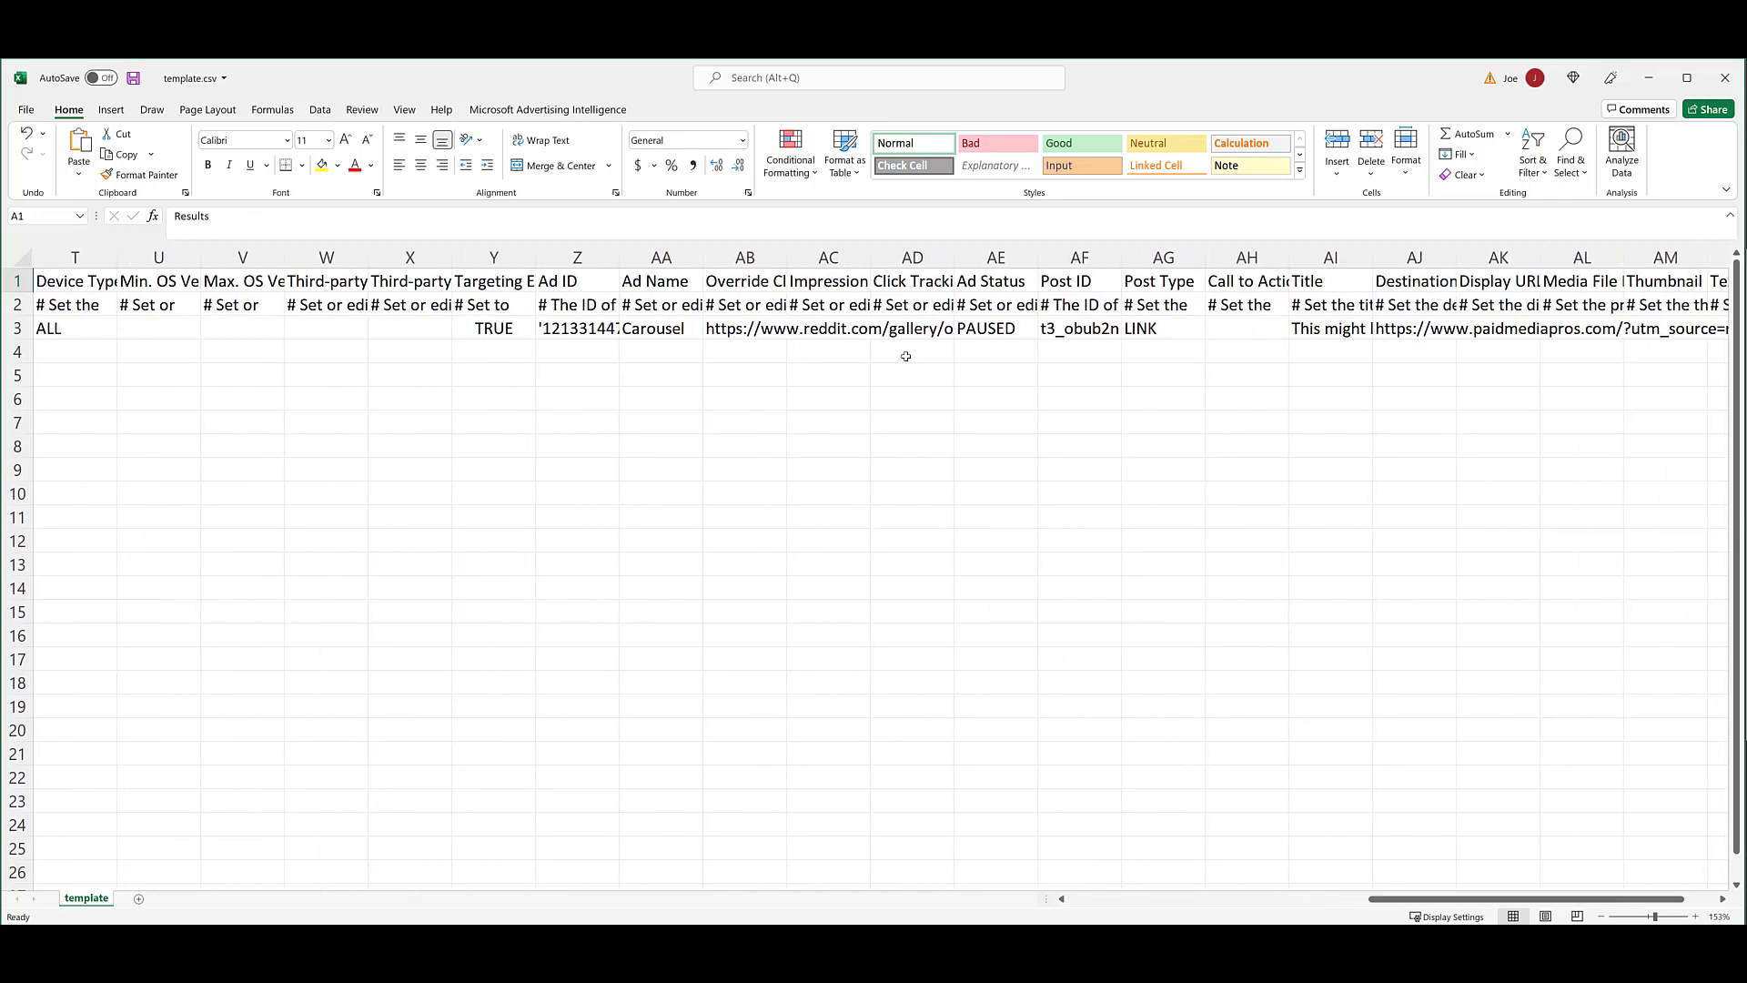
pyautogui.moveTo(1390, 491)
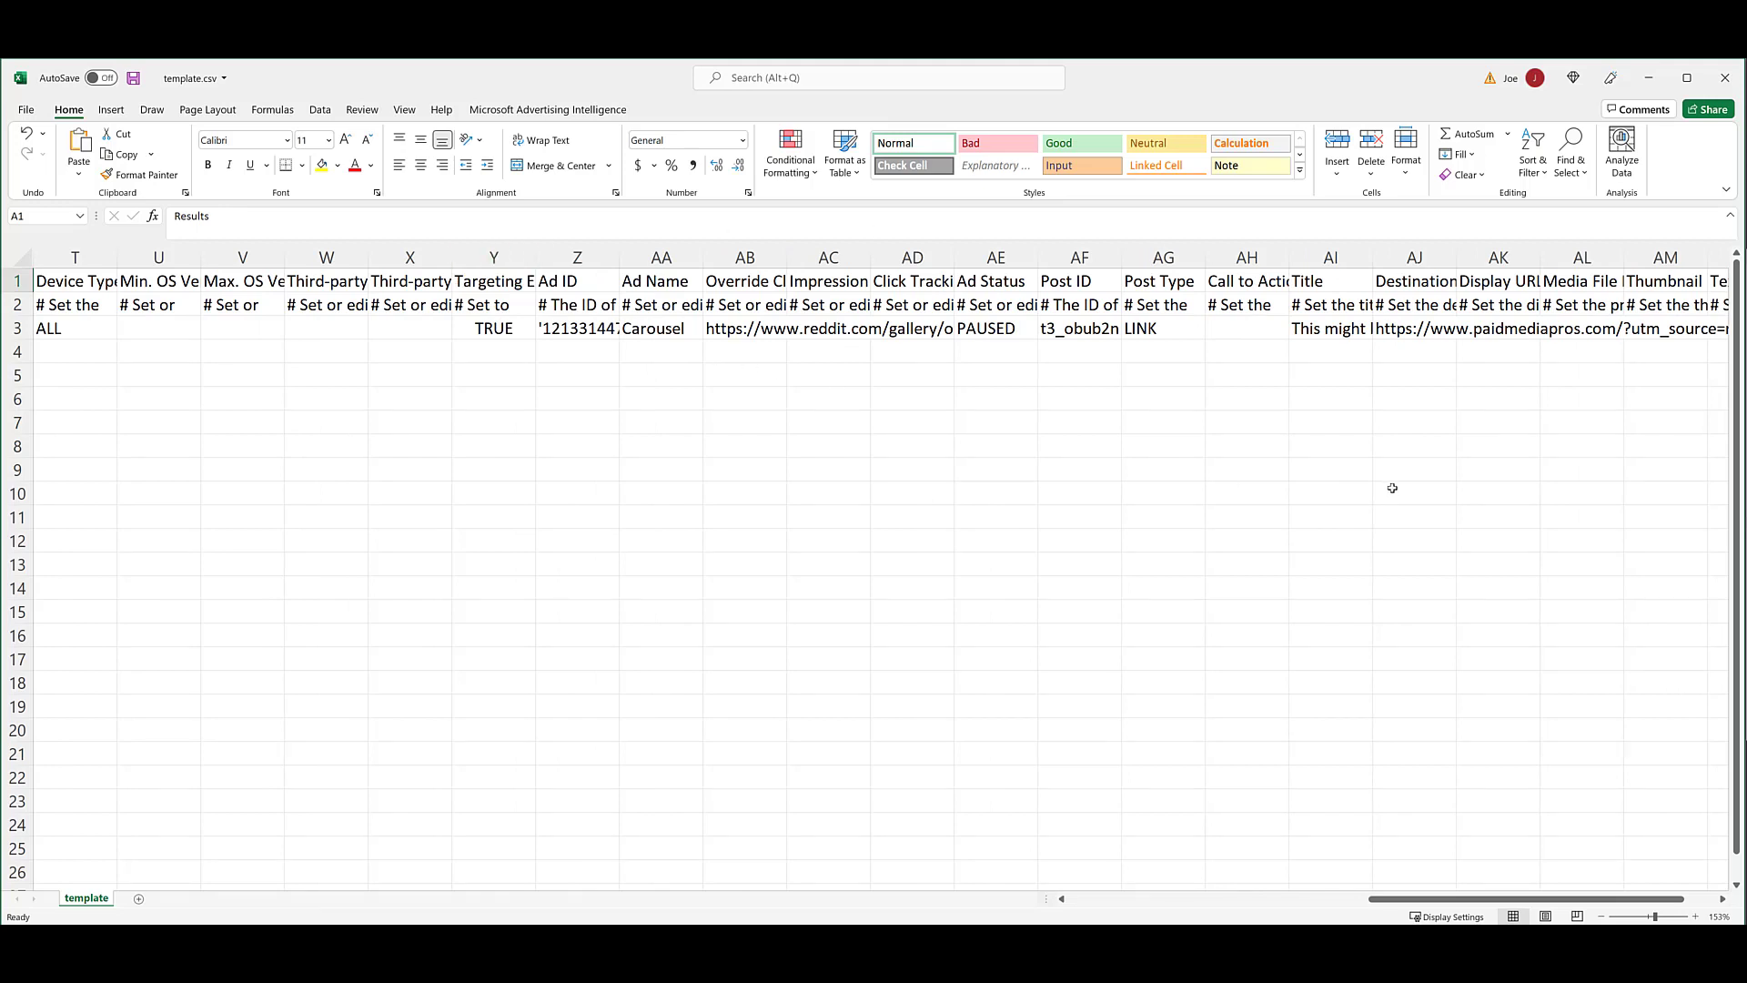
pyautogui.hscroll(-3)
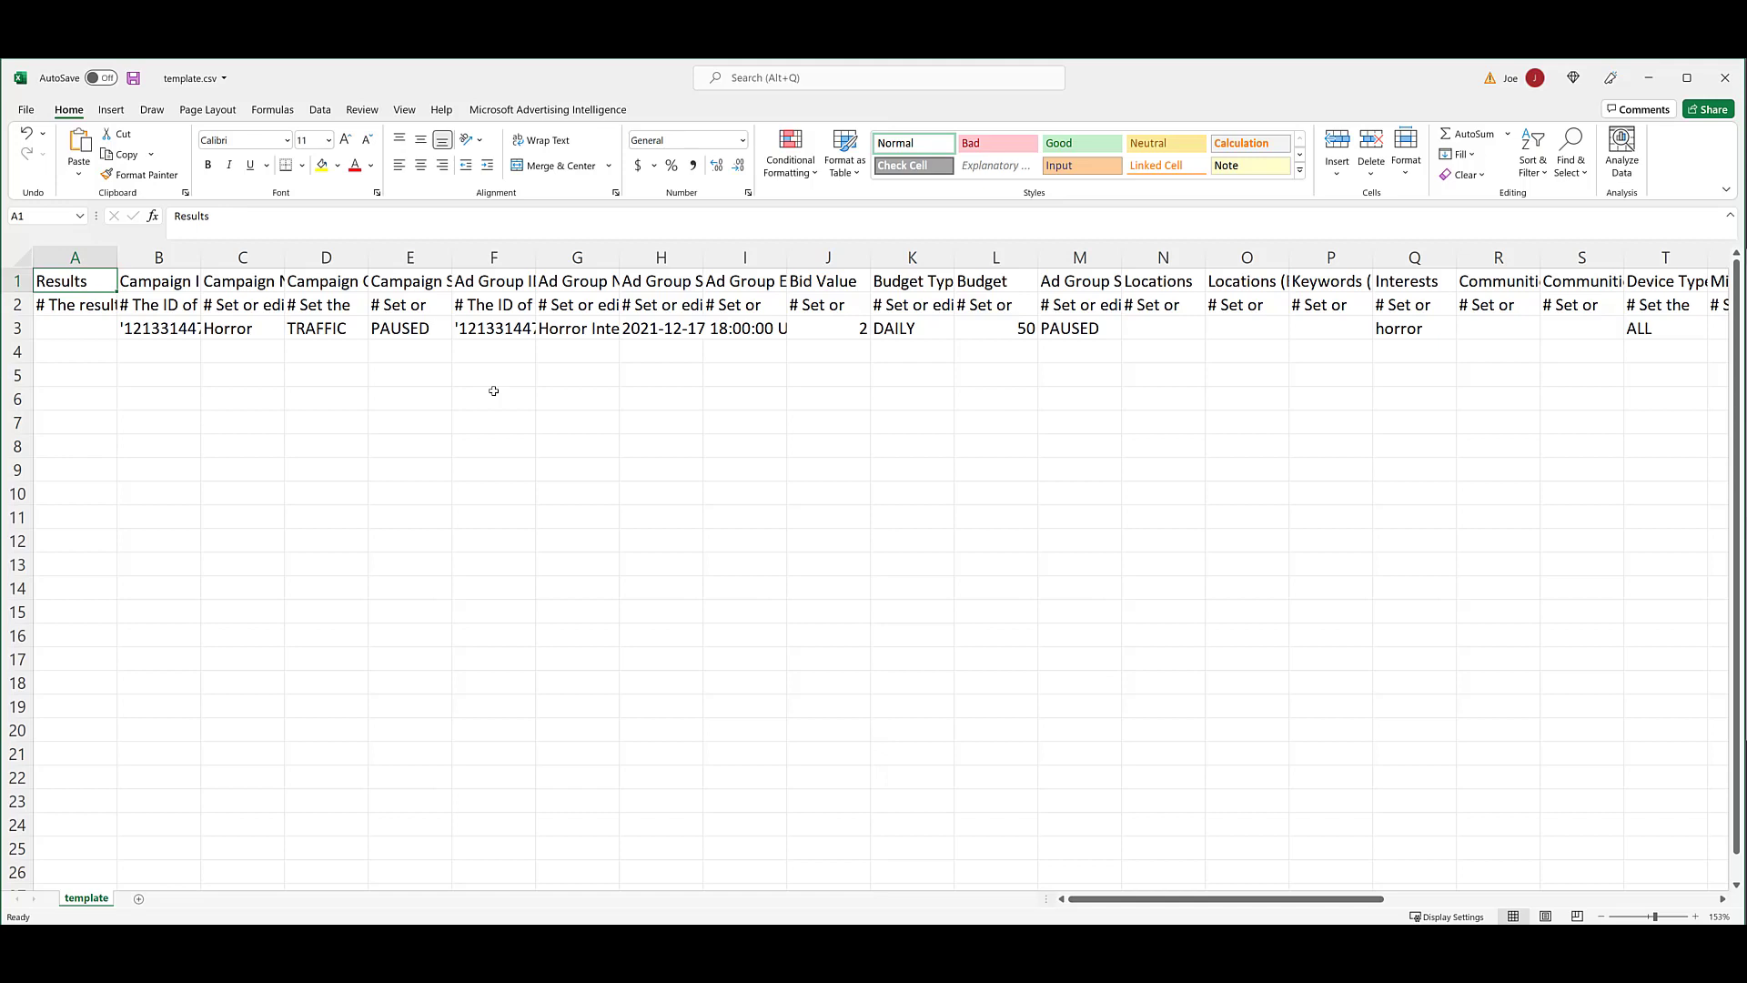
pyautogui.moveTo(808, 333)
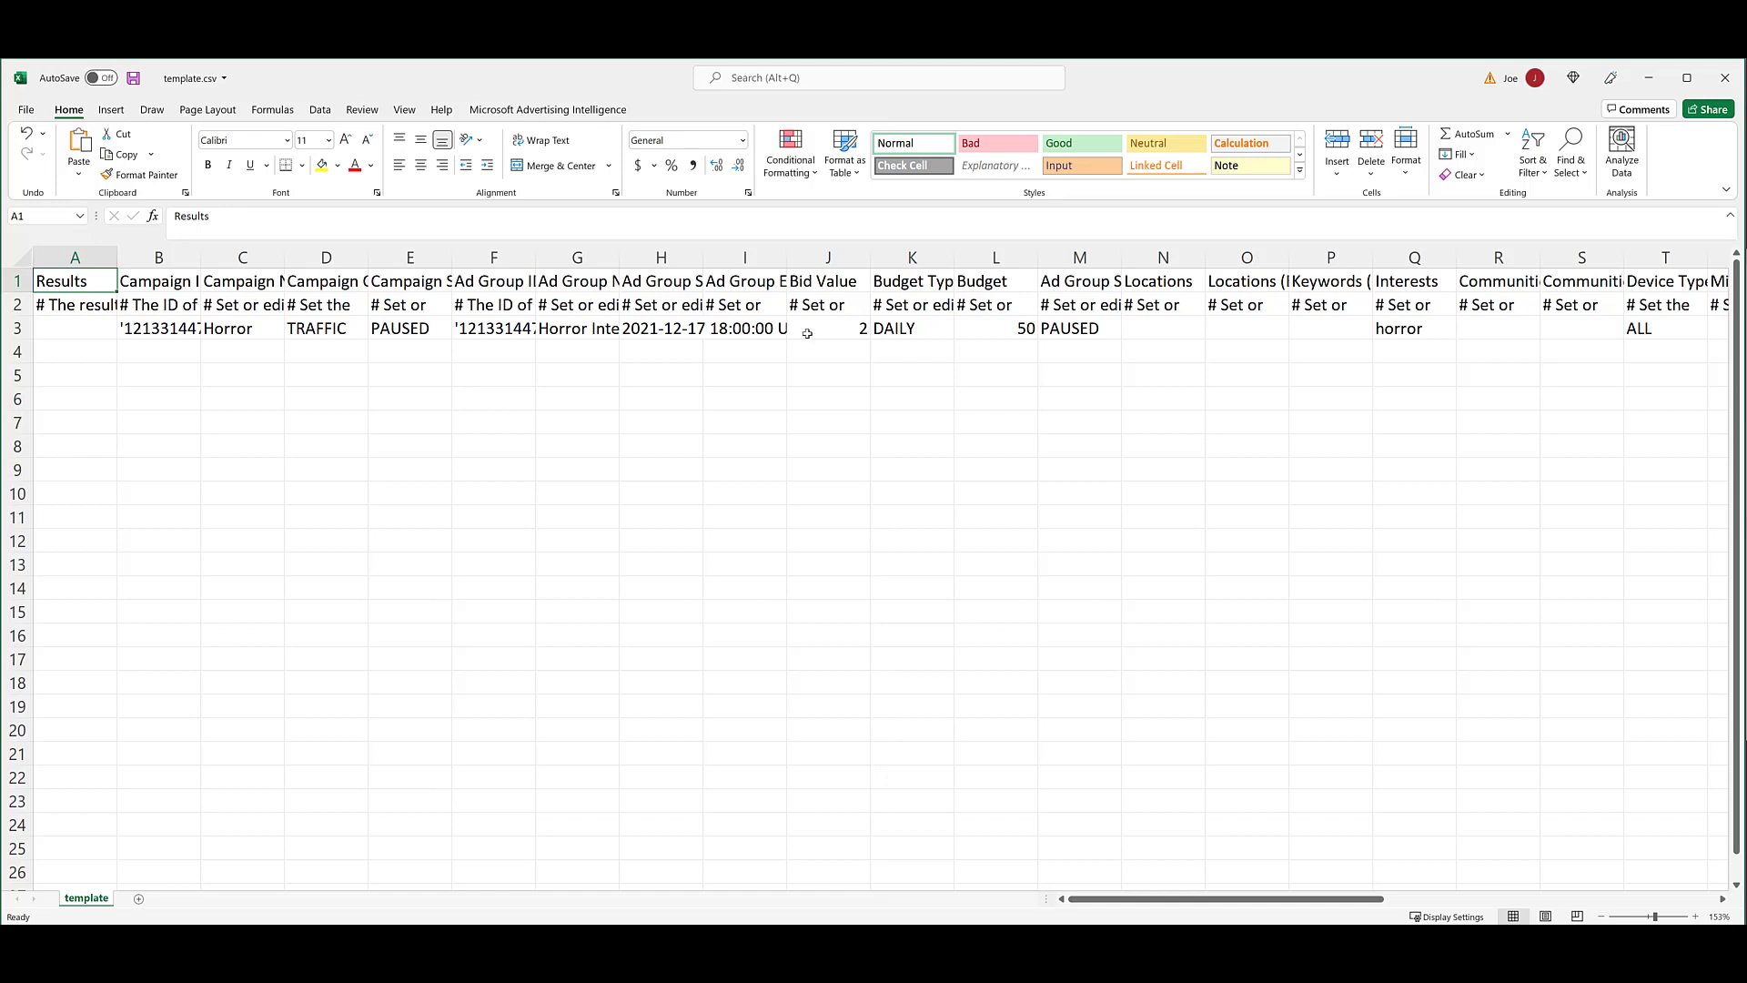
# - Change cell J3 bid value to 4 and cell L3 budget to 100
pyautogui.click(828, 328)
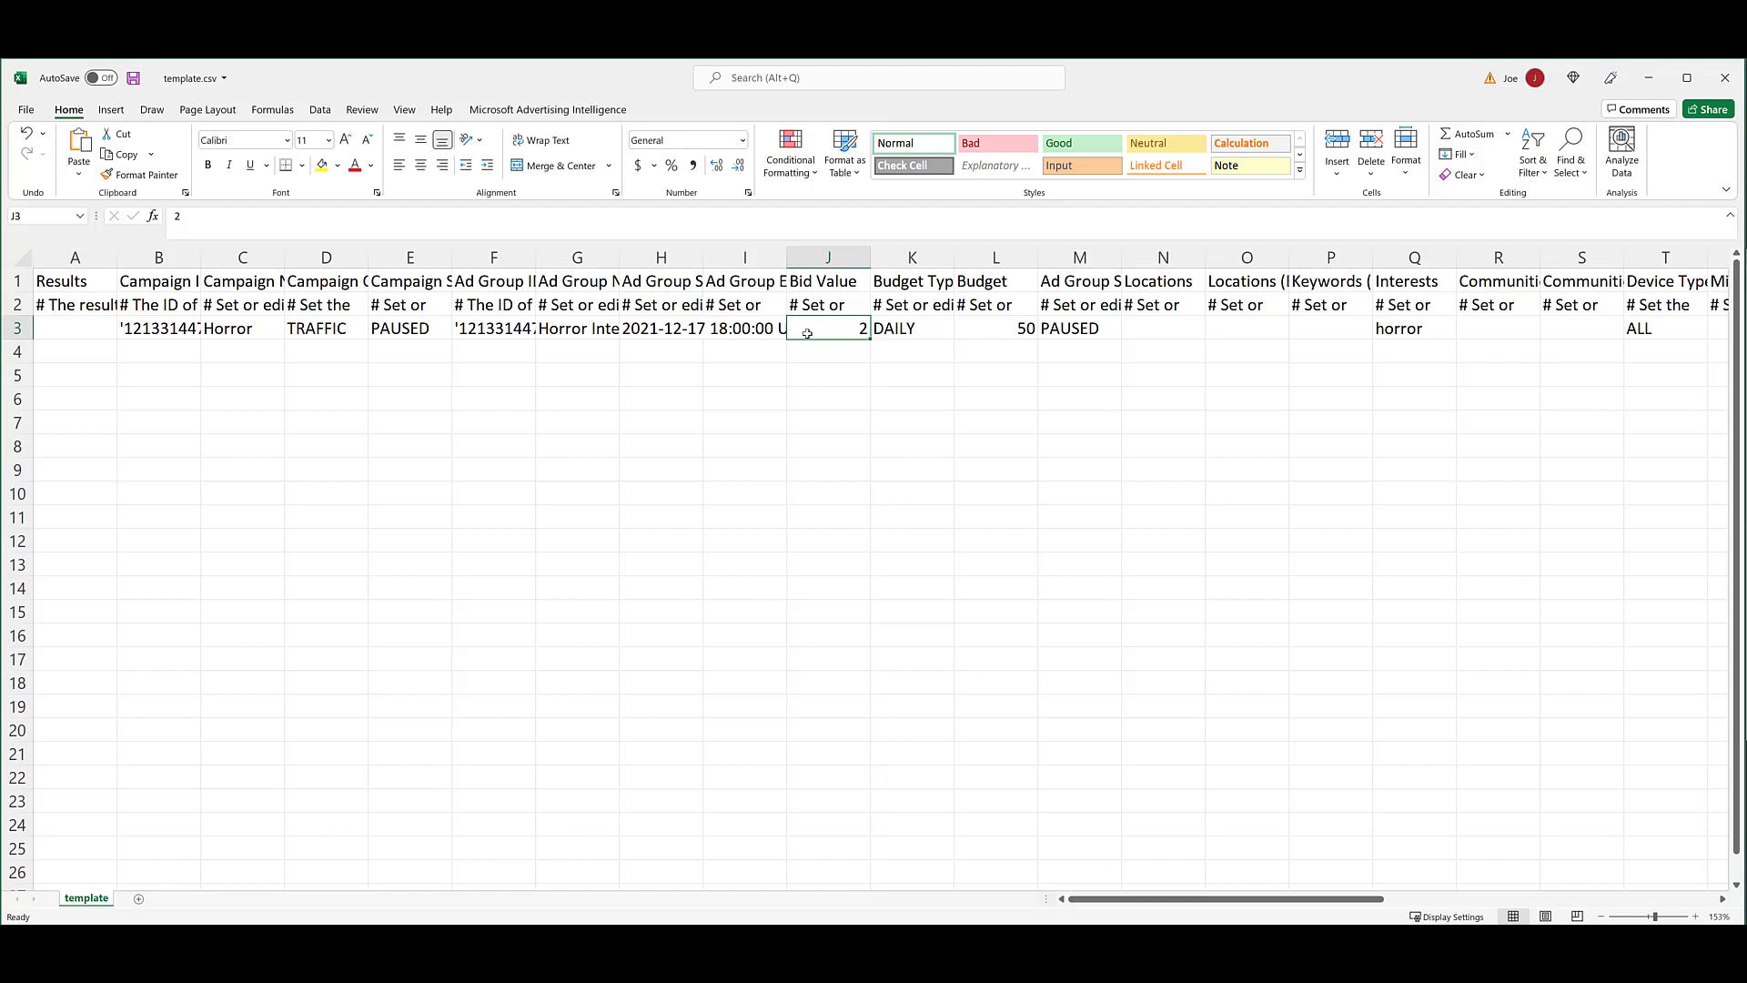
pyautogui.write('4')
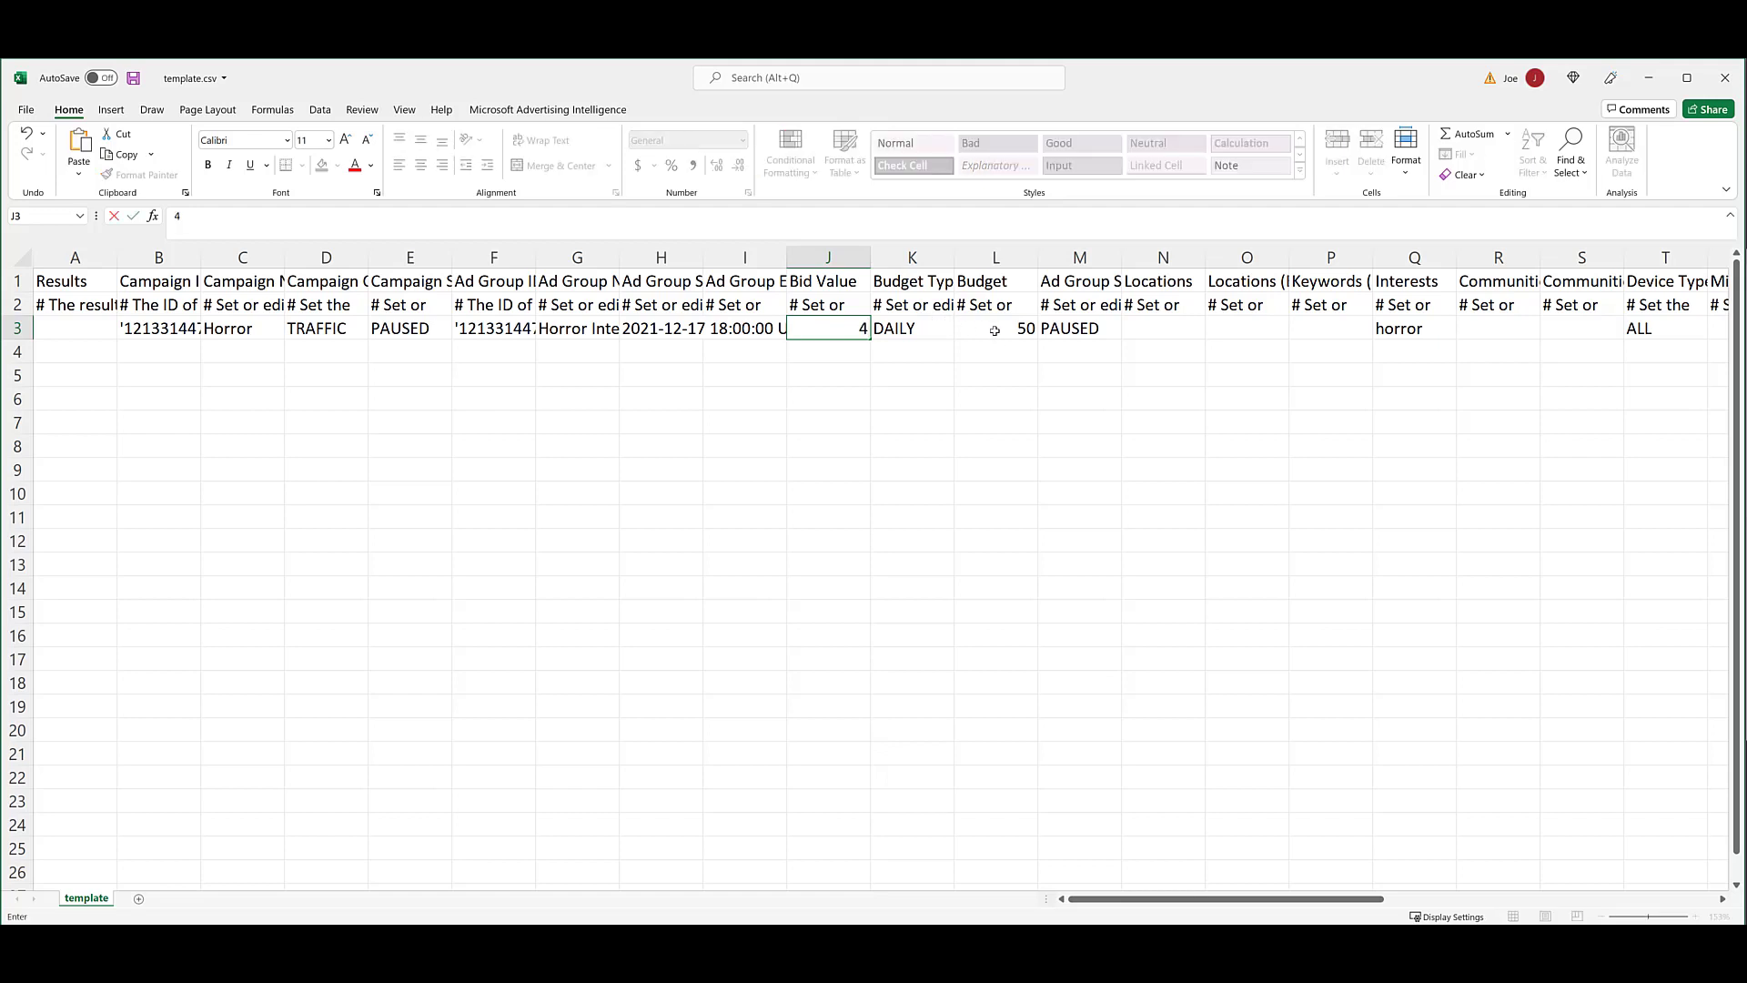
pyautogui.click(995, 328)
pyautogui.write('100')
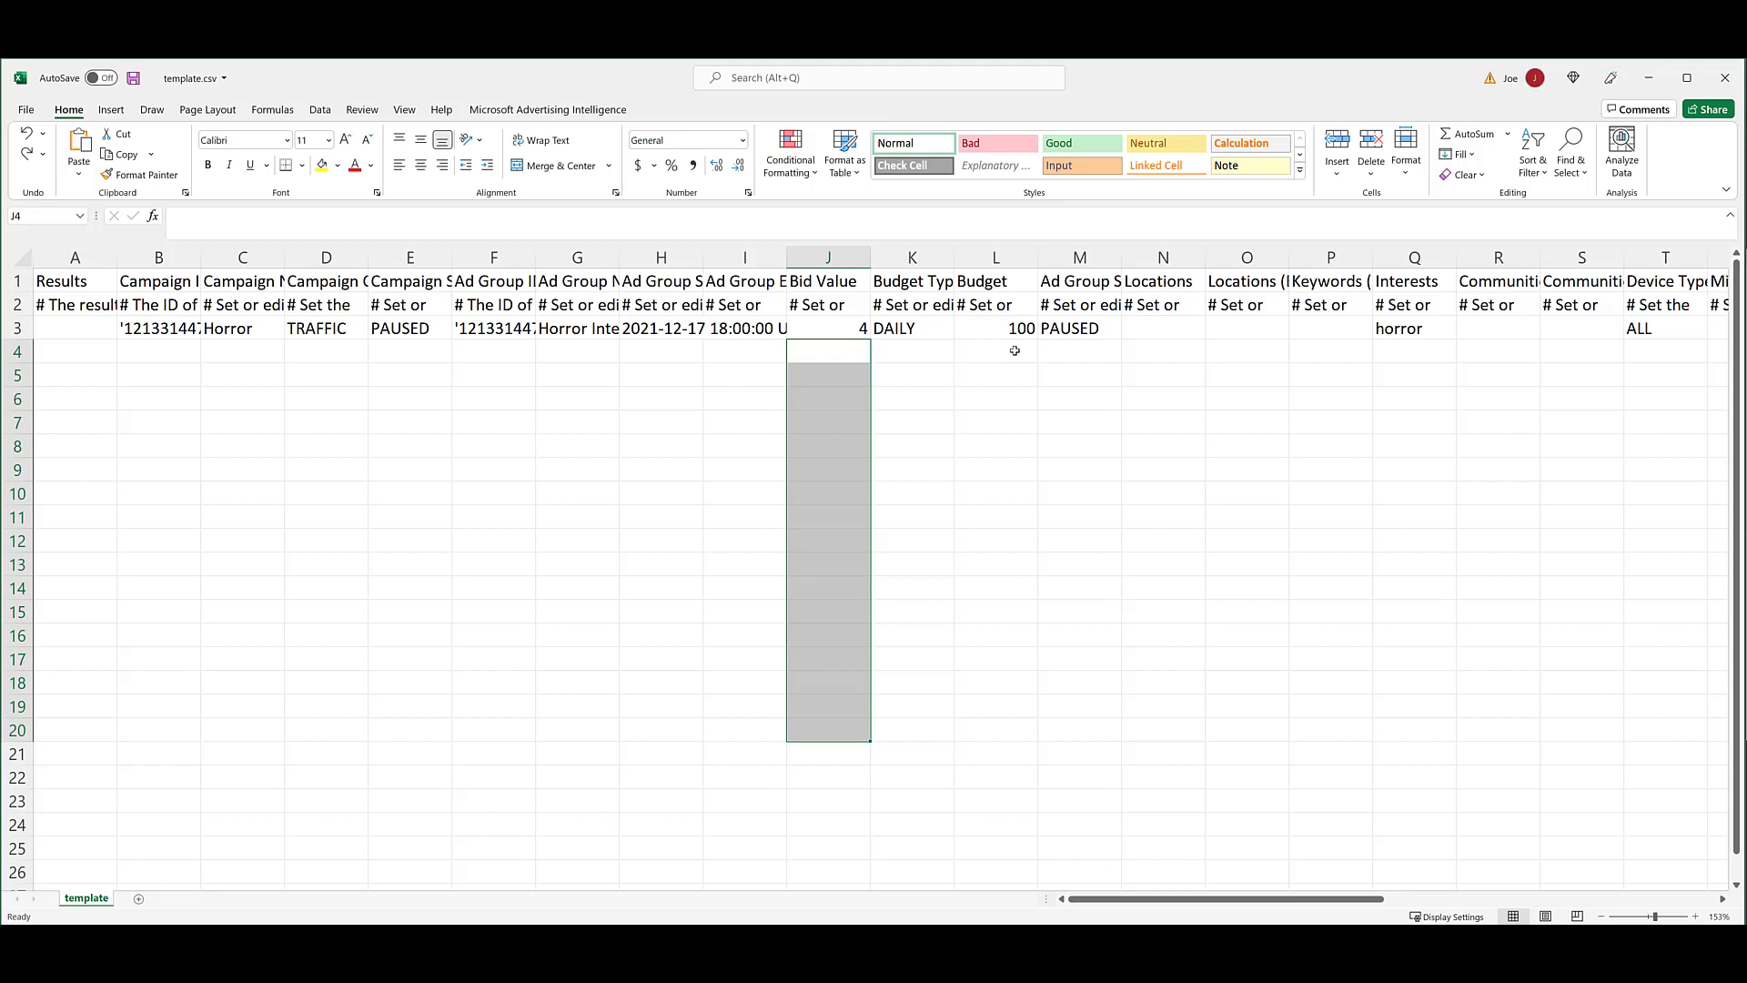
pyautogui.click(995, 351)
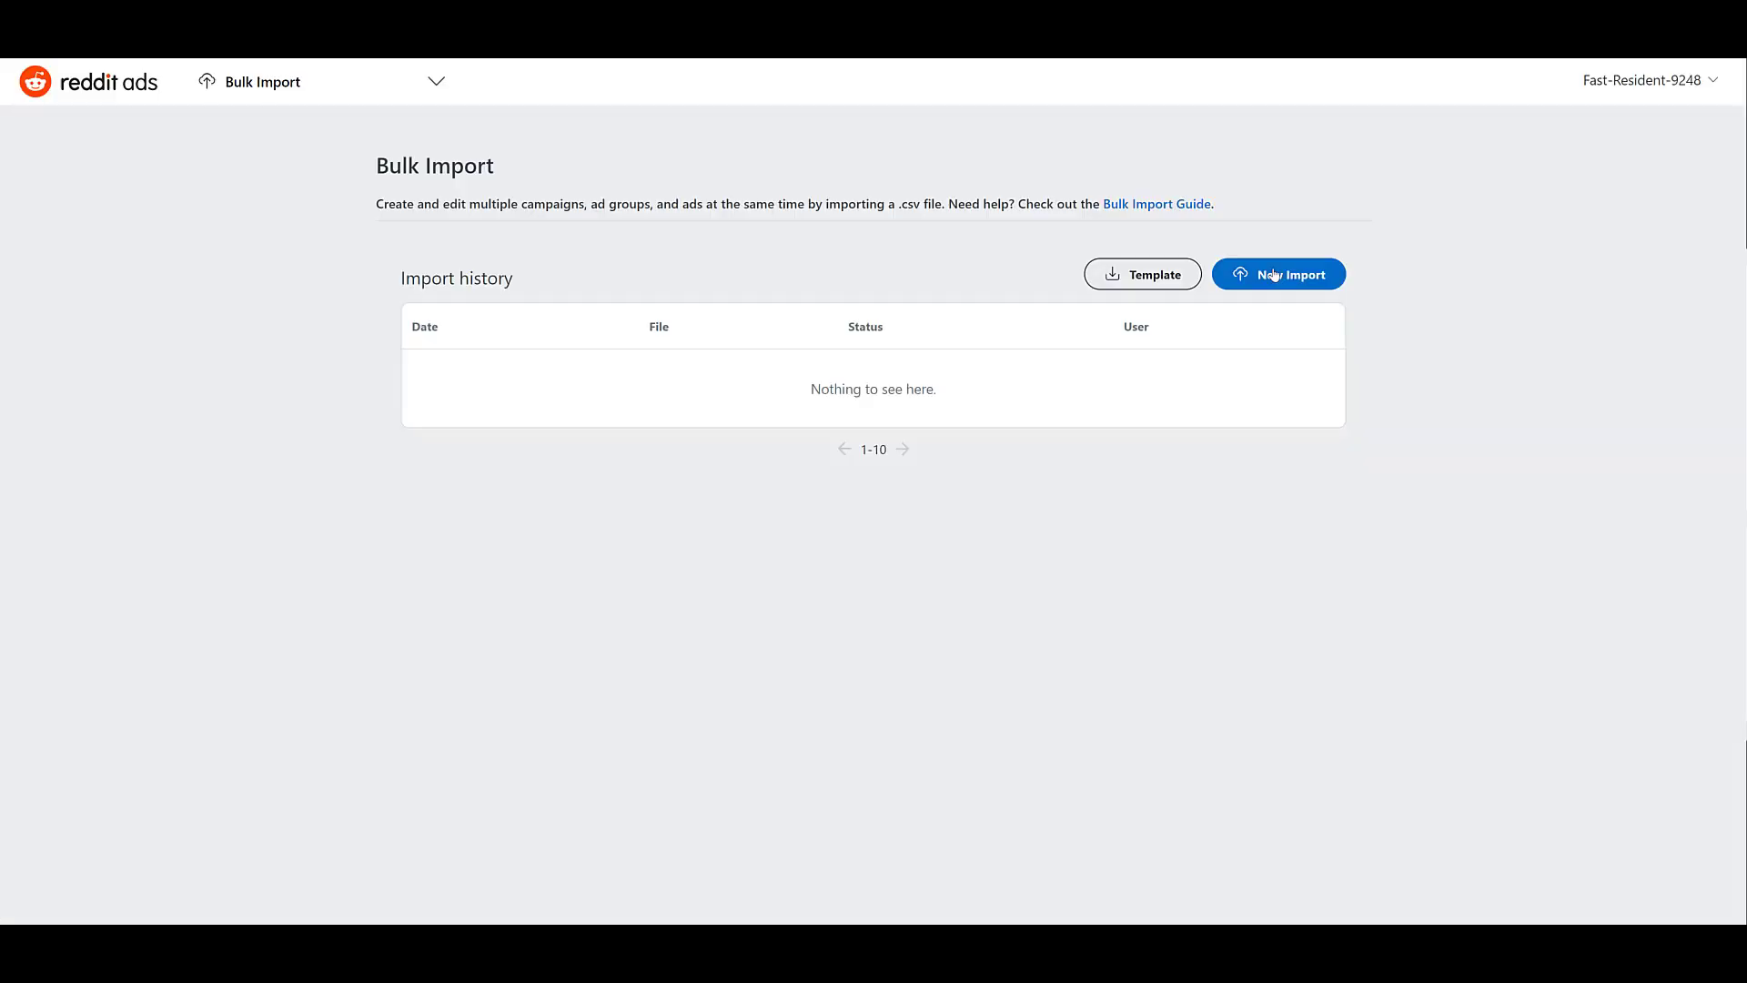
# - Bulk-import the edited template.csv, completing with 0 errors and 3 edits
pyautogui.click(1277, 274)
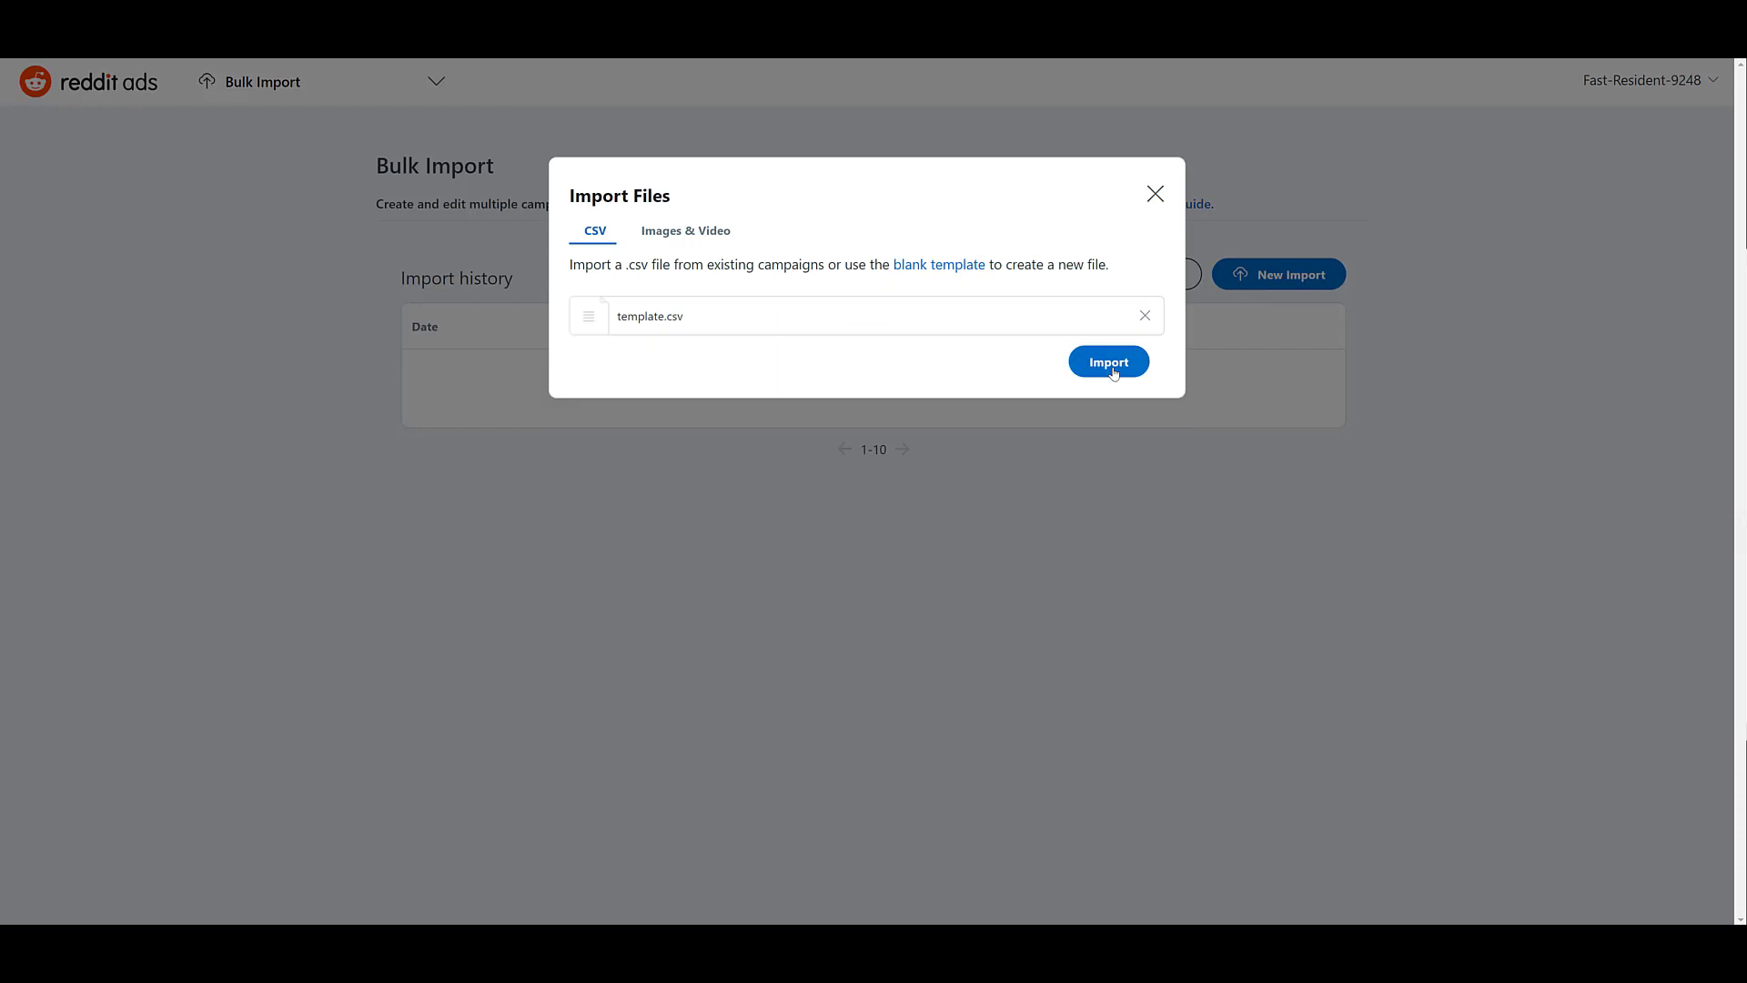
pyautogui.click(1108, 361)
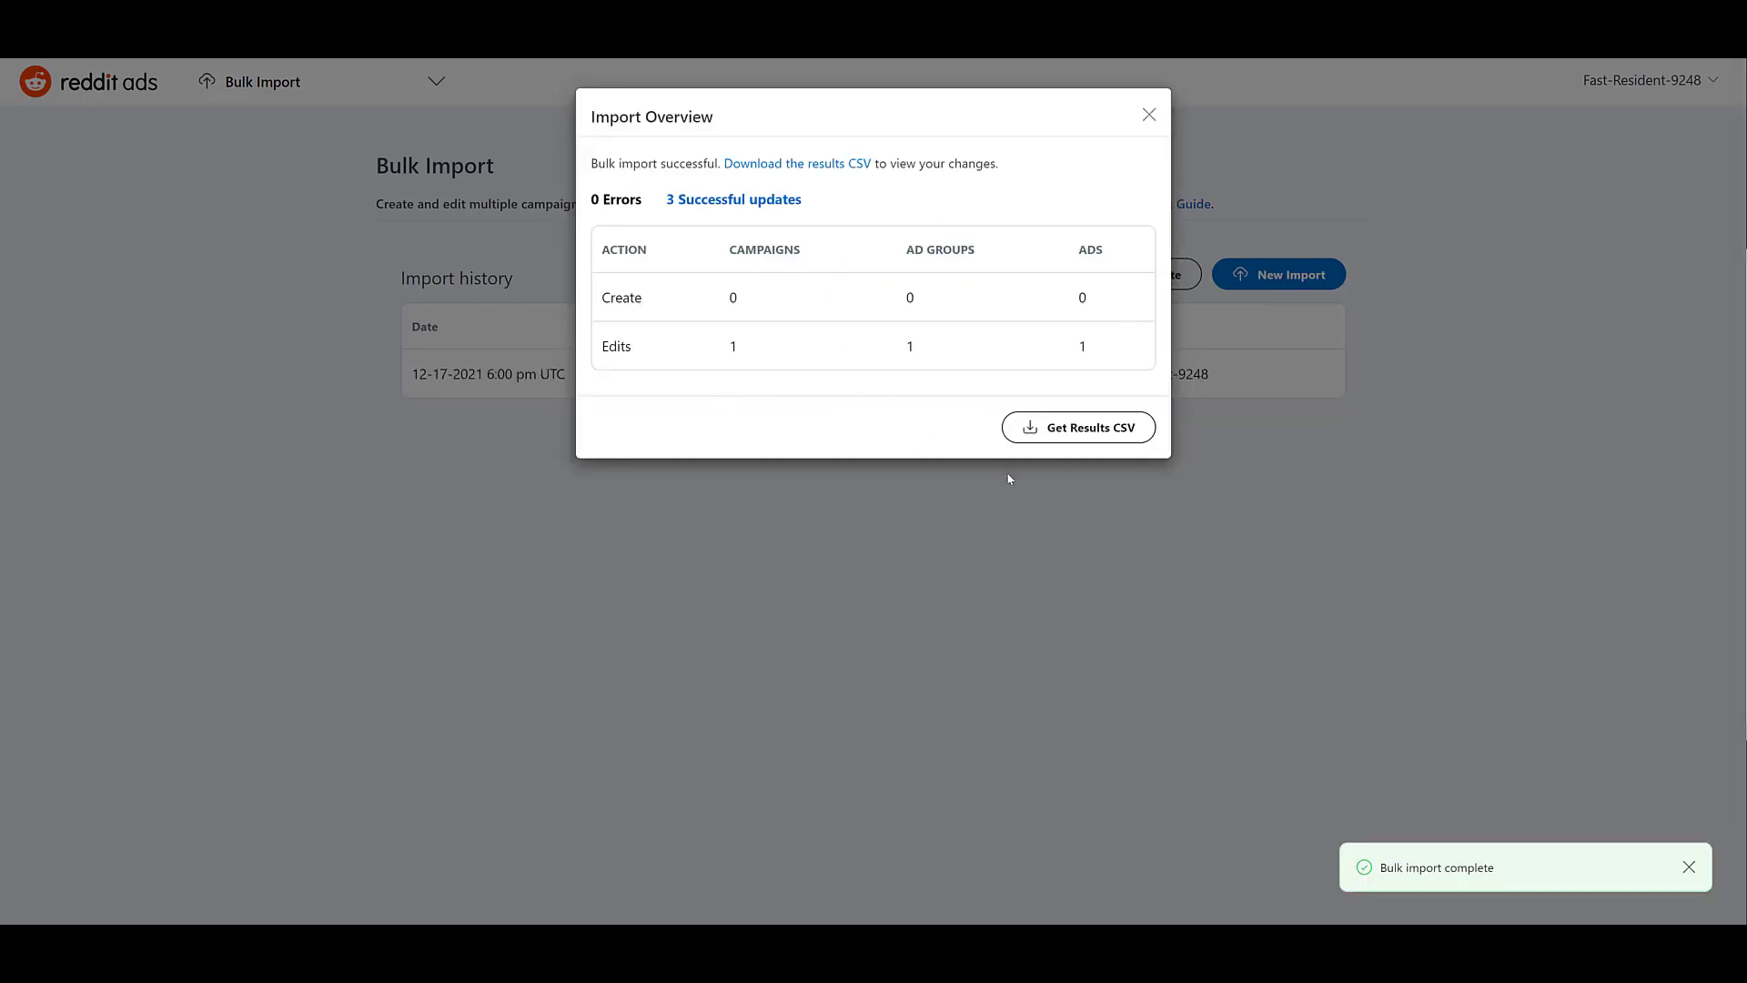
pyautogui.click(1149, 114)
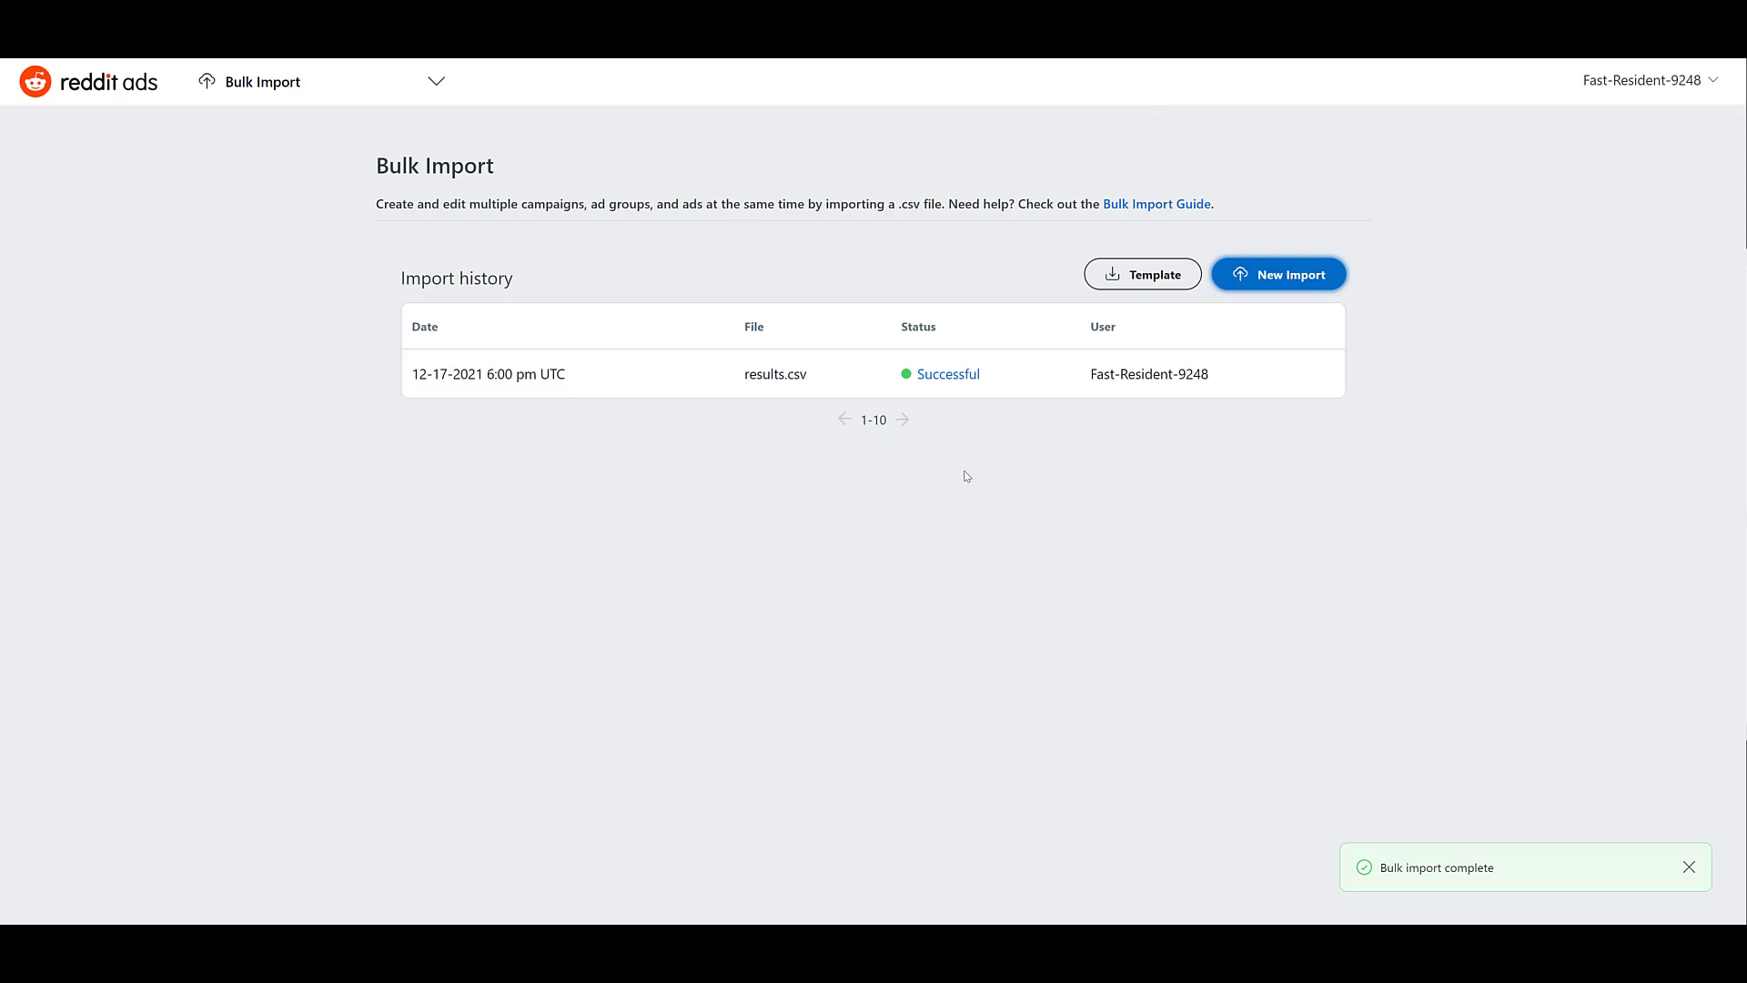
pyautogui.moveTo(536, 163)
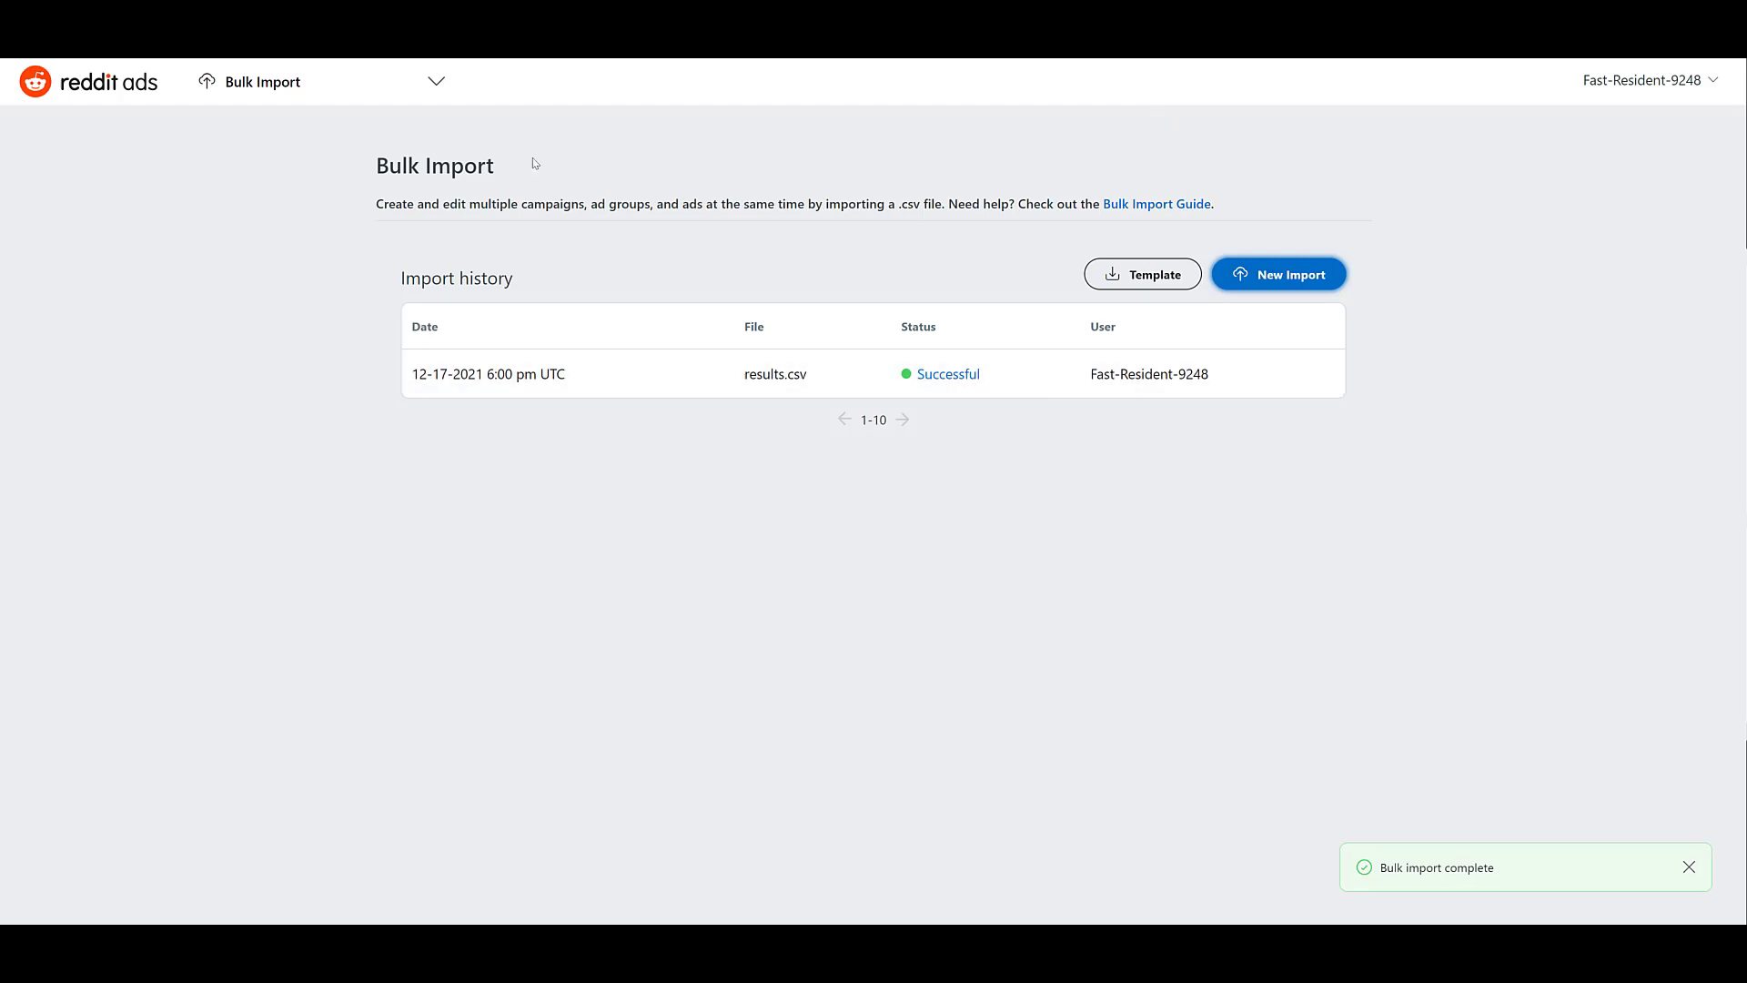
# - Open the Horror Interests ad group editor from Dashboard's Ad Groups to see $100 budget, $4.00 bid
pyautogui.click(437, 81)
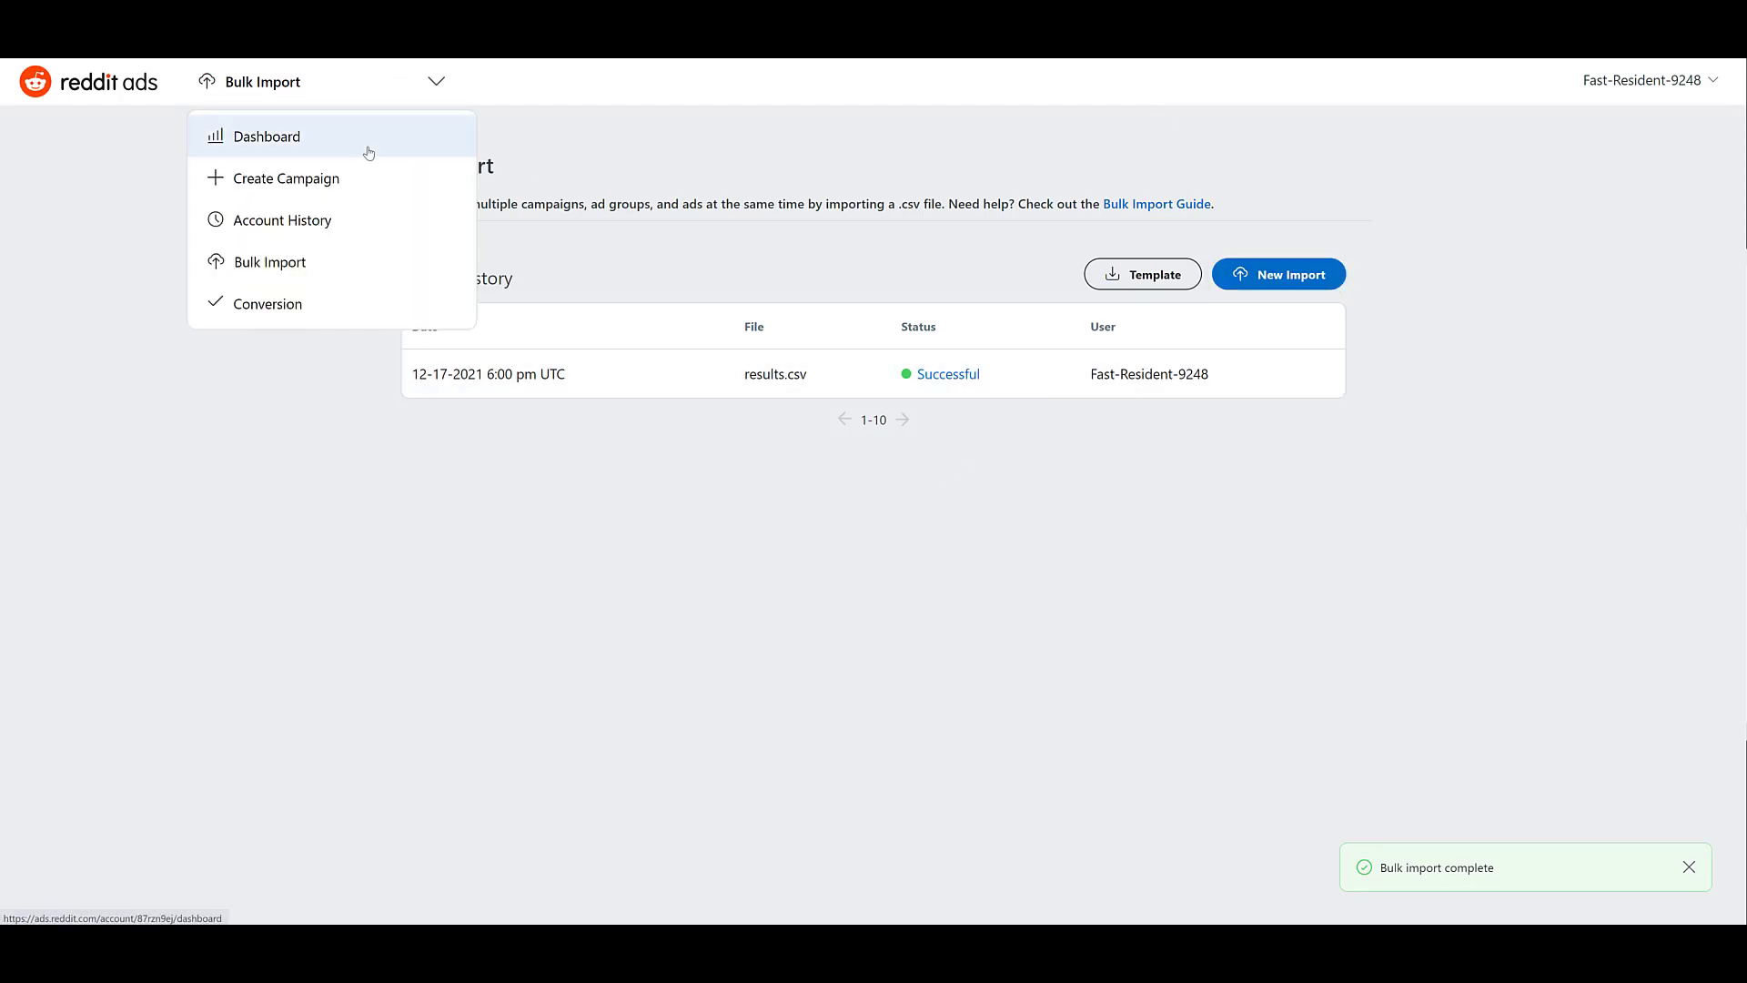
pyautogui.click(265, 136)
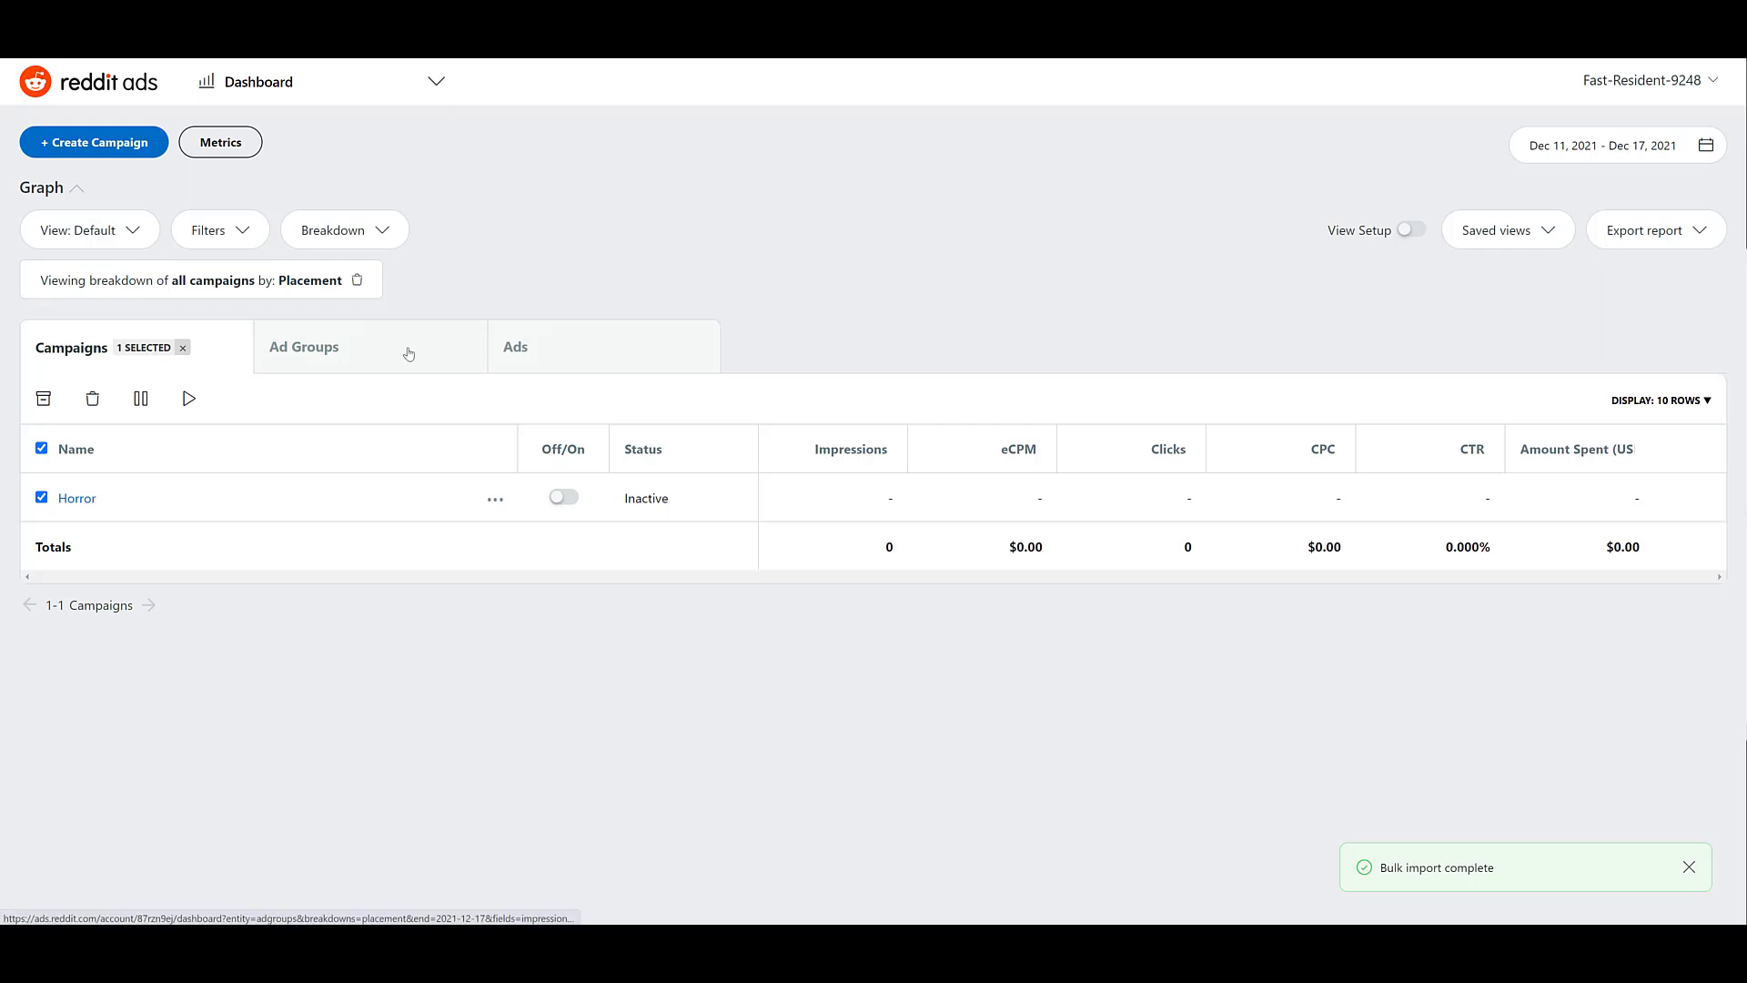
pyautogui.click(303, 346)
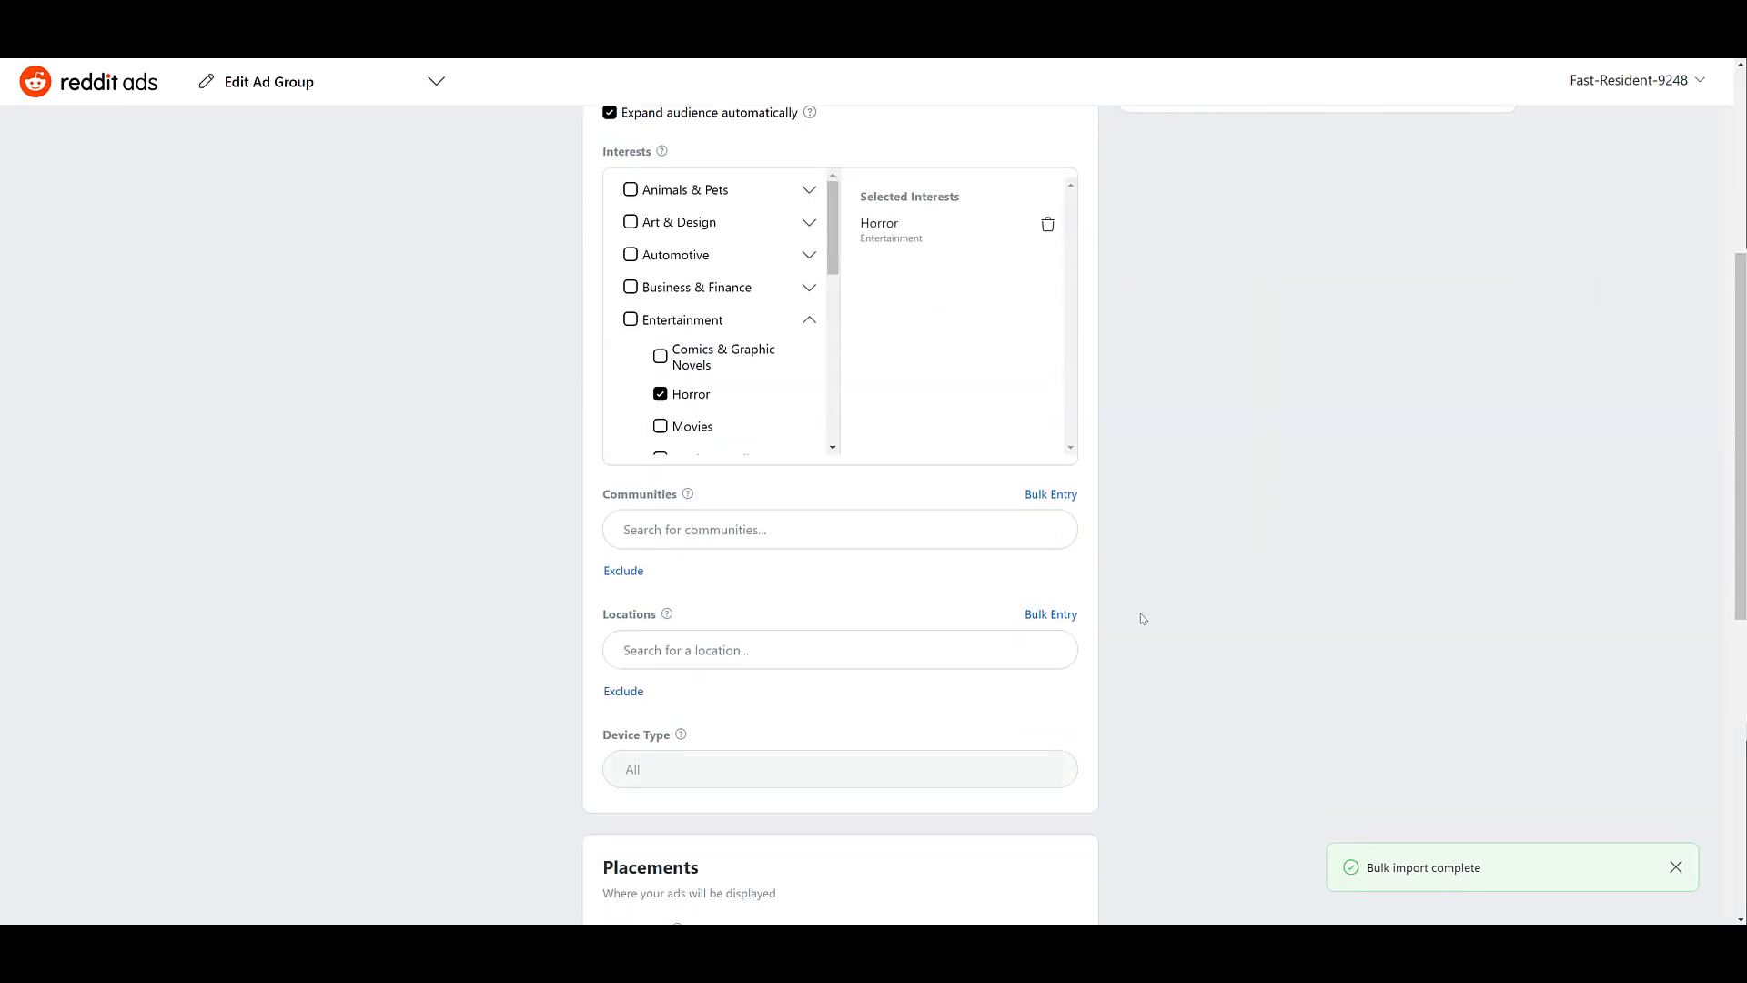
pyautogui.scroll(-3)
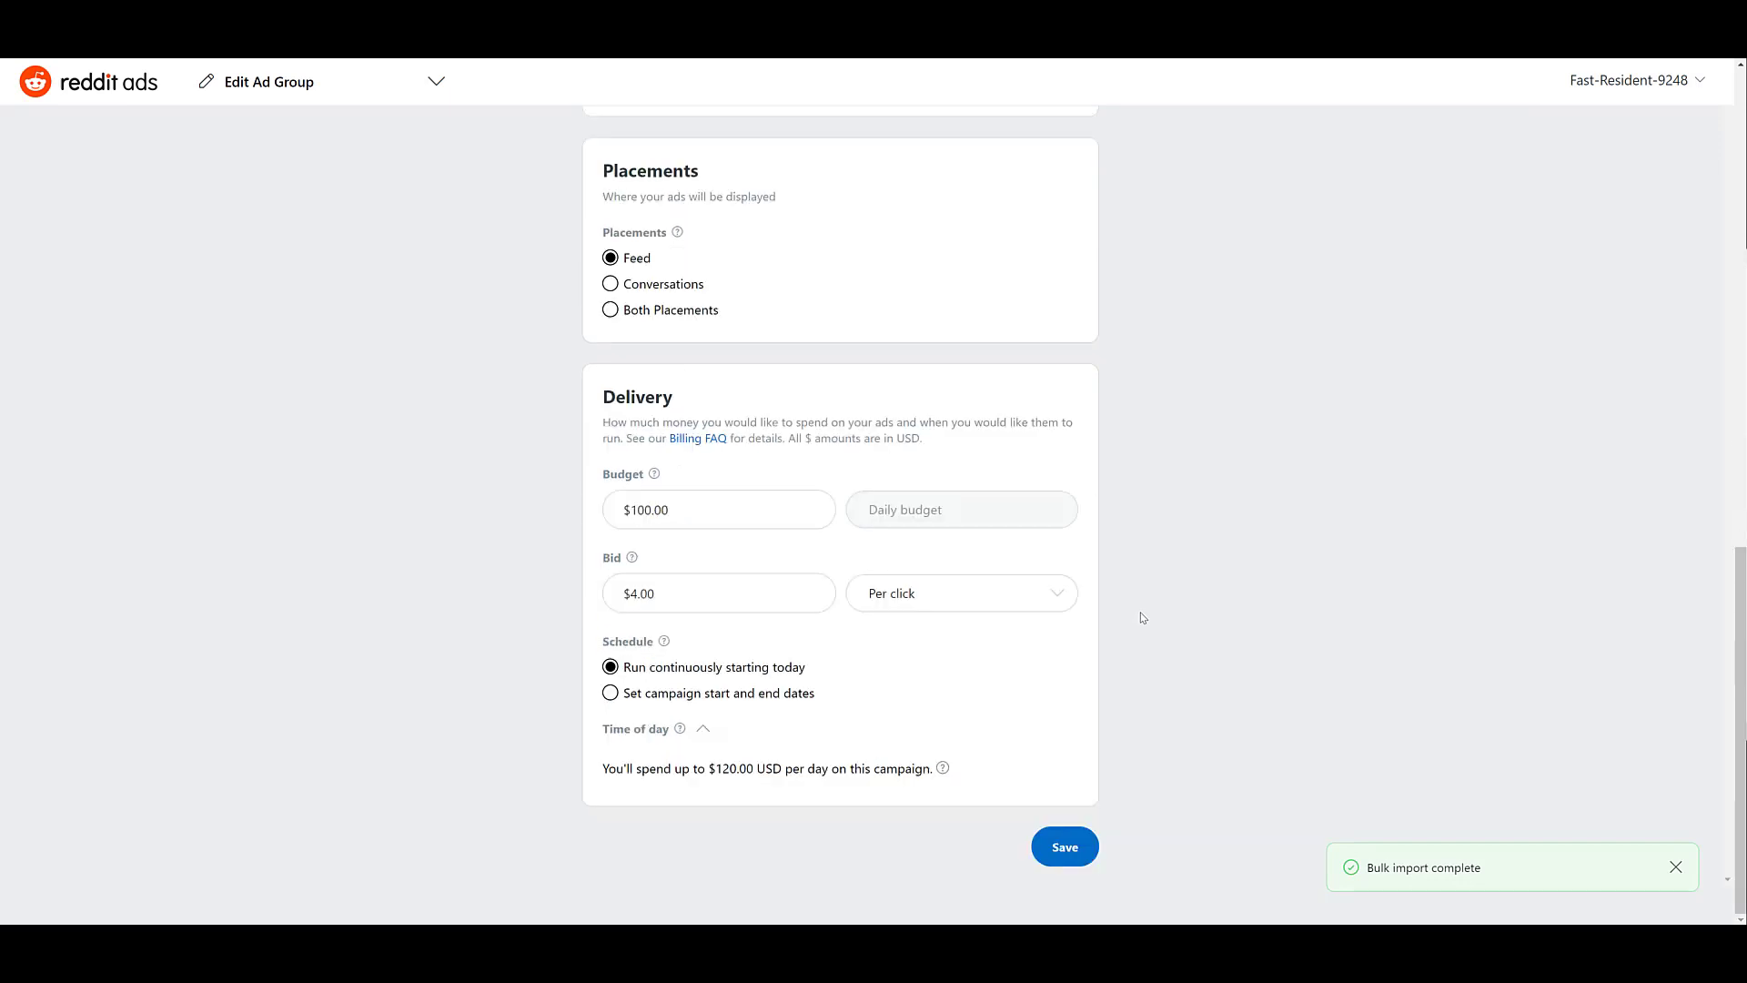